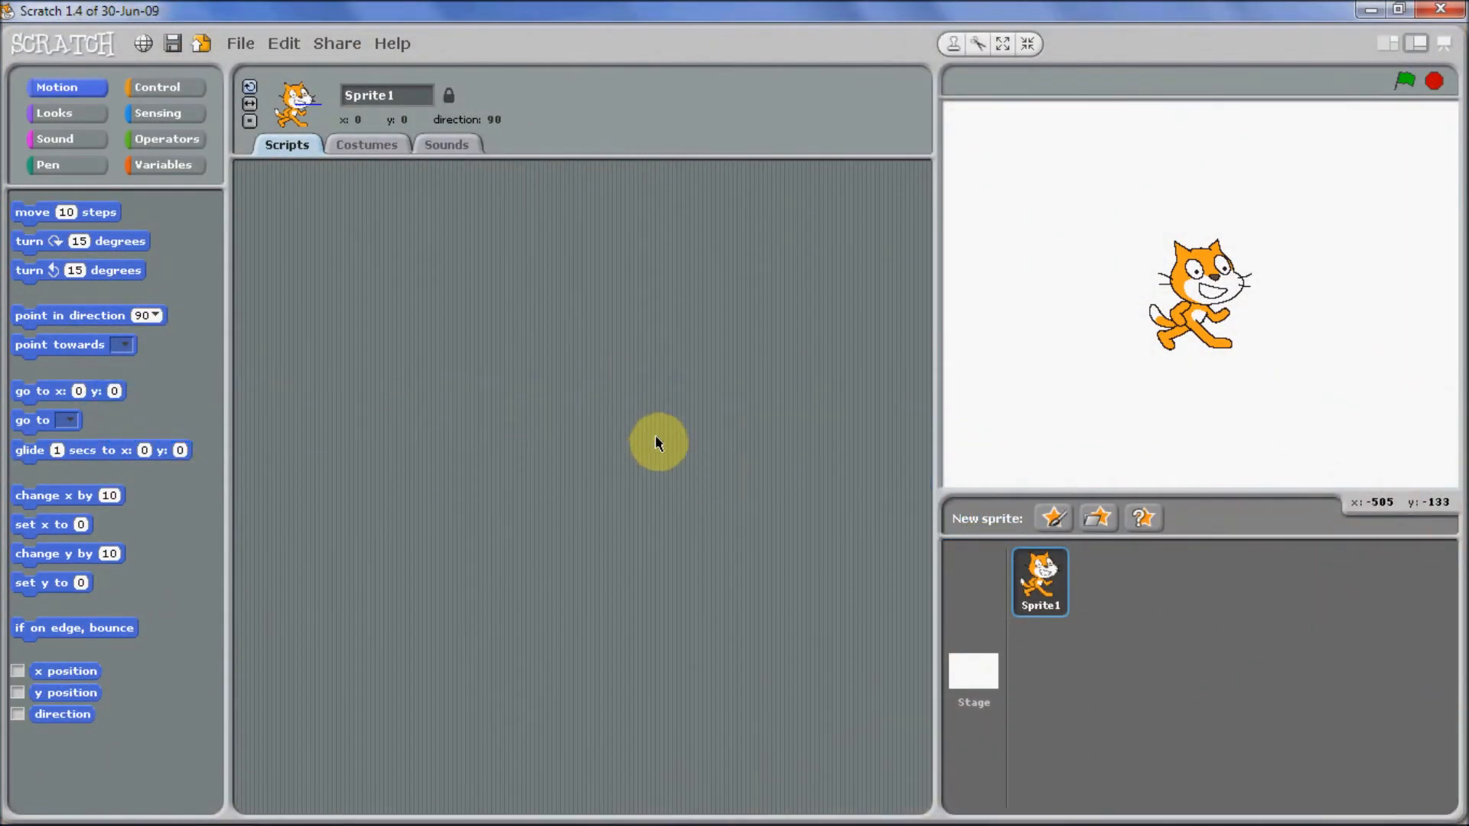
{"action": "mouse_move", "coordinate": [586, 373]}
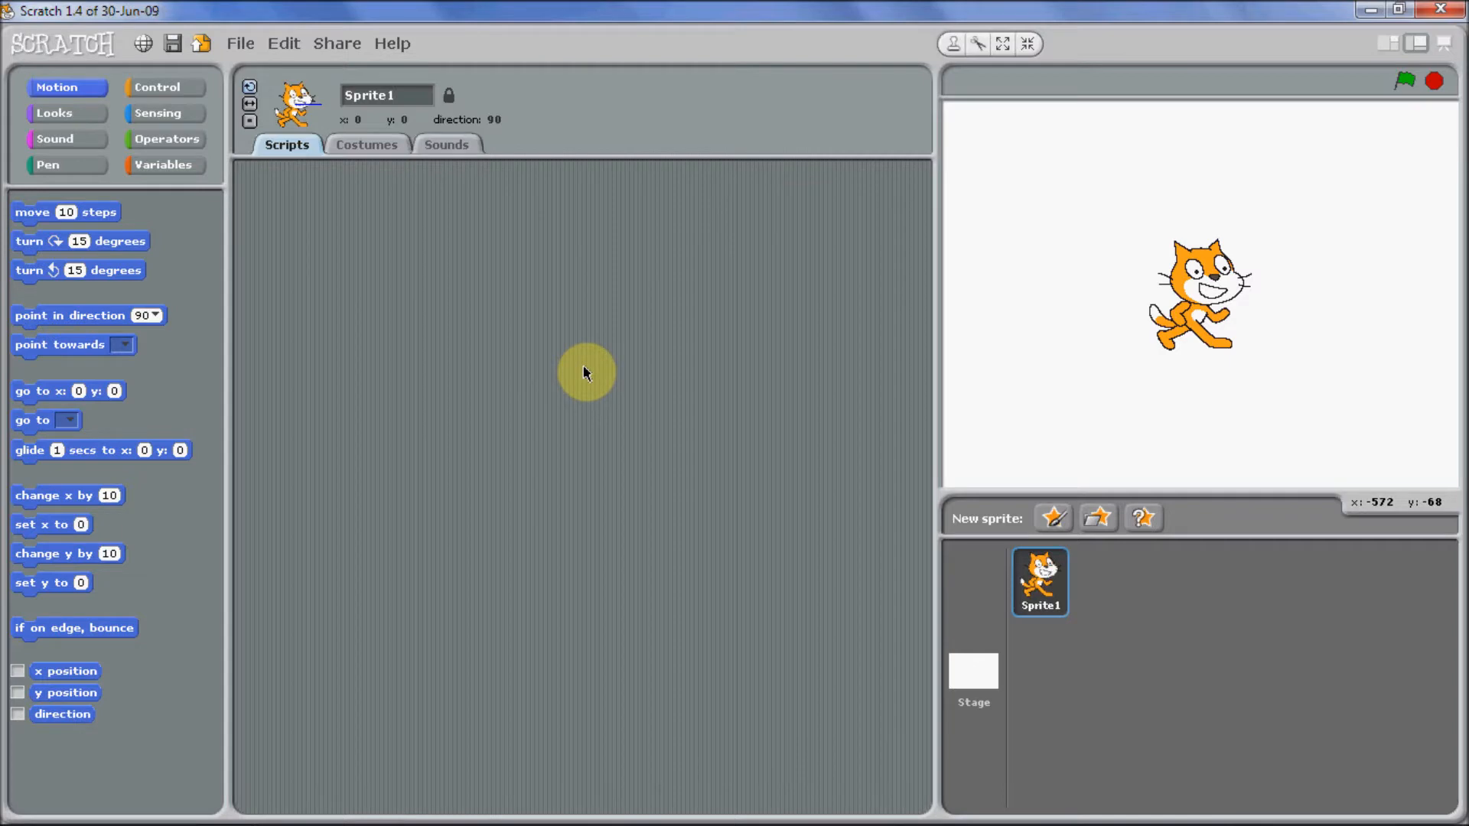
{"action": "mouse_move", "coordinate": [705, 369]}
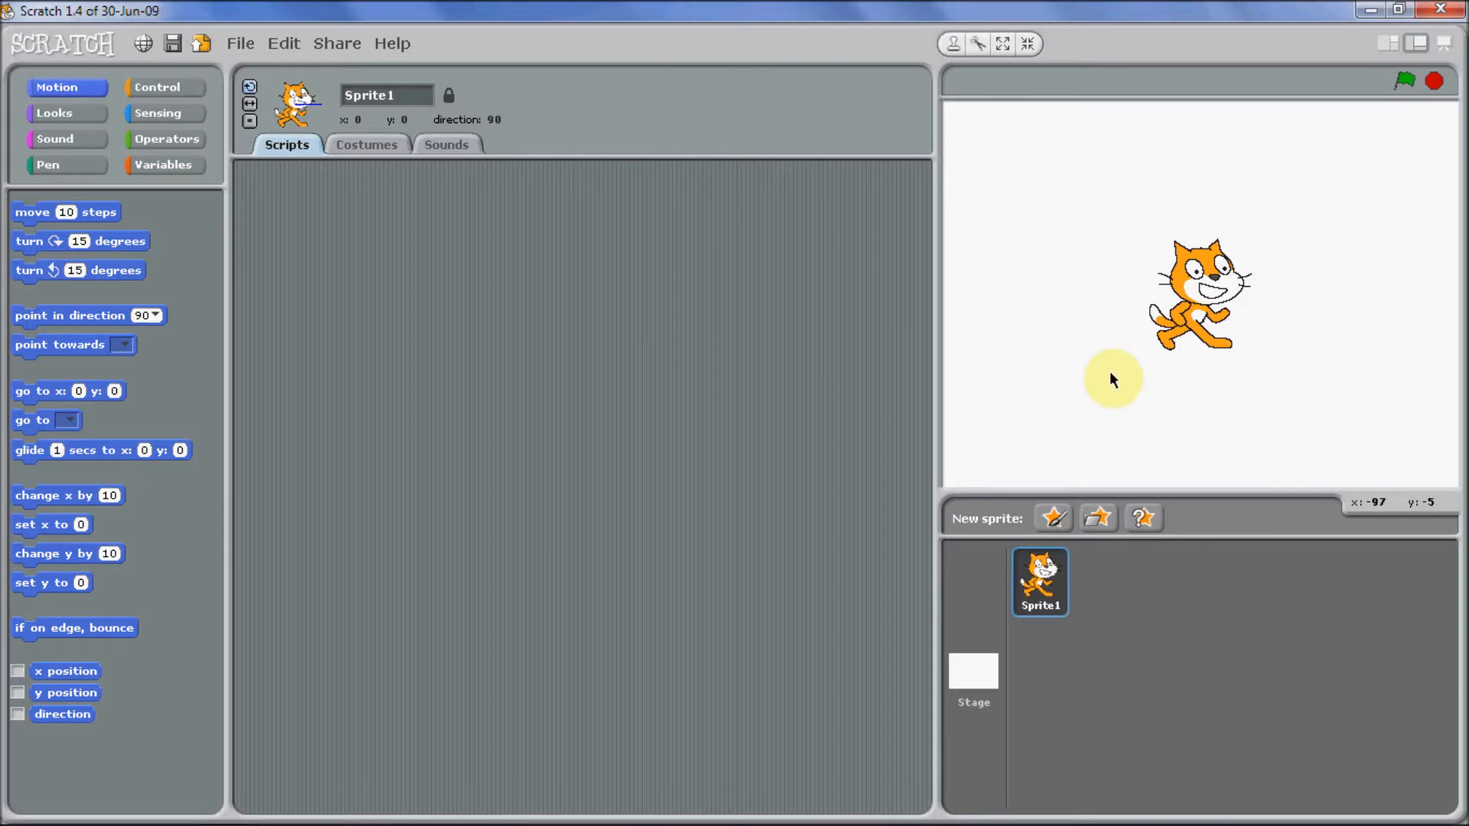
{"action": "mouse_move", "coordinate": [989, 393]}
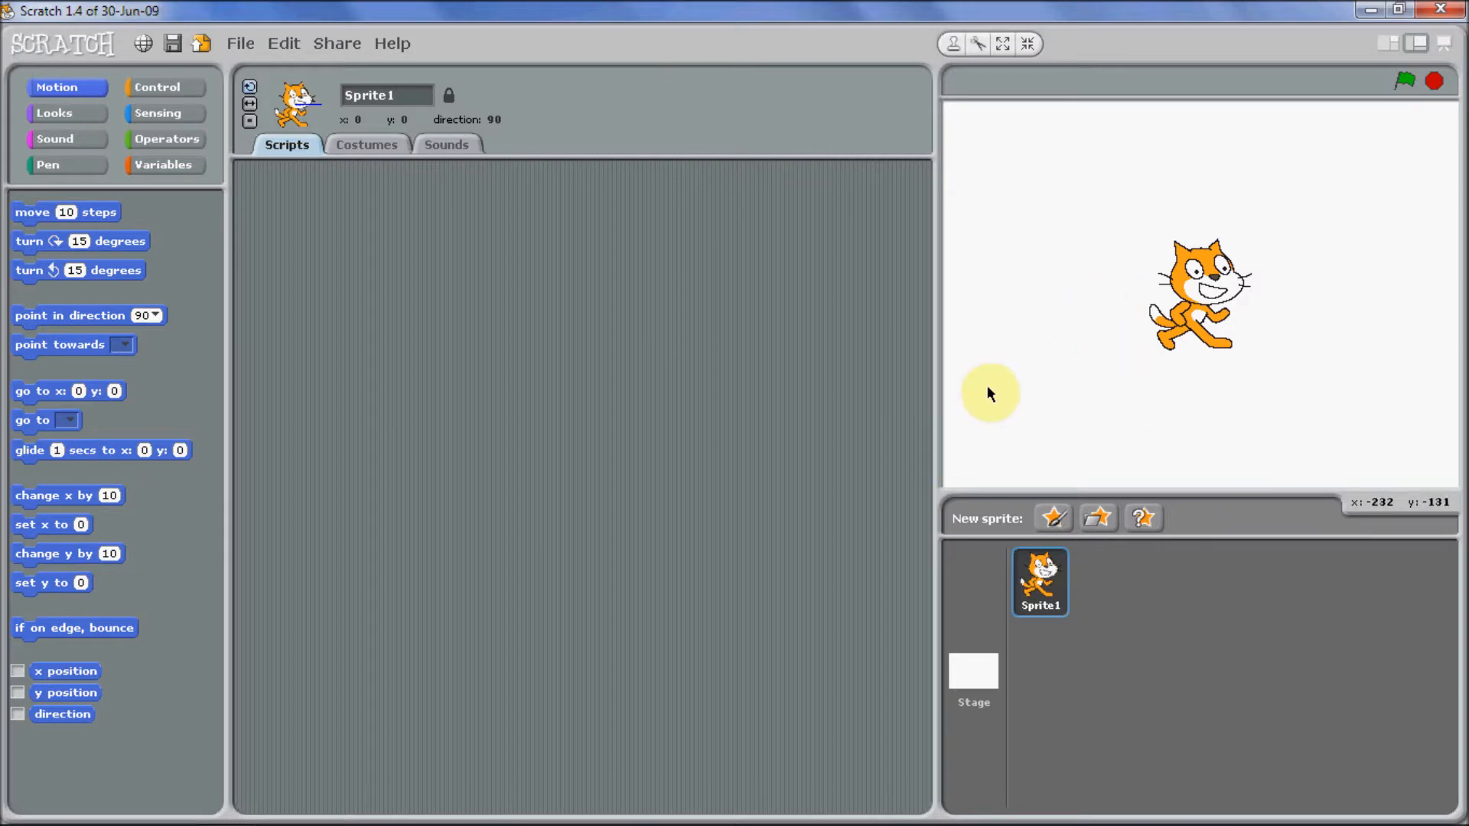
{"action": "mouse_move", "coordinate": [984, 684]}
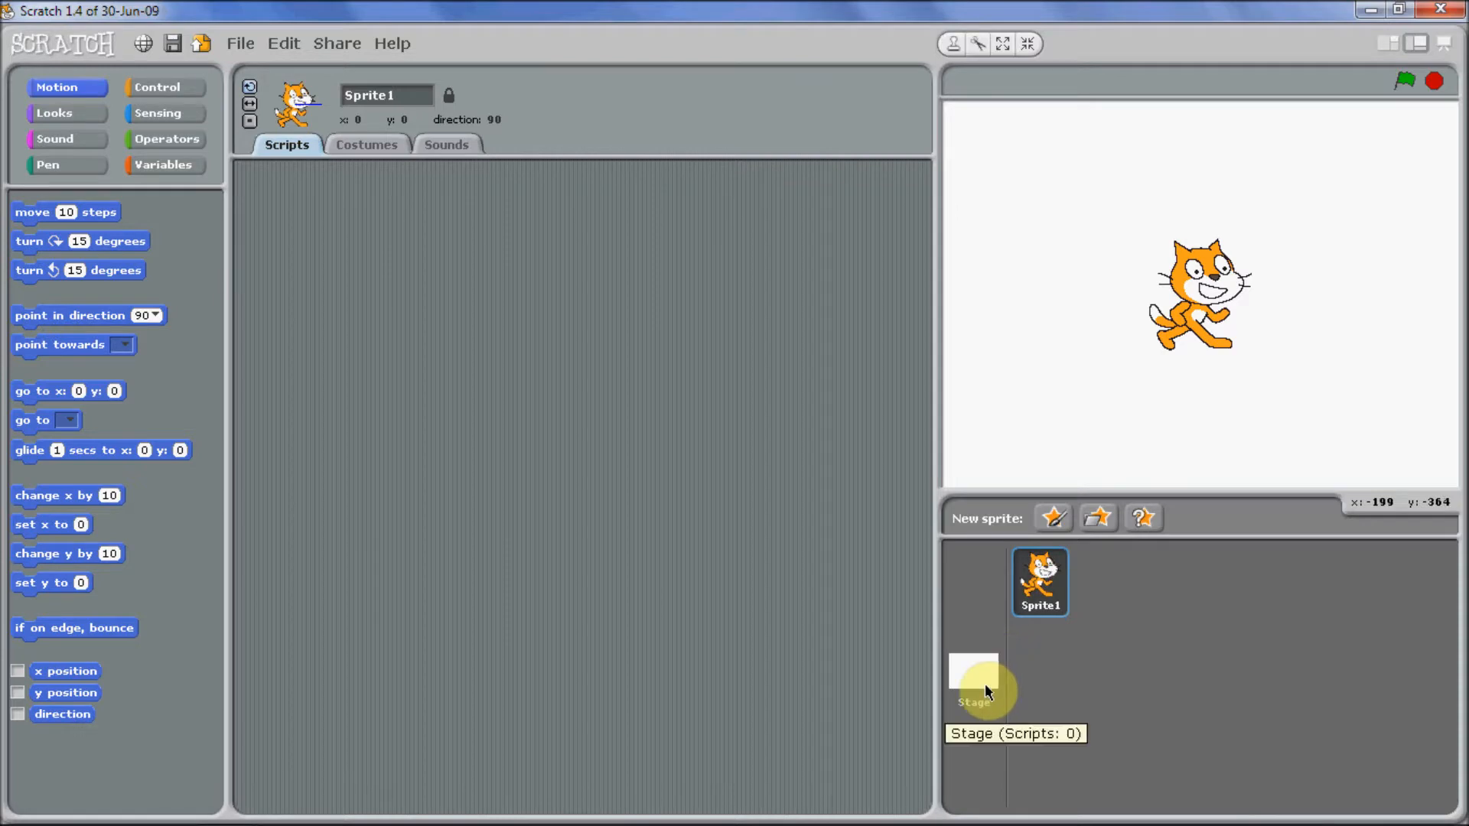
Start editing the Stage's blank background in the paint editor.
{"action": "left_click", "coordinate": [974, 679]}
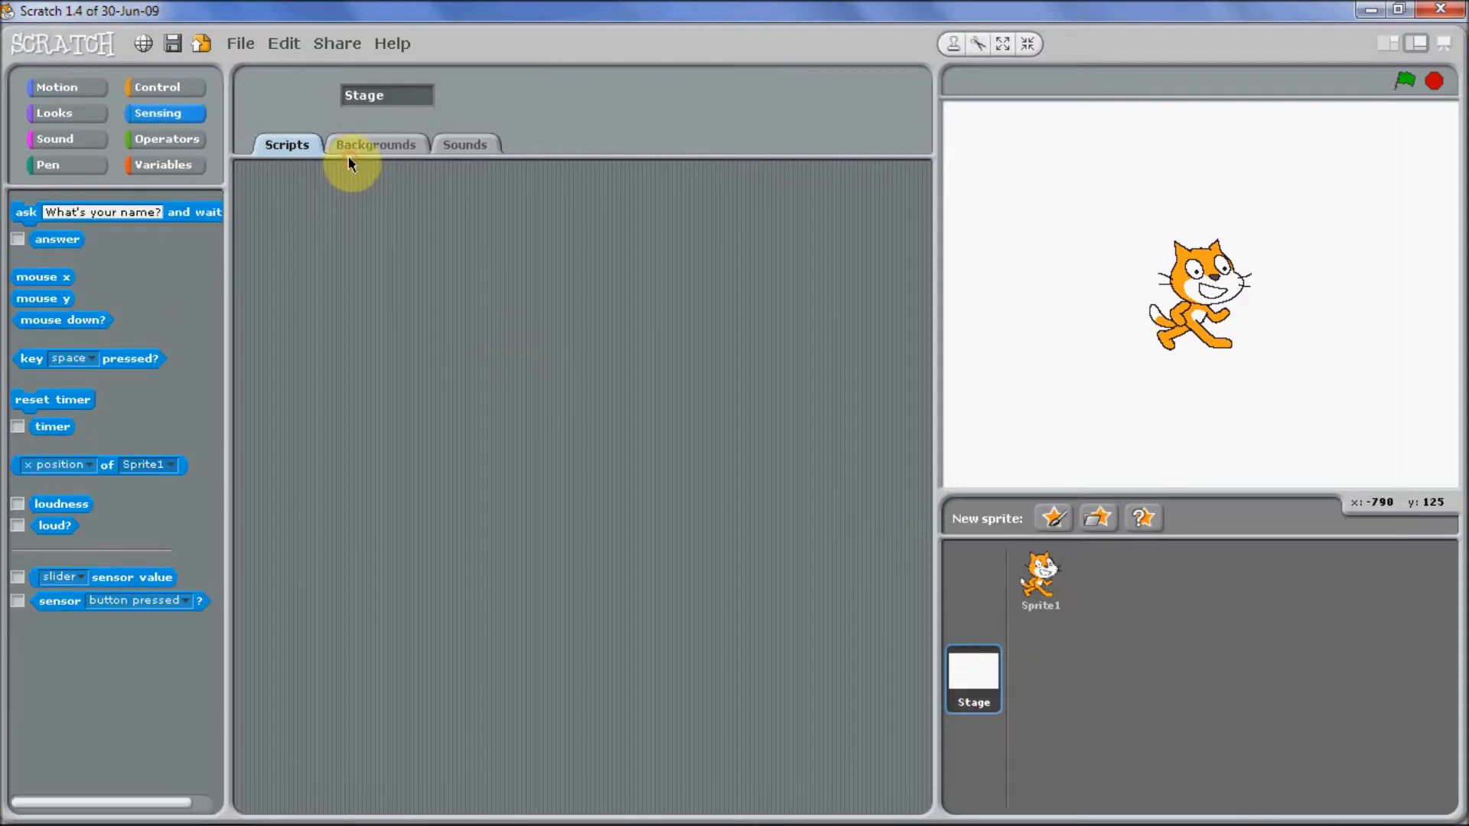
{"action": "left_click", "coordinate": [377, 144]}
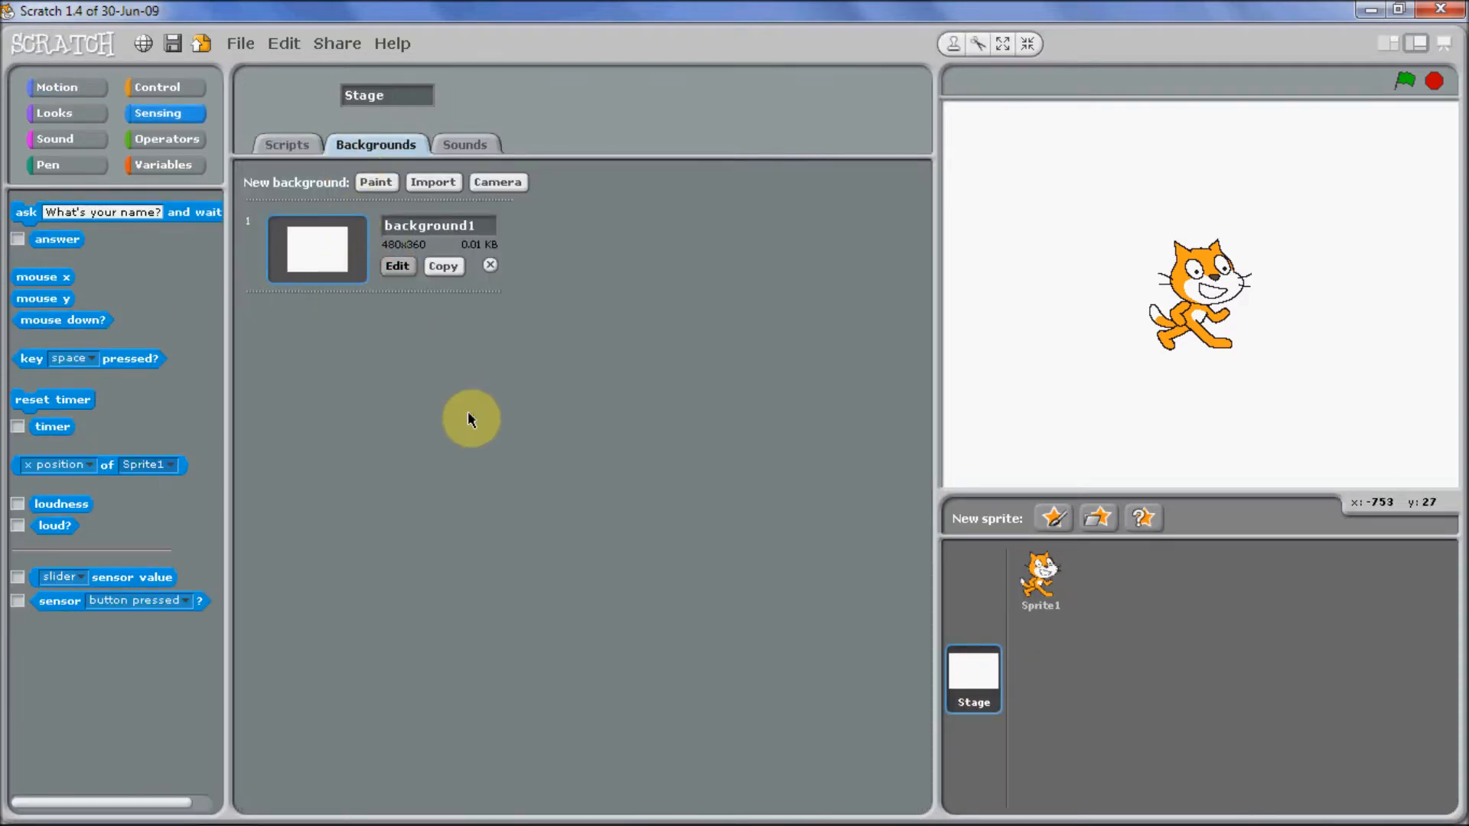
{"action": "left_click", "coordinate": [376, 182]}
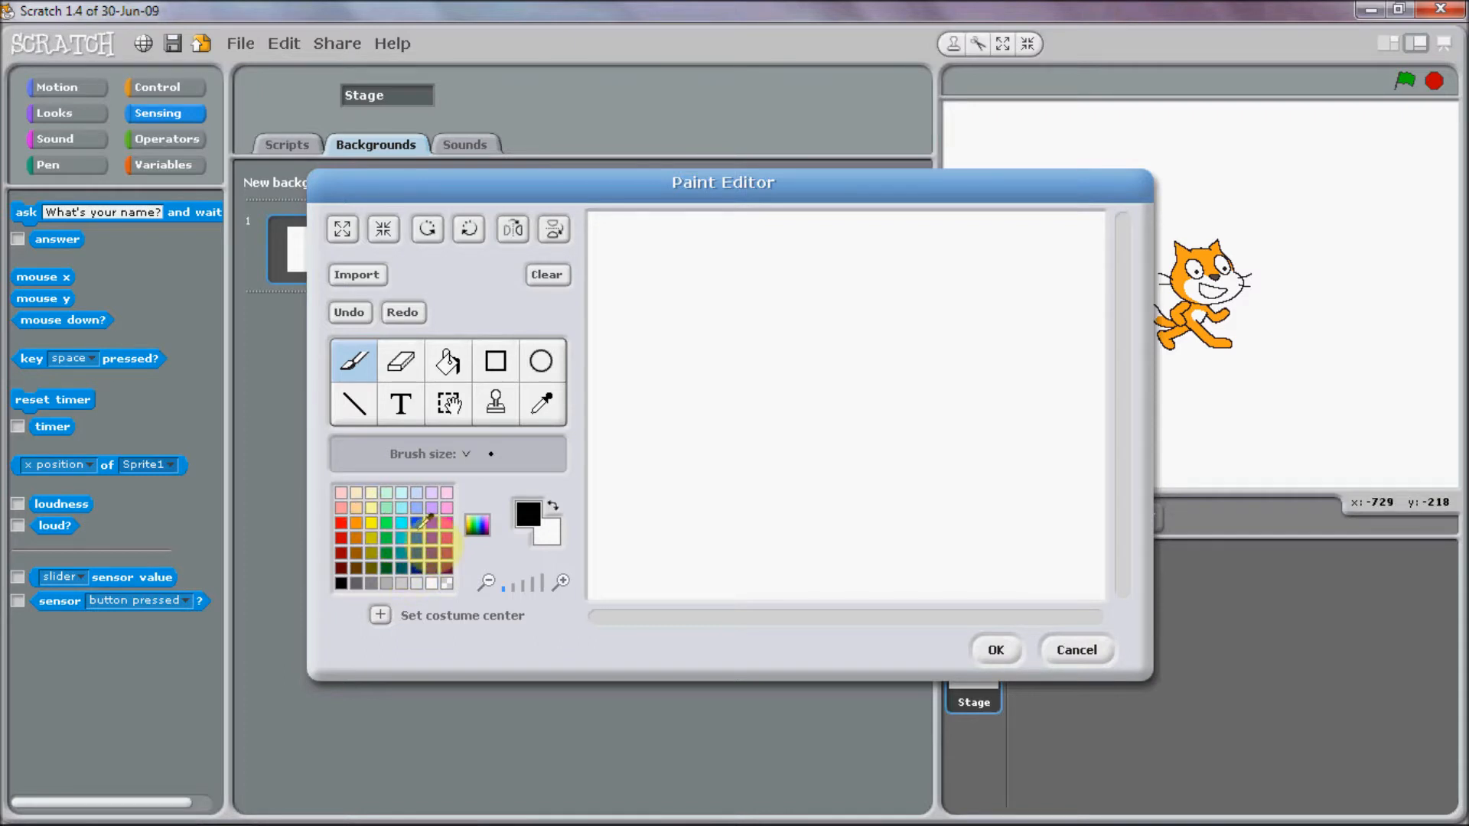
Fill the sky blue and draw two clouds from overlapping white filled ovals.
{"action": "left_click", "coordinate": [433, 552]}
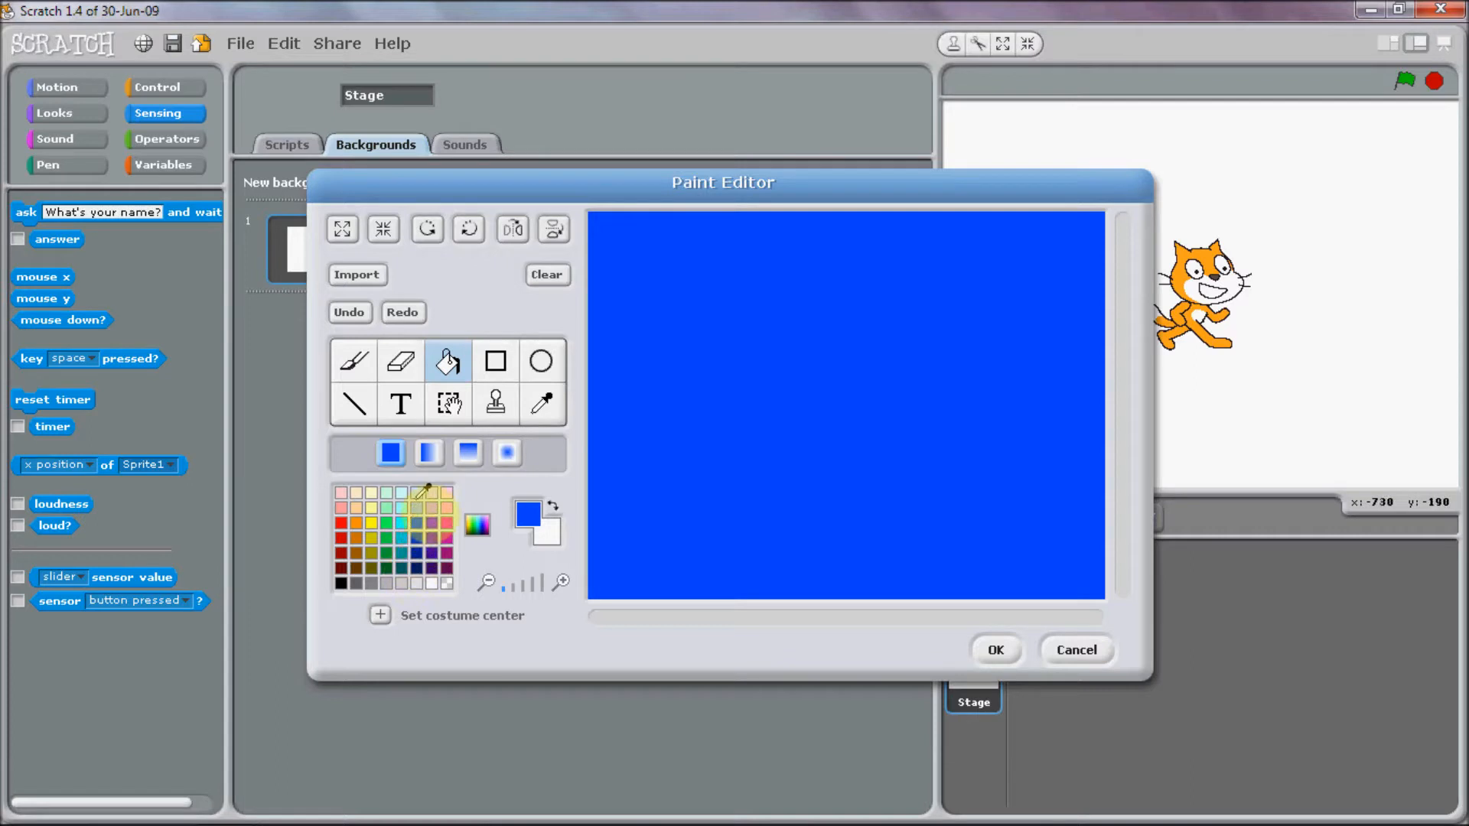
{"action": "left_click", "coordinate": [633, 530]}
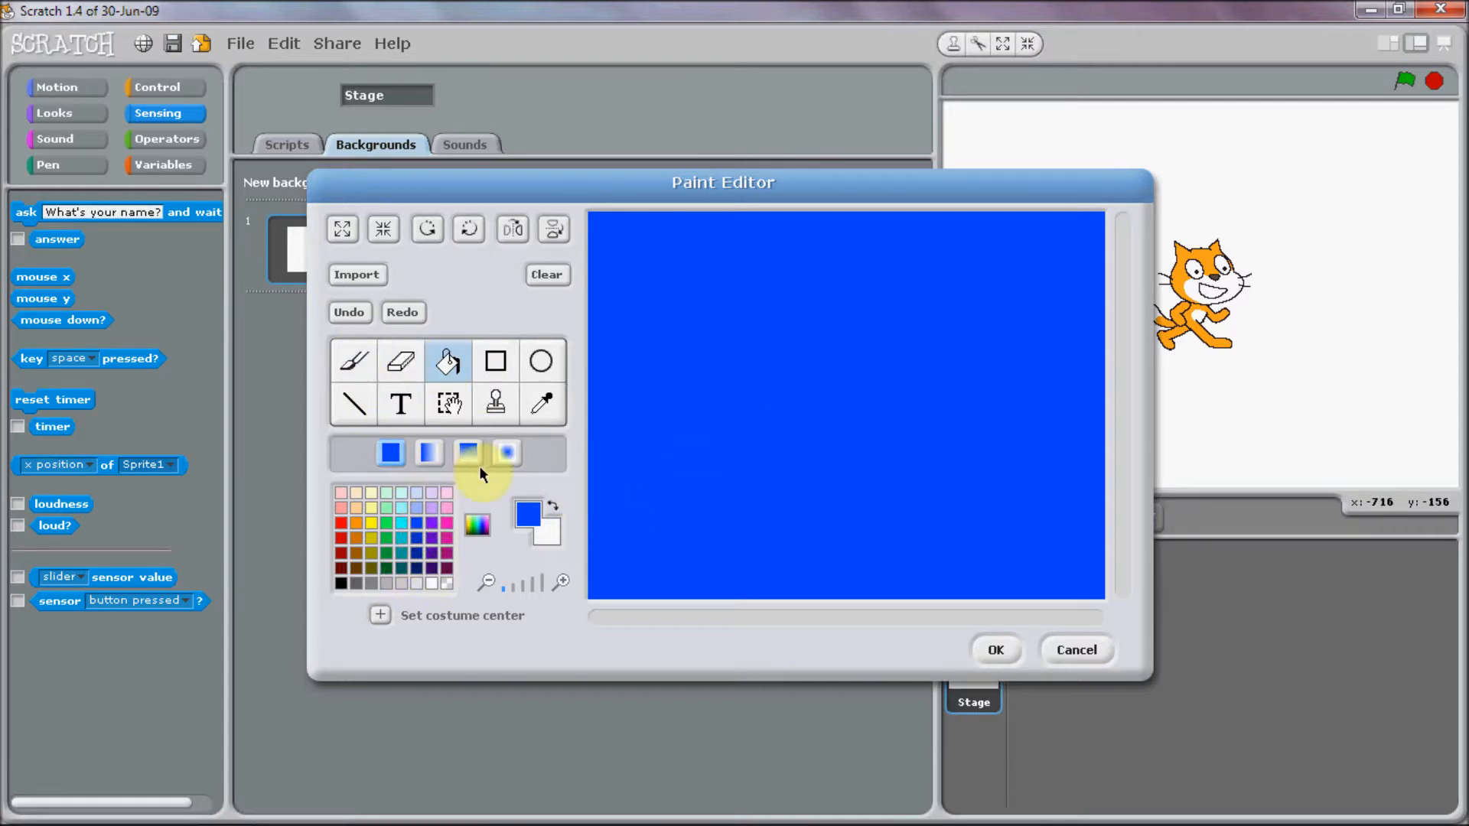
{"action": "left_click", "coordinate": [540, 361]}
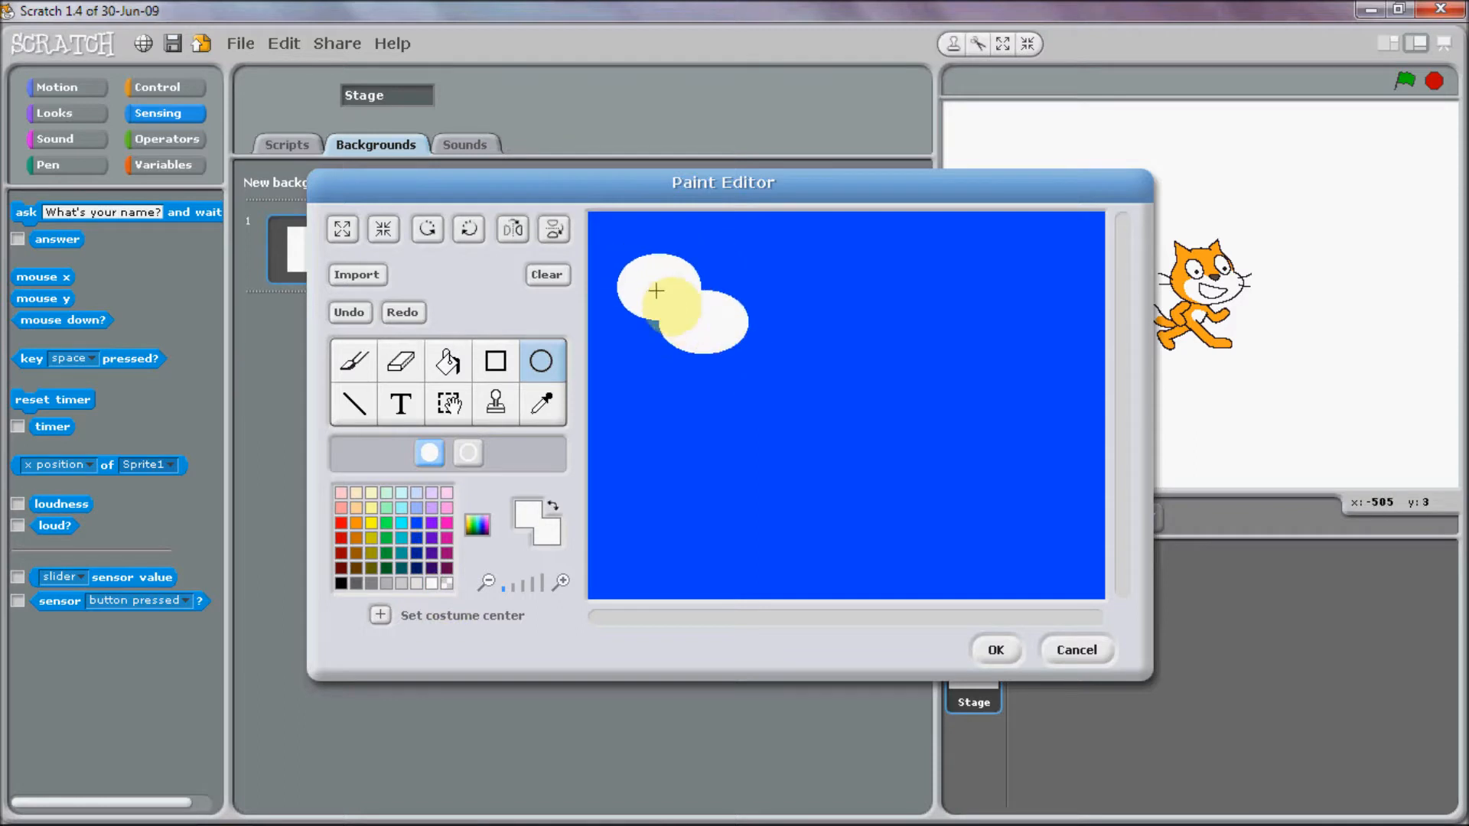
{"action": "left_click", "coordinate": [955, 370]}
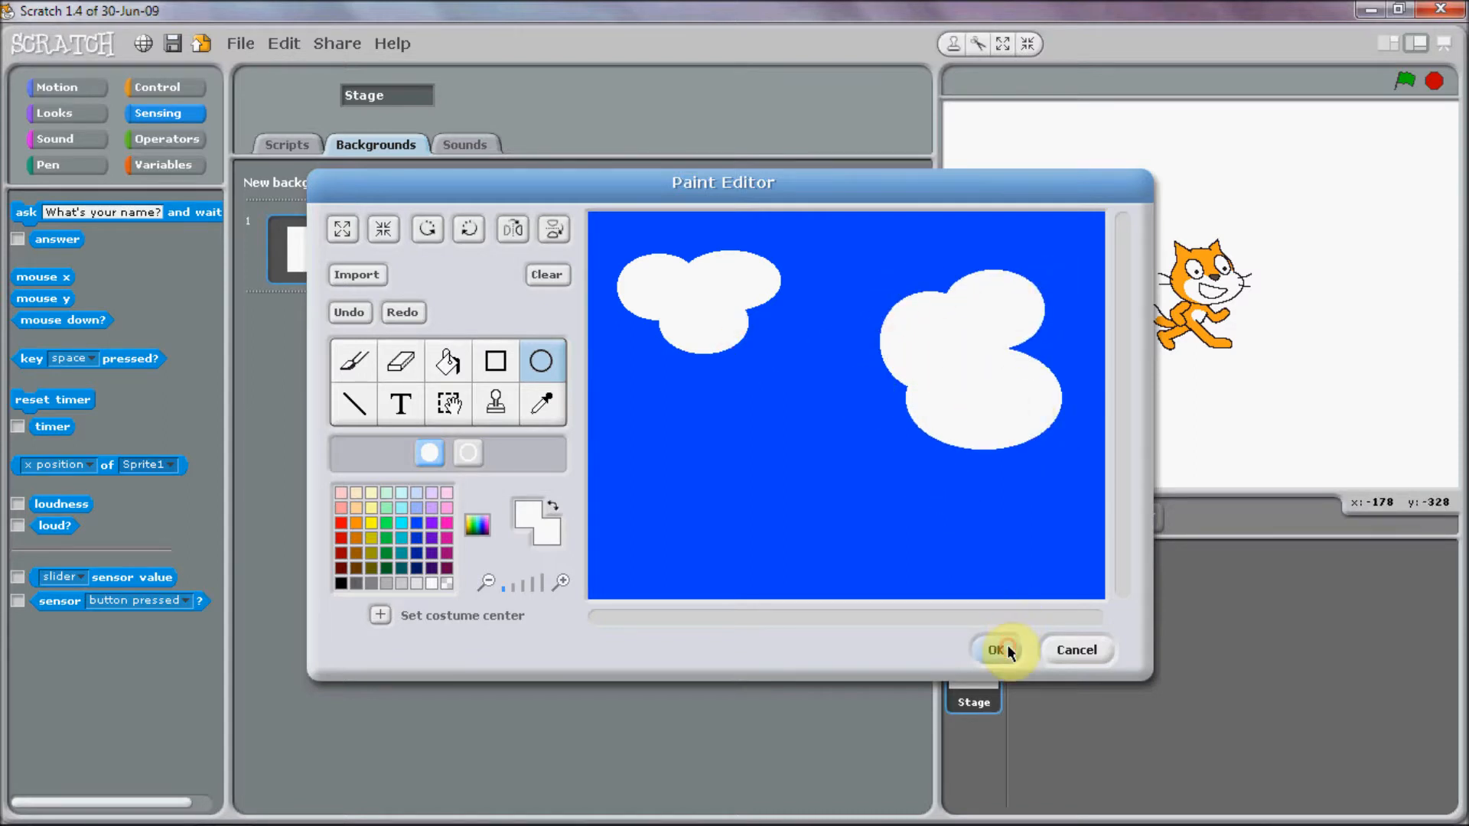
Keep the painted sky backdrop and move the cat toward the lower left of the stage.
{"action": "left_click", "coordinate": [996, 650]}
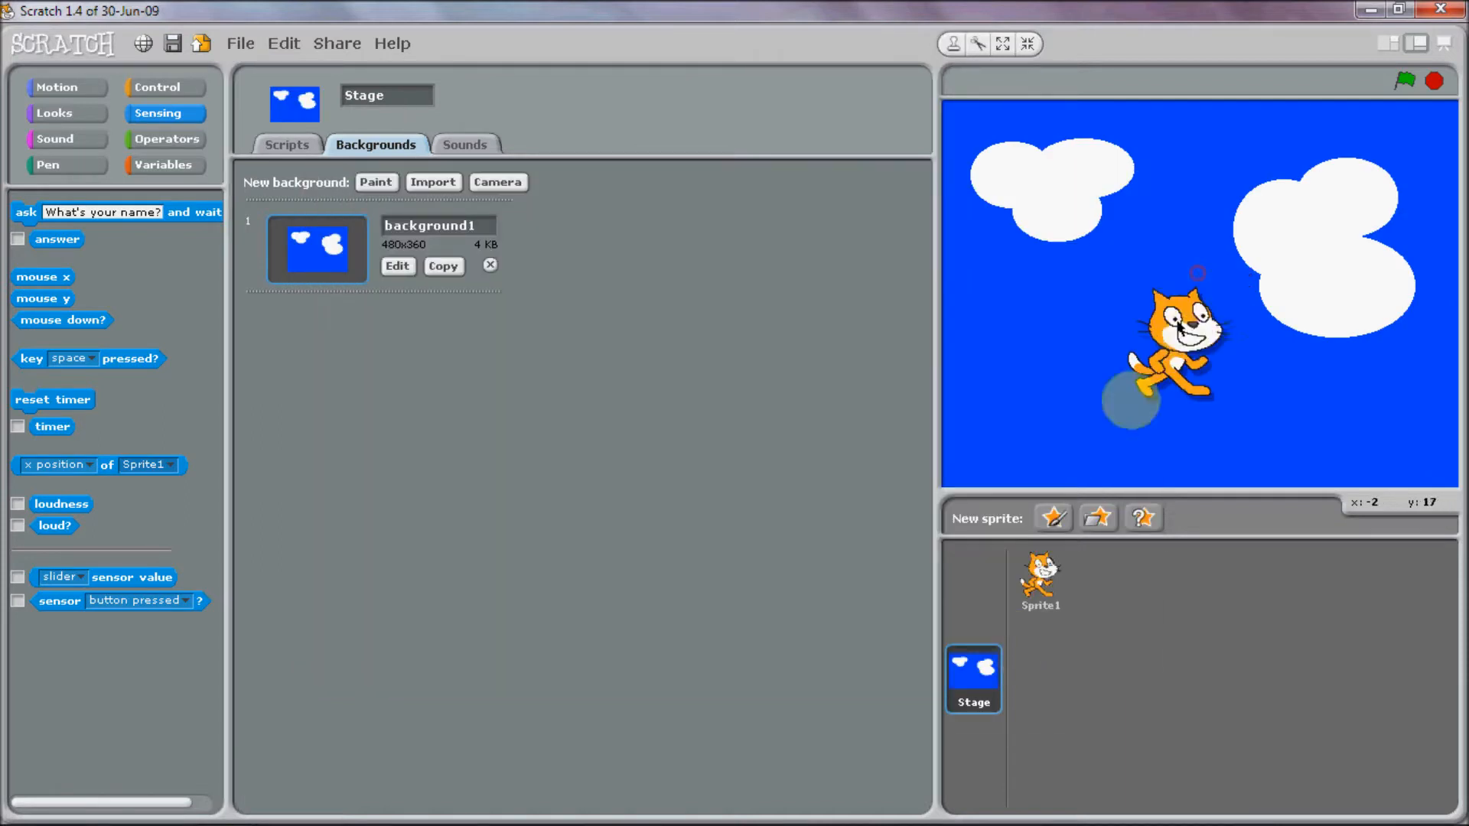
{"action": "left_click_drag", "start_coordinate": [1162, 352], "coordinate": [1082, 365]}
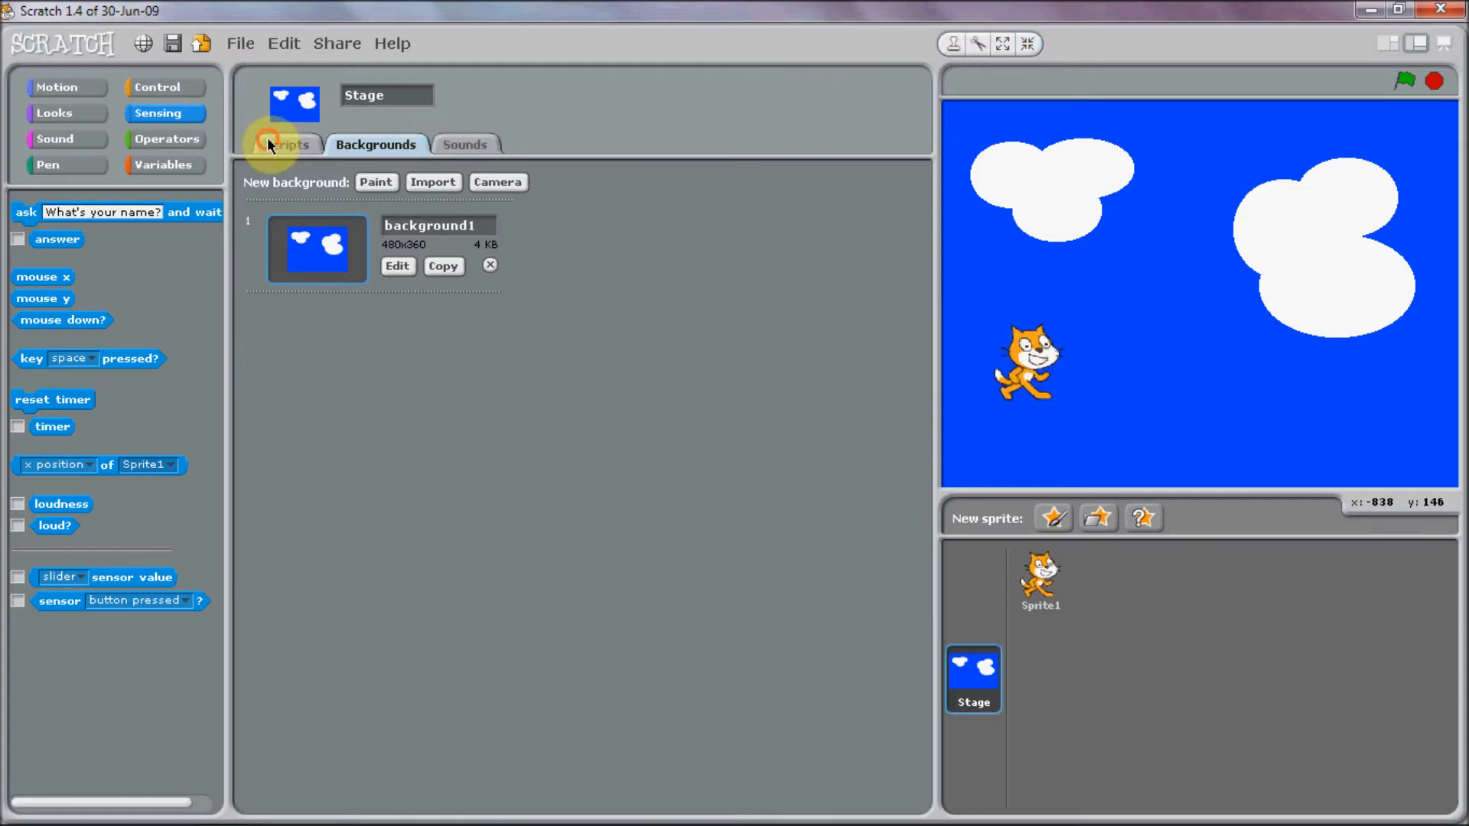
Begin the cat's script with a 'when green flag clicked' hat block.
{"action": "left_click", "coordinate": [1037, 581]}
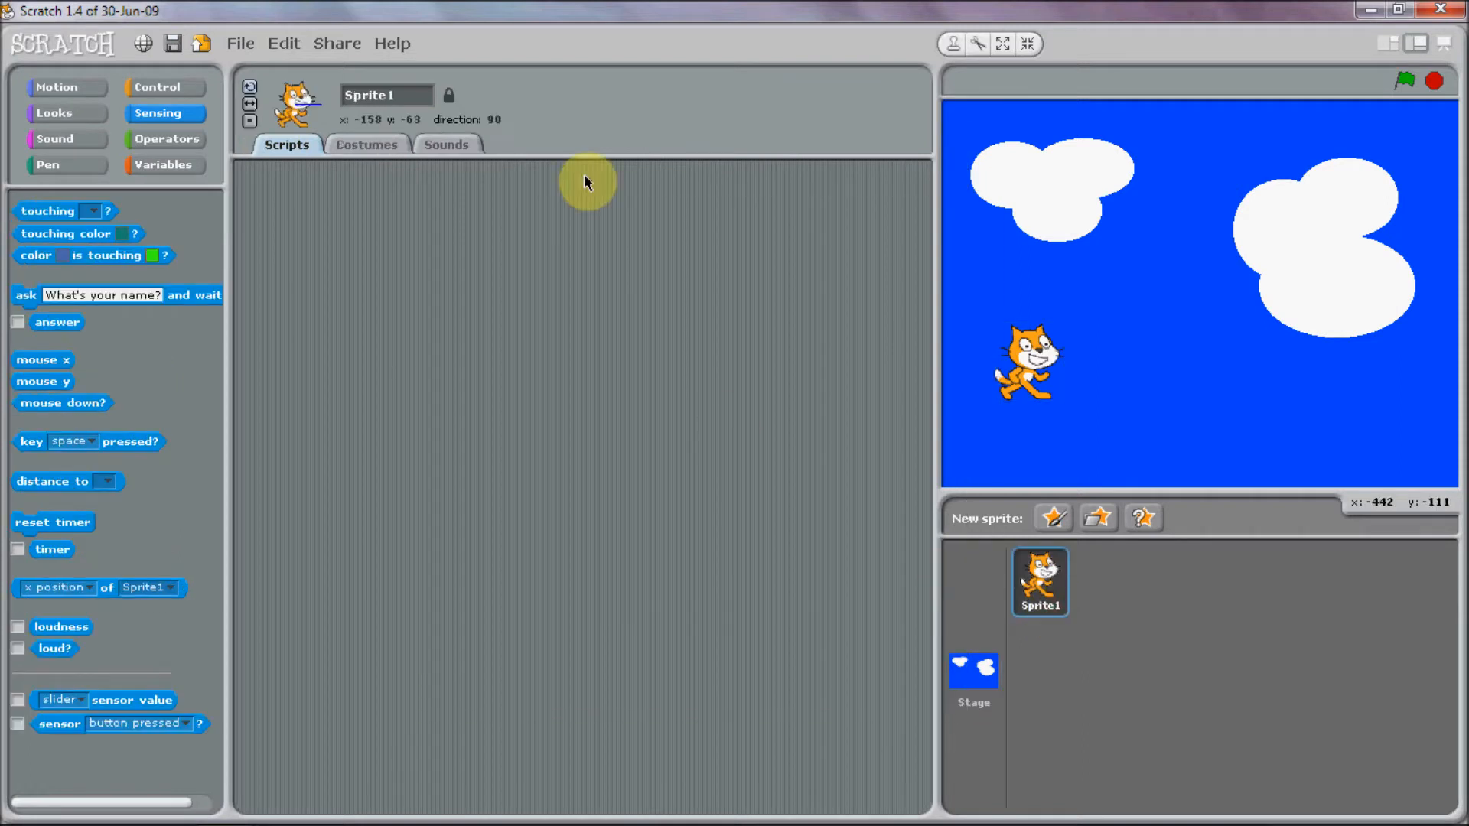
{"action": "left_click", "coordinate": [156, 85]}
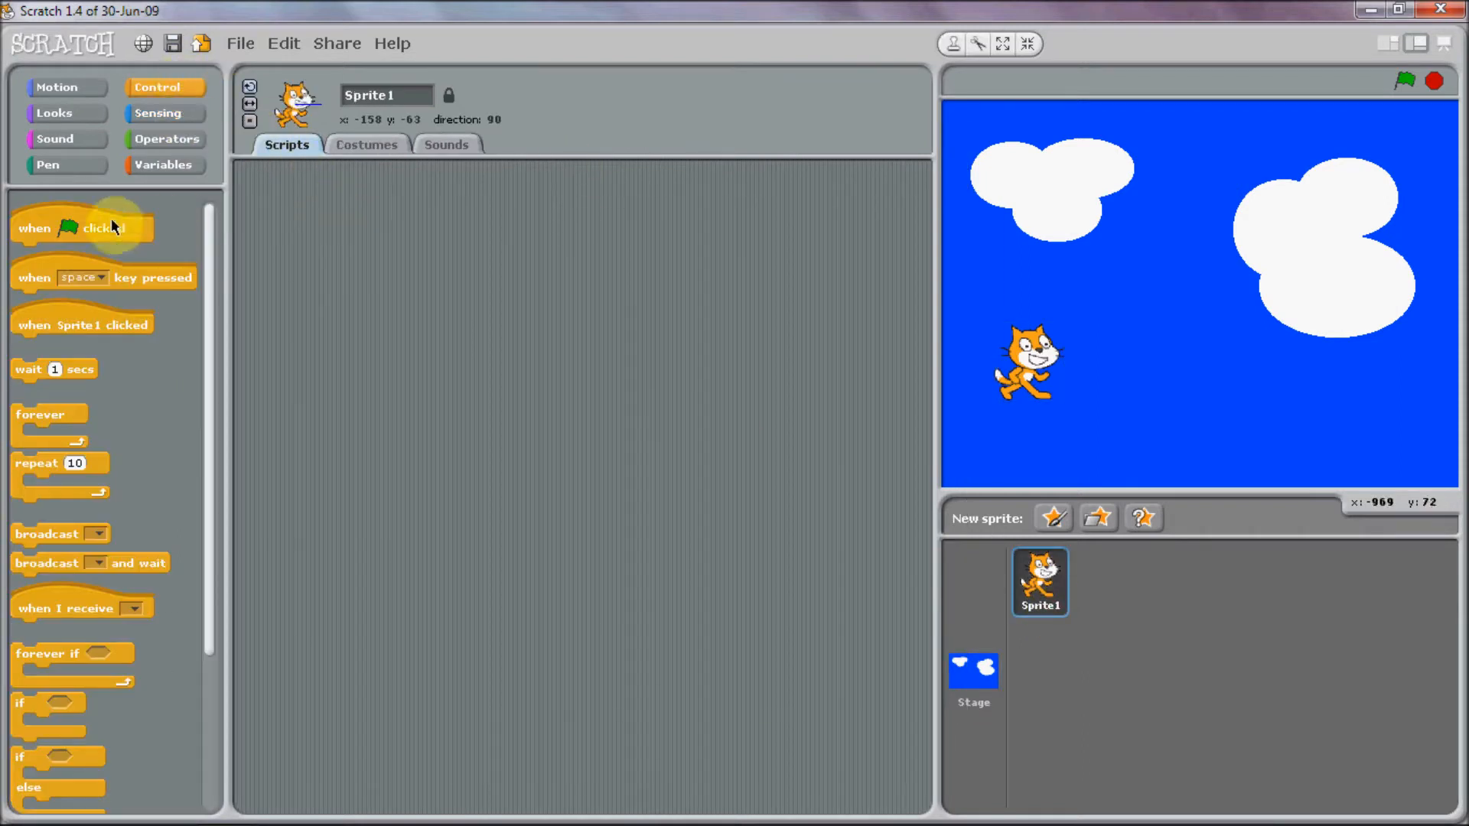
{"action": "left_click_drag", "start_coordinate": [81, 228], "coordinate": [322, 204]}
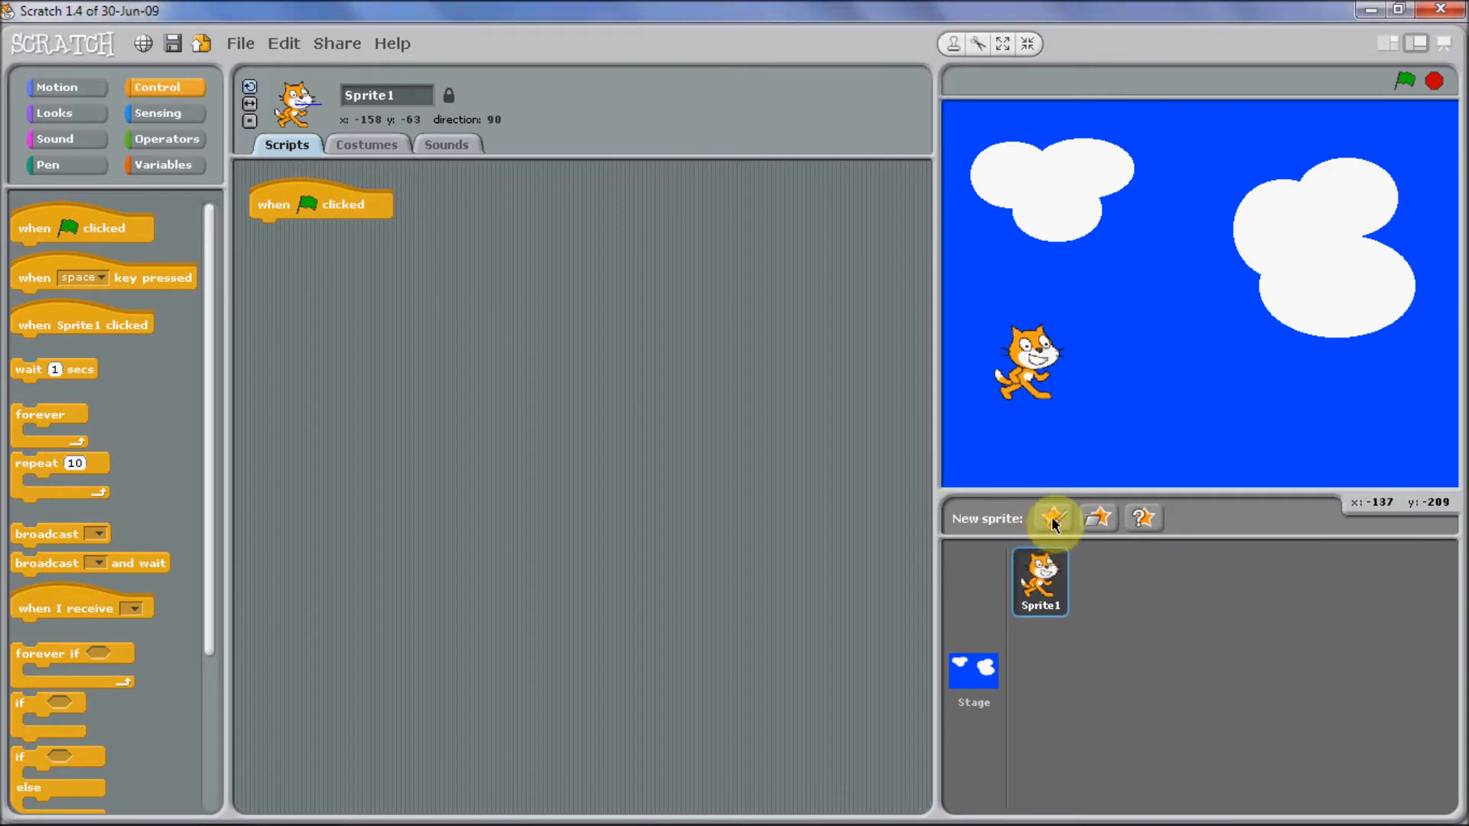
Paint a new sprite with a dark green hilly outline across the canvas bottom.
{"action": "left_click", "coordinate": [1054, 517]}
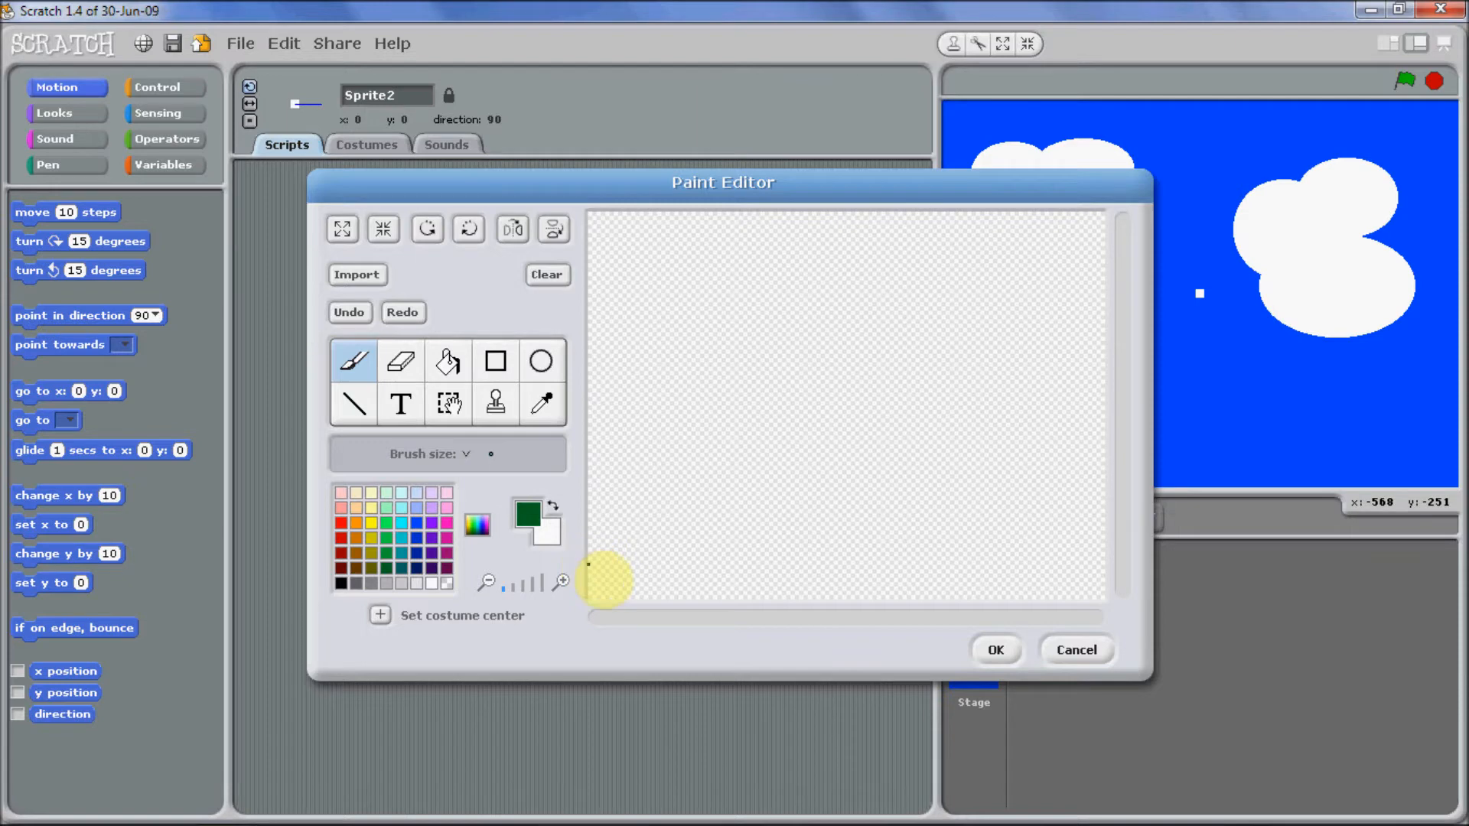
{"action": "left_click_drag", "start_coordinate": [591, 561], "coordinate": [688, 581]}
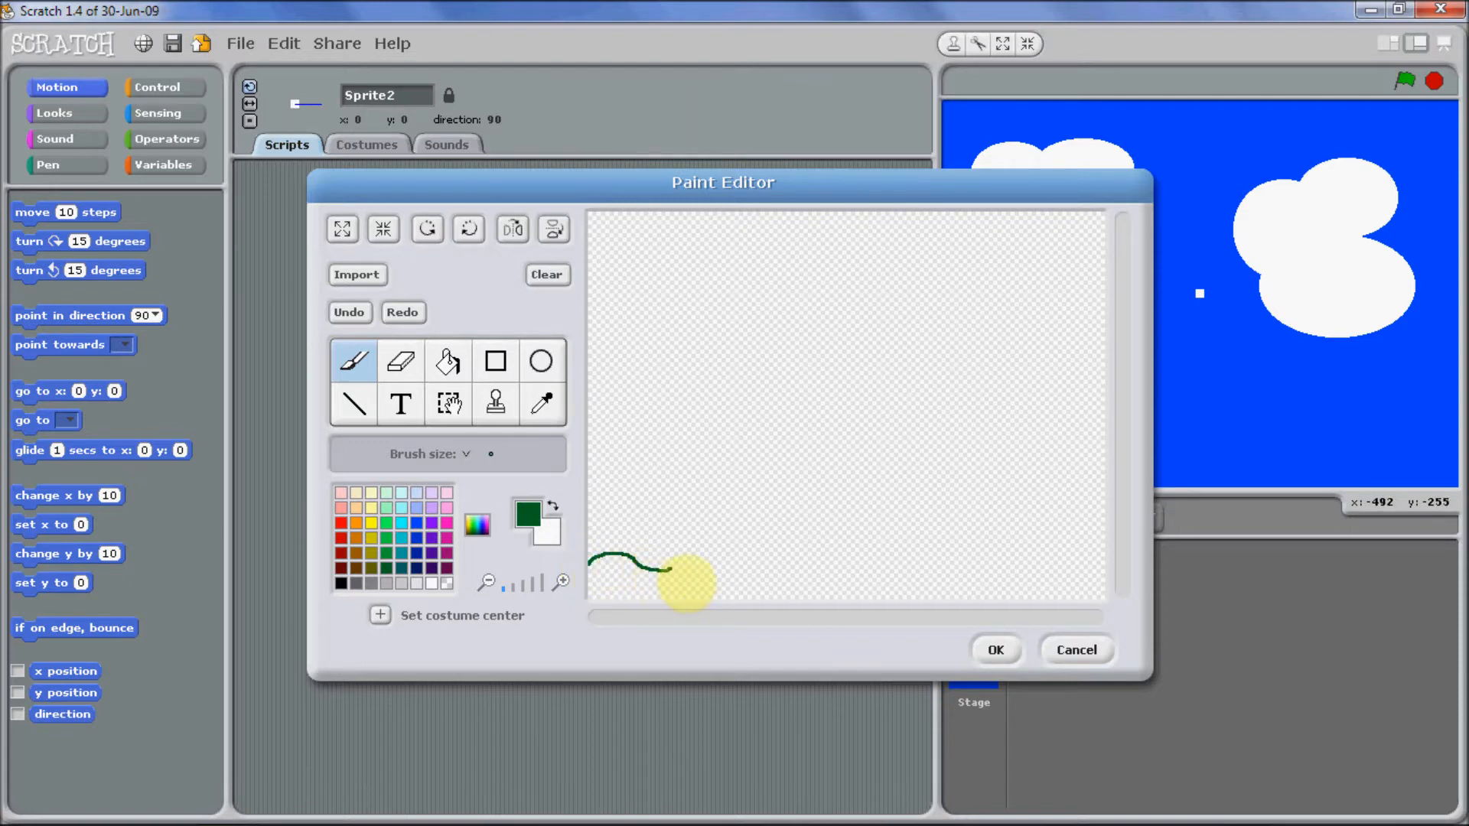
{"action": "left_click_drag", "start_coordinate": [688, 582], "coordinate": [820, 583]}
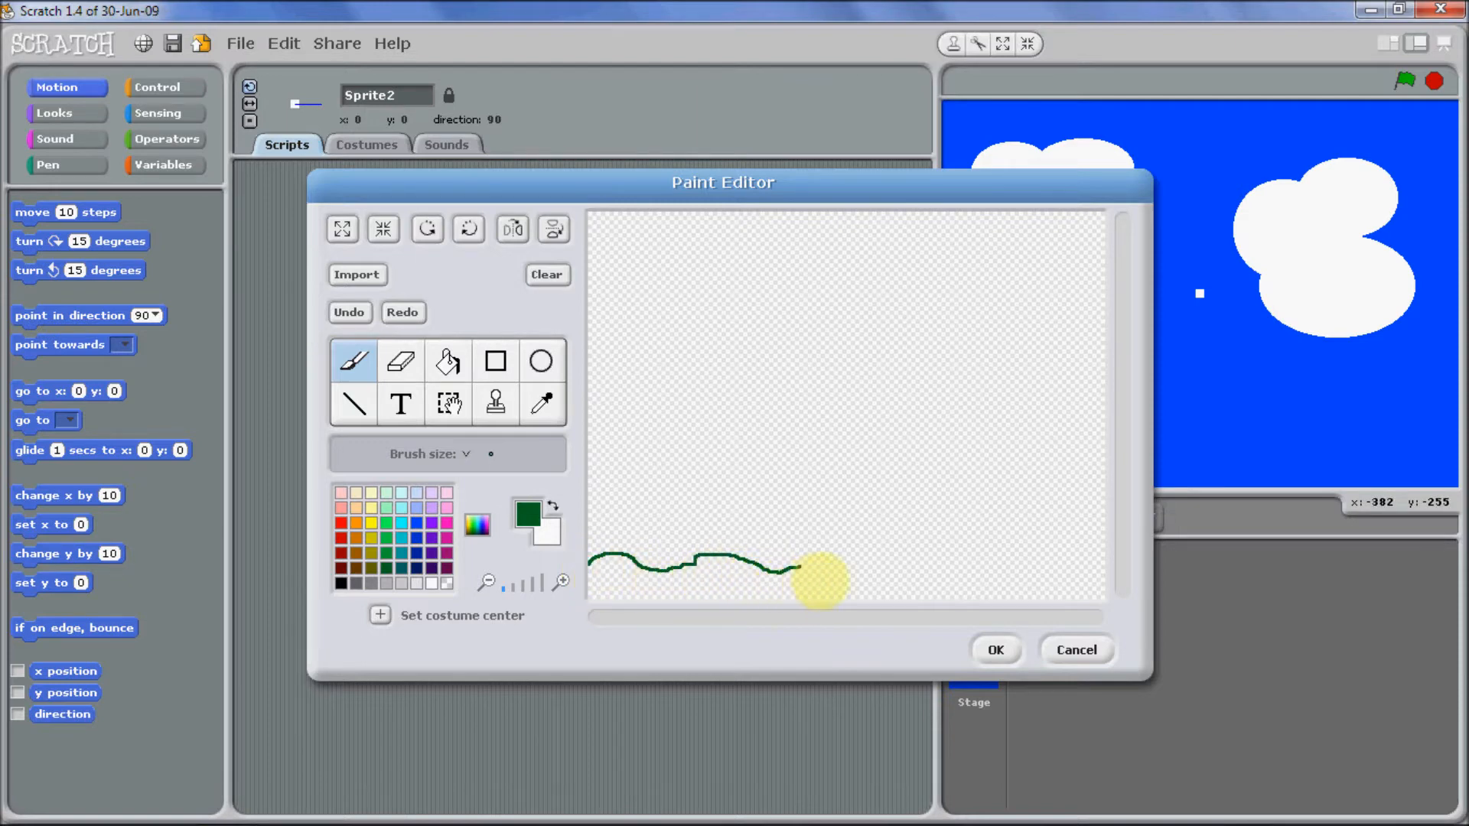
{"action": "left_click_drag", "start_coordinate": [821, 581], "coordinate": [953, 577]}
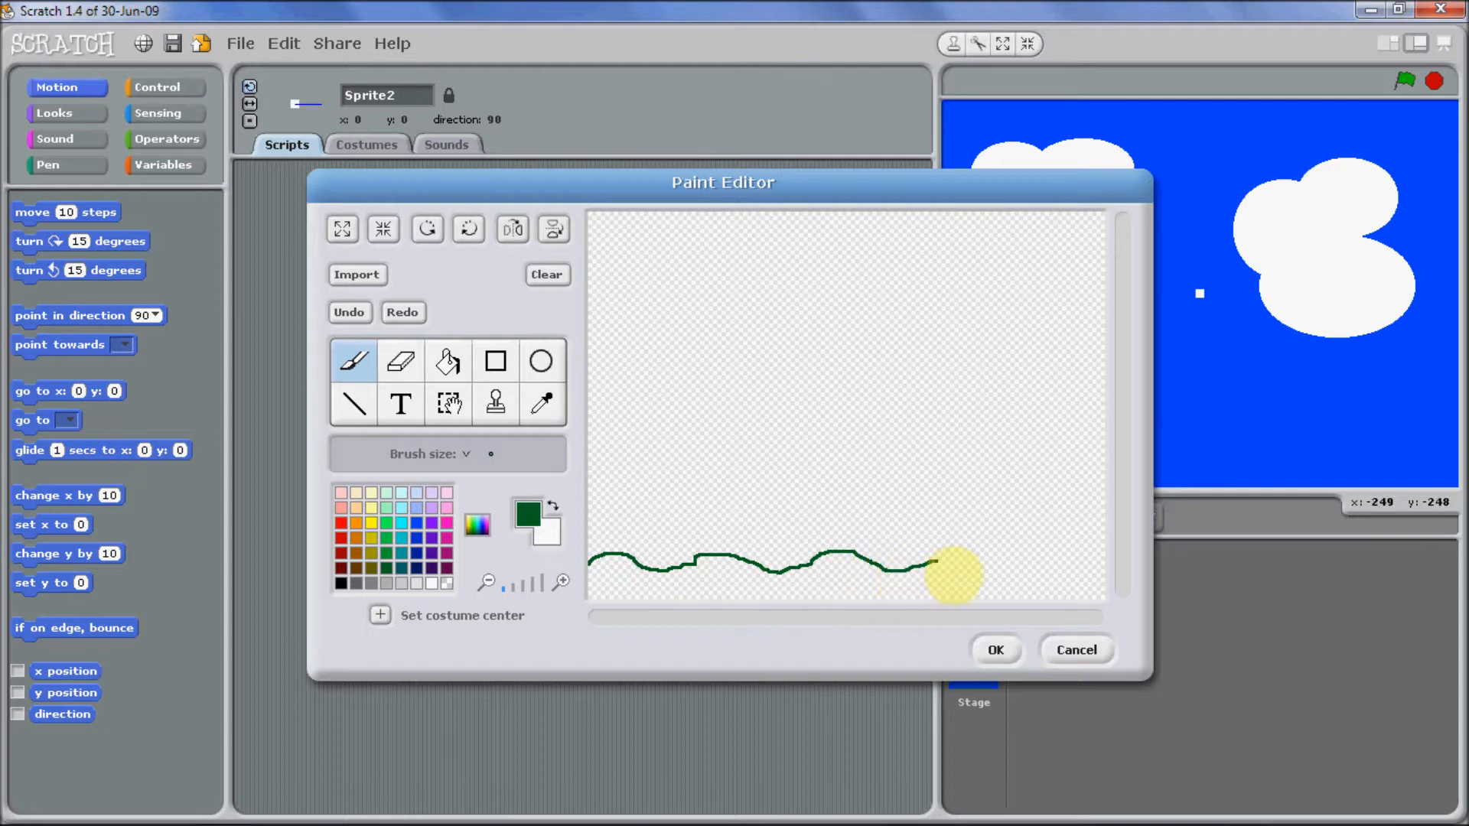
{"action": "left_click_drag", "start_coordinate": [955, 571], "coordinate": [1105, 581]}
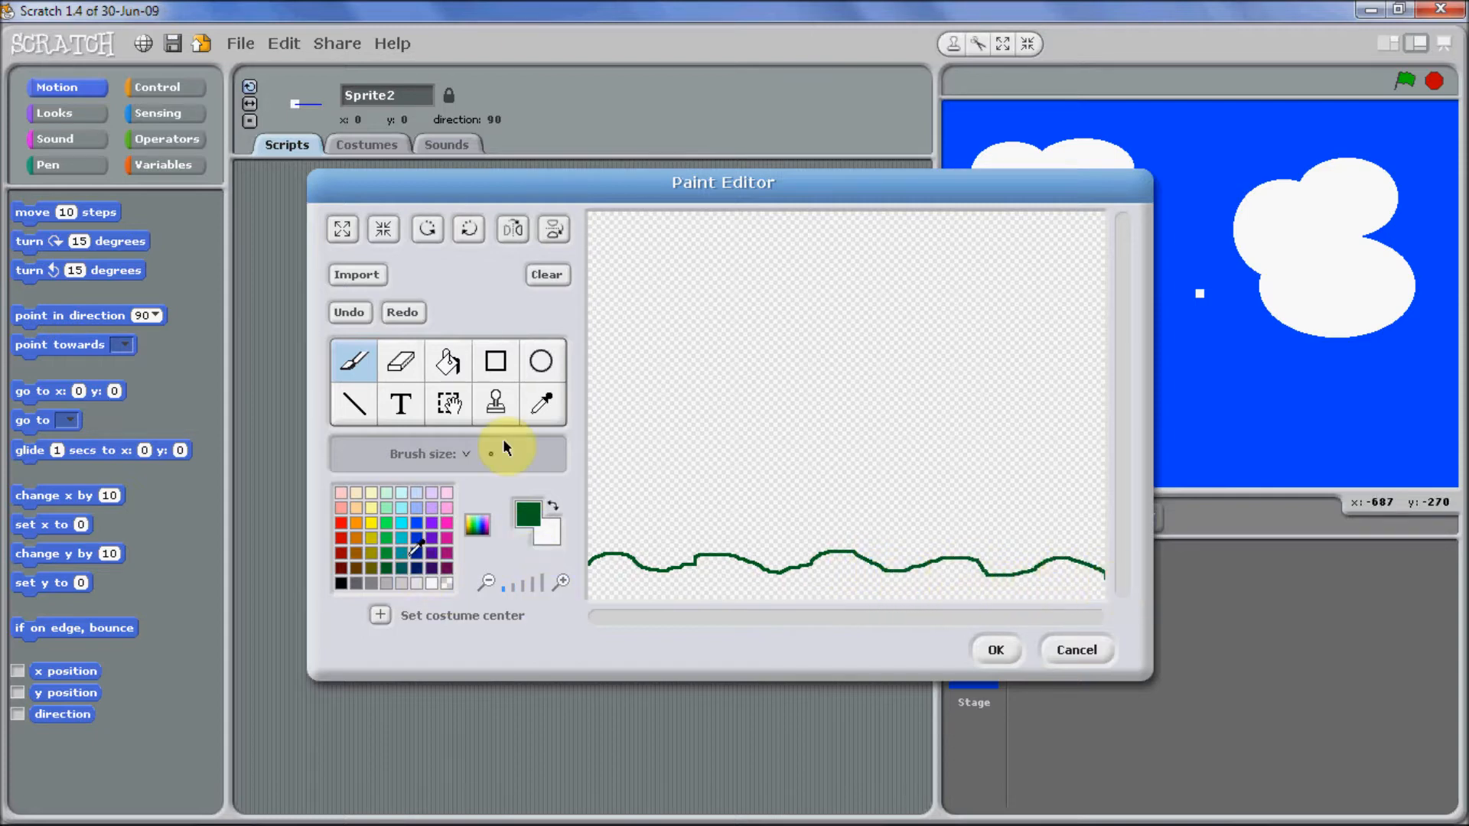
Zoom to check the outline and fill below it solid dark green with the bucket.
{"action": "left_click", "coordinate": [562, 582]}
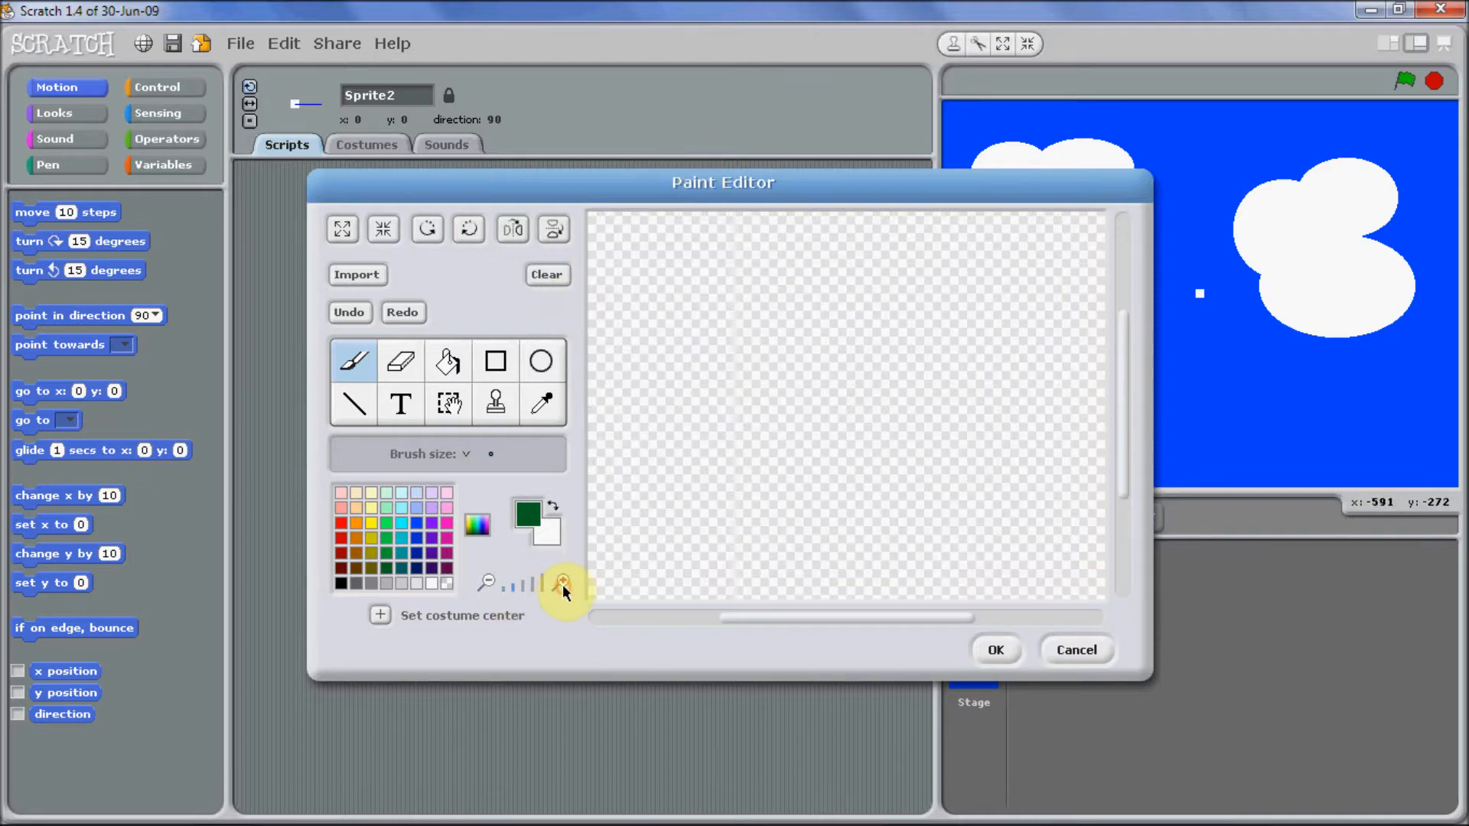
{"action": "left_click", "coordinate": [720, 507]}
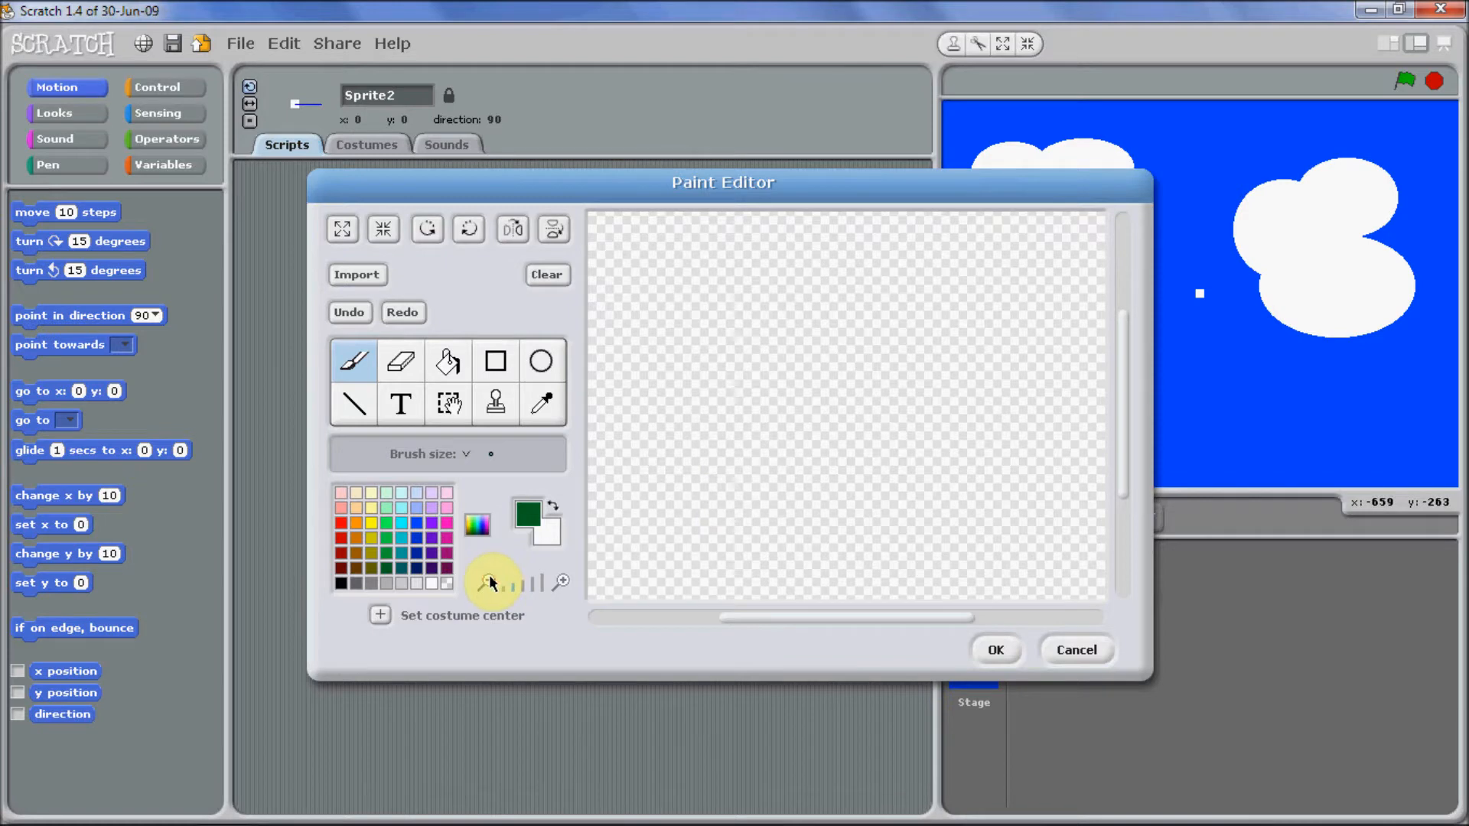
{"action": "left_click_drag", "start_coordinate": [600, 561], "coordinate": [1095, 569]}
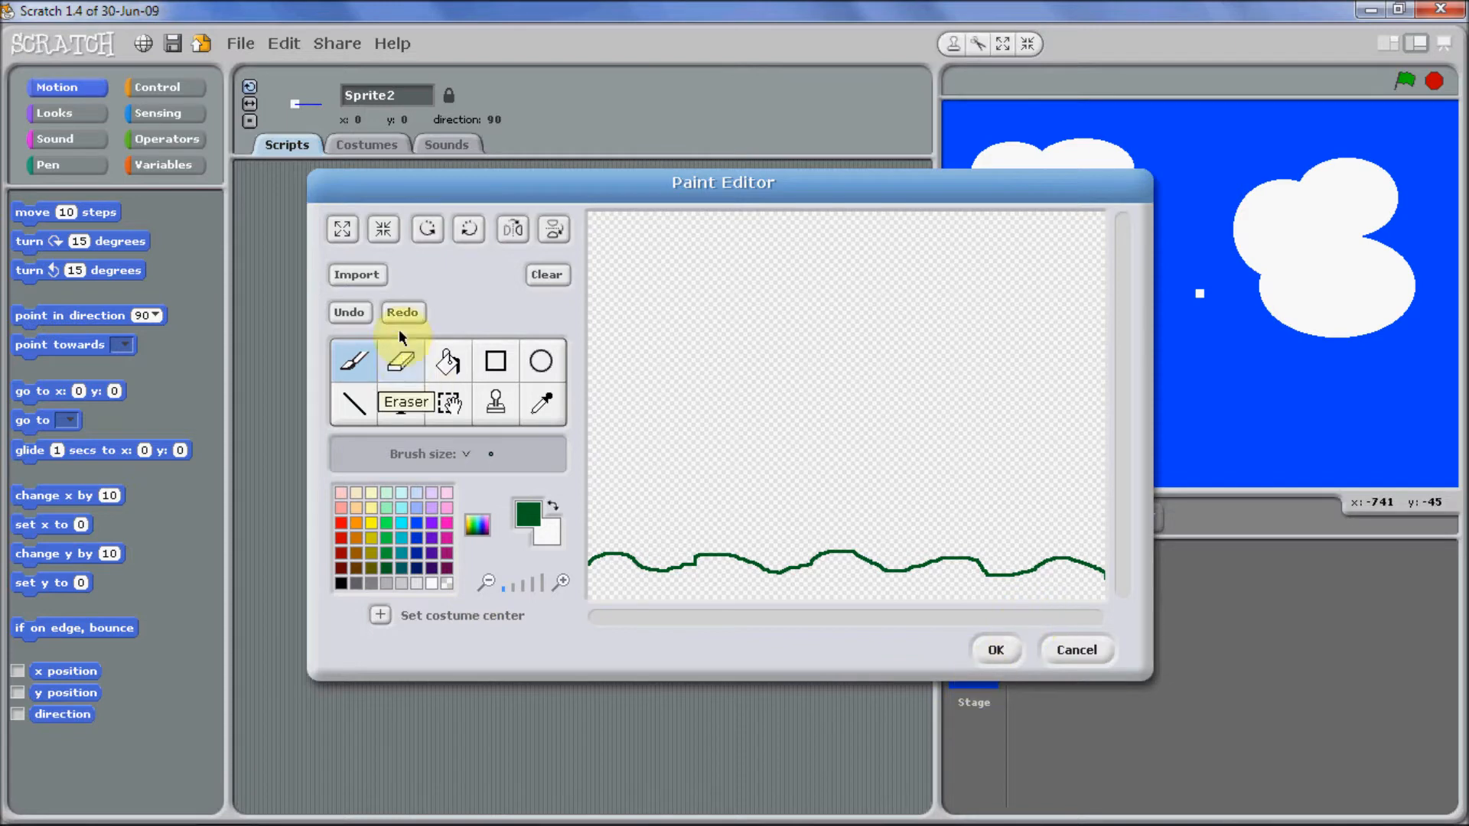
{"action": "left_click", "coordinate": [448, 361]}
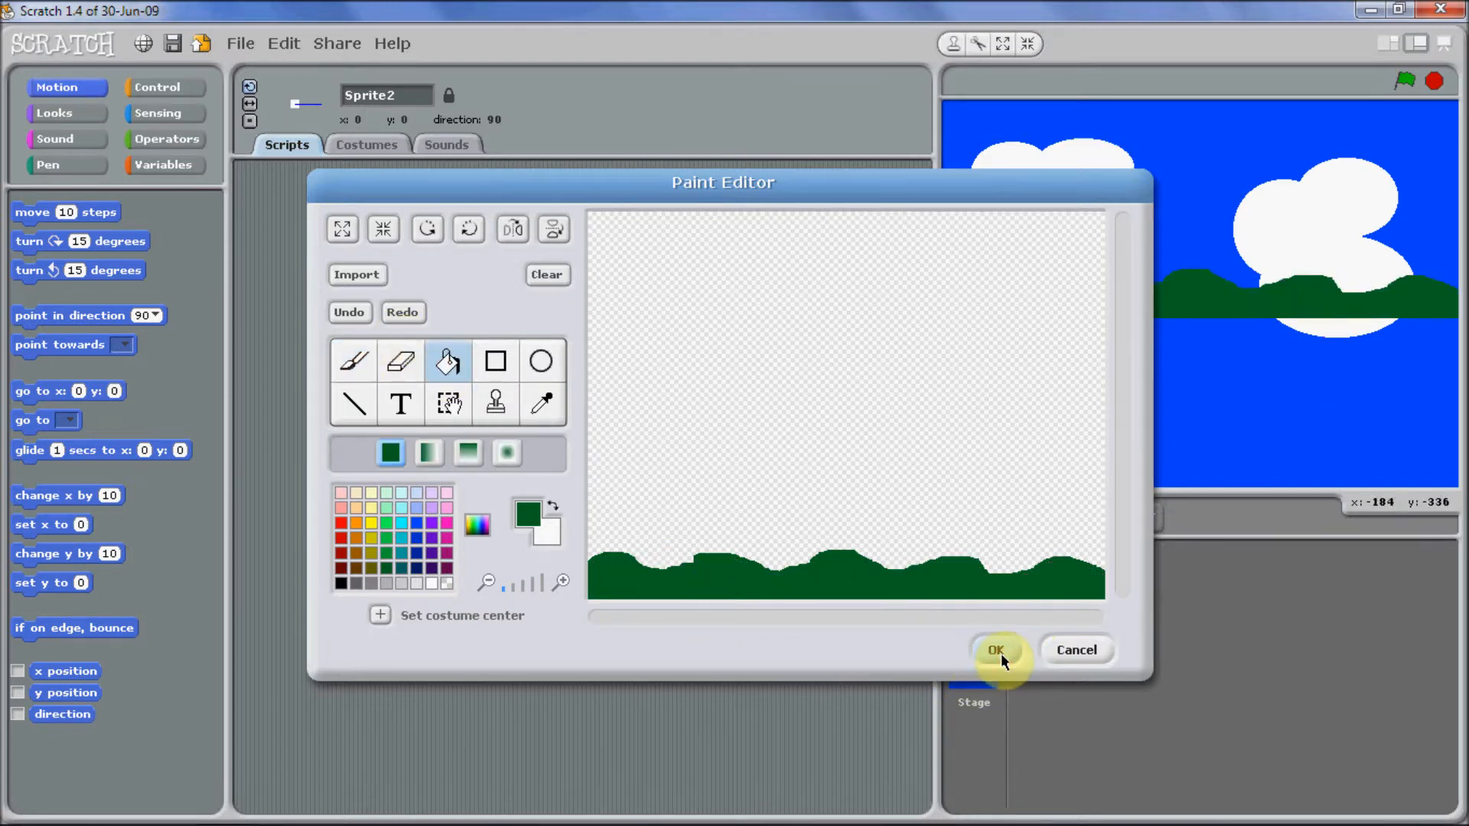
Keep the painted ground sprite and rename it from Sprite2 to ground0.
{"action": "left_click", "coordinate": [994, 650]}
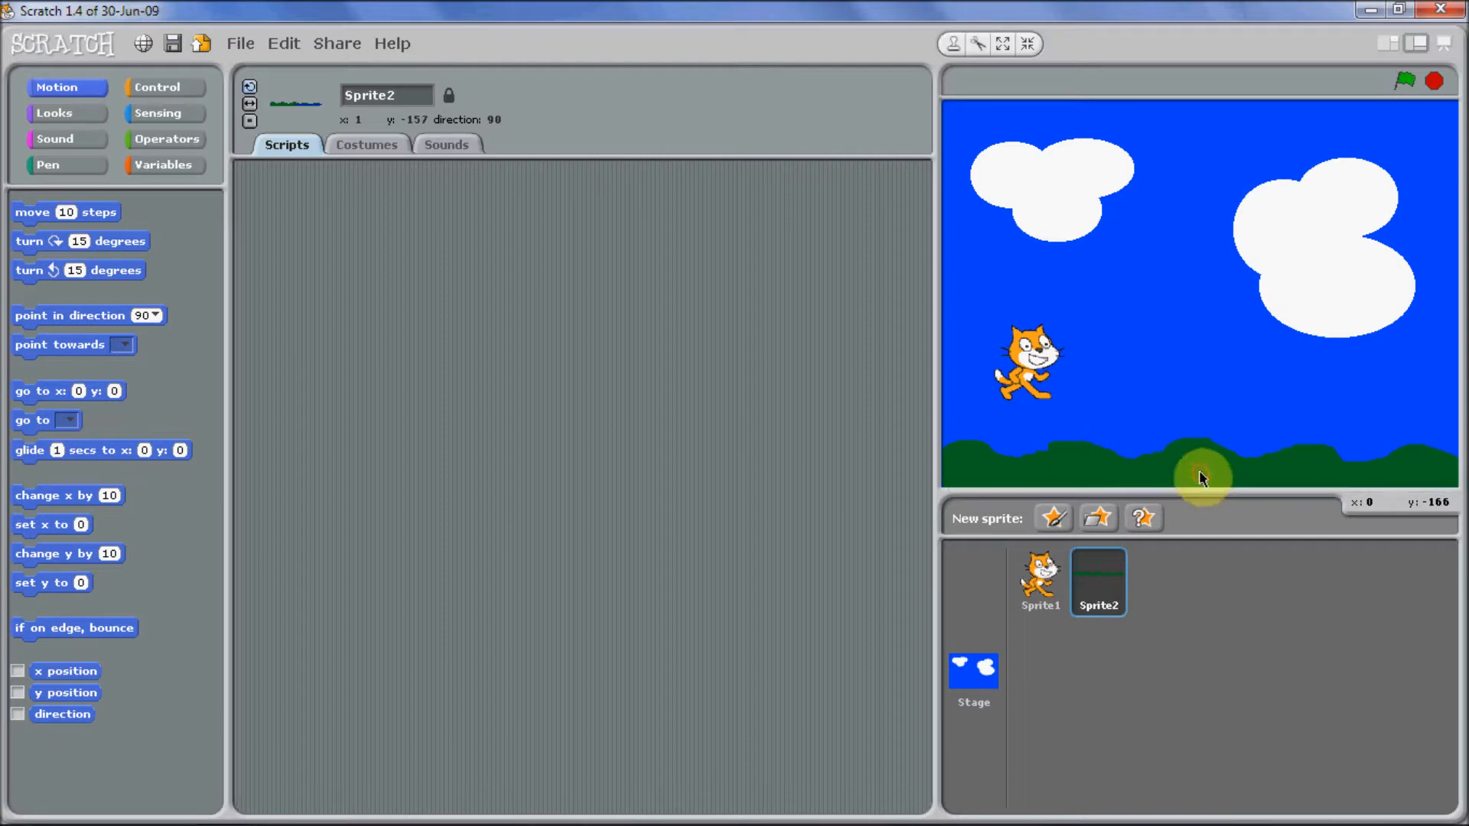
{"action": "right_click", "coordinate": [1203, 477]}
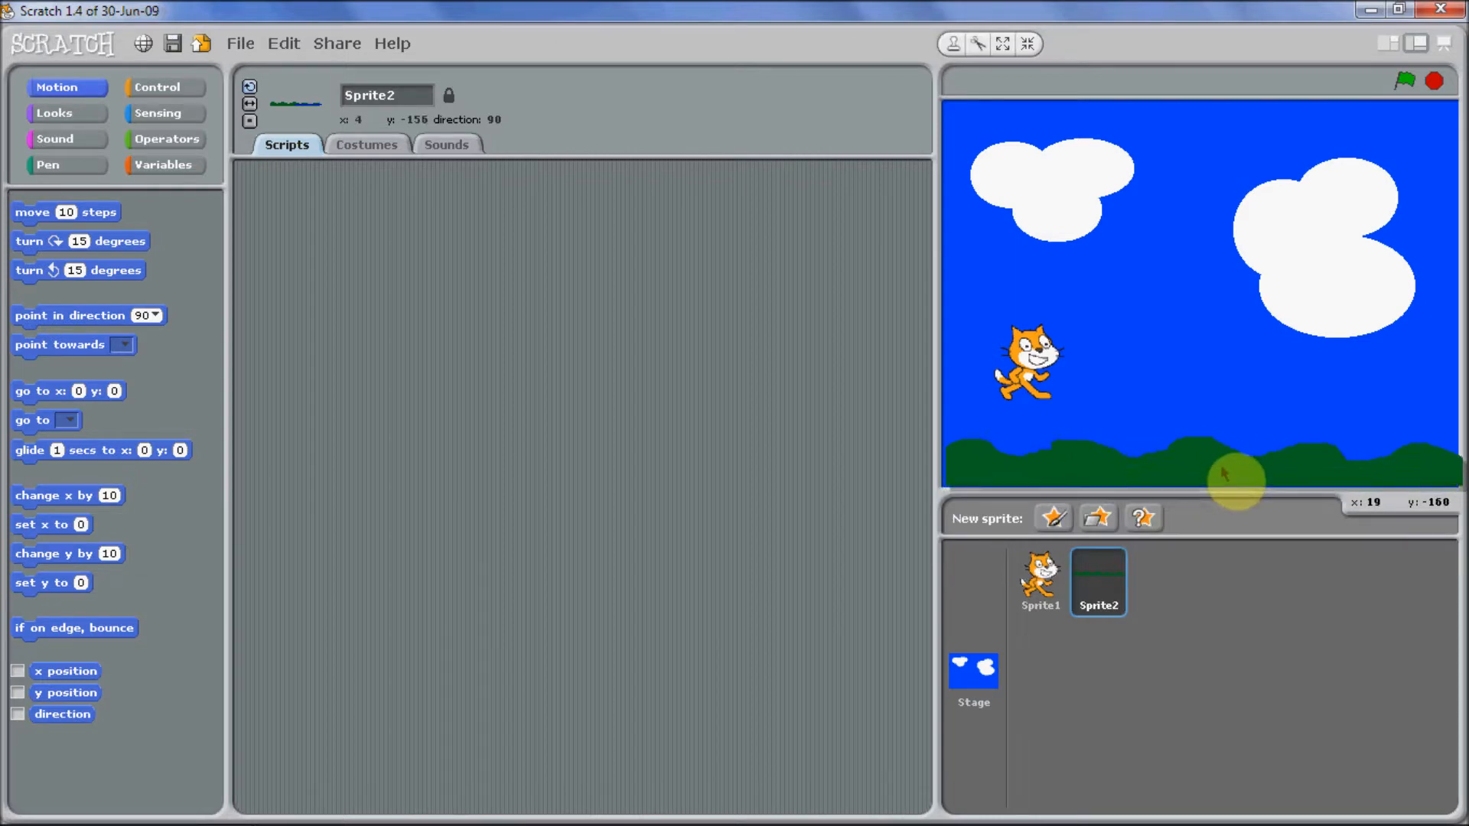
{"action": "mouse_move", "coordinate": [1170, 478]}
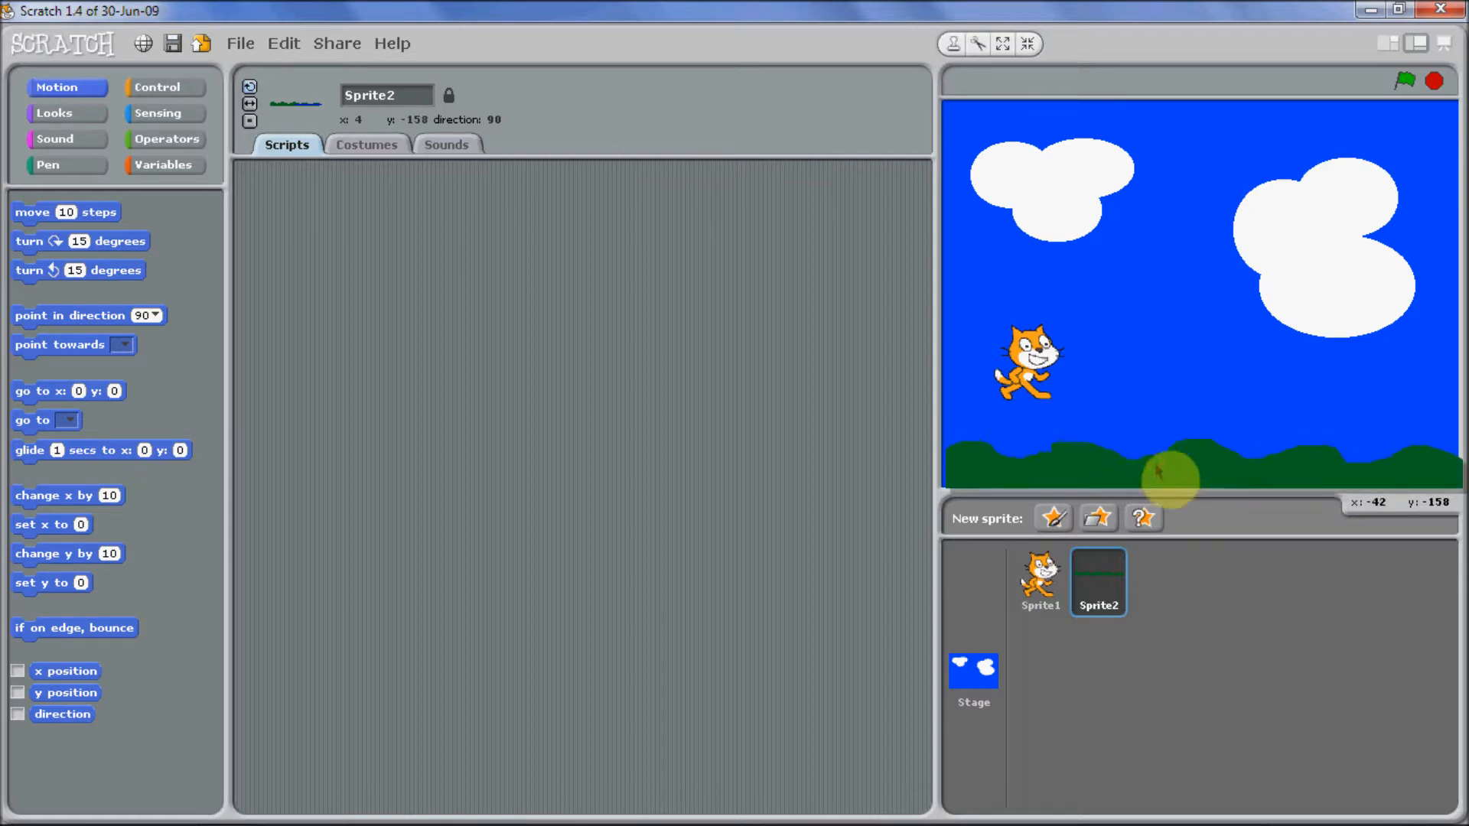
{"action": "mouse_move", "coordinate": [1157, 468]}
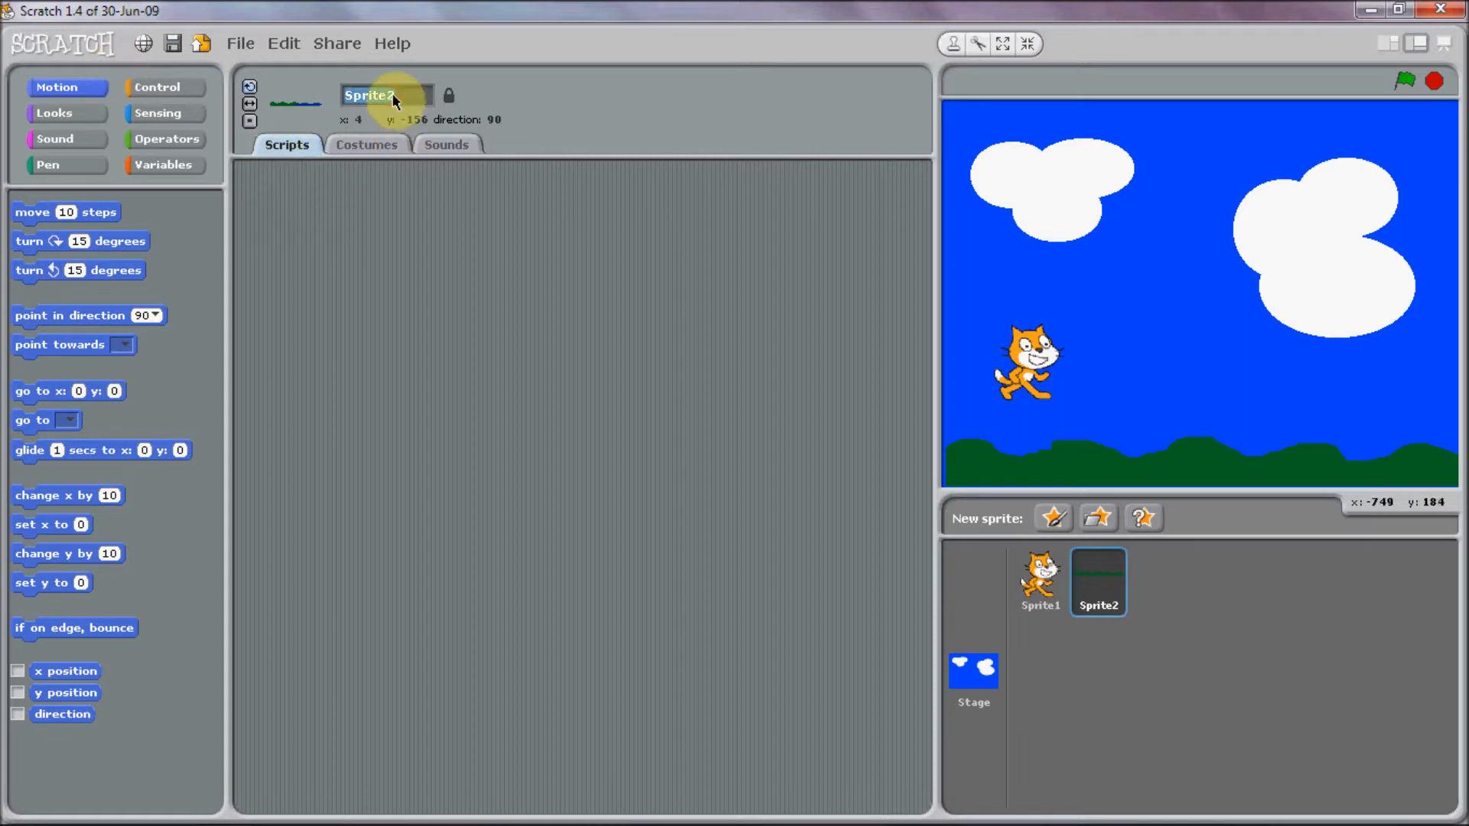
{"action": "type", "text": "ground0"}
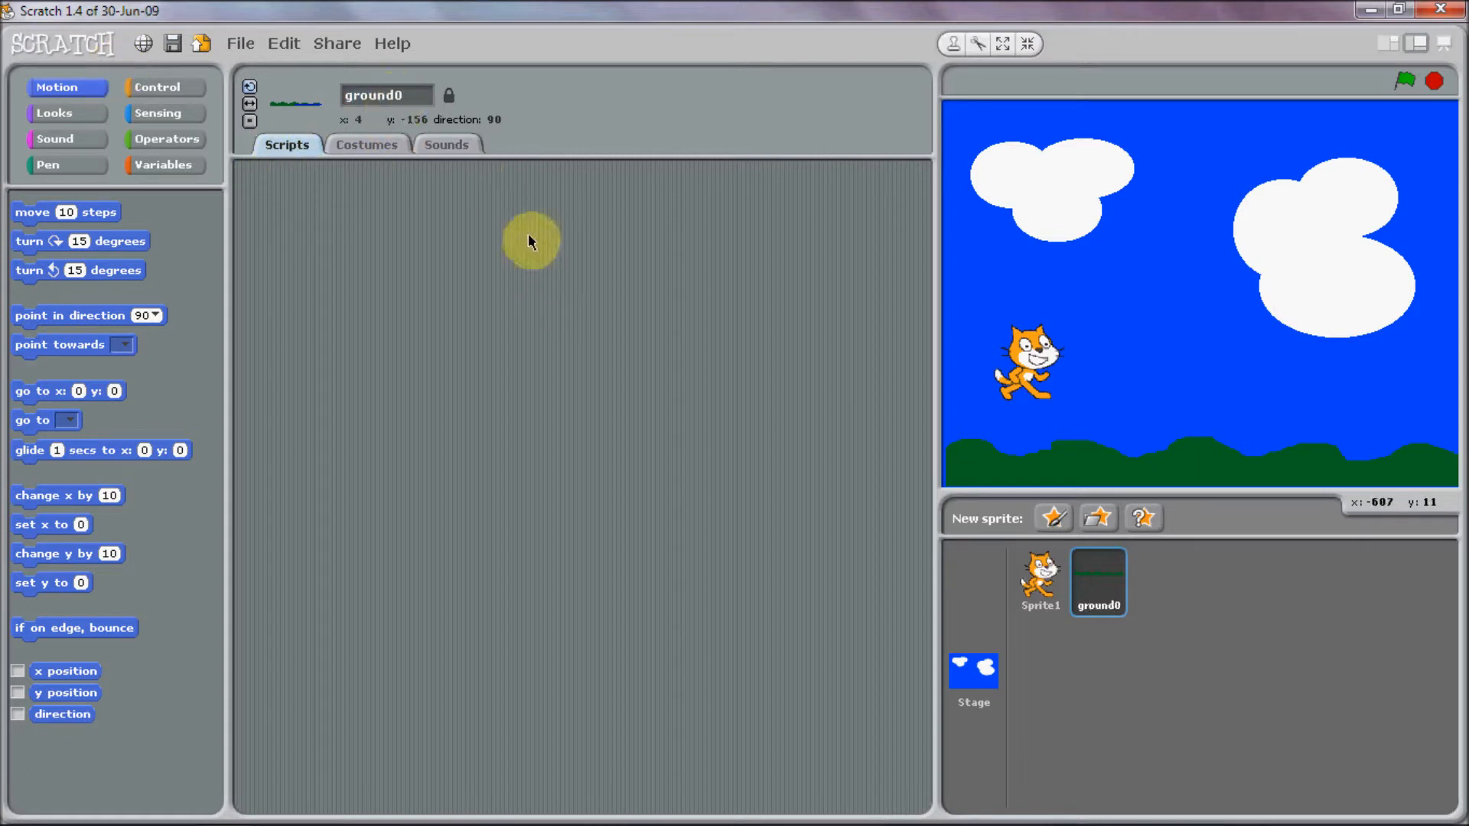
{"action": "mouse_move", "coordinate": [657, 397]}
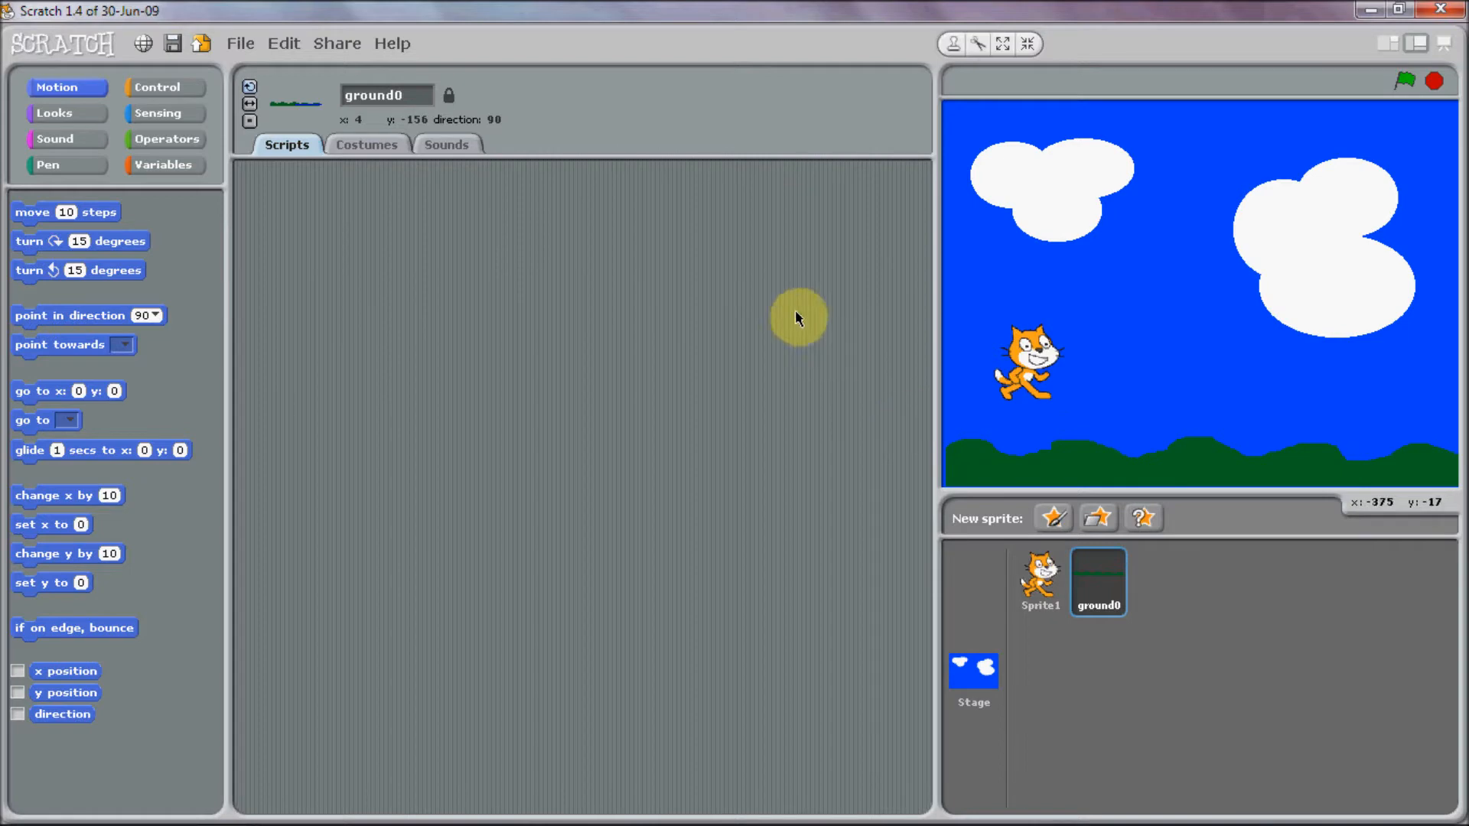
{"action": "mouse_move", "coordinate": [923, 281]}
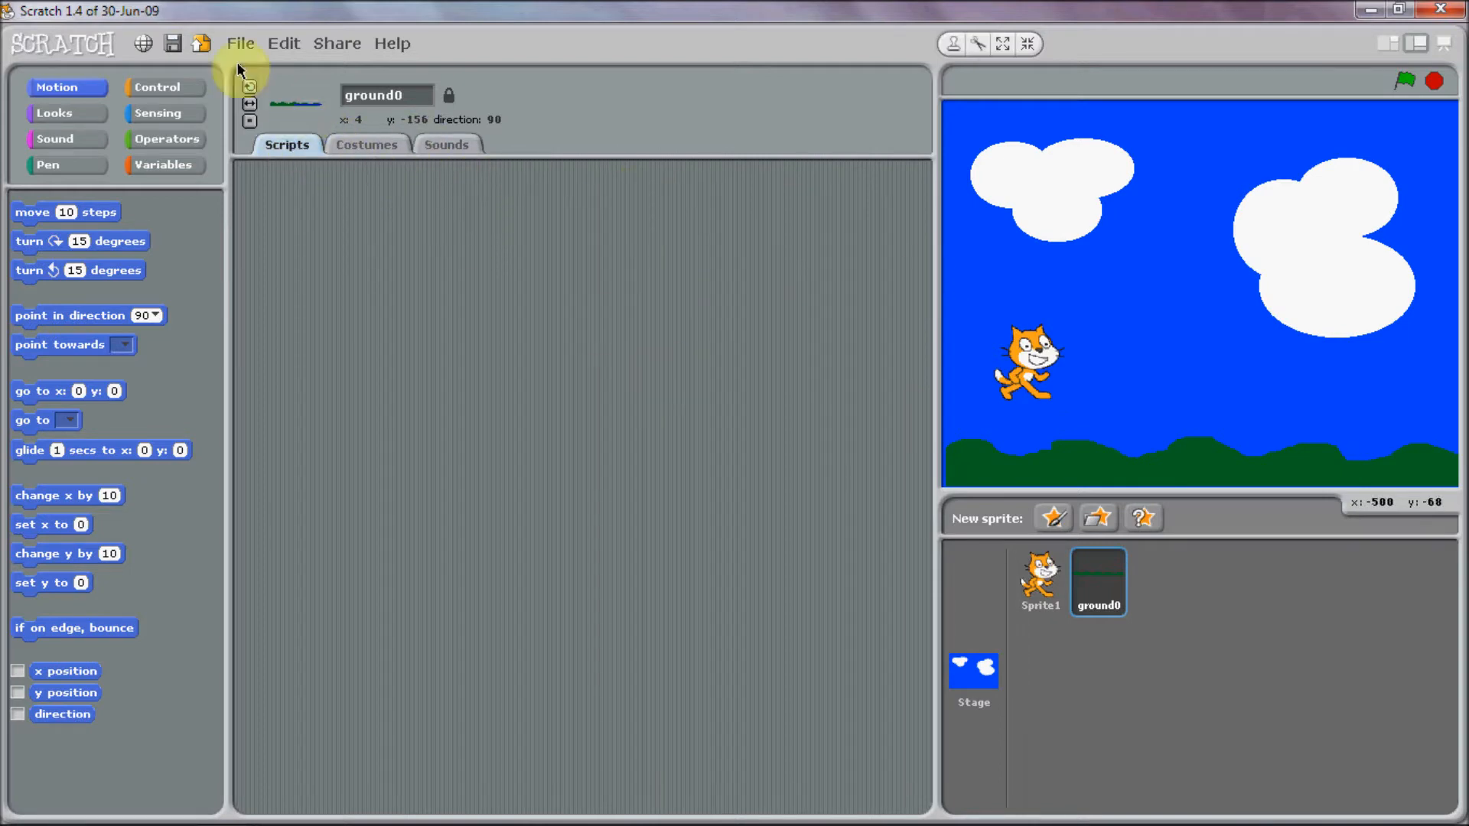
Build ground0's script: green-flag hat, forever loop, and 'set x to 0' inside it.
{"action": "left_click", "coordinate": [156, 85]}
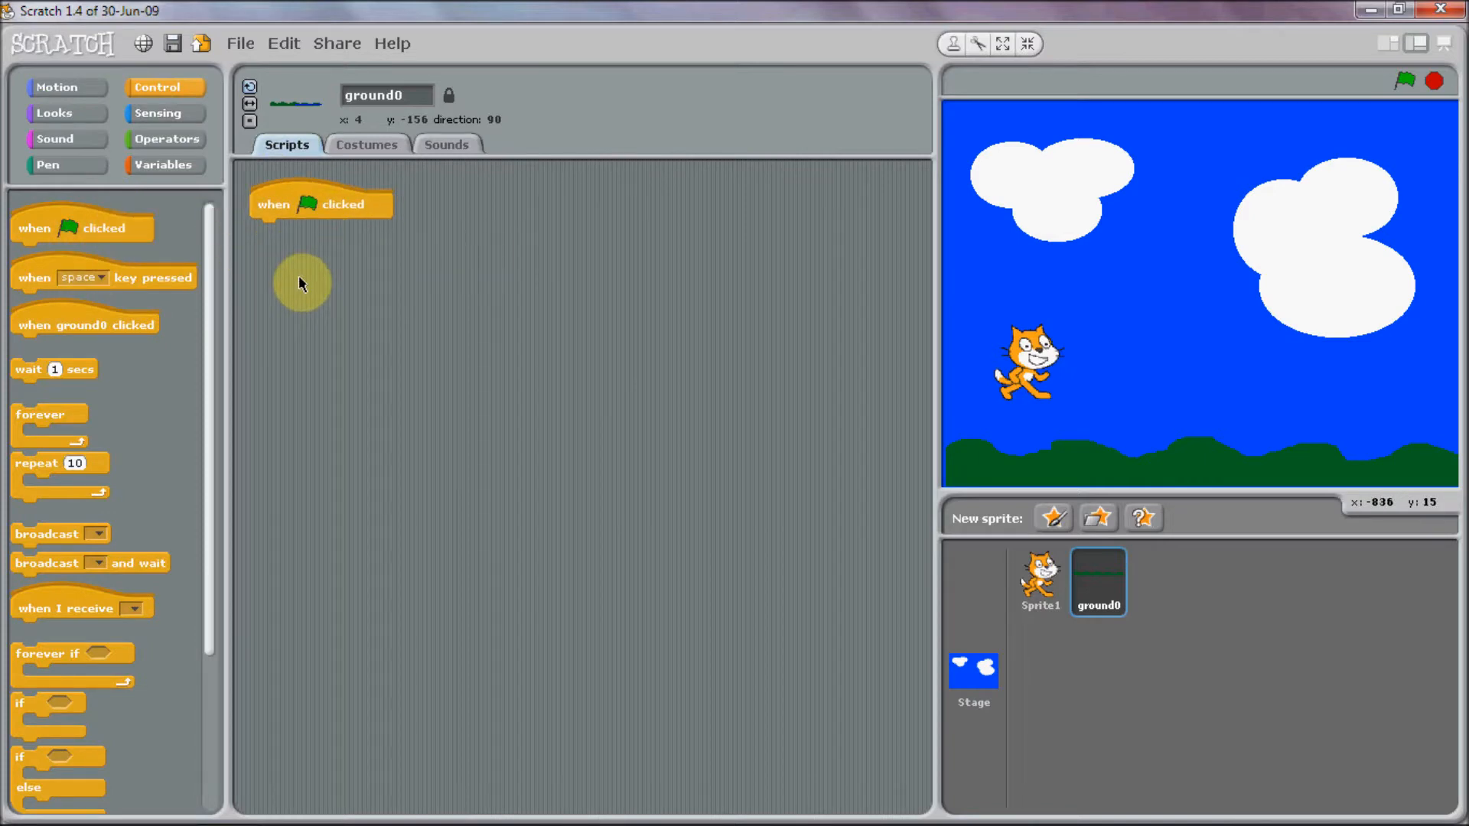
{"action": "mouse_move", "coordinate": [192, 219]}
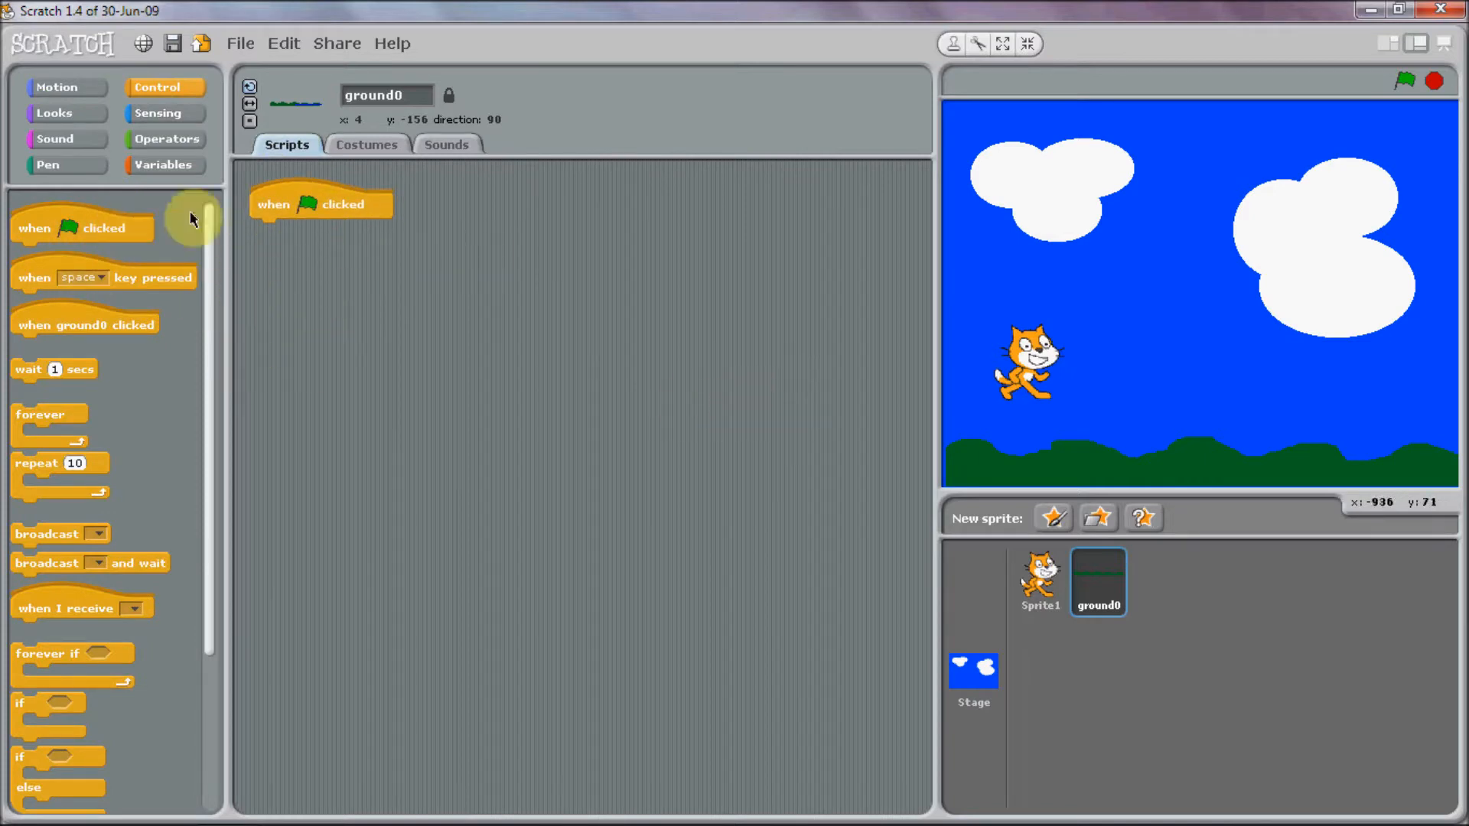
{"action": "mouse_move", "coordinate": [118, 122]}
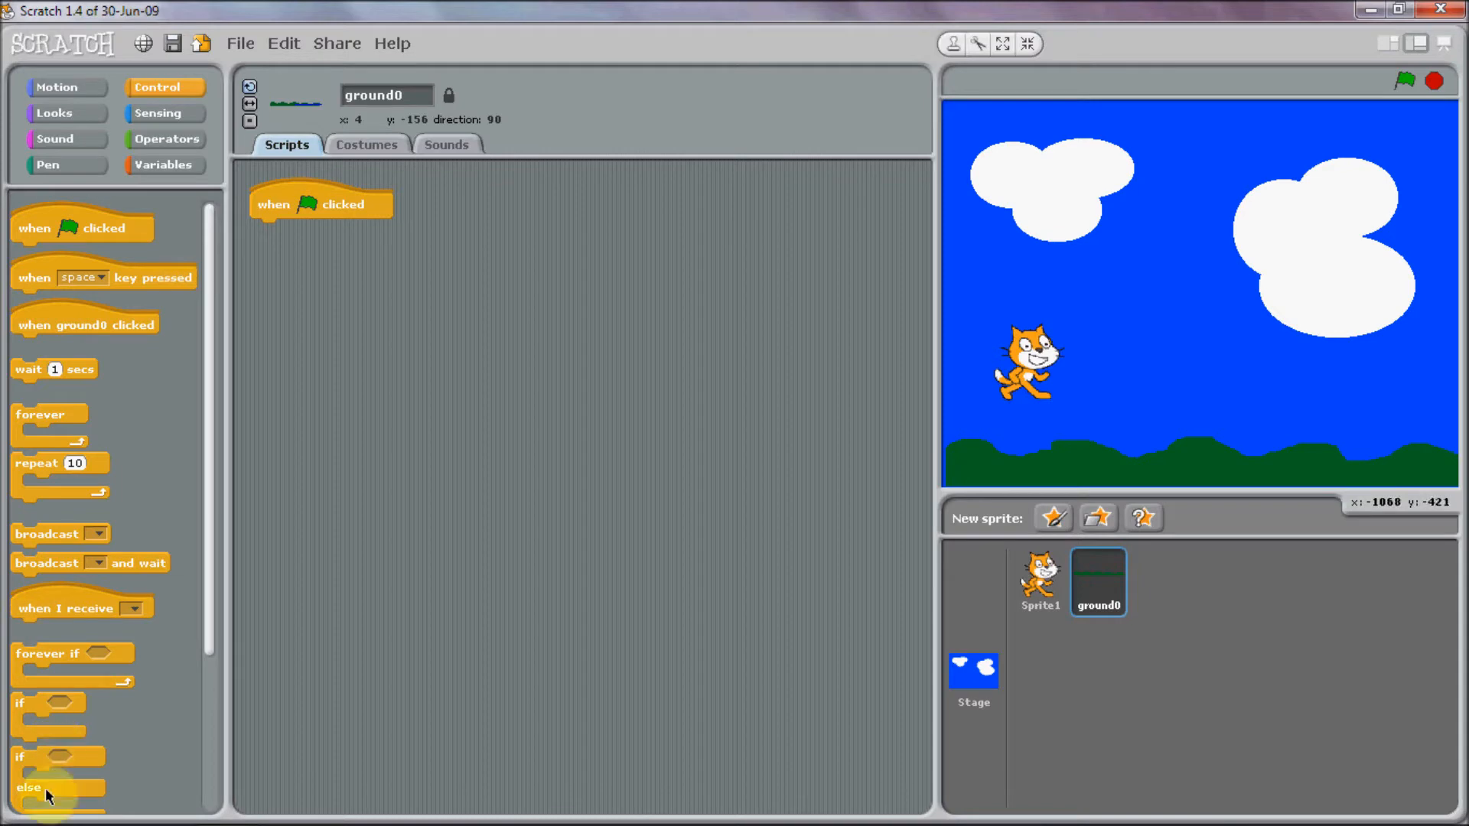
{"action": "scroll", "scroll_direction": "down", "scroll_amount": 3}
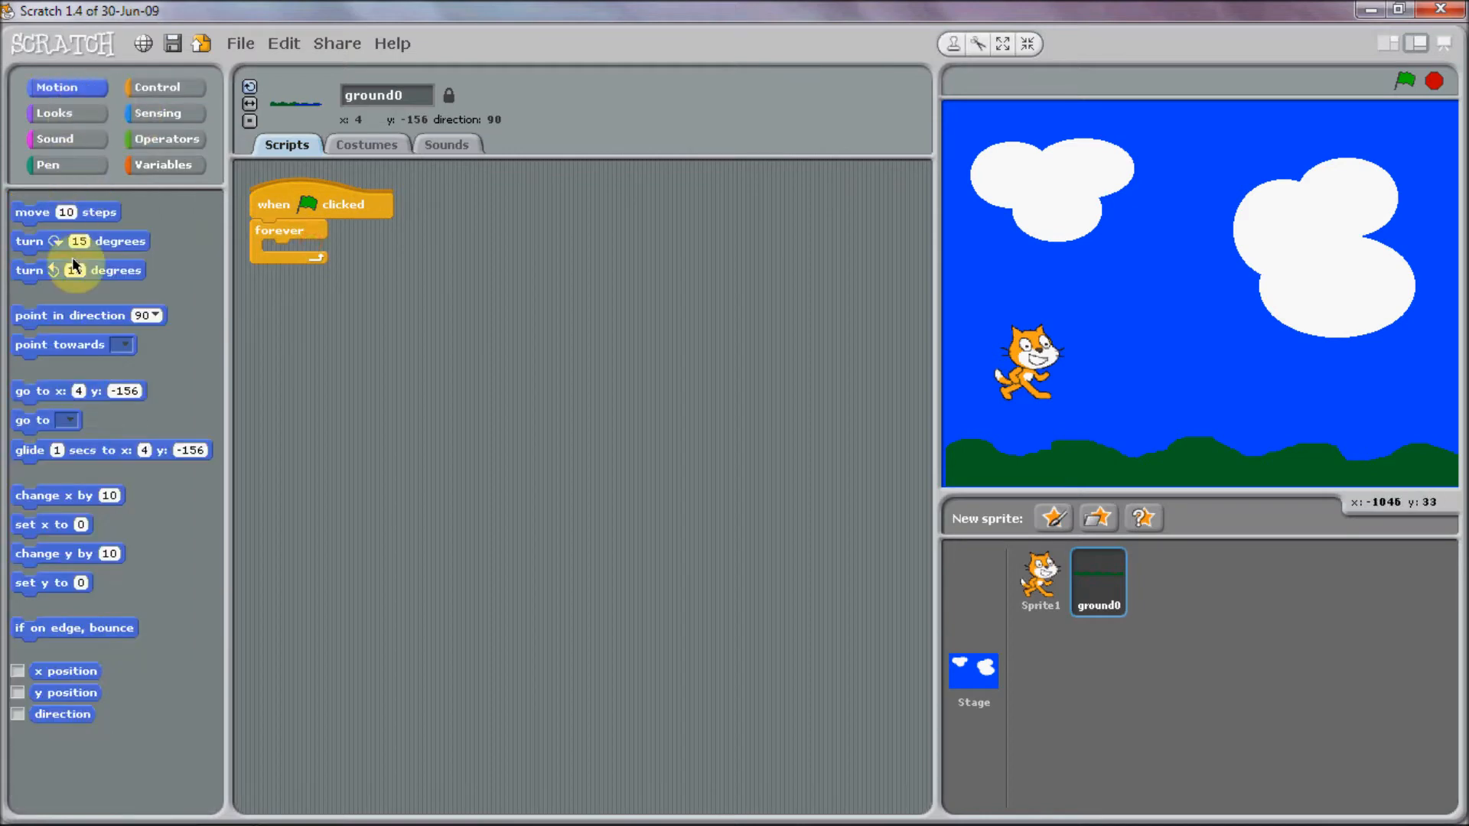
{"action": "left_click_drag", "start_coordinate": [51, 523], "coordinate": [300, 249]}
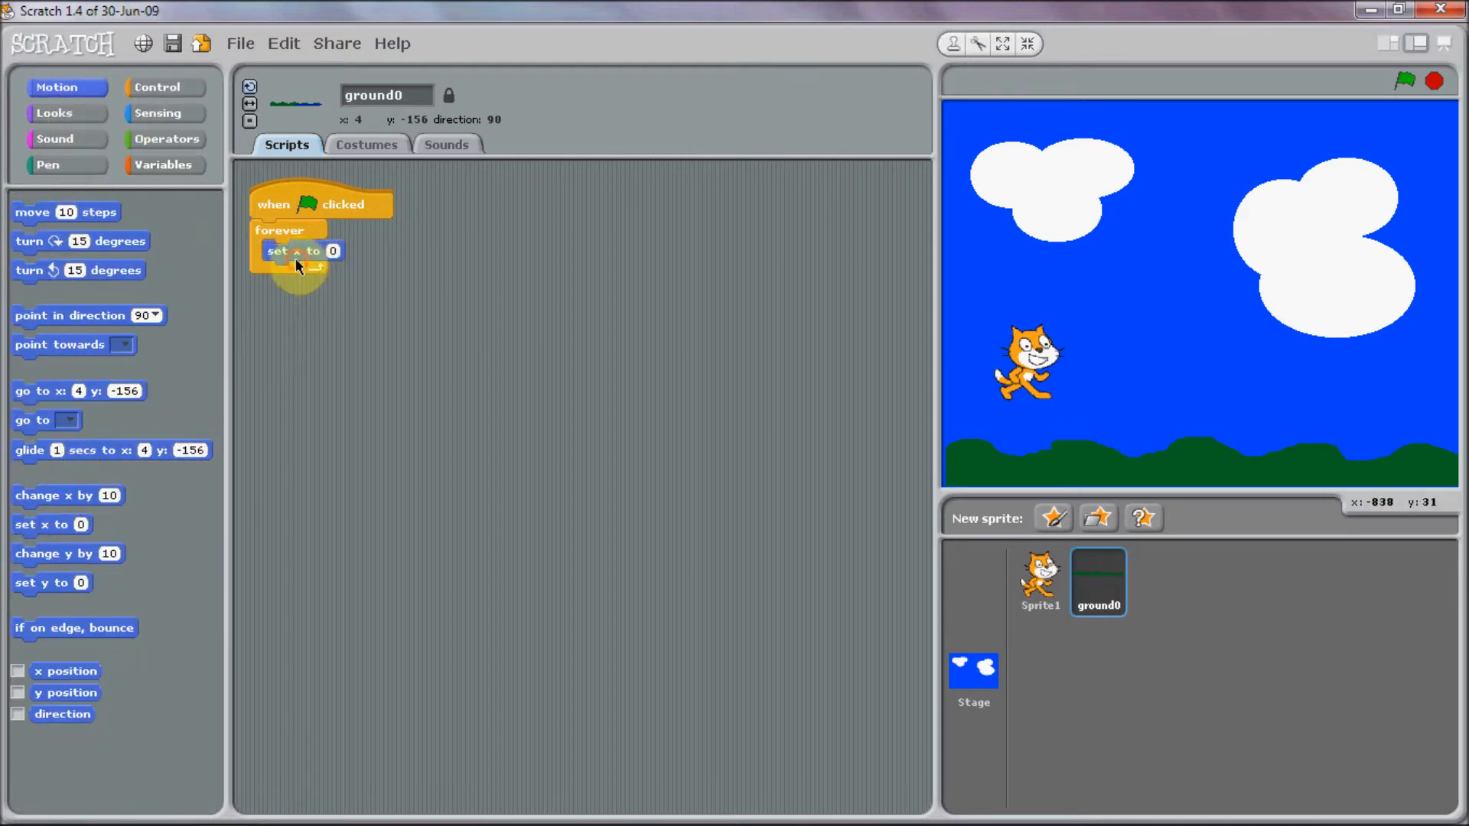
Create a variable scrollx for all sprites, shown on the stage.
{"action": "left_click", "coordinate": [67, 207]}
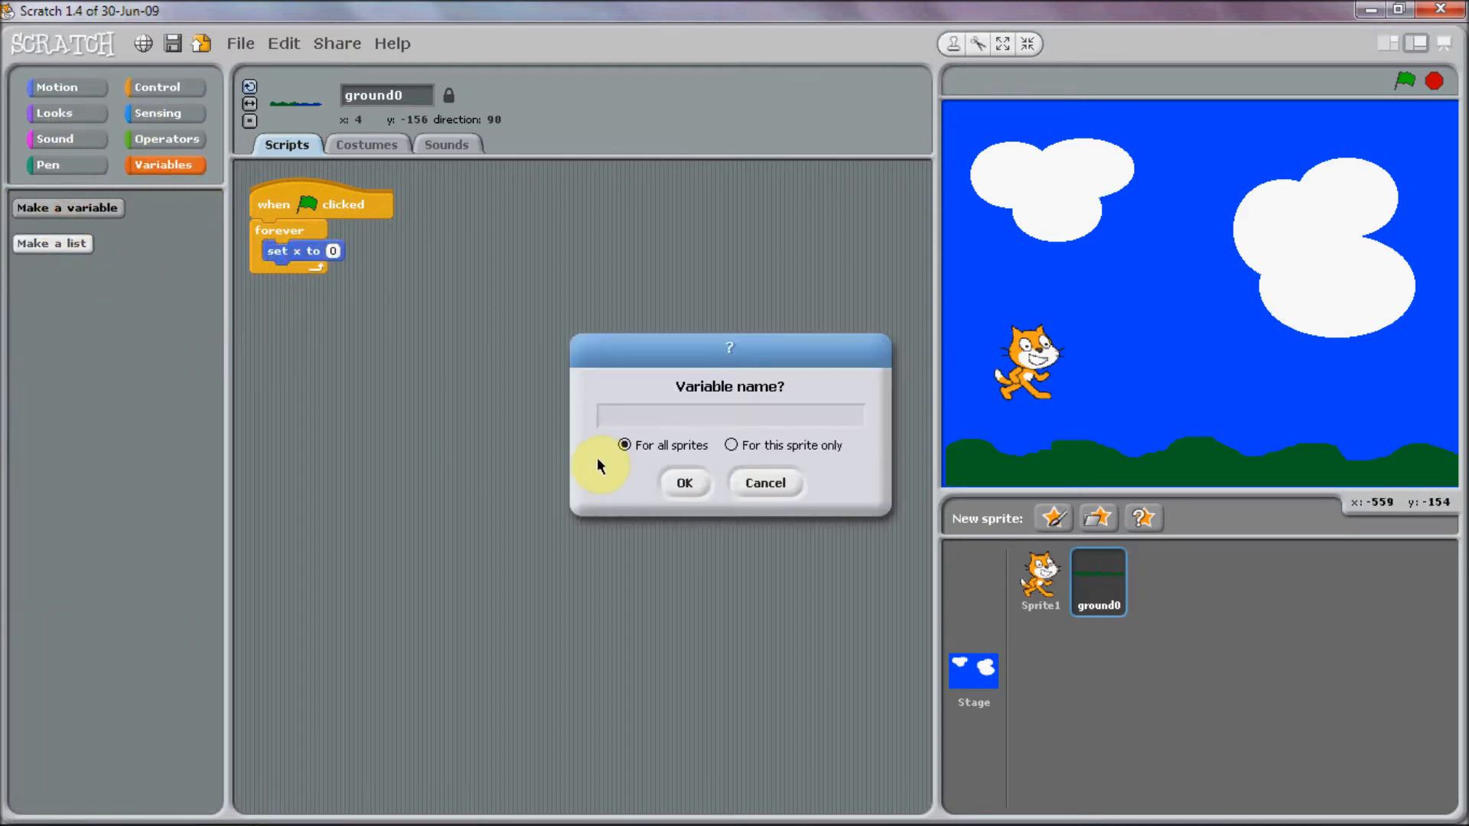
{"action": "type", "text": "scroo"}
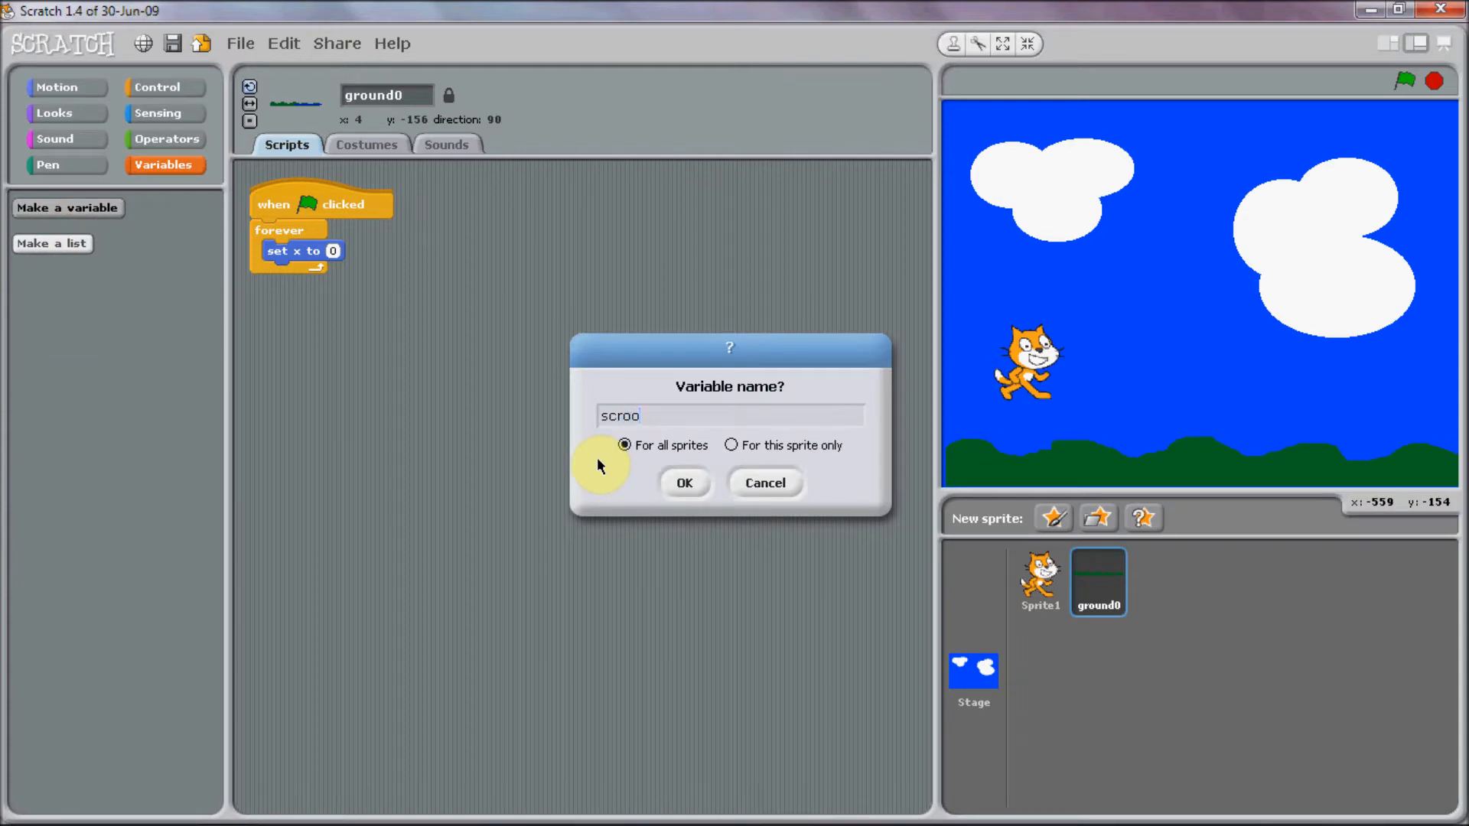
{"action": "left_click", "coordinate": [684, 482]}
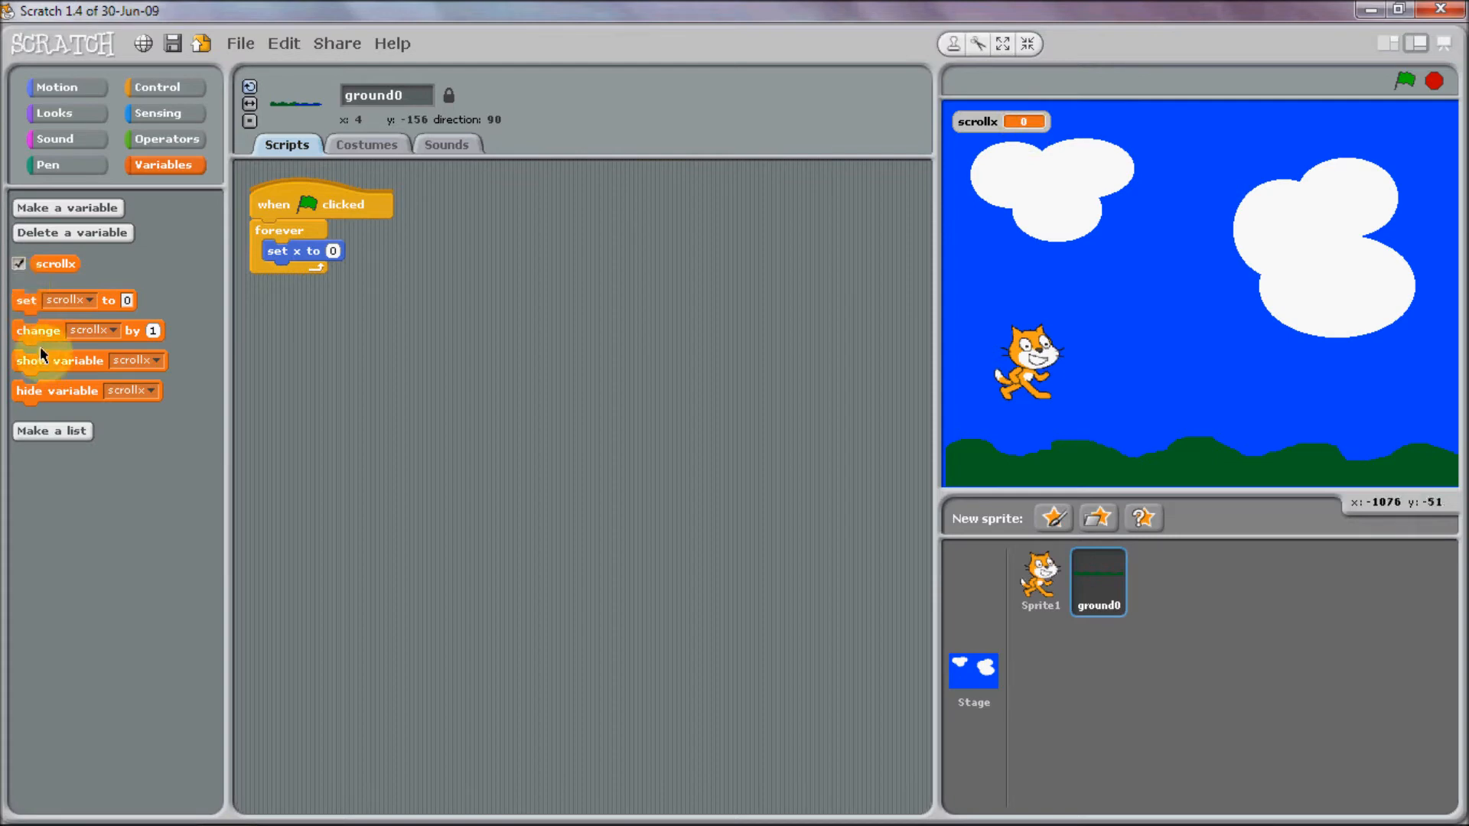
{"action": "mouse_move", "coordinate": [264, 298]}
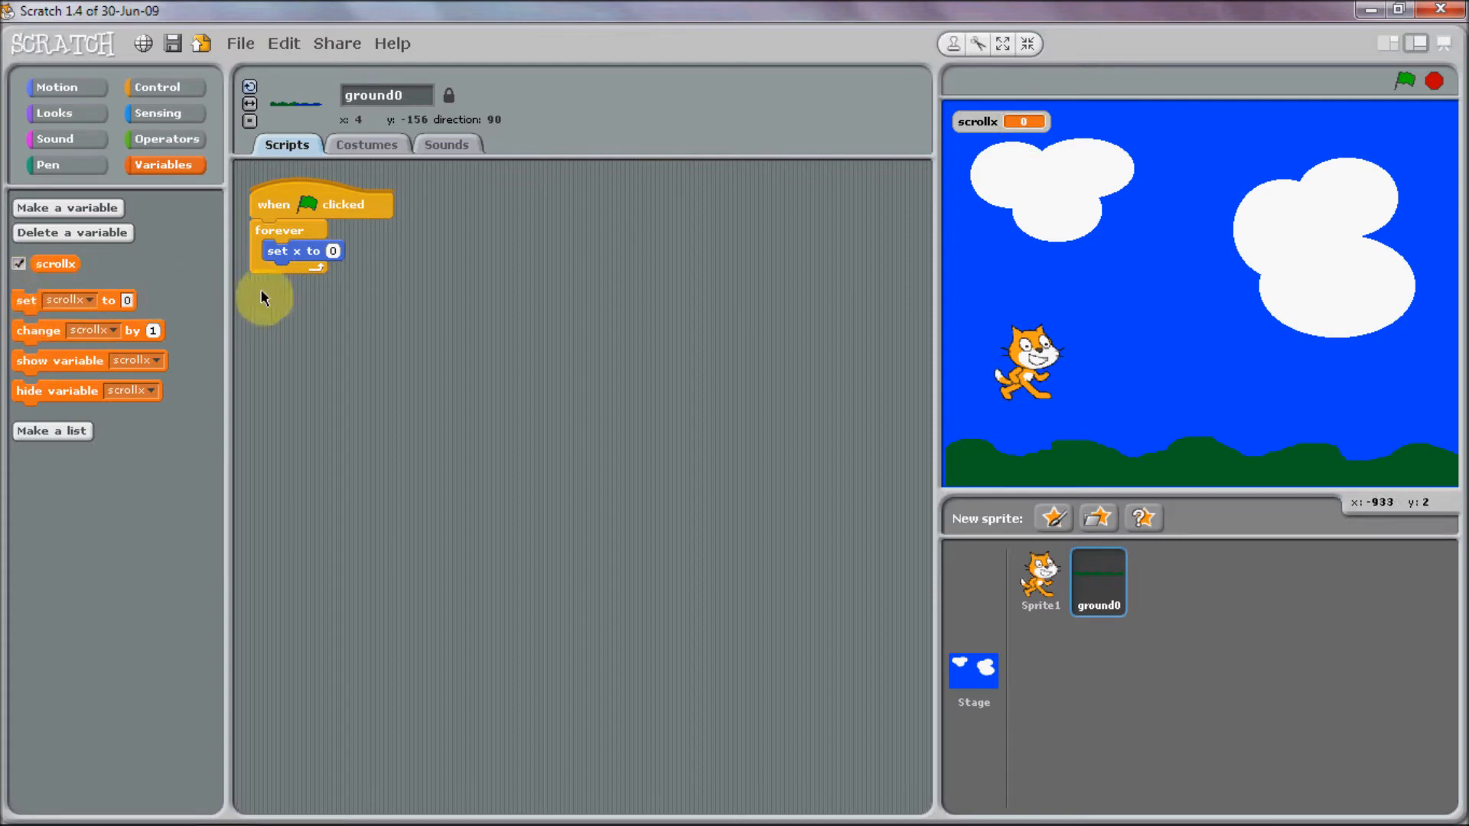
Make ground0's loop set x to scrollx + 480 * 0 using Operators blocks.
{"action": "left_click", "coordinate": [165, 139]}
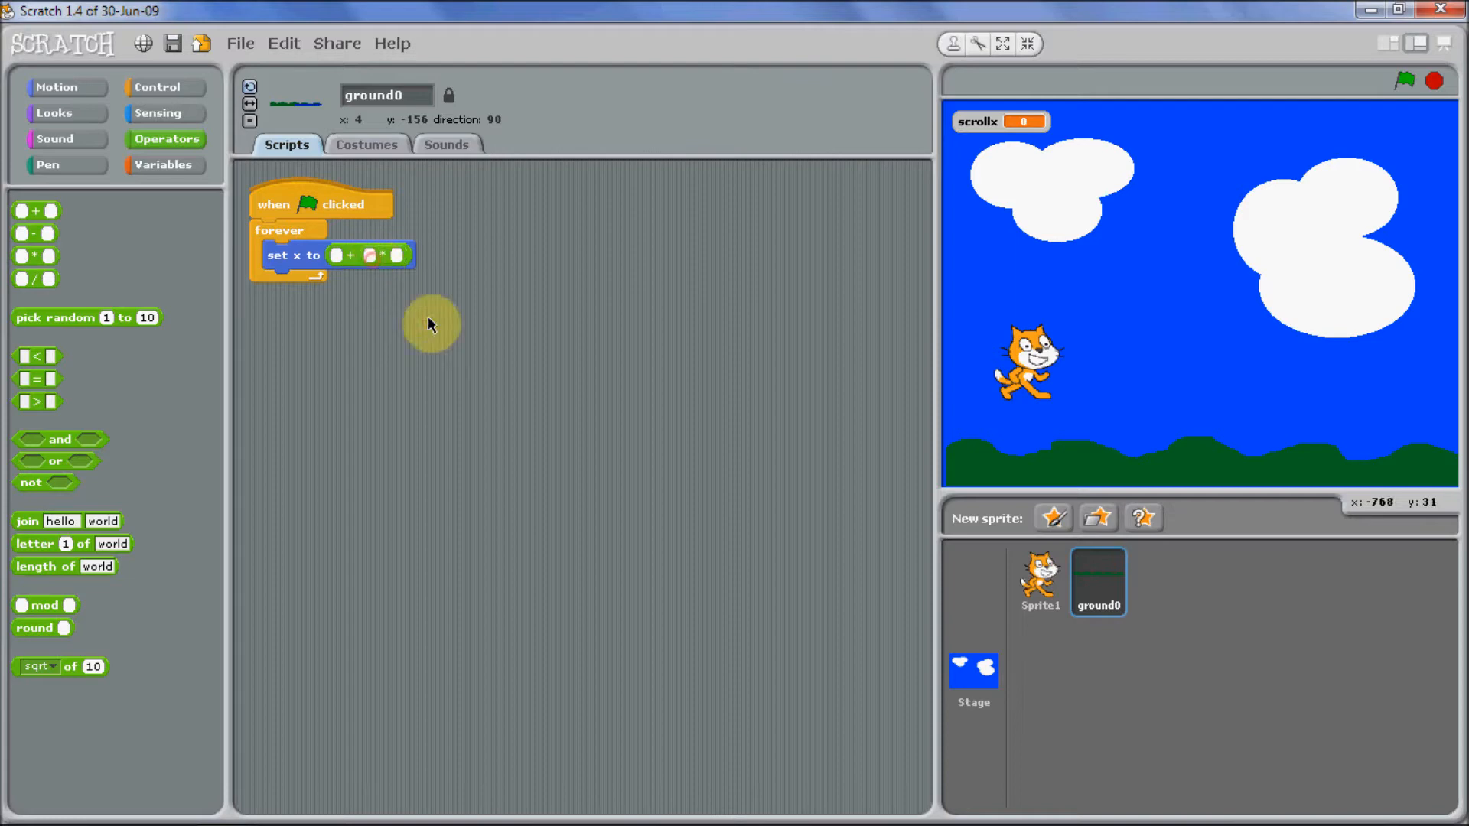
{"action": "type", "text": "480"}
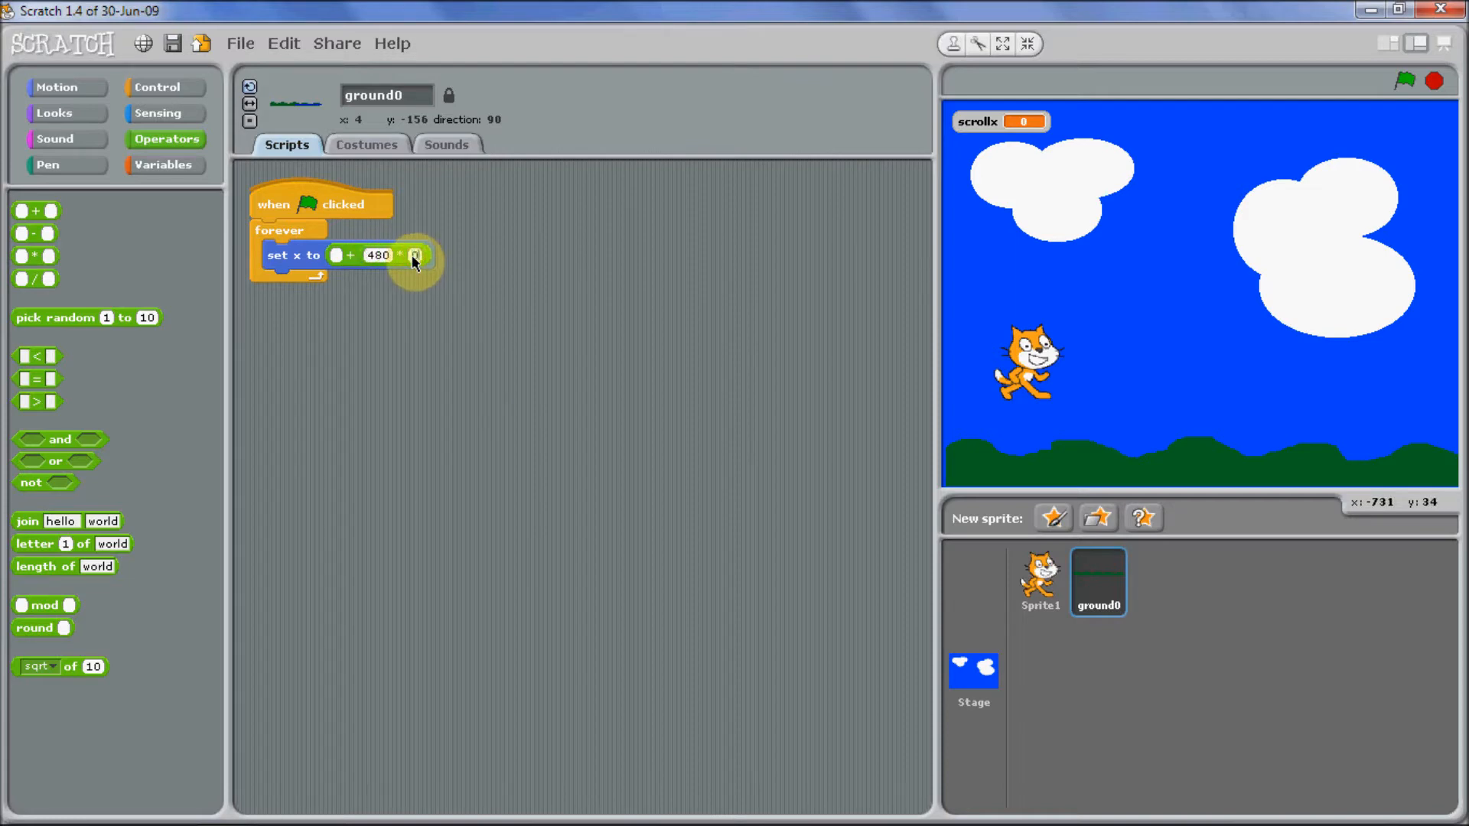
{"action": "left_click", "coordinate": [164, 165]}
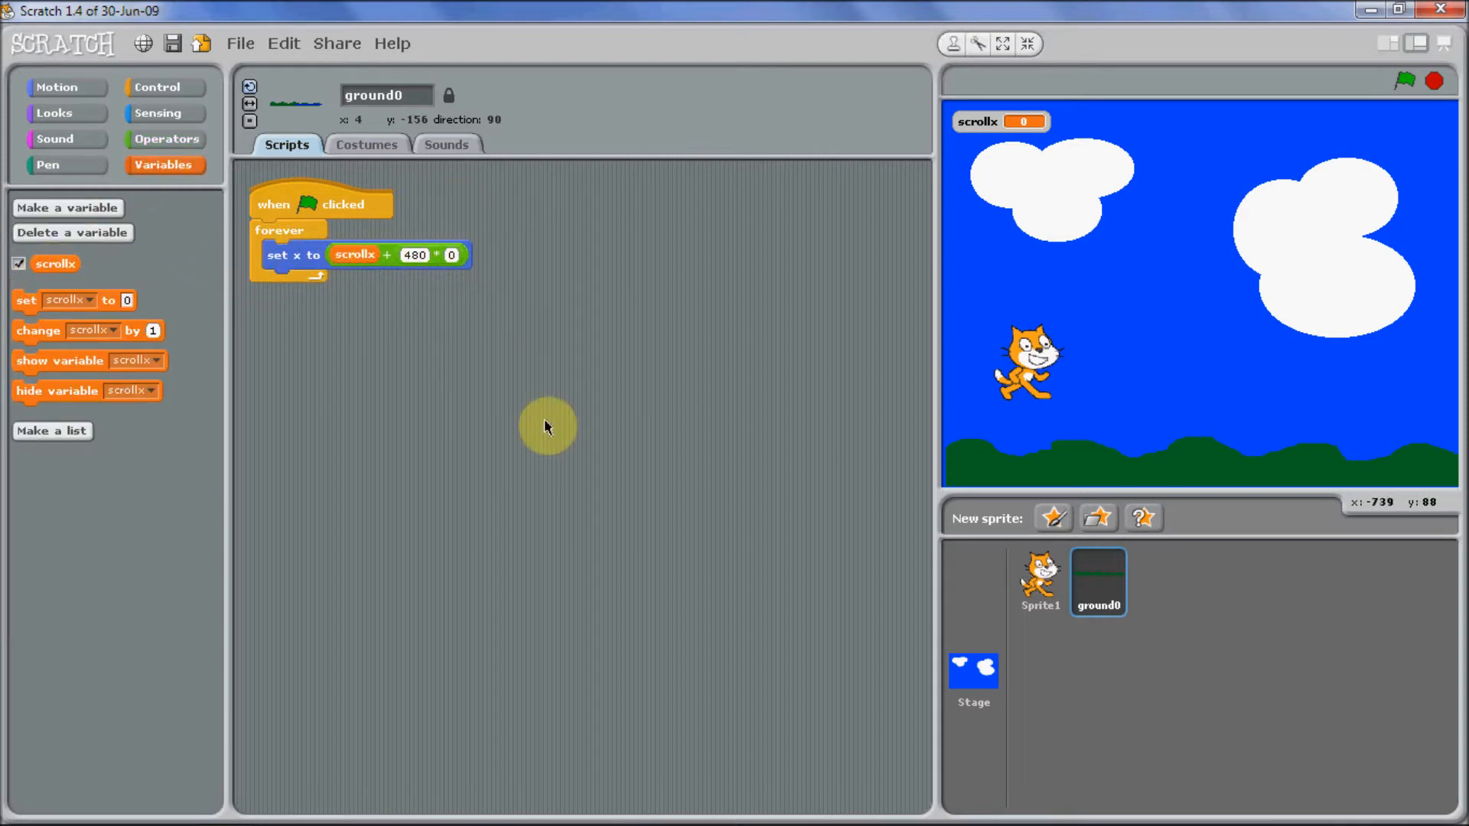
{"action": "mouse_move", "coordinate": [600, 265]}
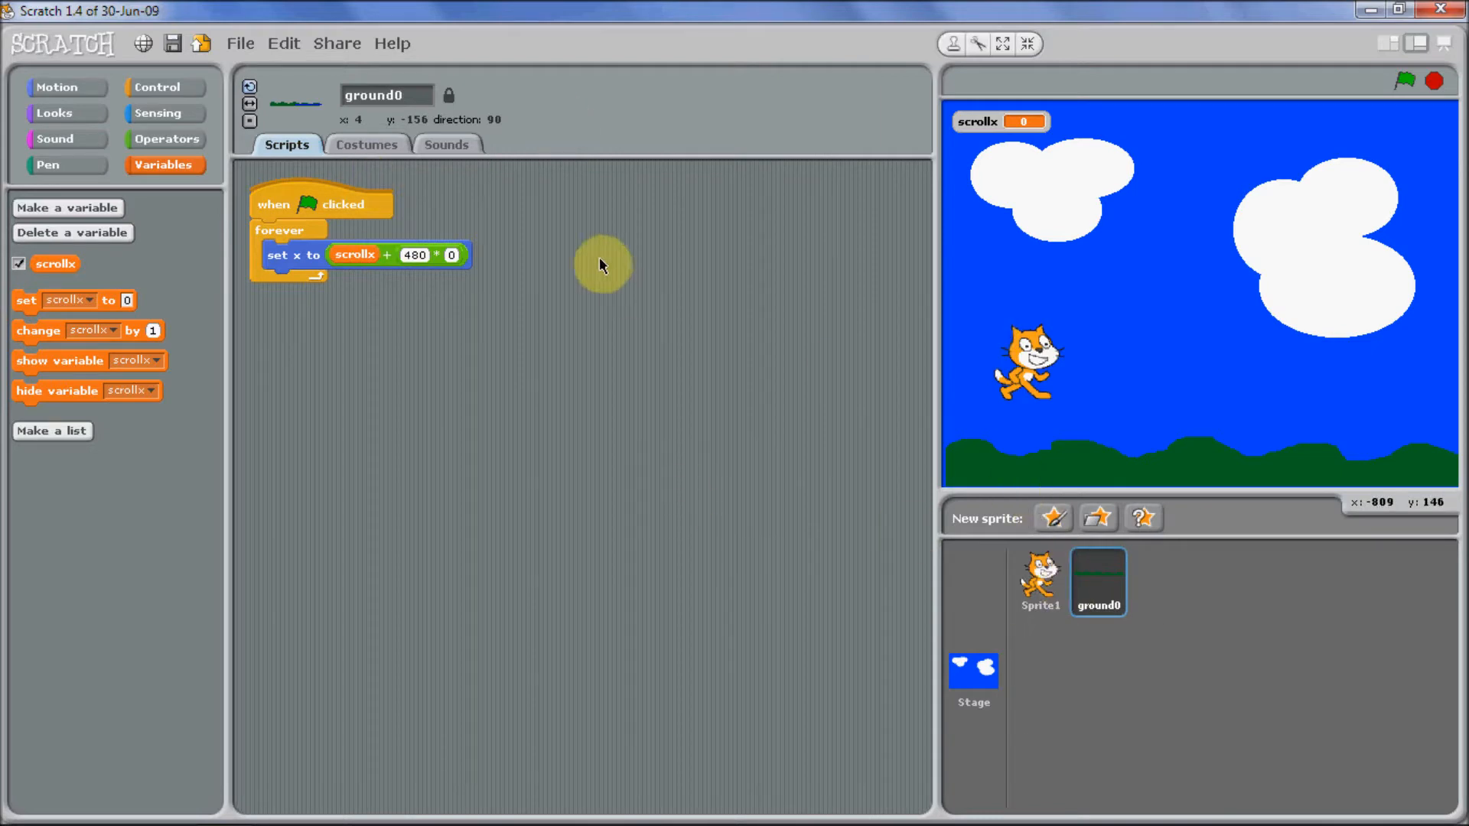
{"action": "mouse_move", "coordinate": [765, 367]}
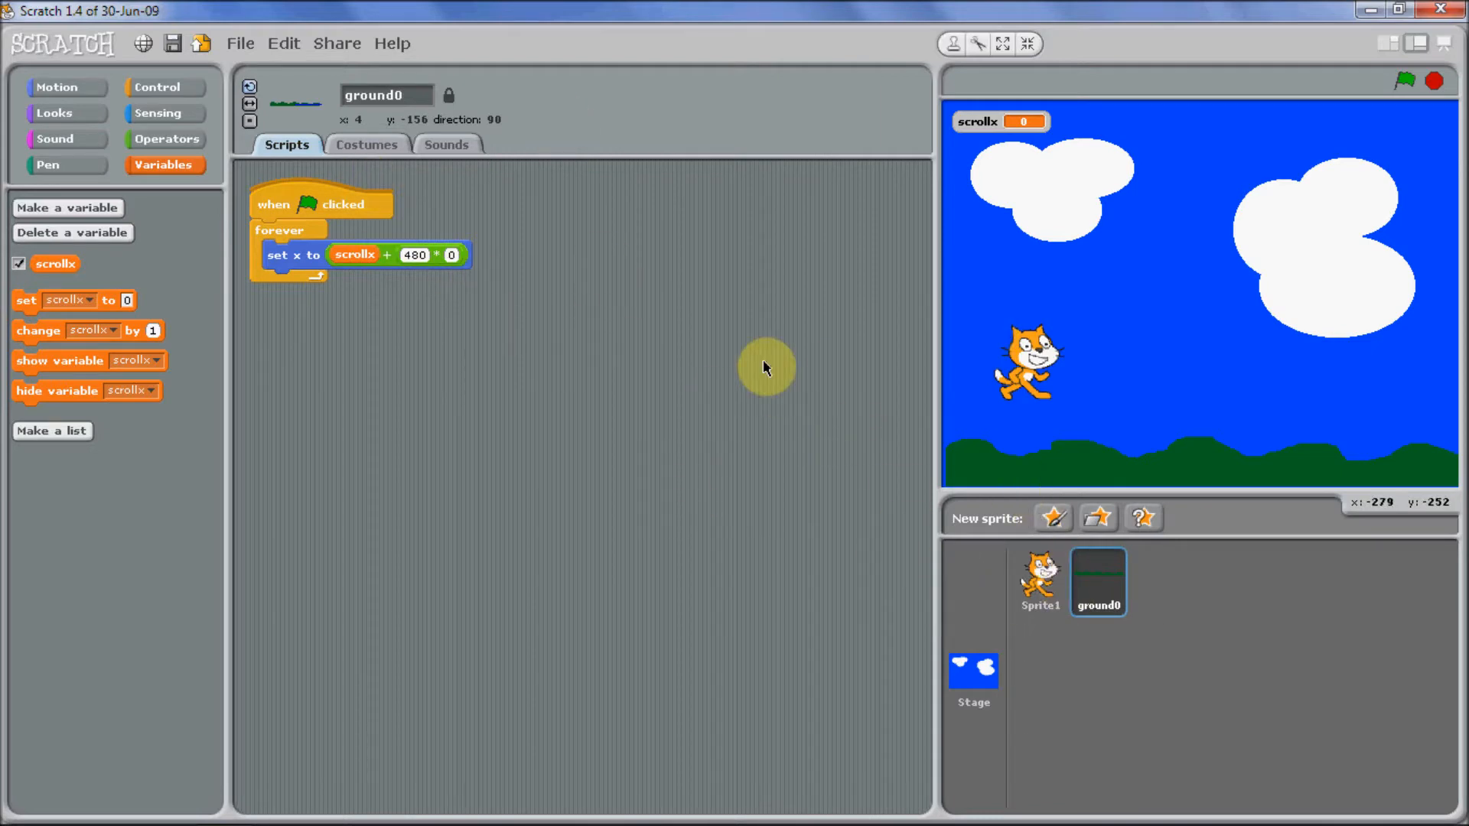
{"action": "mouse_move", "coordinate": [1097, 581]}
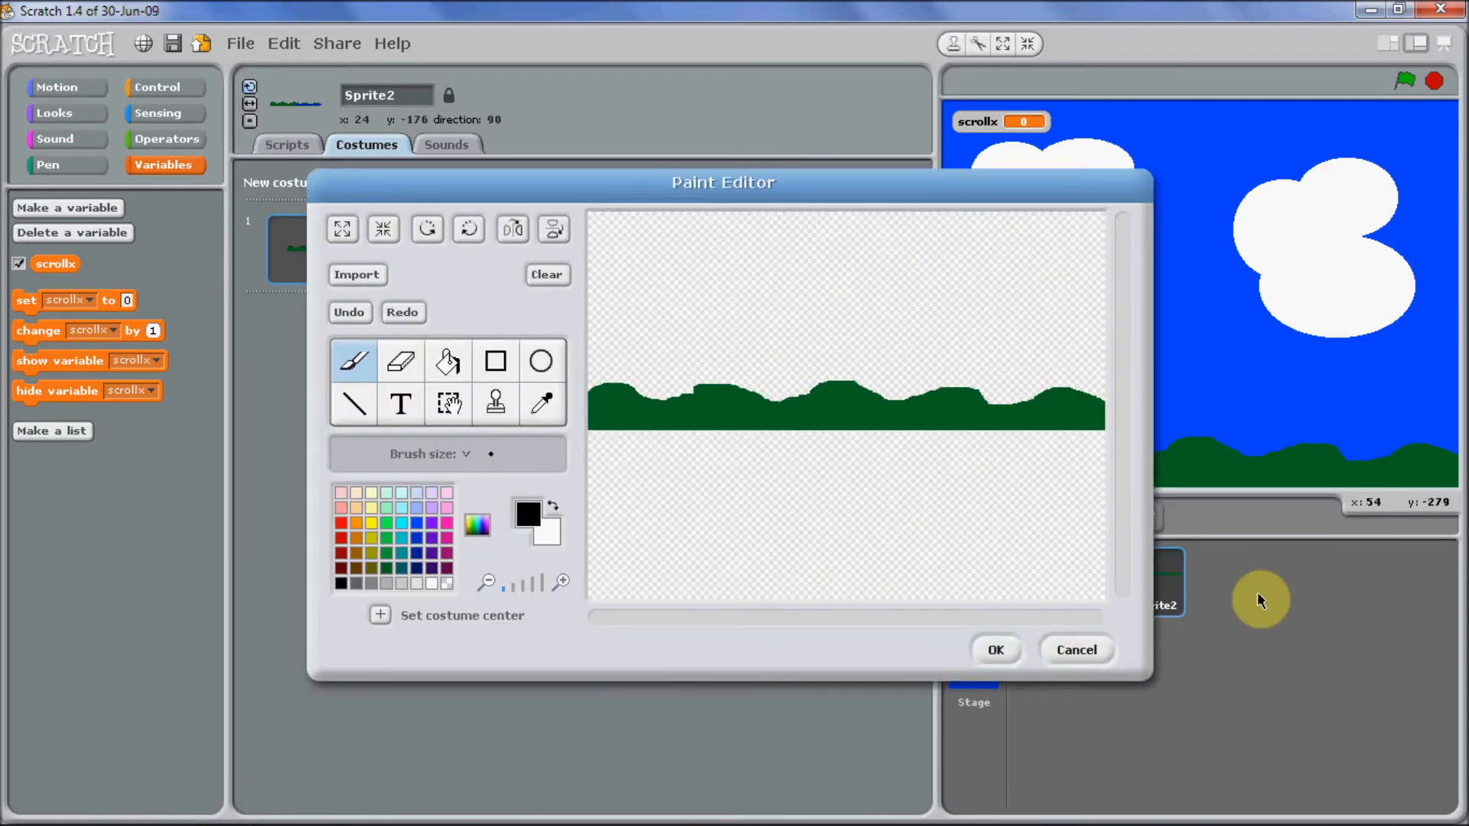
Select and clear the hill drawing in Sprite2's costume, then view its costume list.
{"action": "left_click", "coordinate": [629, 307]}
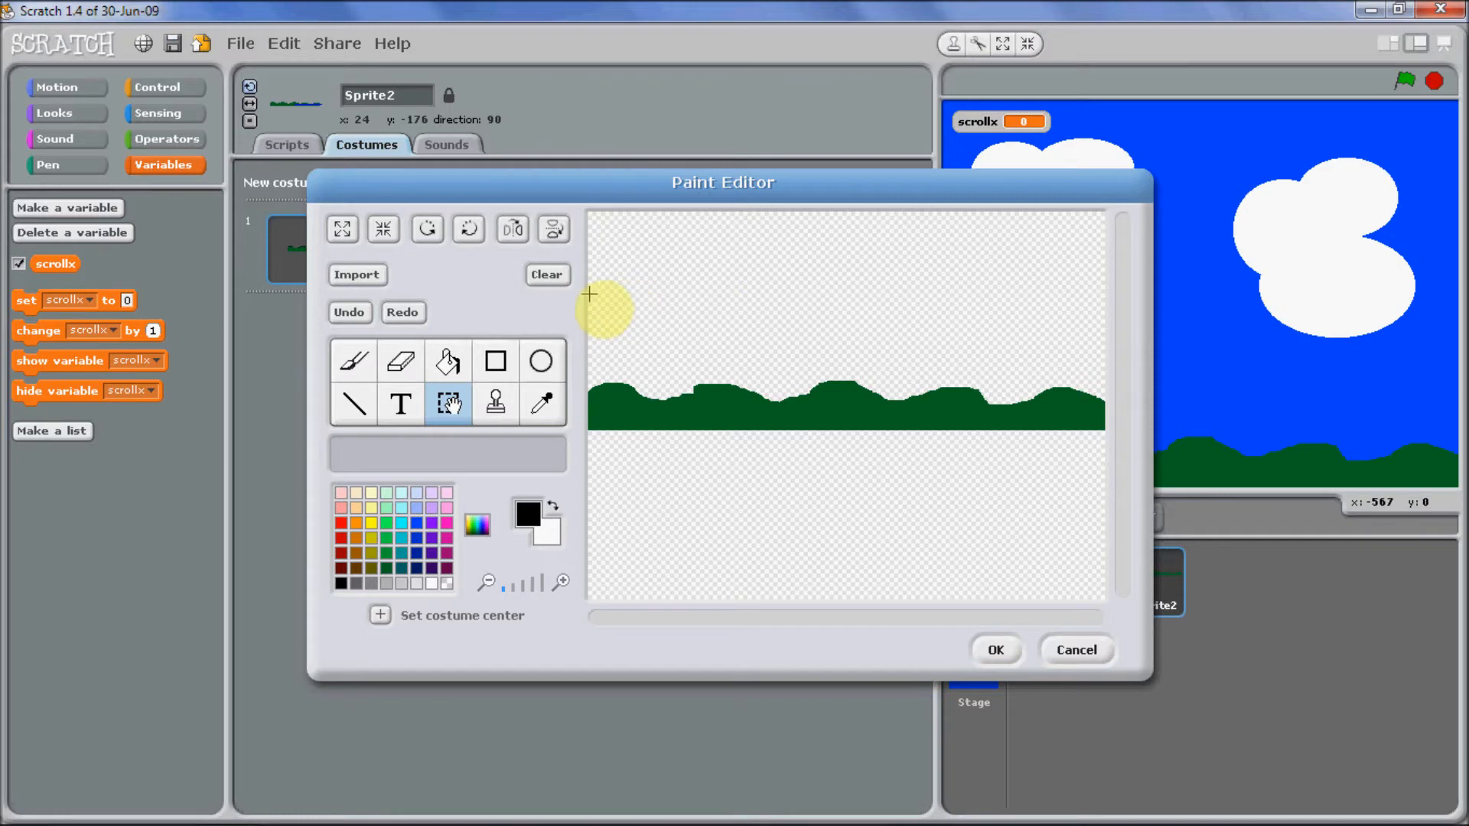
{"action": "left_click_drag", "start_coordinate": [588, 295], "coordinate": [839, 511]}
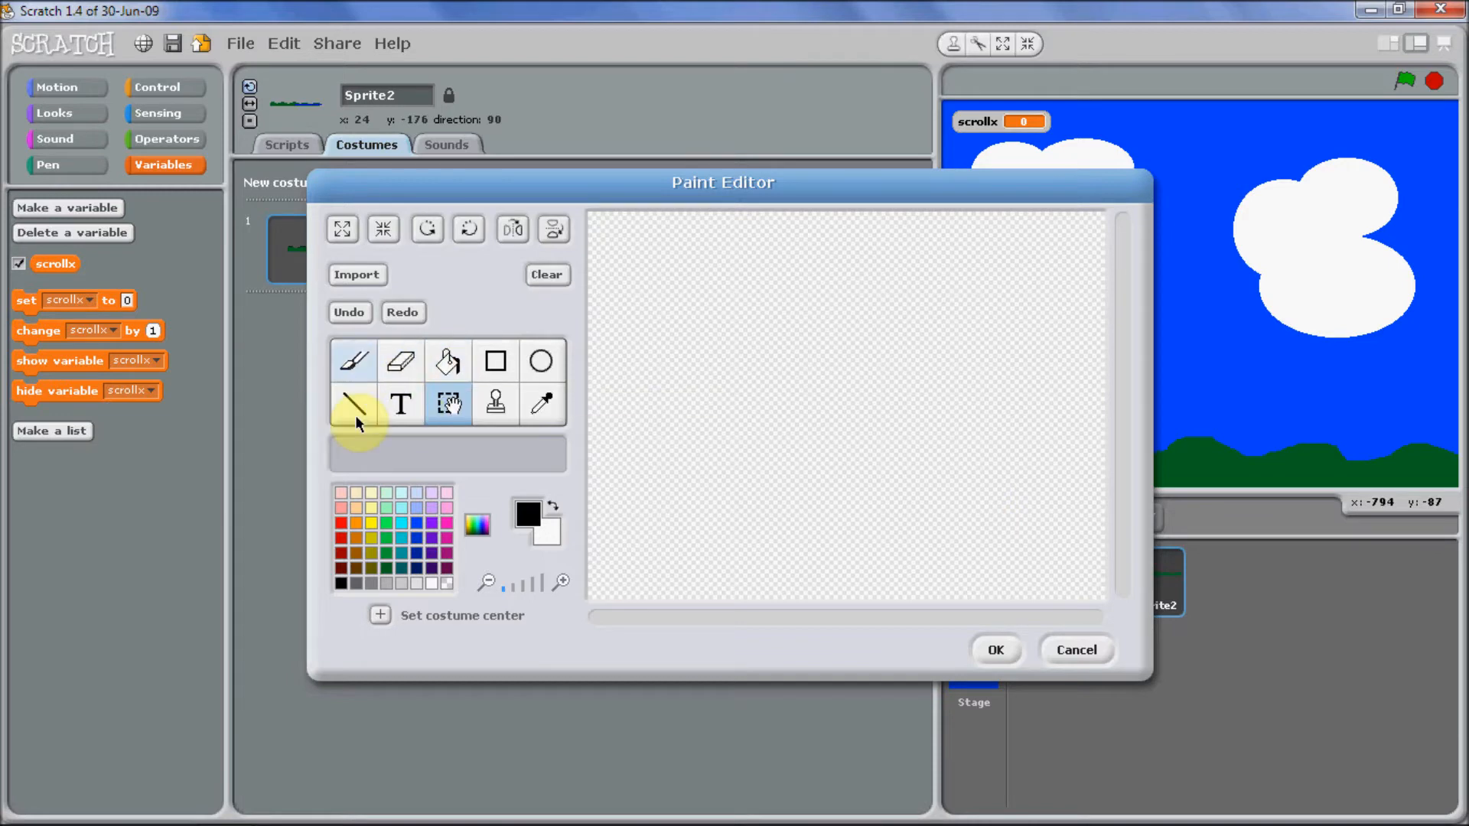
{"action": "left_click", "coordinate": [352, 362]}
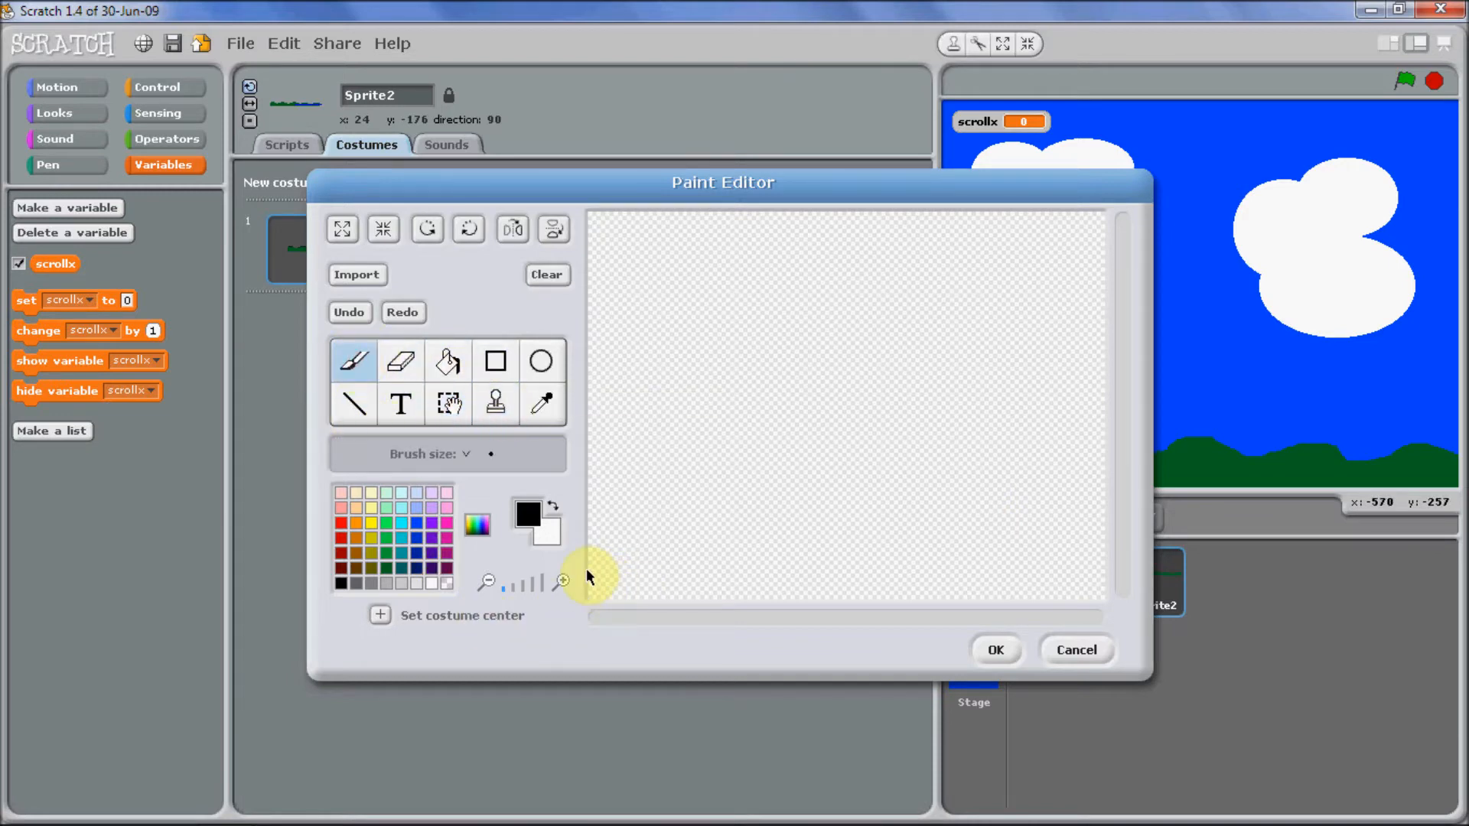
{"action": "left_click", "coordinate": [407, 538]}
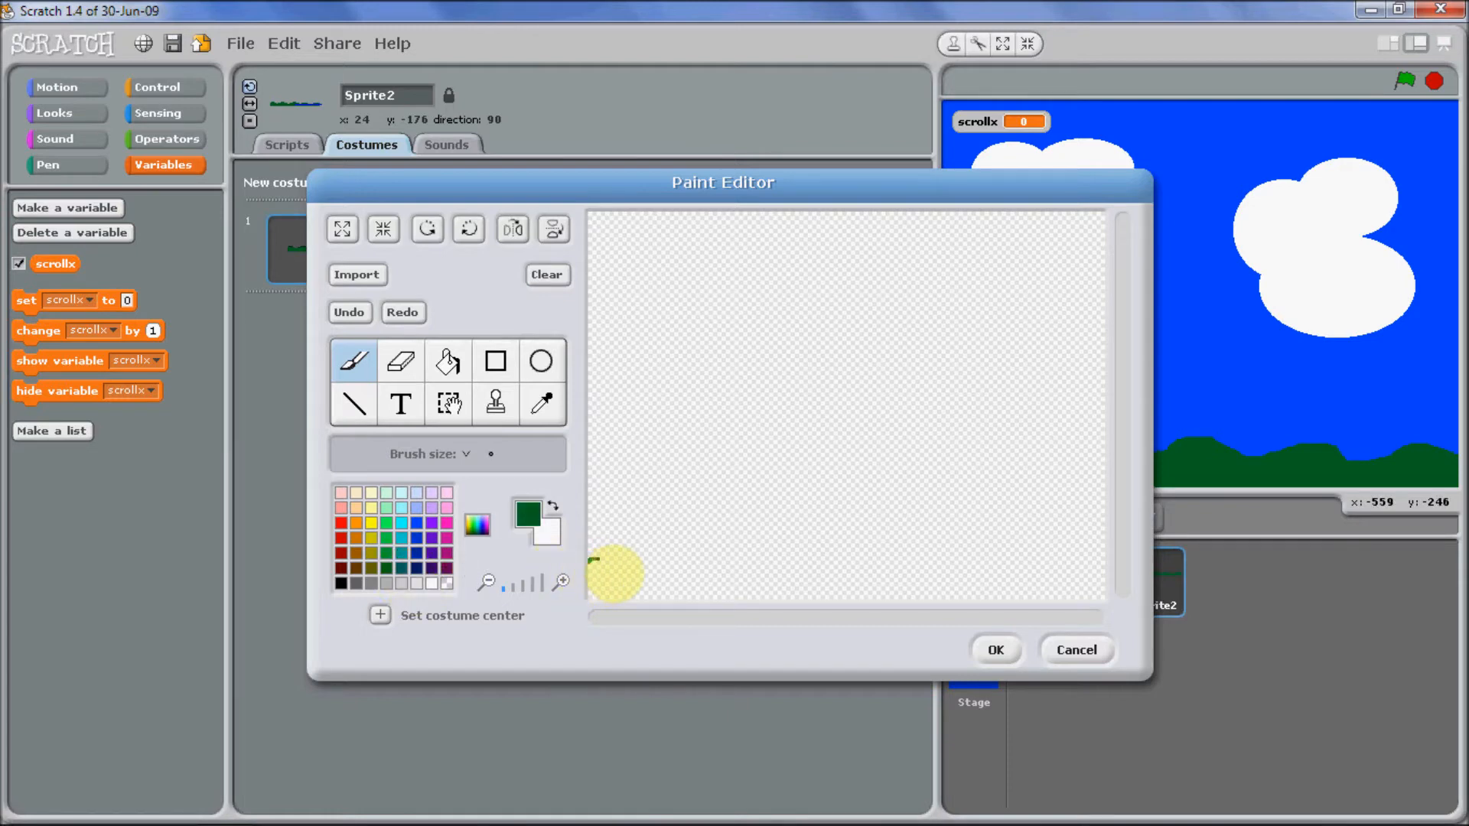
{"action": "left_click", "coordinate": [994, 649]}
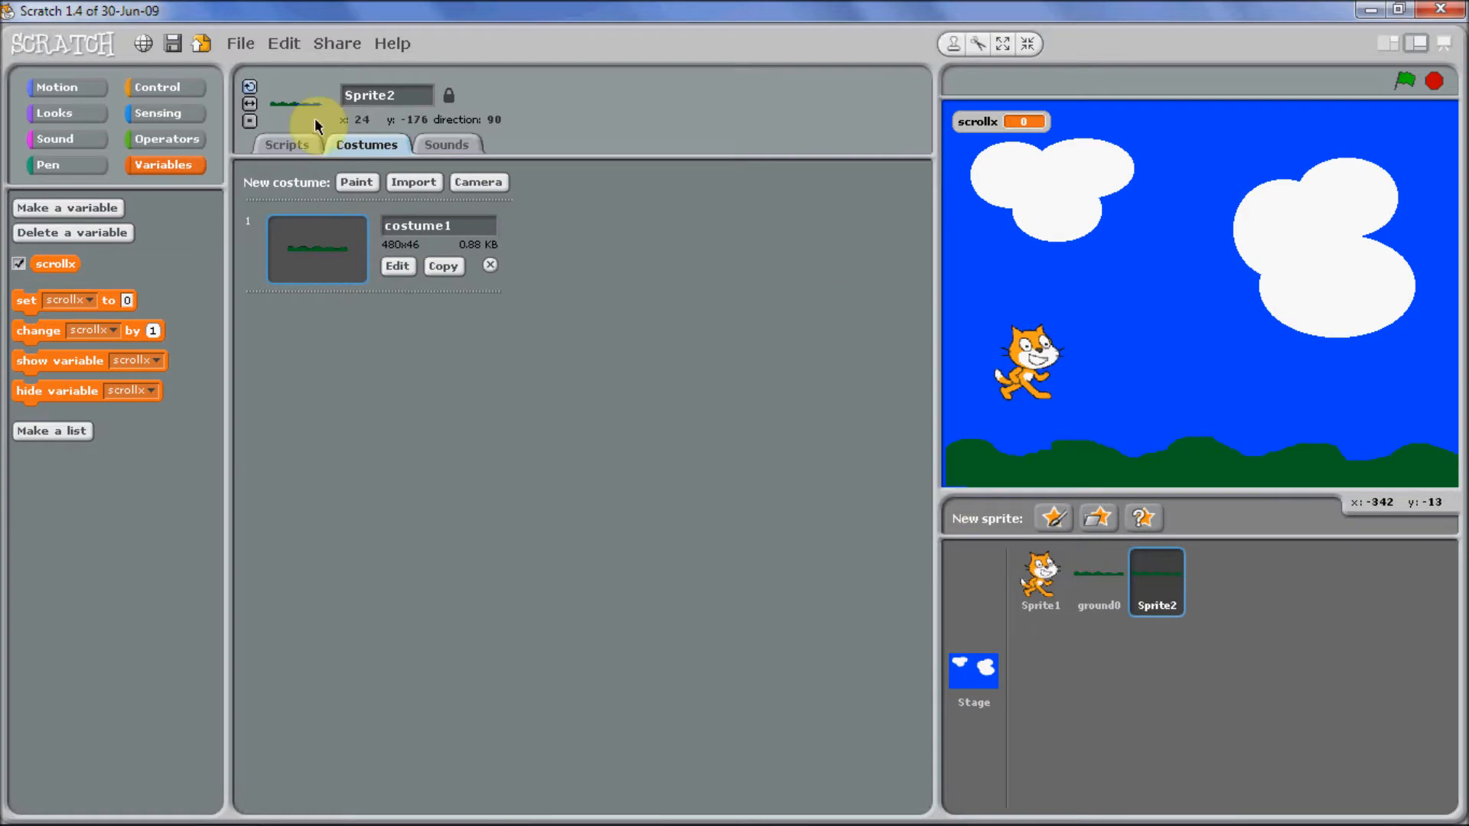
Reopen Sprite2's hill costume for painting and zoom in on it.
{"action": "left_click", "coordinate": [398, 267]}
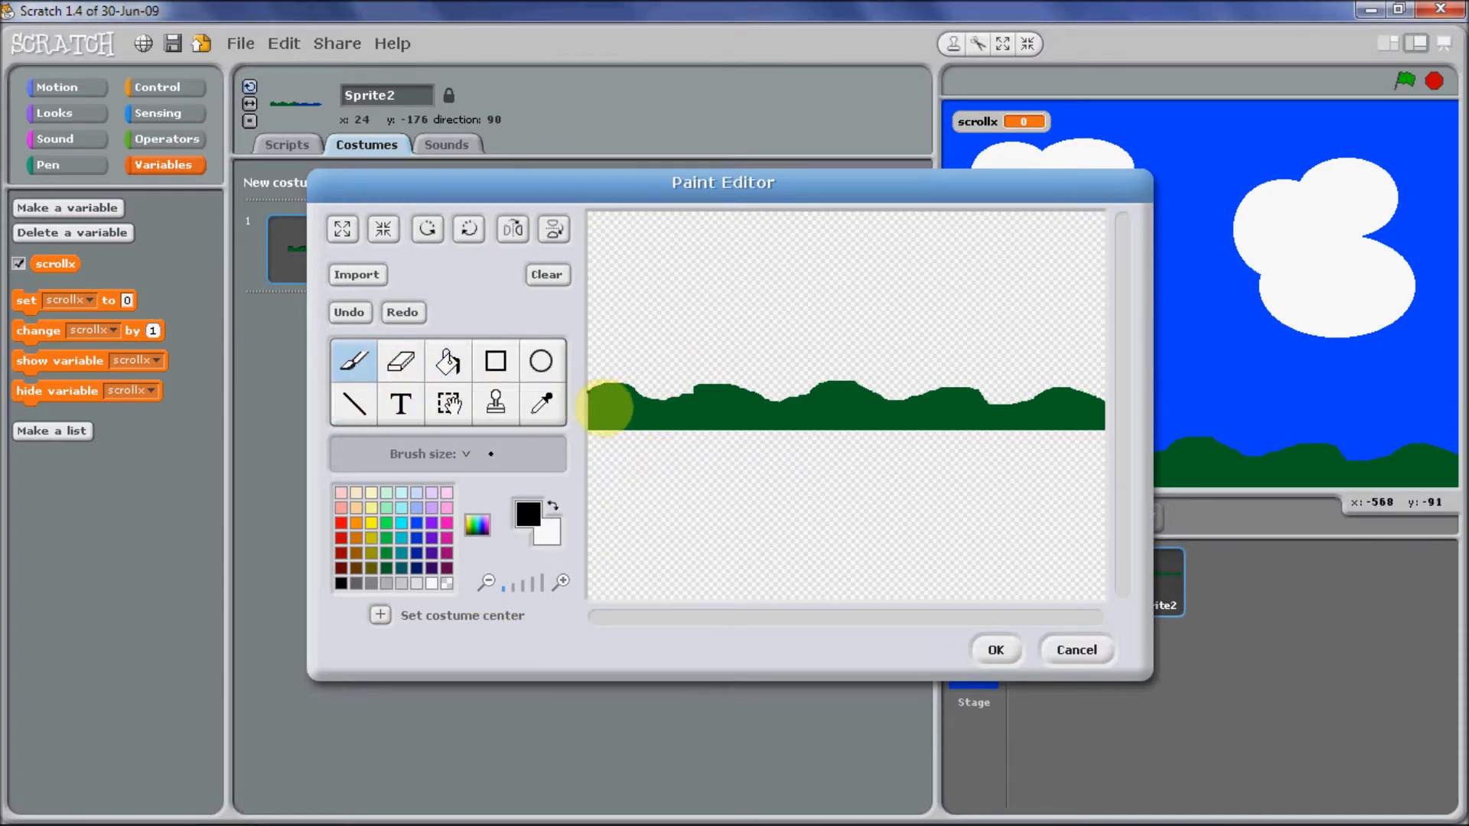
{"action": "left_click", "coordinate": [399, 361]}
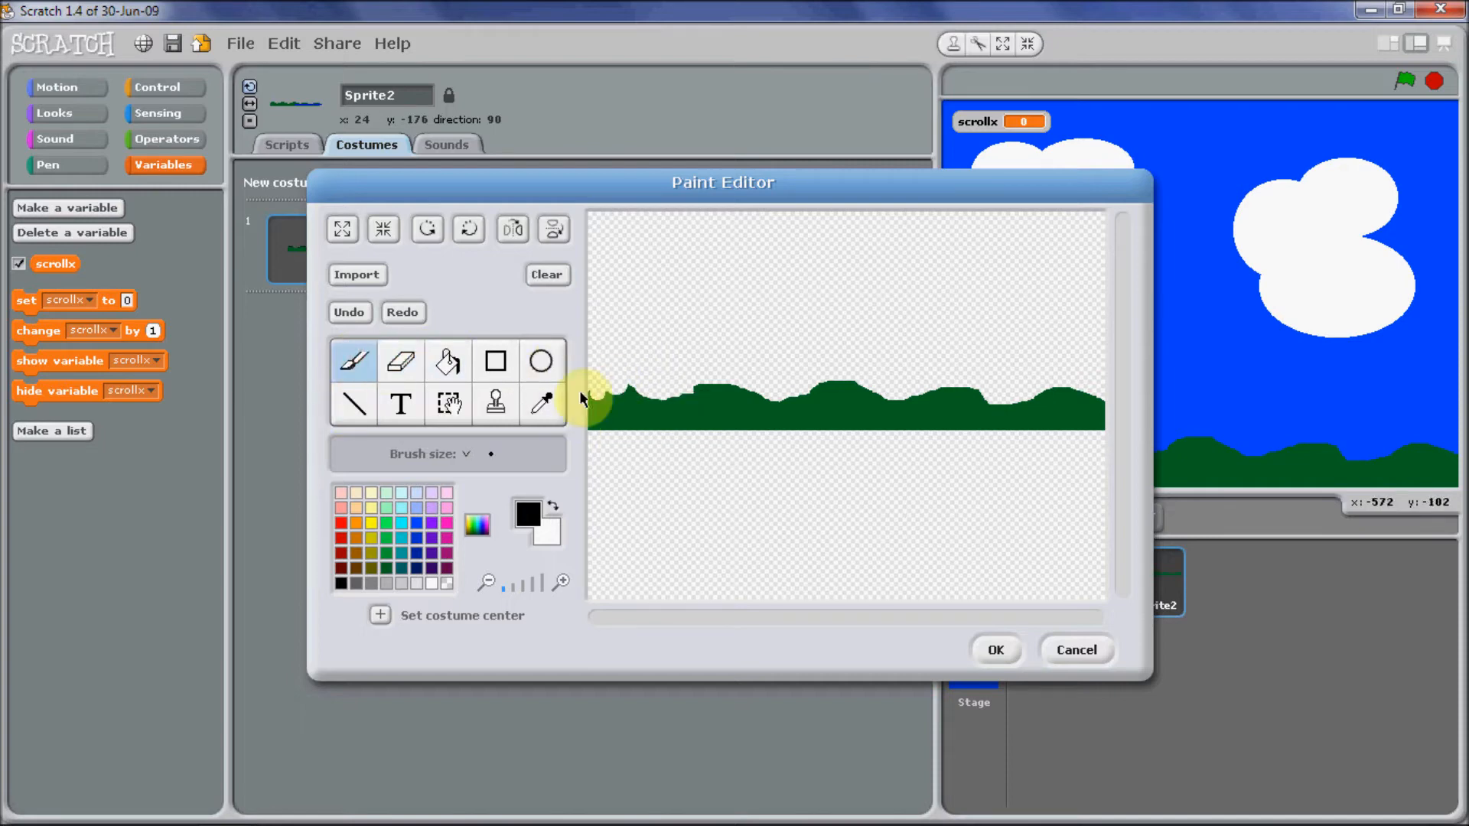
{"action": "left_click", "coordinate": [449, 402]}
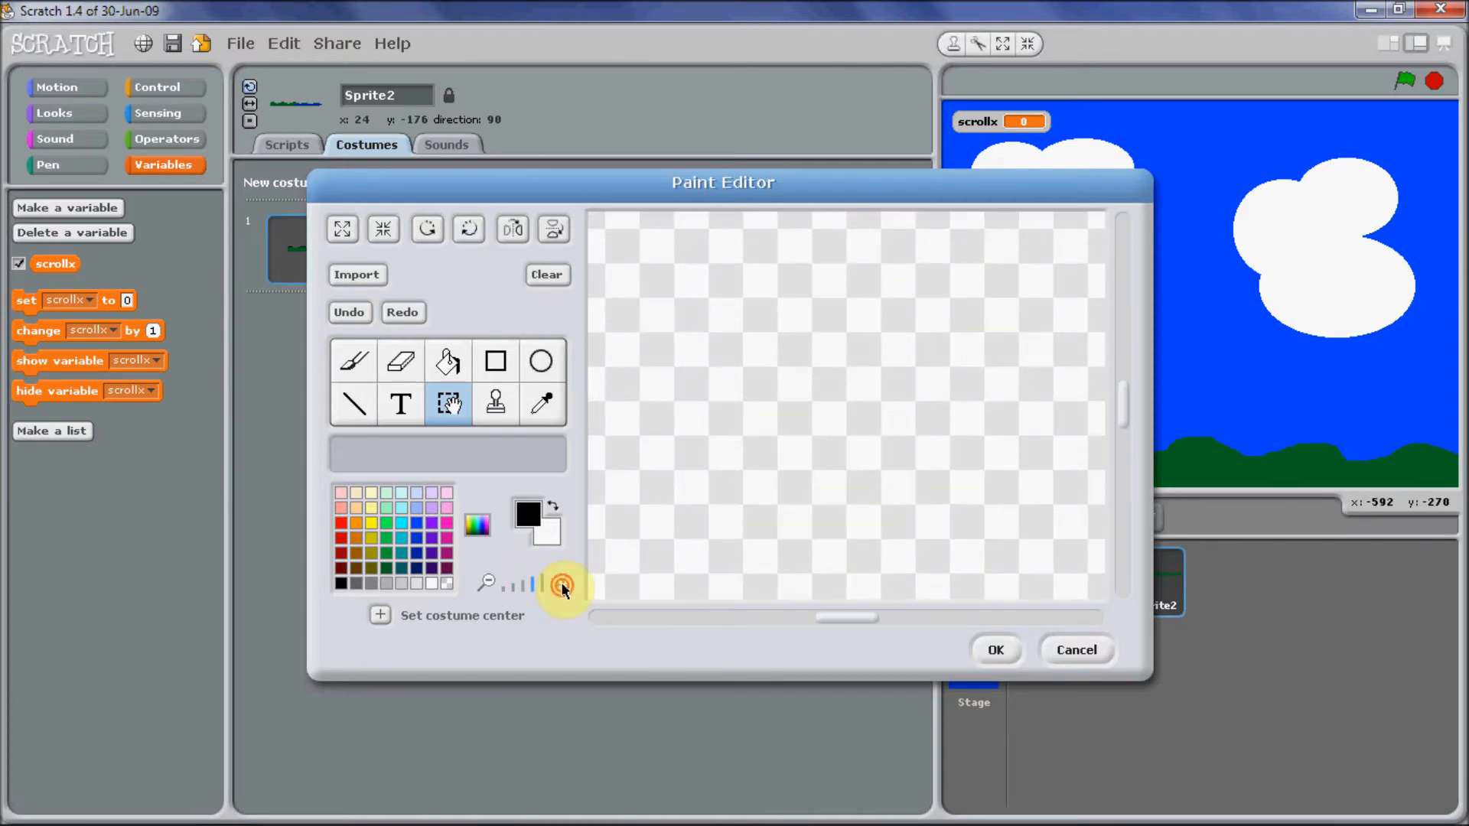
{"action": "left_click", "coordinate": [561, 583]}
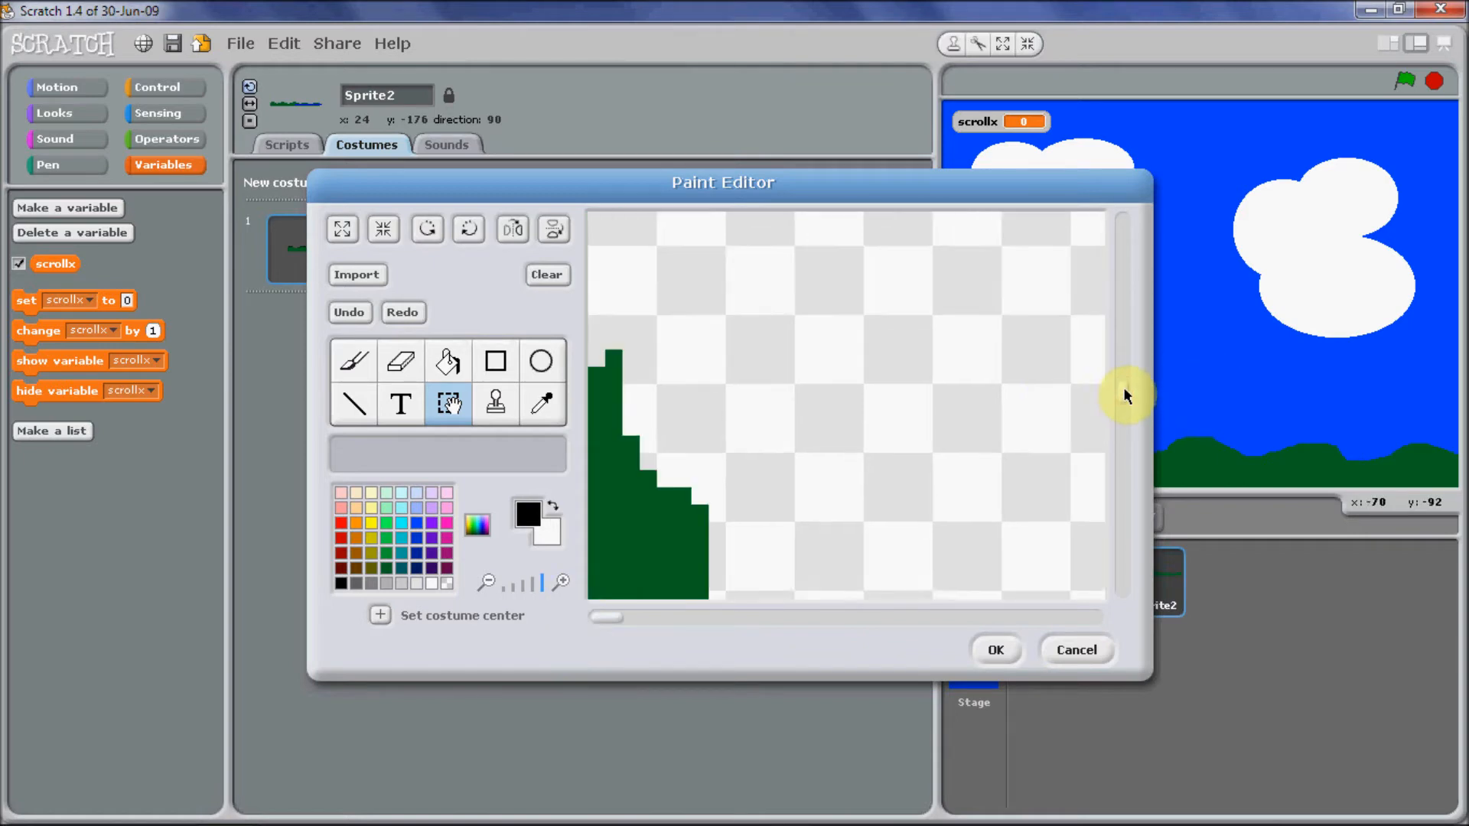
Retouch the hill's left edge with eraser, picked-up dark green and brush strokes.
{"action": "left_click", "coordinate": [400, 361]}
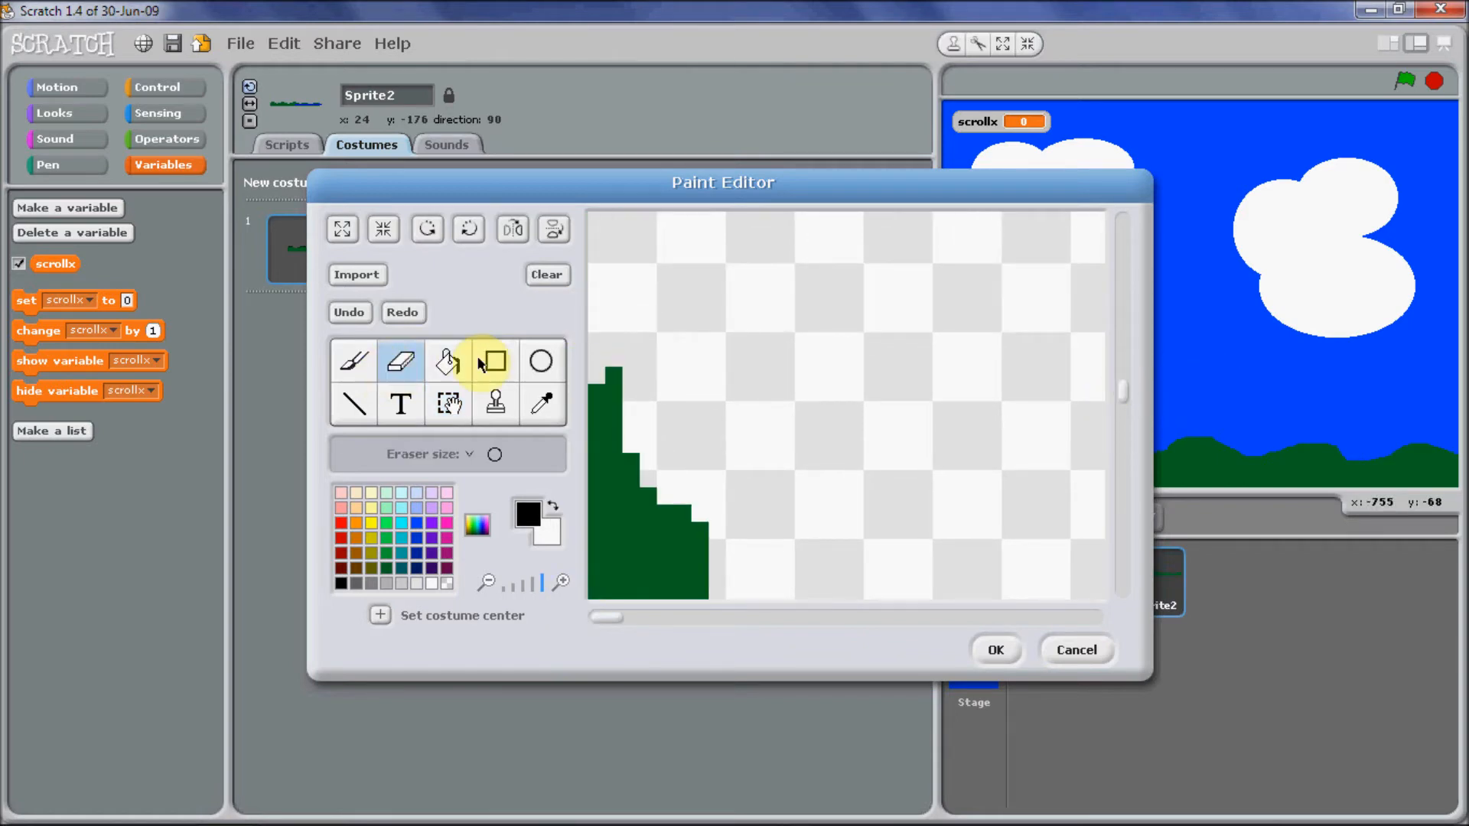
{"action": "left_click", "coordinate": [399, 361]}
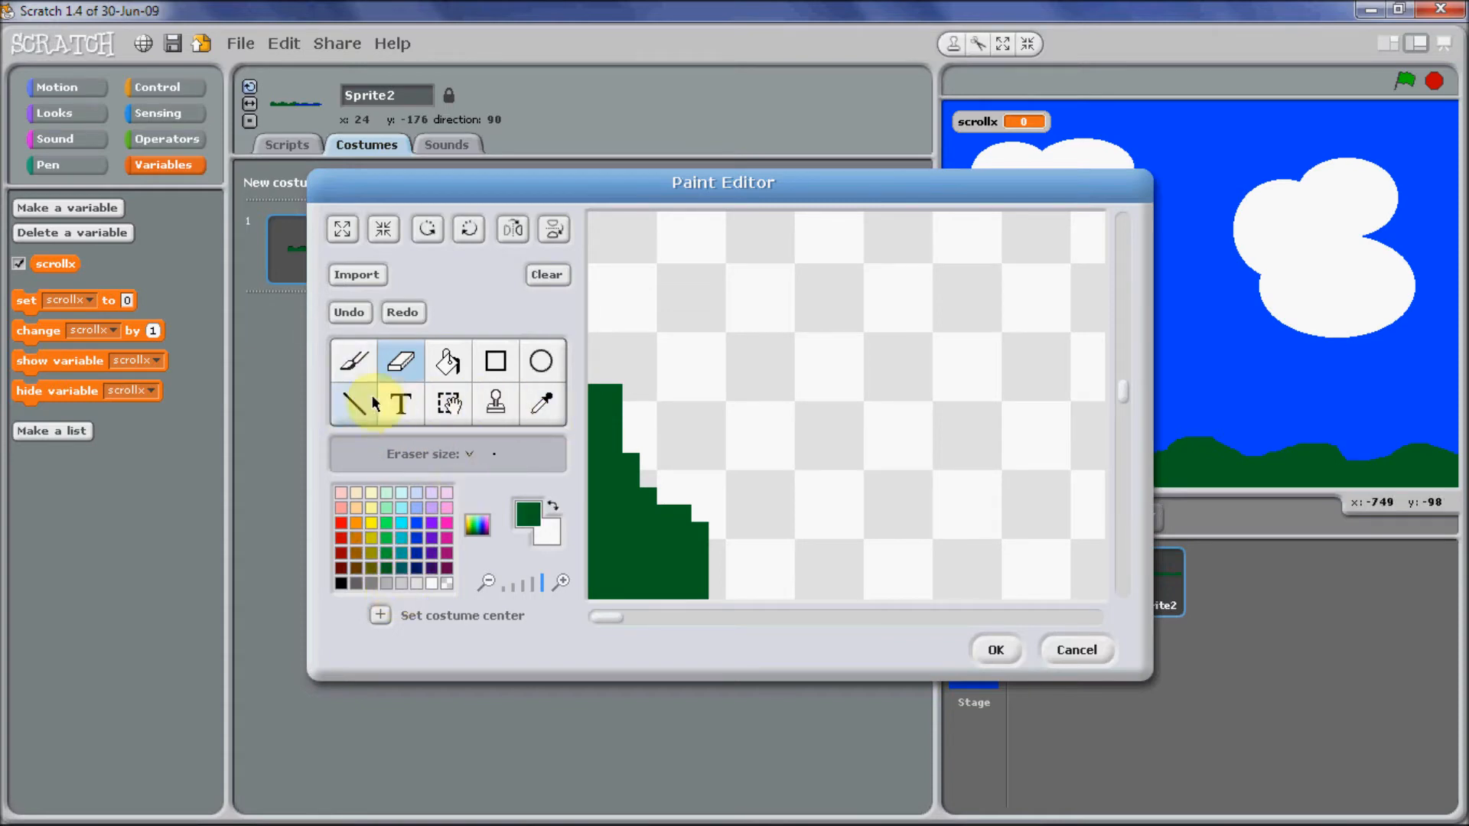
{"action": "left_click", "coordinate": [354, 361]}
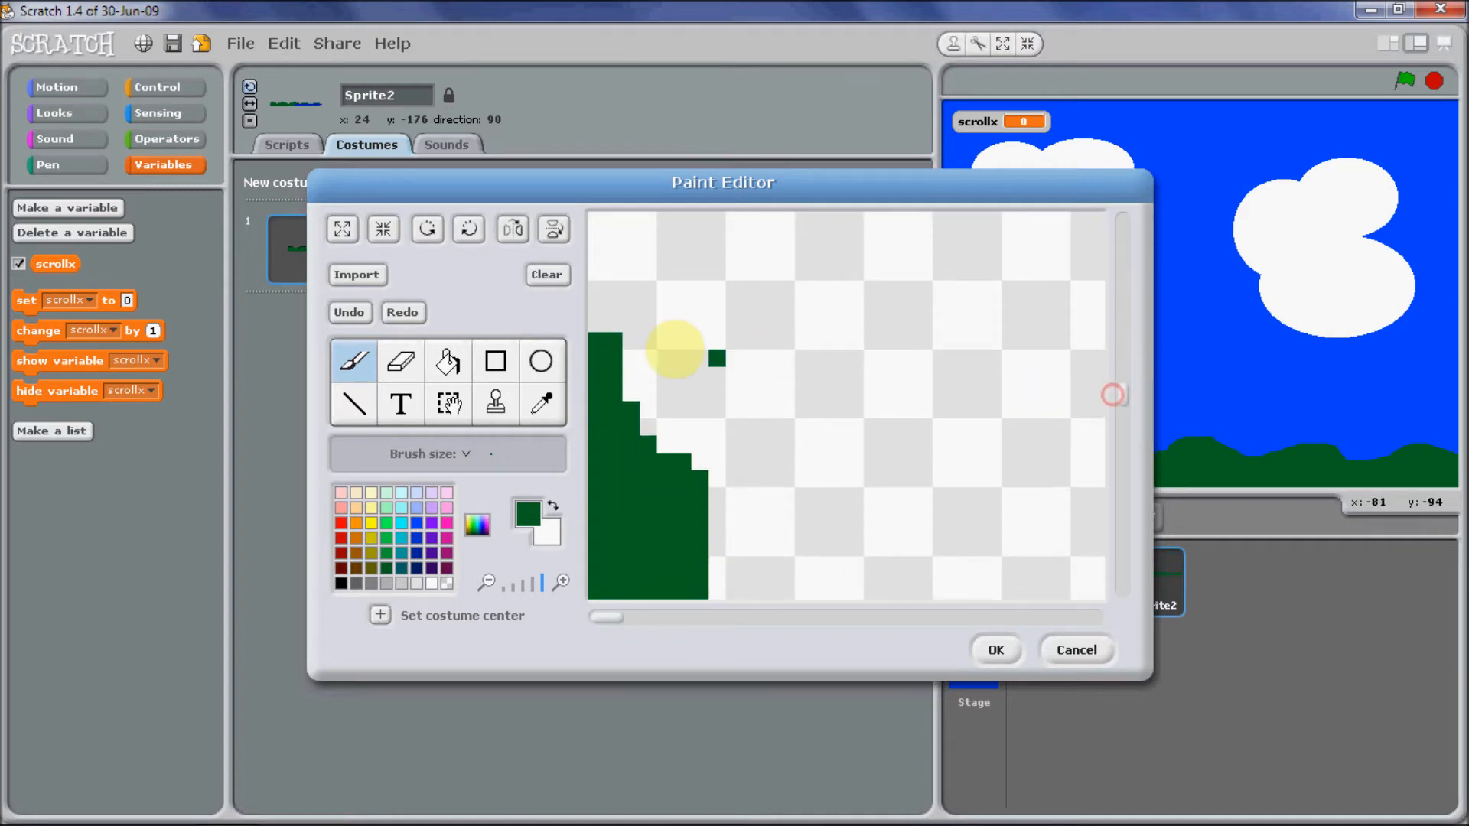
{"action": "left_click", "coordinate": [447, 361]}
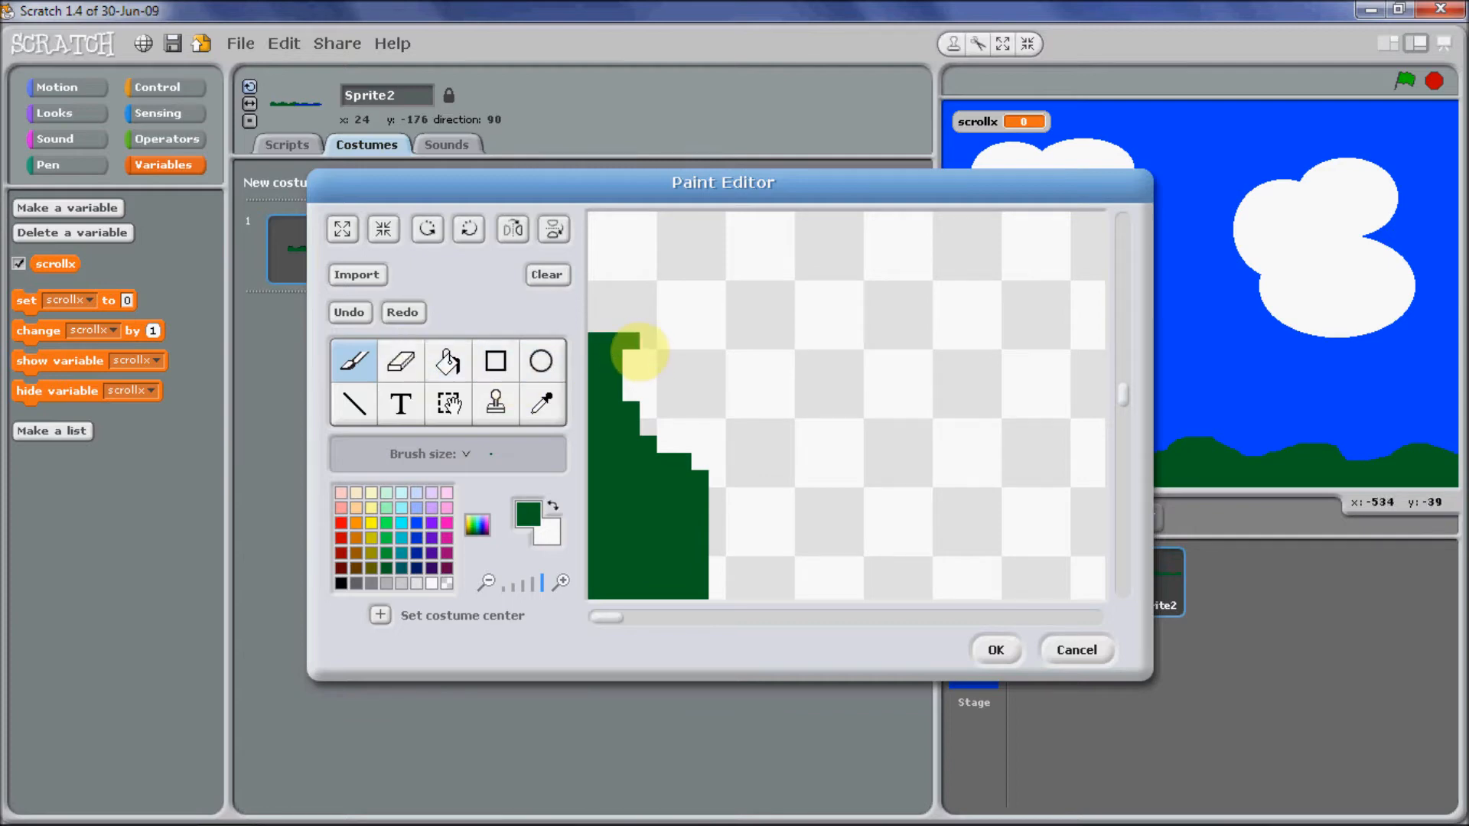
{"action": "left_click_drag", "start_coordinate": [636, 352], "coordinate": [758, 422]}
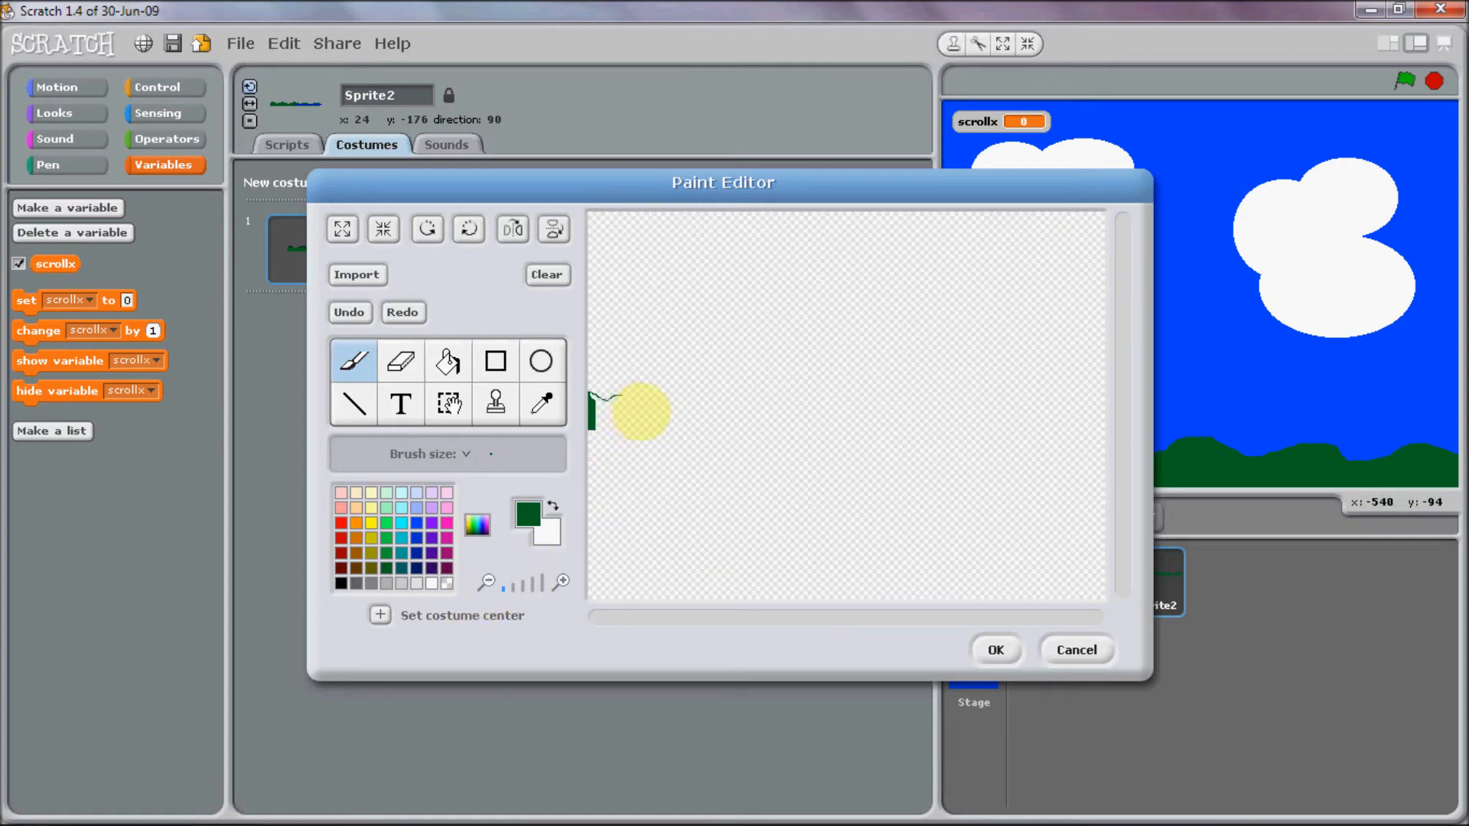
Draw a new wavy hilltop outline across the canvas, trying and undoing a green fill.
{"action": "left_click_drag", "start_coordinate": [600, 407], "coordinate": [754, 407]}
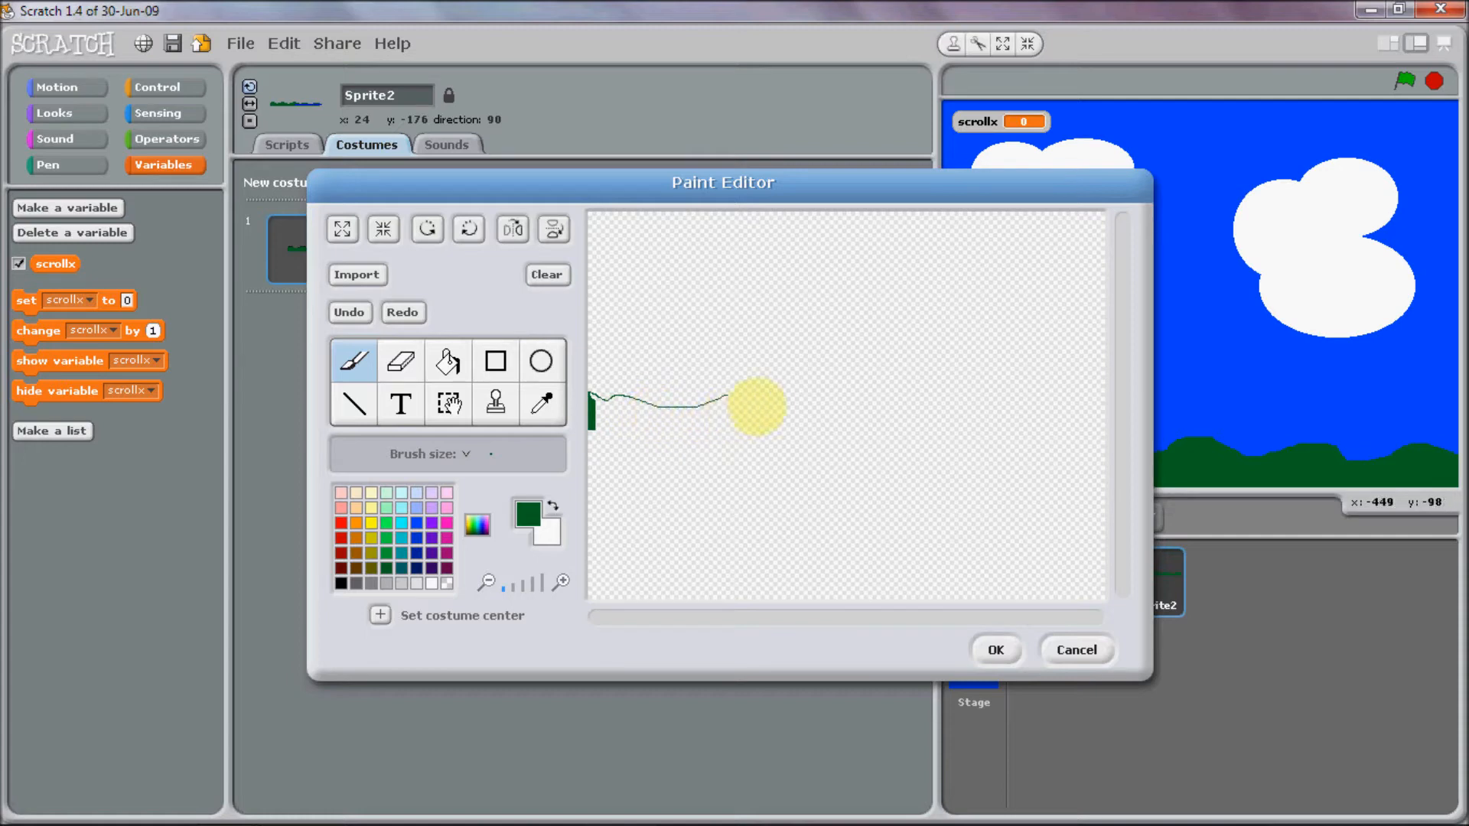
{"action": "left_click_drag", "start_coordinate": [750, 404], "coordinate": [954, 410]}
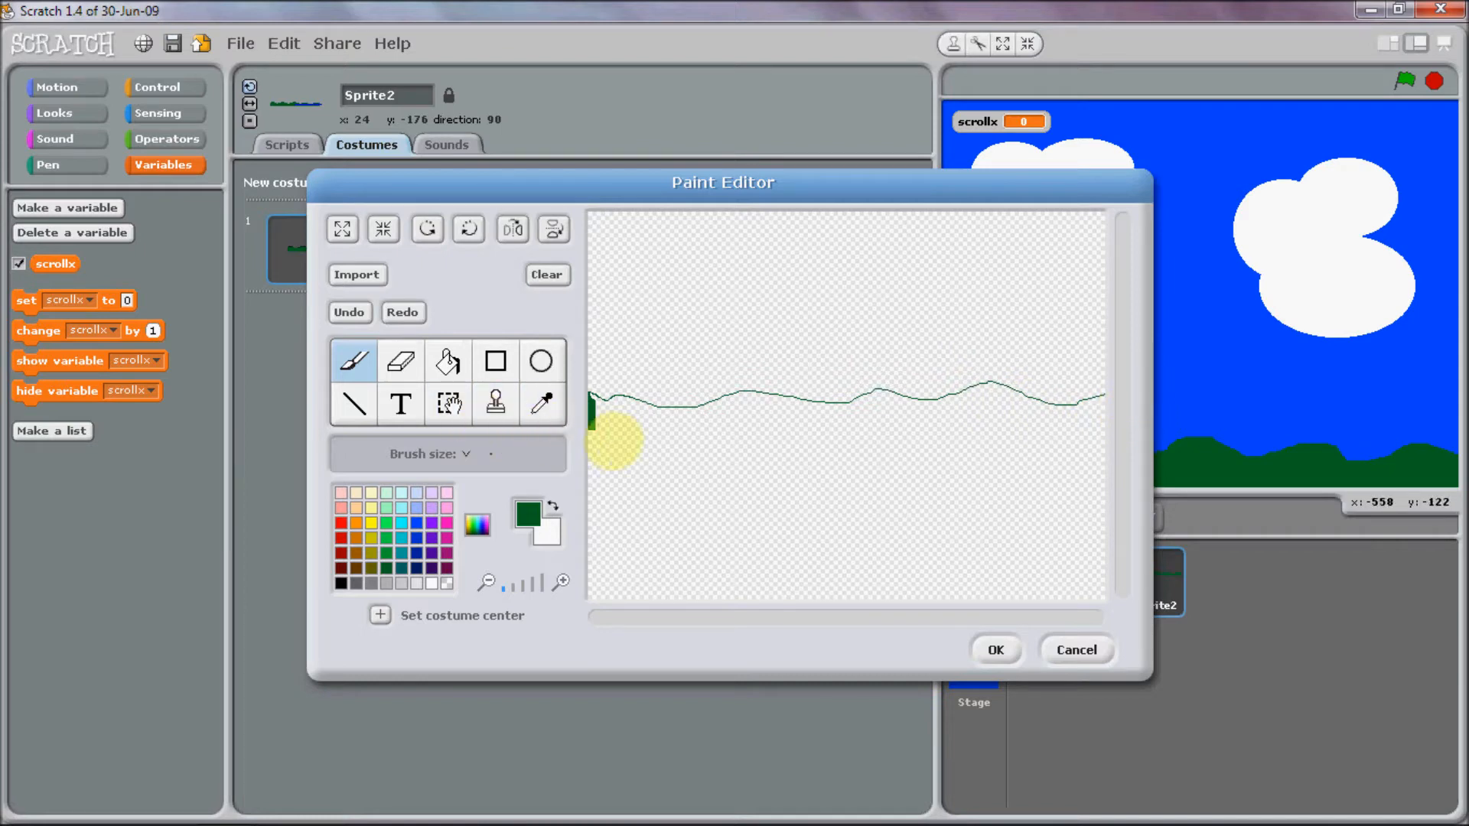
{"action": "left_click", "coordinate": [448, 361]}
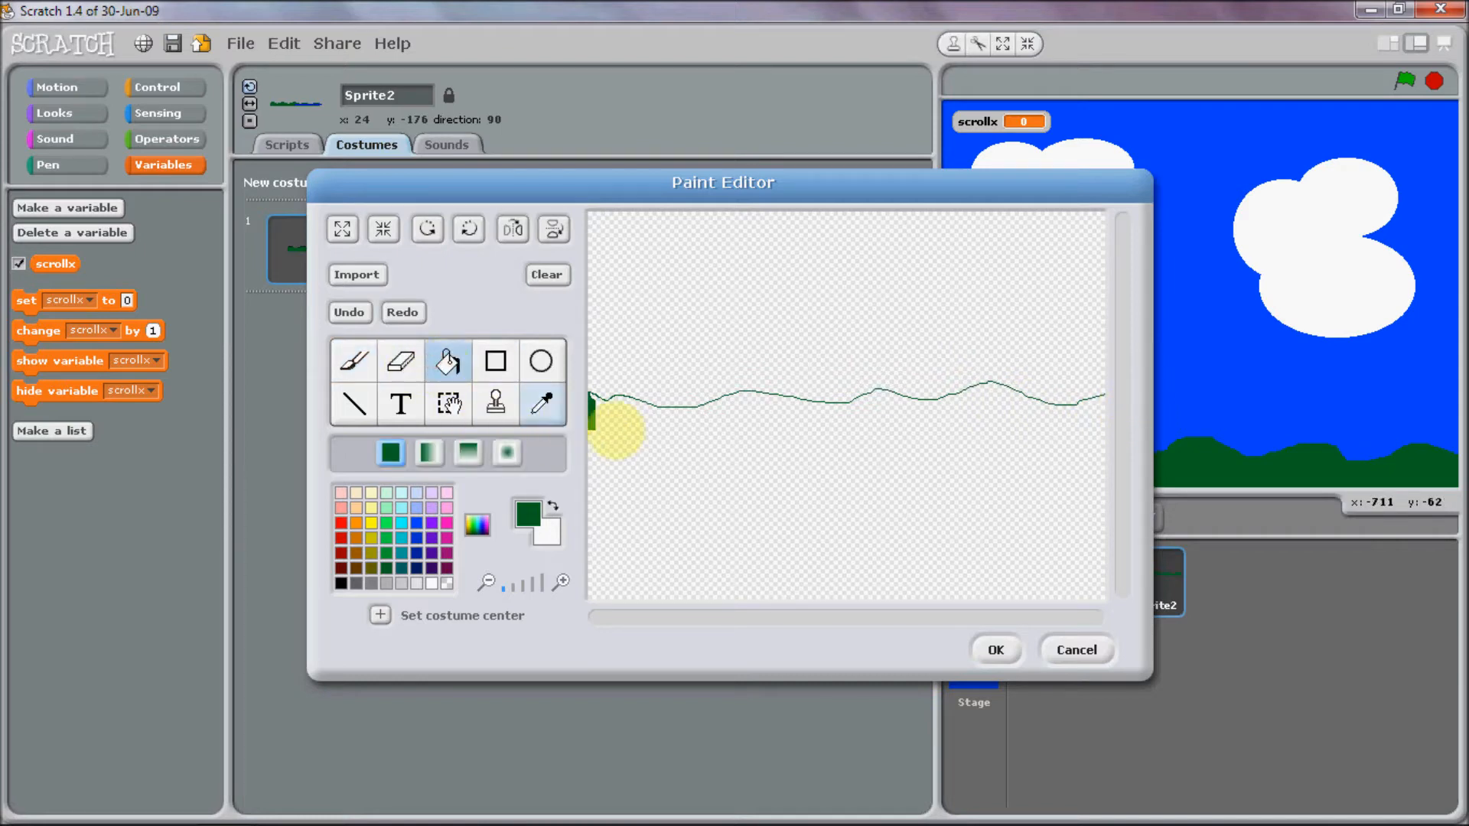
{"action": "left_click", "coordinate": [641, 454]}
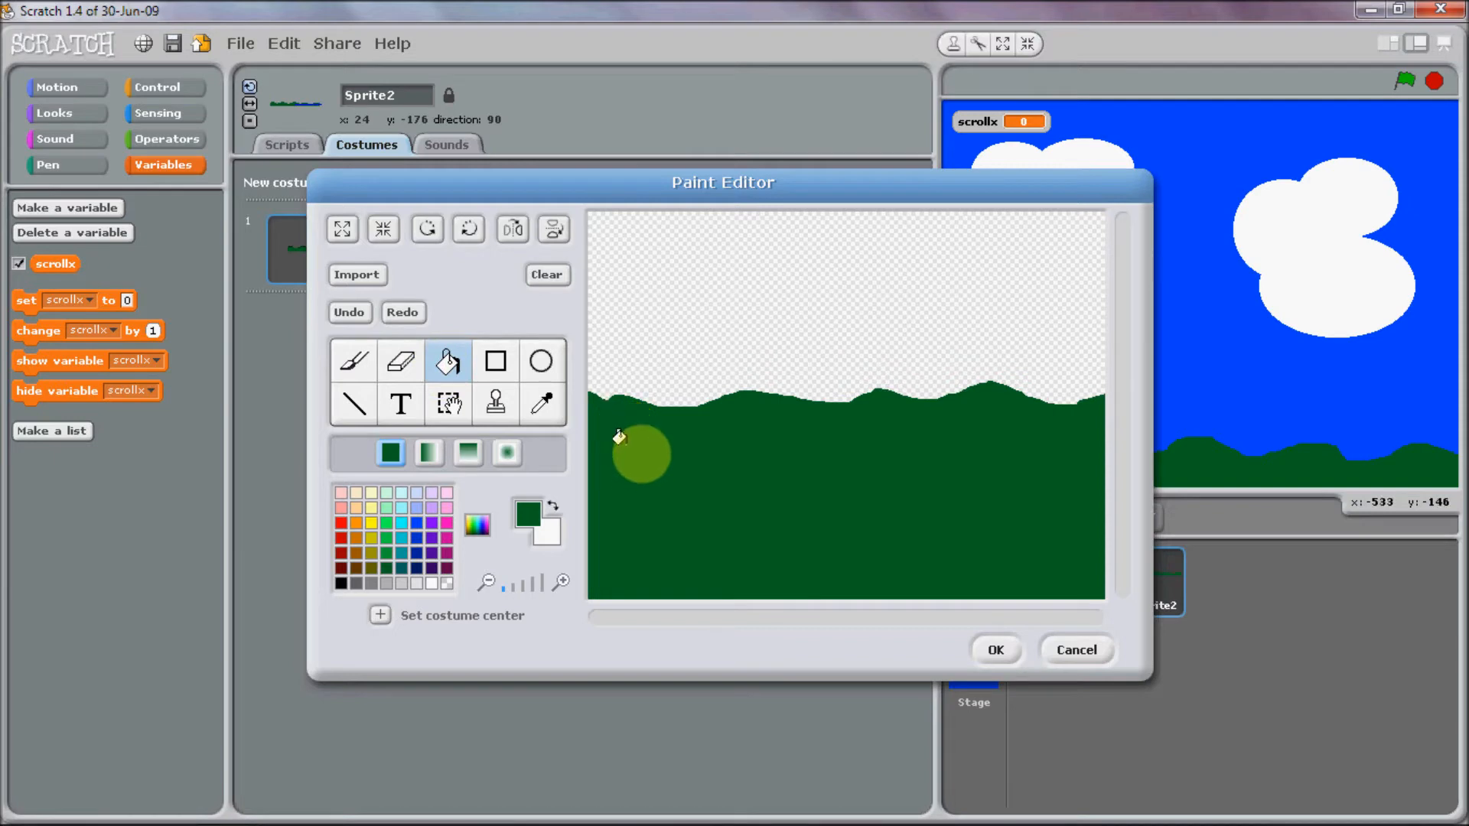
{"action": "left_click", "coordinate": [641, 454]}
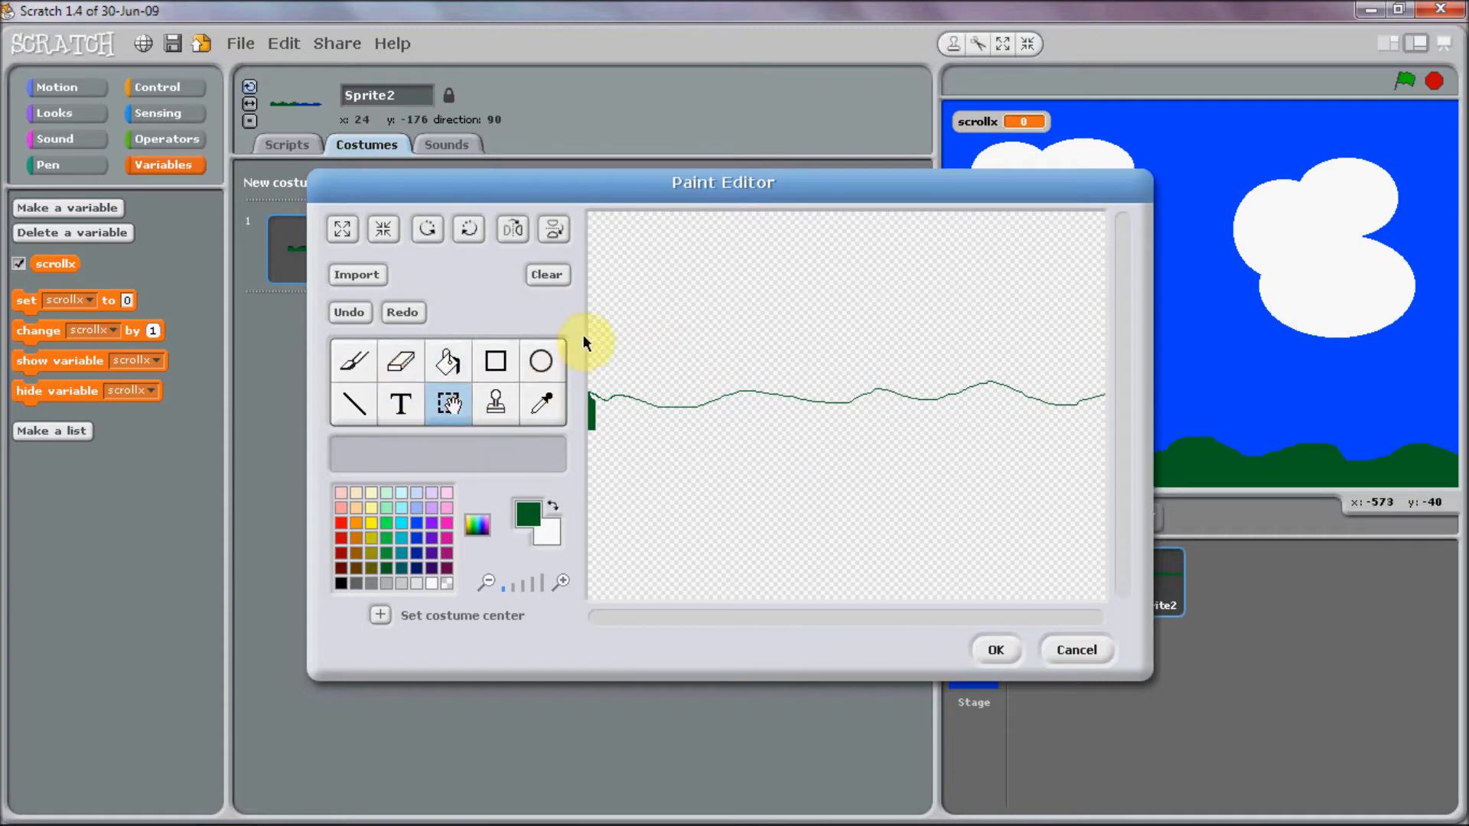
Select the outline and move it down to the bottom of the canvas.
{"action": "left_click_drag", "start_coordinate": [586, 340], "coordinate": [740, 427]}
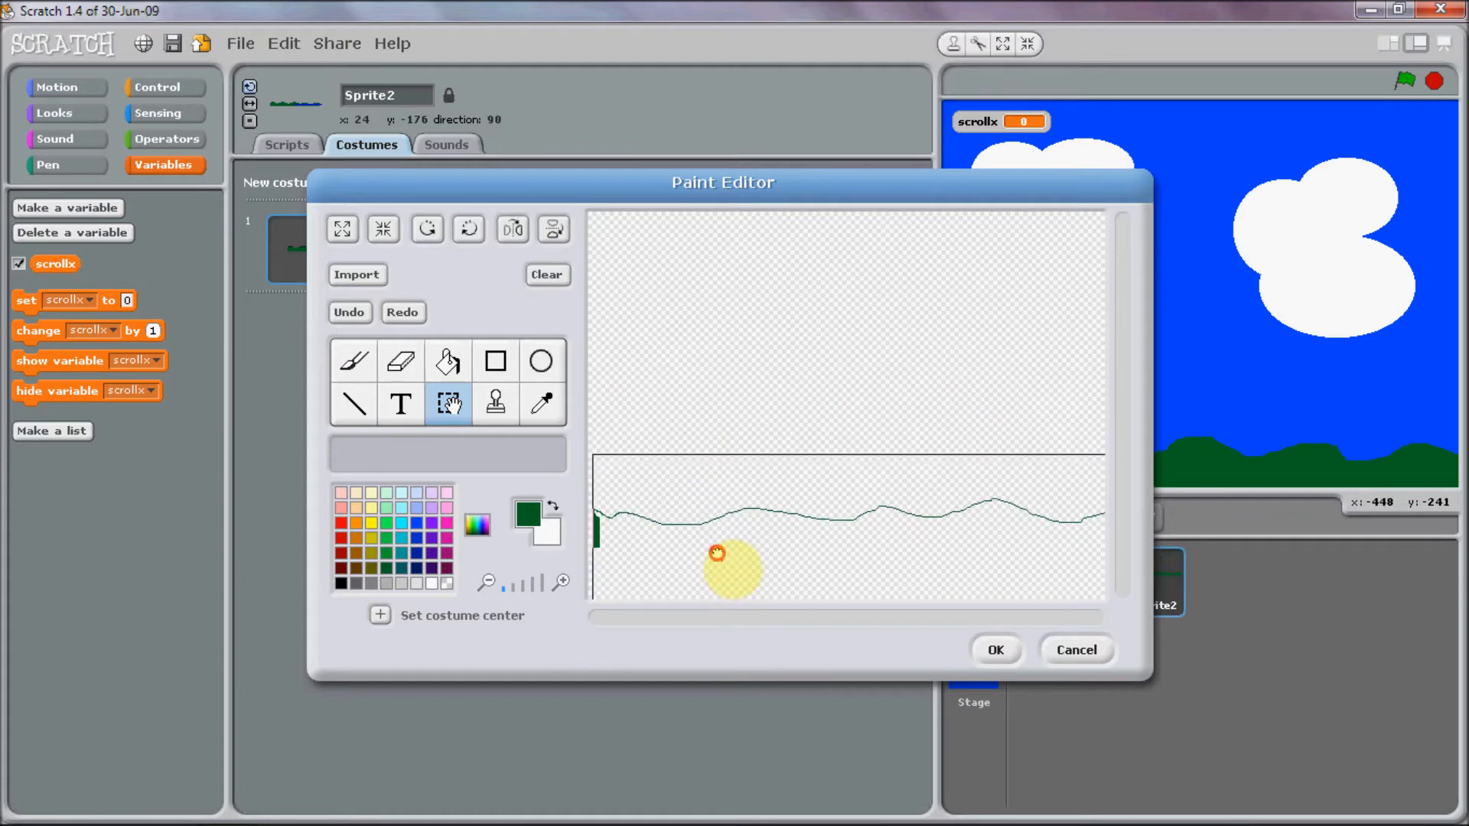
{"action": "left_click_drag", "start_coordinate": [716, 552], "coordinate": [717, 412]}
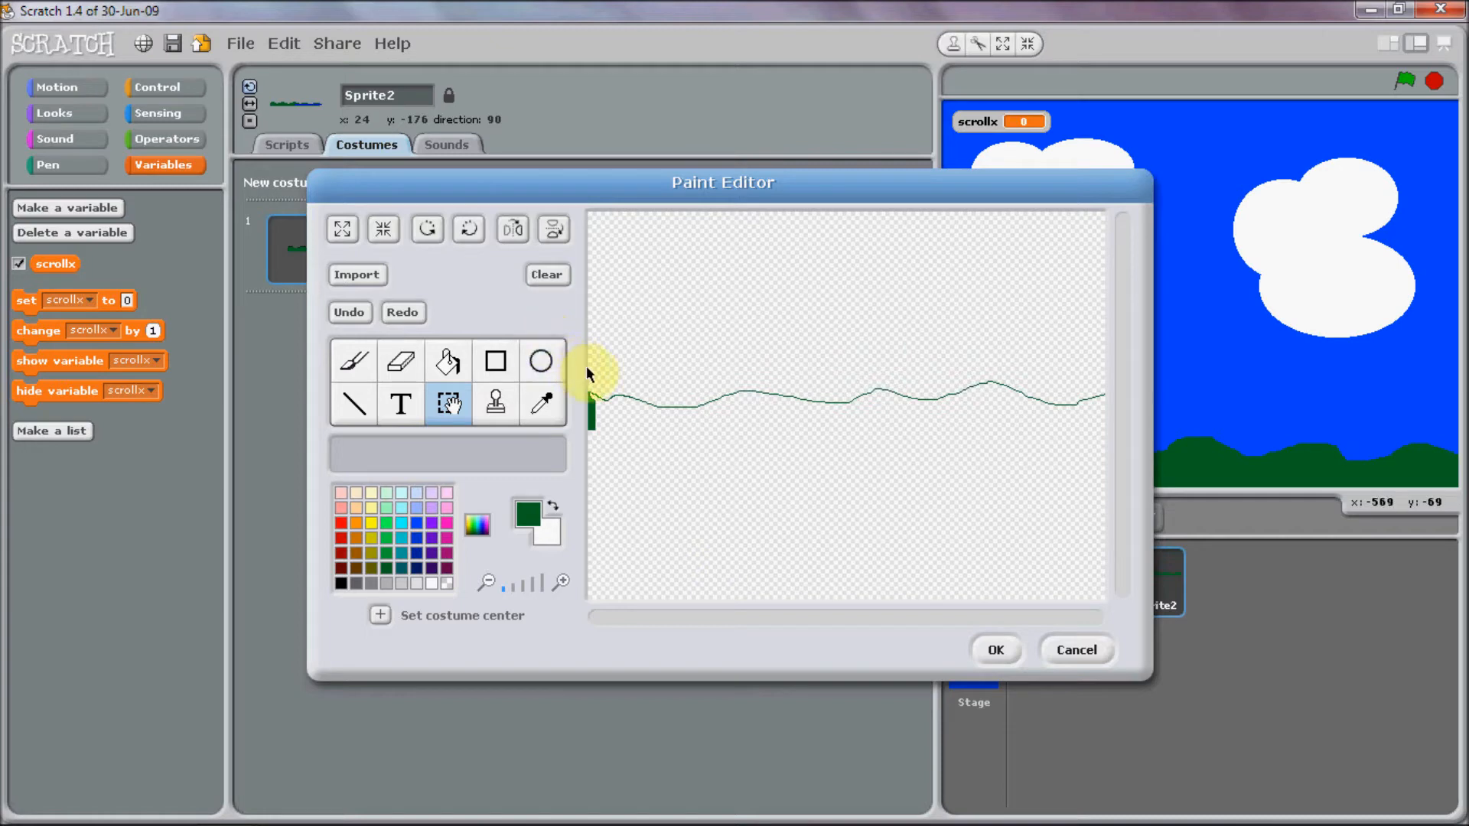
{"action": "left_click_drag", "start_coordinate": [591, 373], "coordinate": [936, 548]}
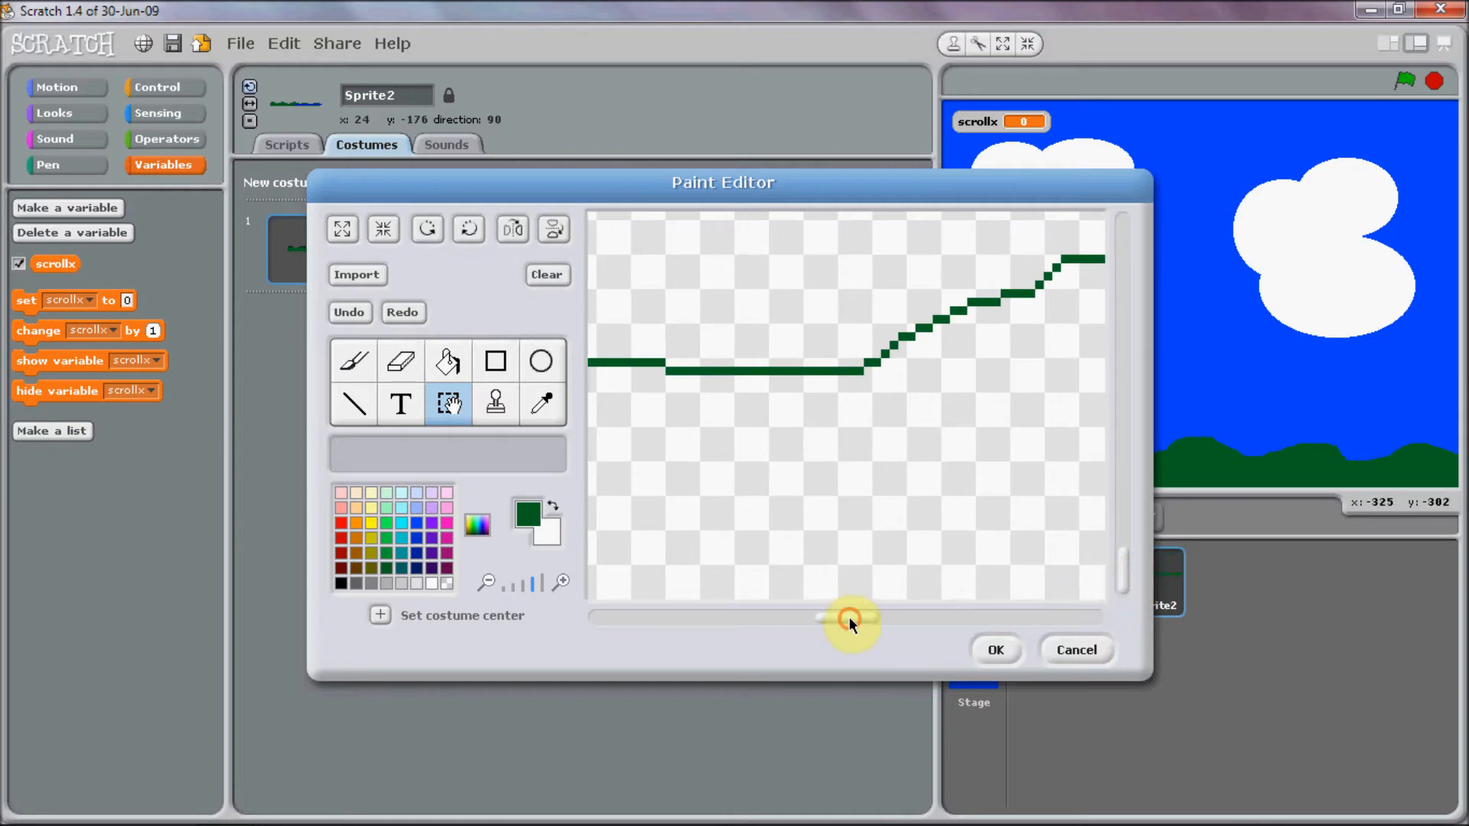
{"action": "left_click_drag", "start_coordinate": [847, 618], "coordinate": [586, 607]}
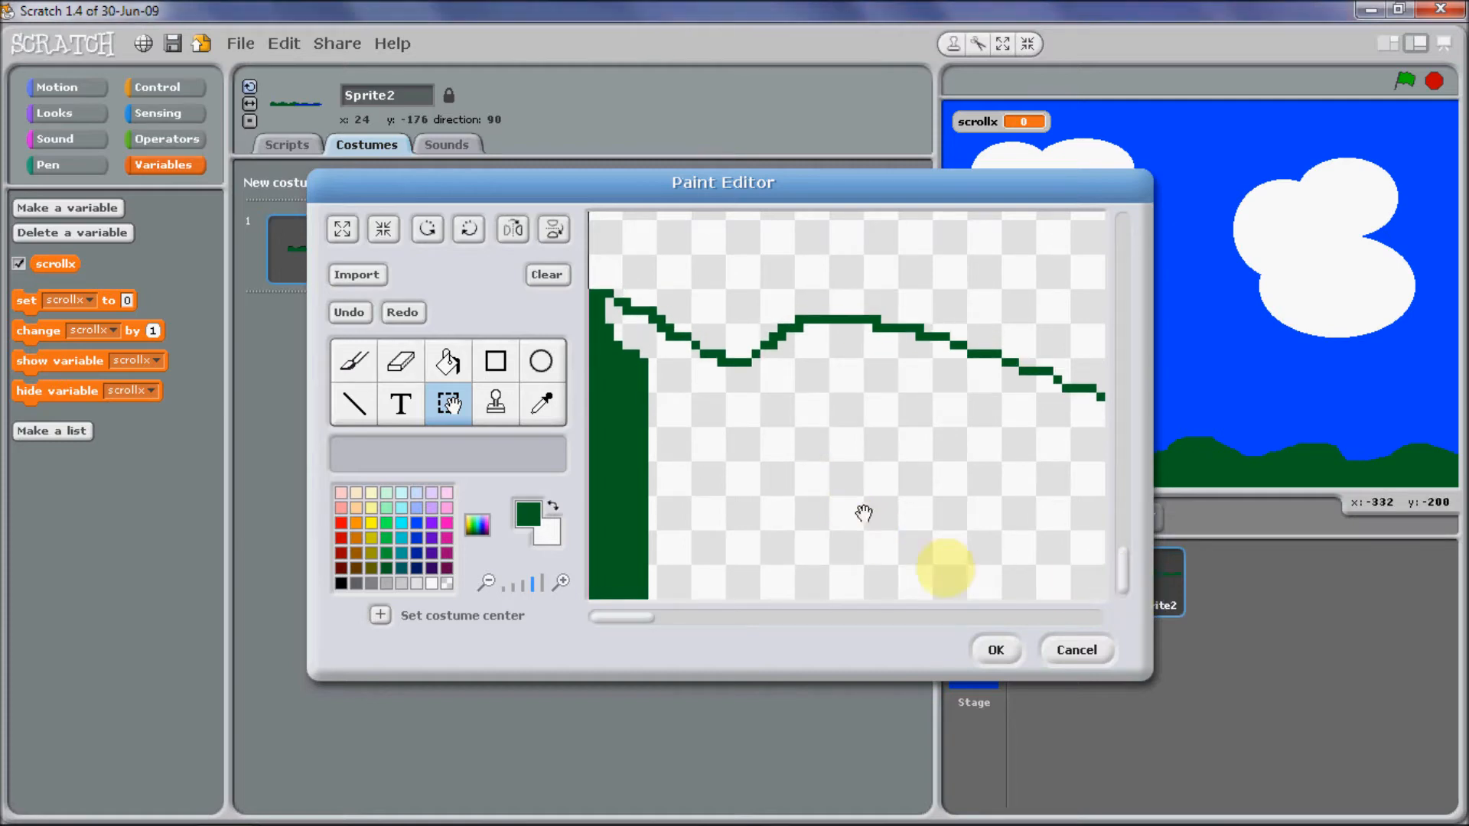
Fill below the low outline solid dark green and keep the costume.
{"action": "left_click", "coordinate": [353, 361]}
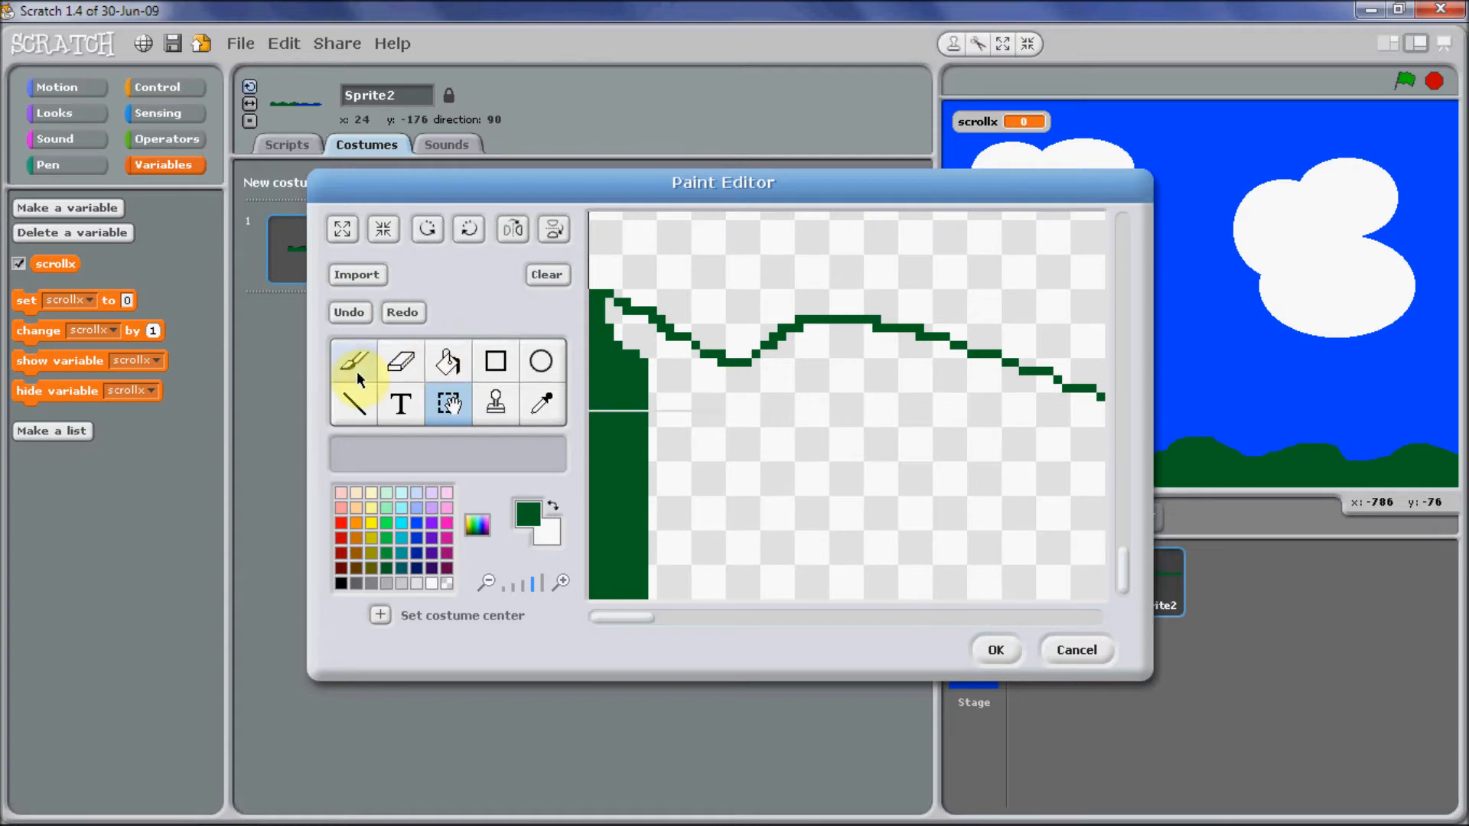
{"action": "left_click", "coordinate": [446, 361]}
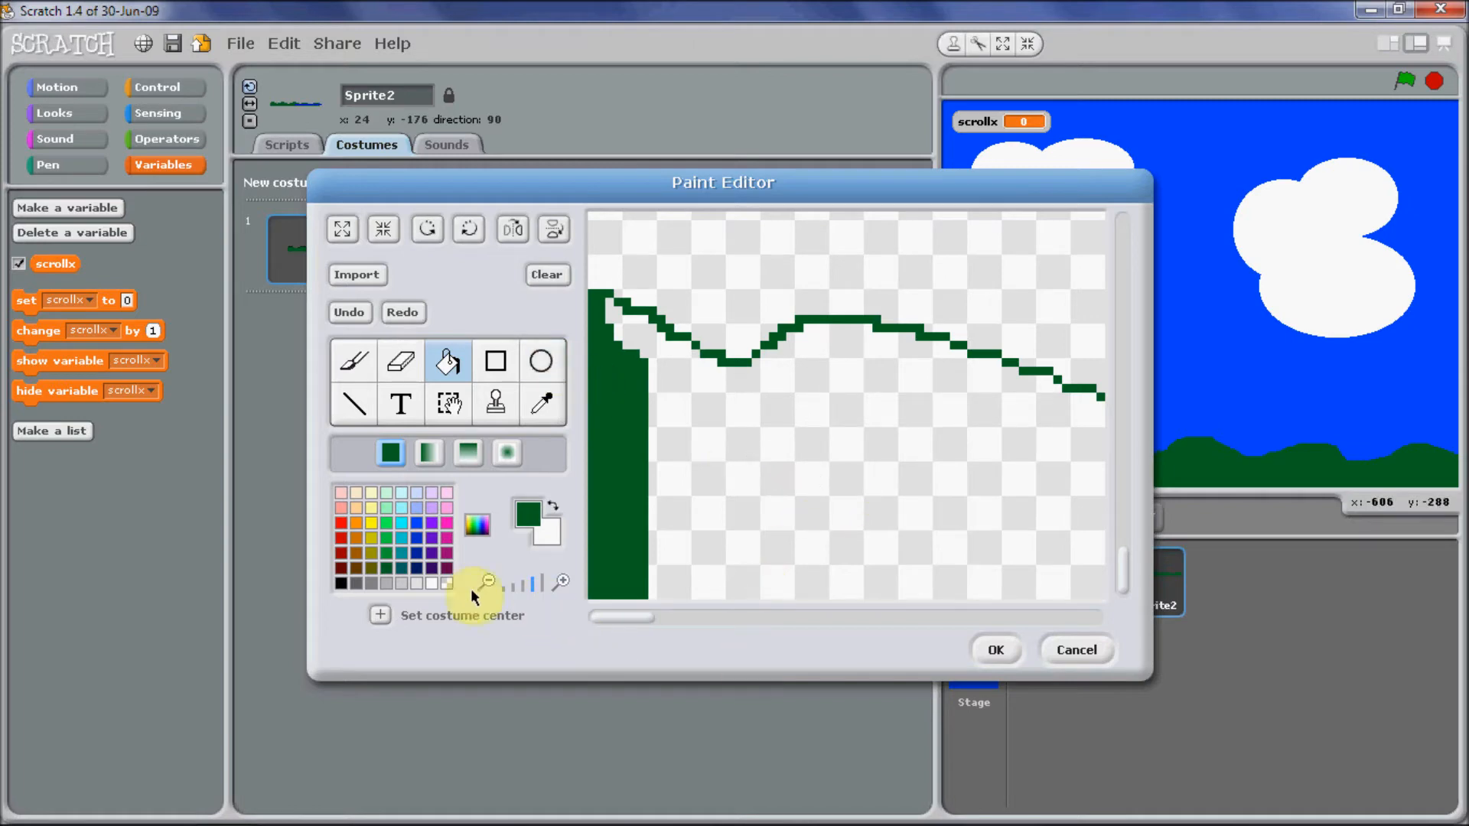
{"action": "left_click", "coordinate": [486, 583]}
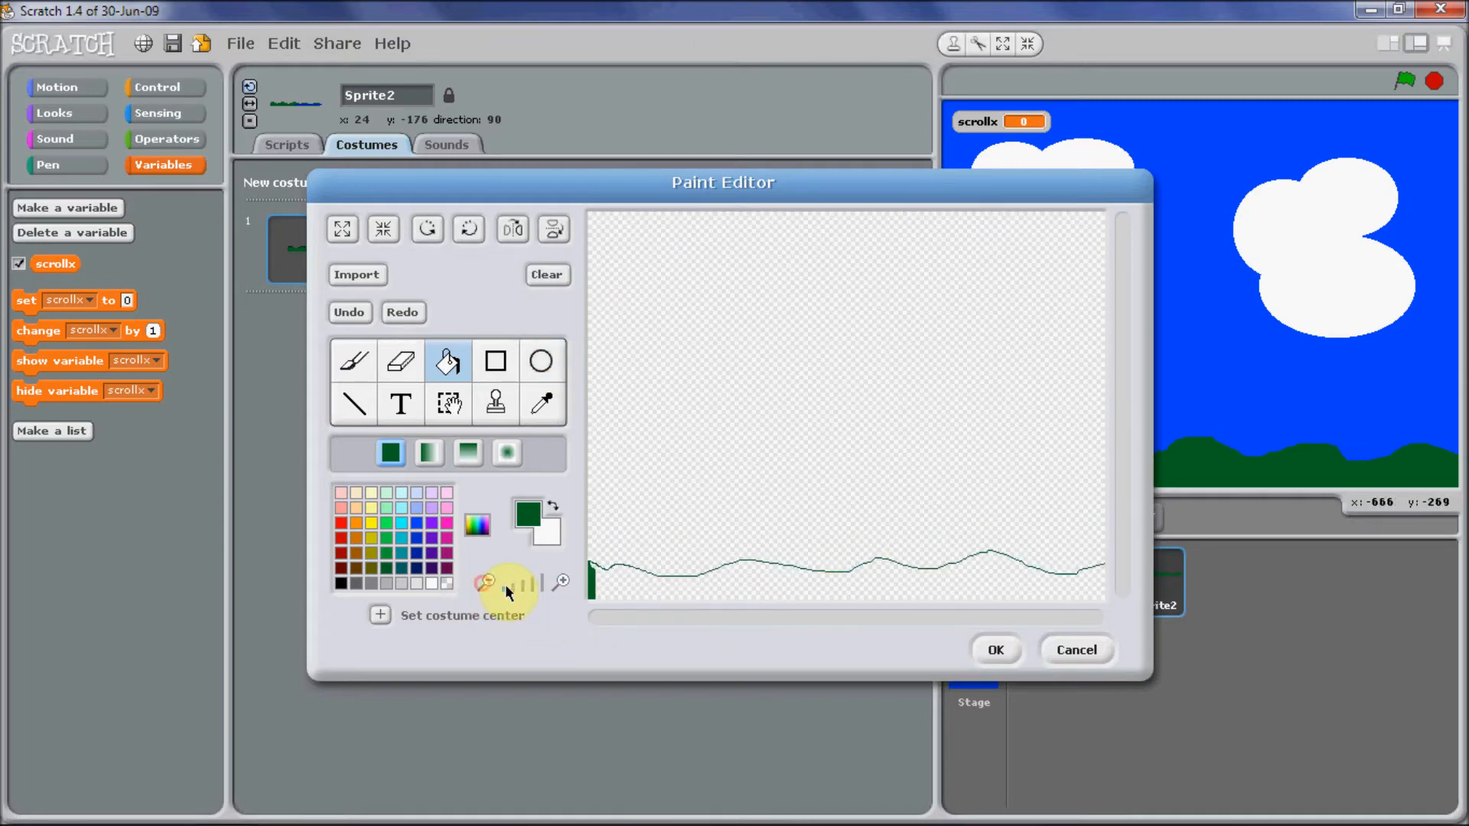
{"action": "left_click", "coordinate": [688, 341]}
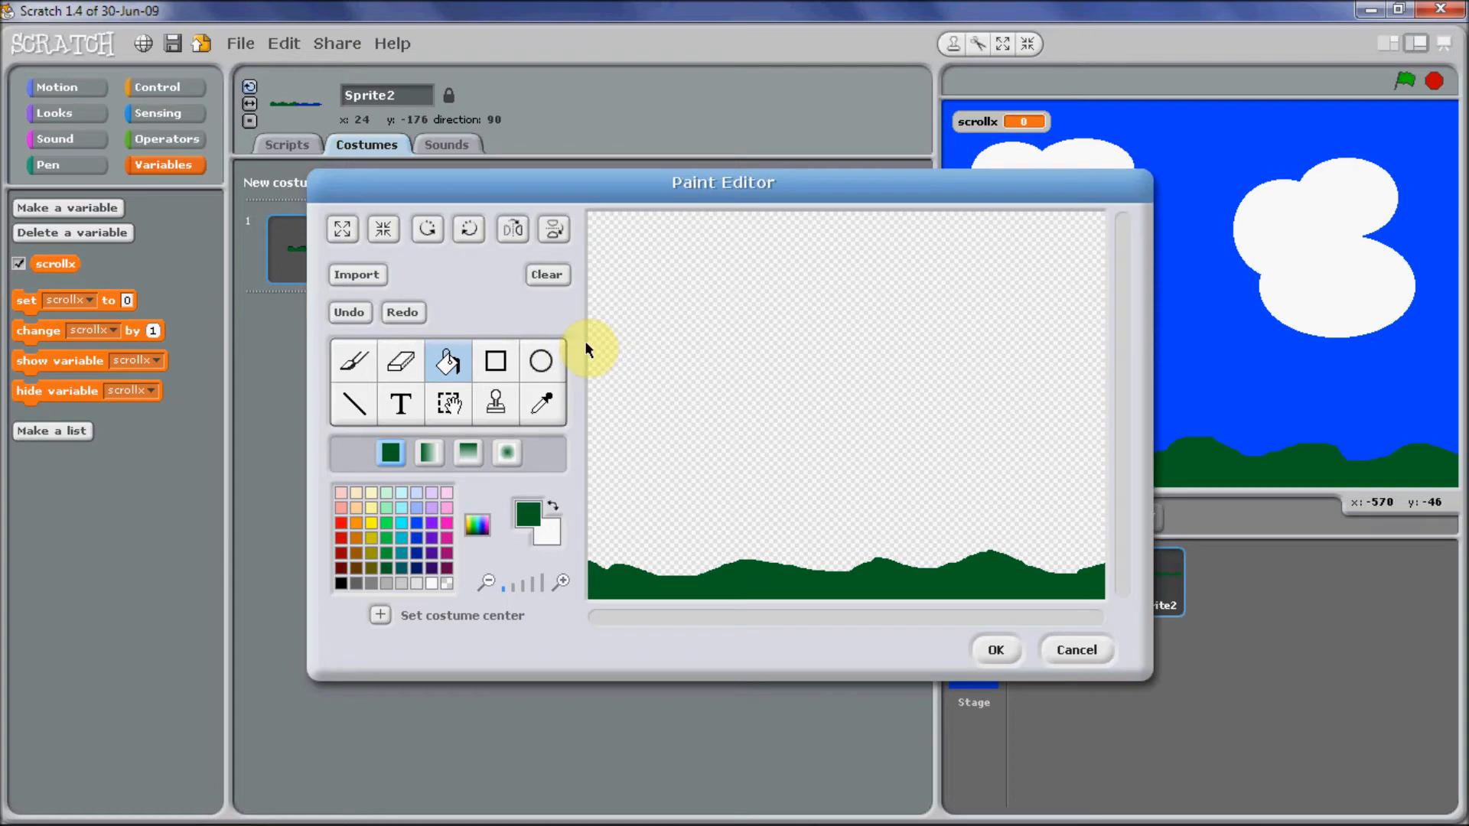
{"action": "mouse_move", "coordinate": [1112, 354]}
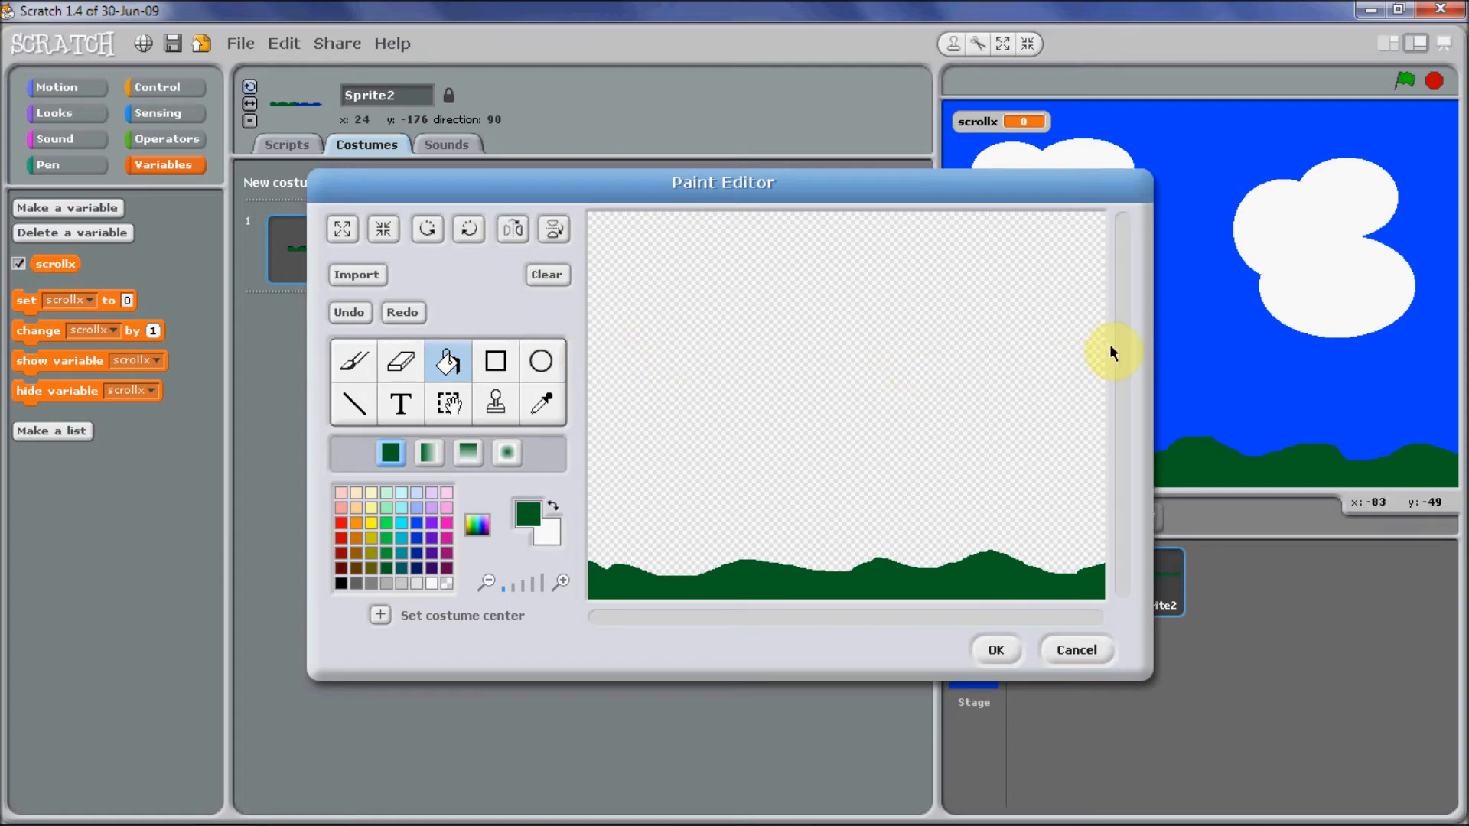
{"action": "mouse_move", "coordinate": [1122, 356]}
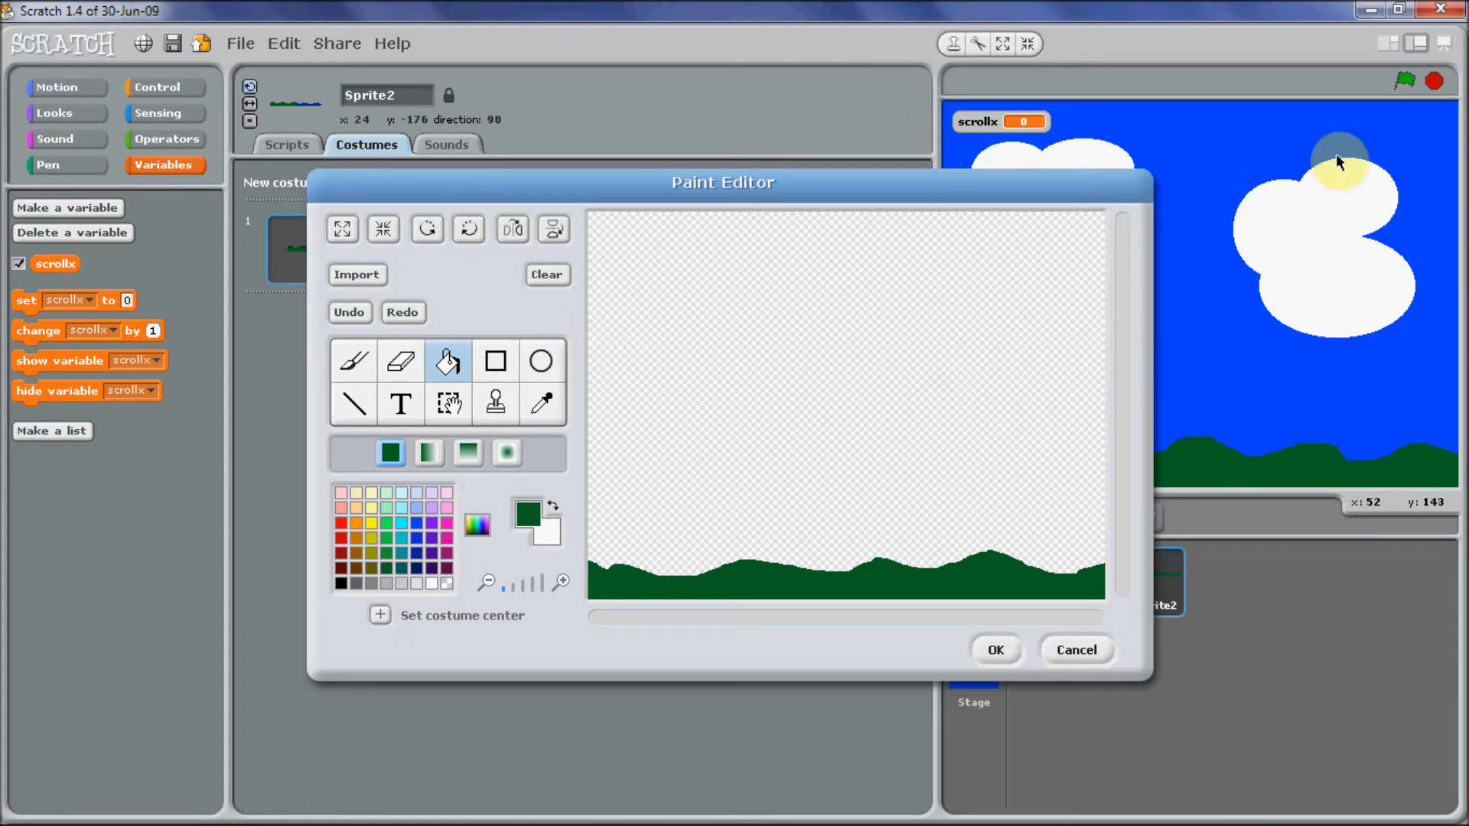
{"action": "left_click", "coordinate": [782, 403]}
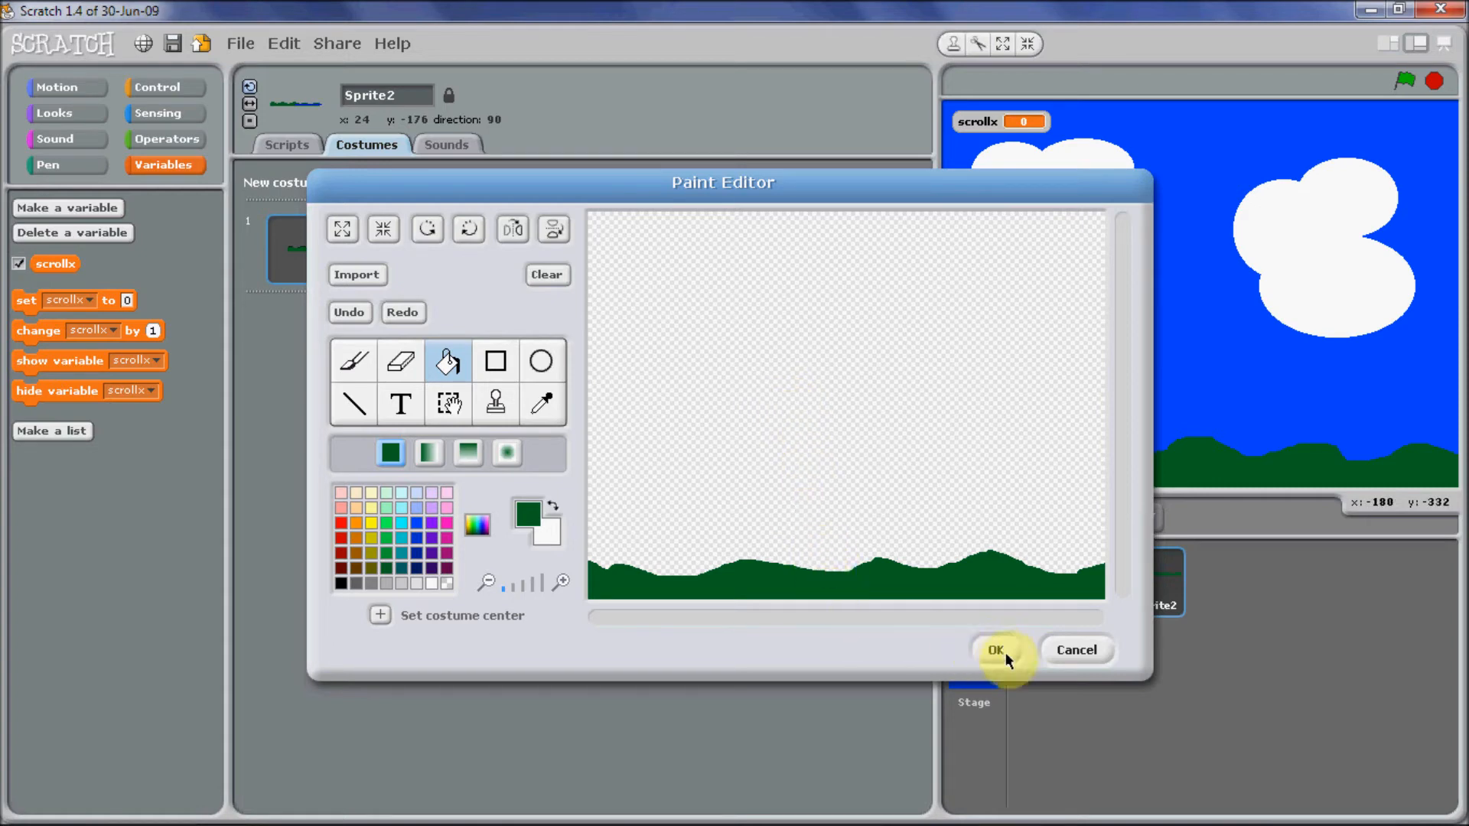
{"action": "left_click", "coordinate": [994, 650]}
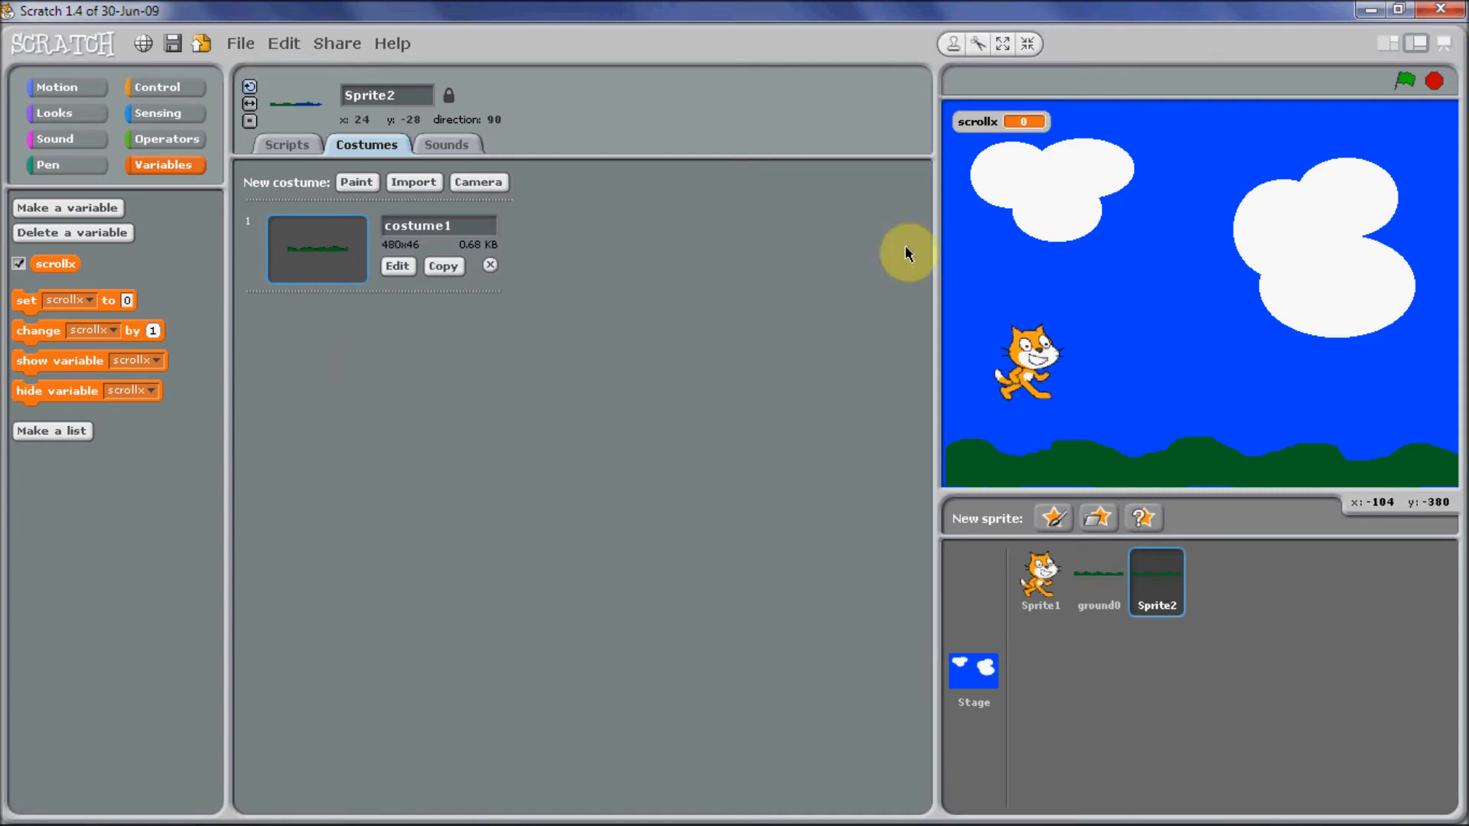
Rename Sprite2 to ground1, whose script sets x to scrollx + 480 × 1, then return to ground0.
{"action": "left_click", "coordinate": [385, 95]}
{"action": "type", "text": "ground1"}
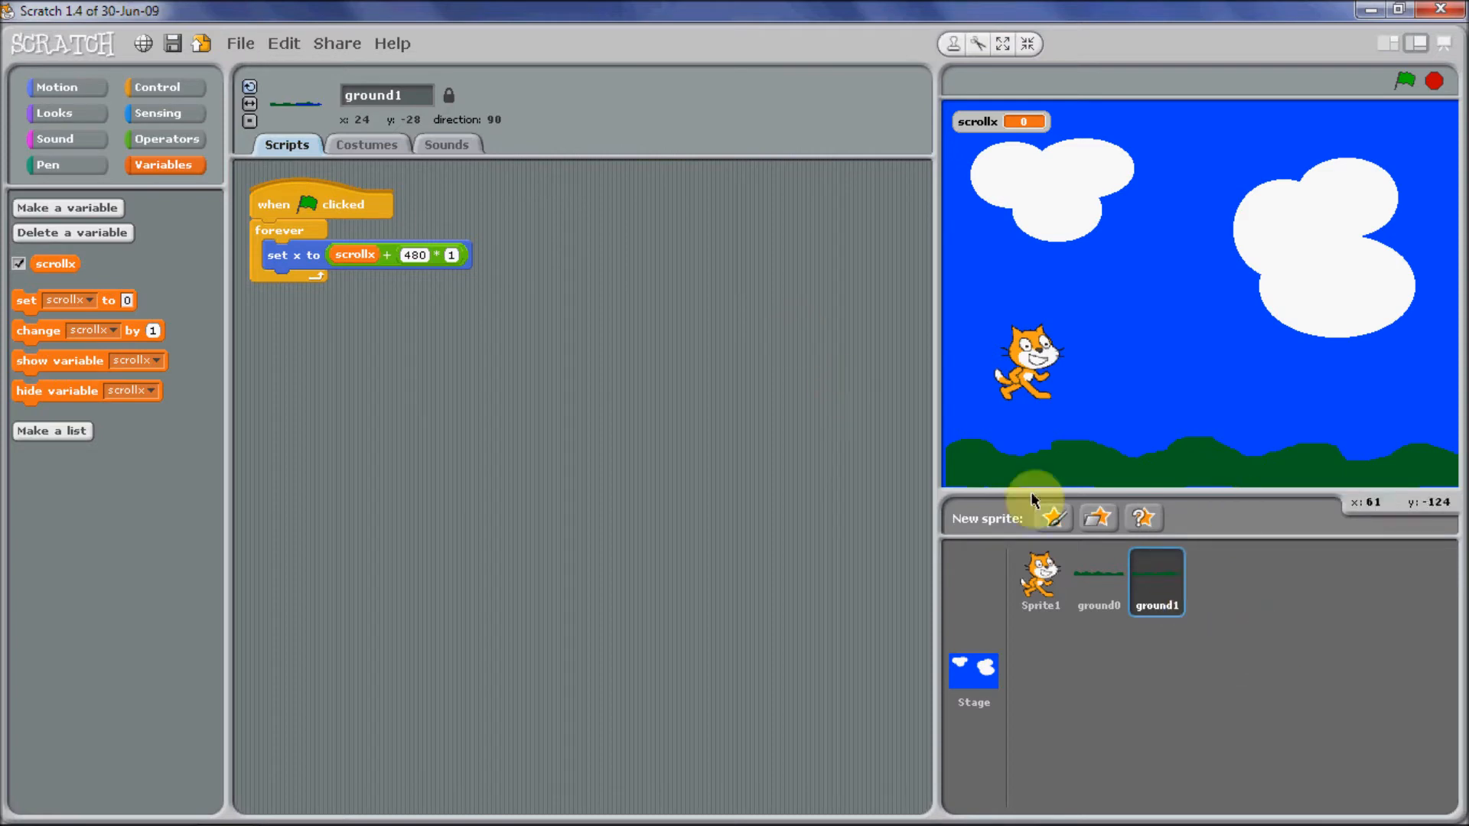
{"action": "mouse_move", "coordinate": [618, 286]}
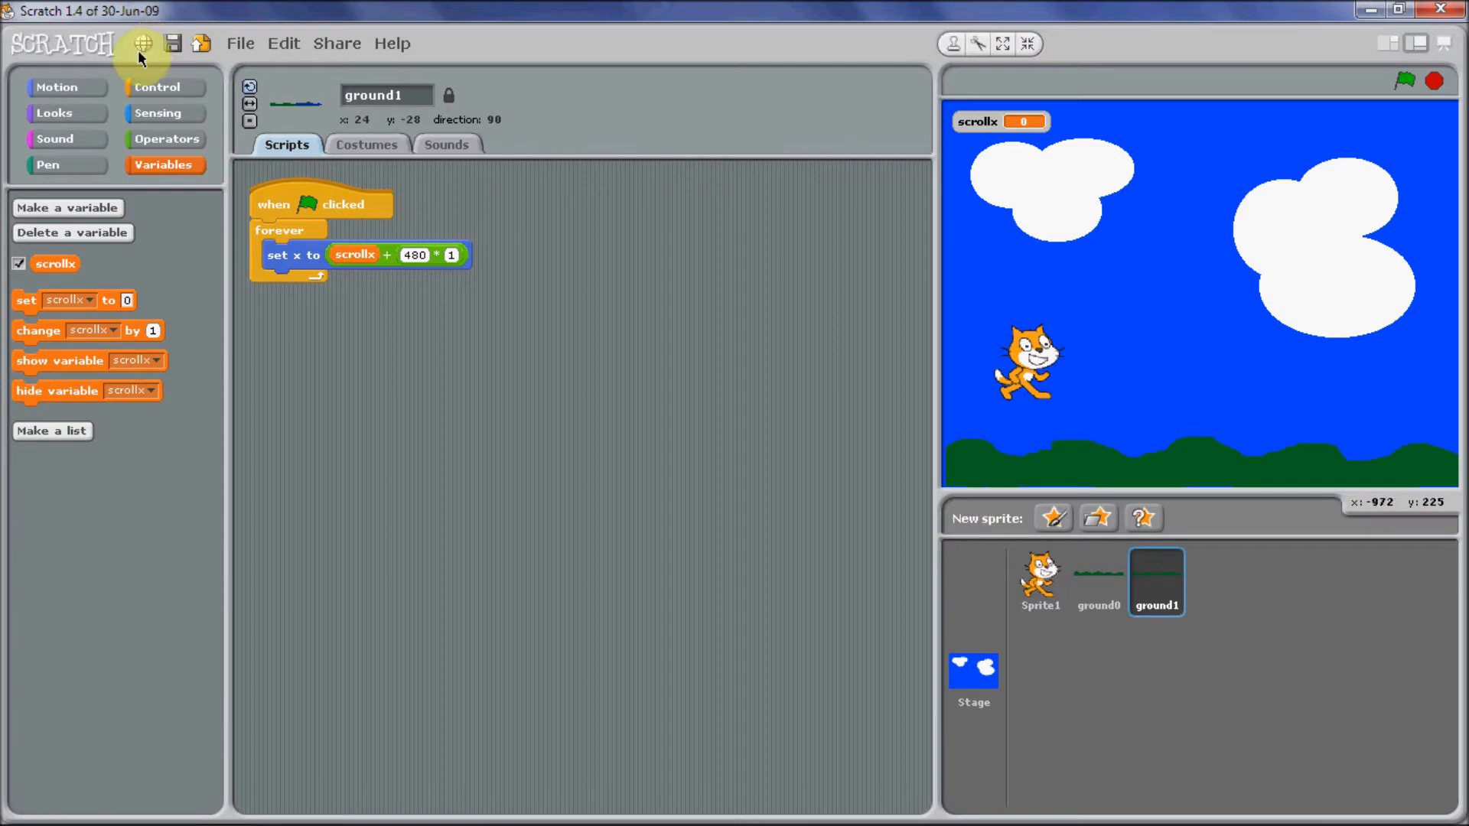
{"action": "left_click", "coordinate": [1096, 579]}
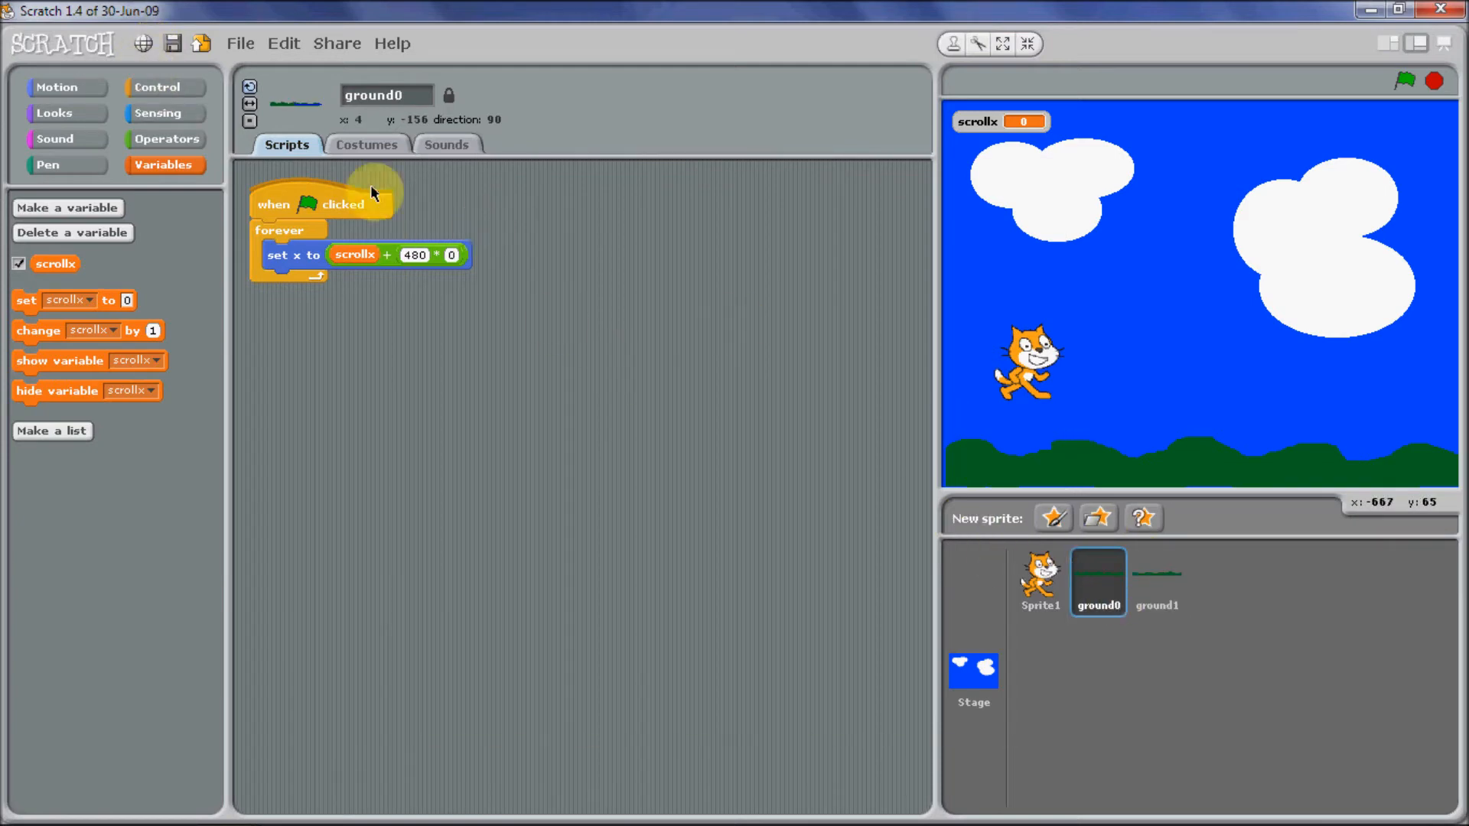
Add a Motion 'set y to -156' block under ground0's green-flag hat.
{"action": "left_click", "coordinate": [57, 85]}
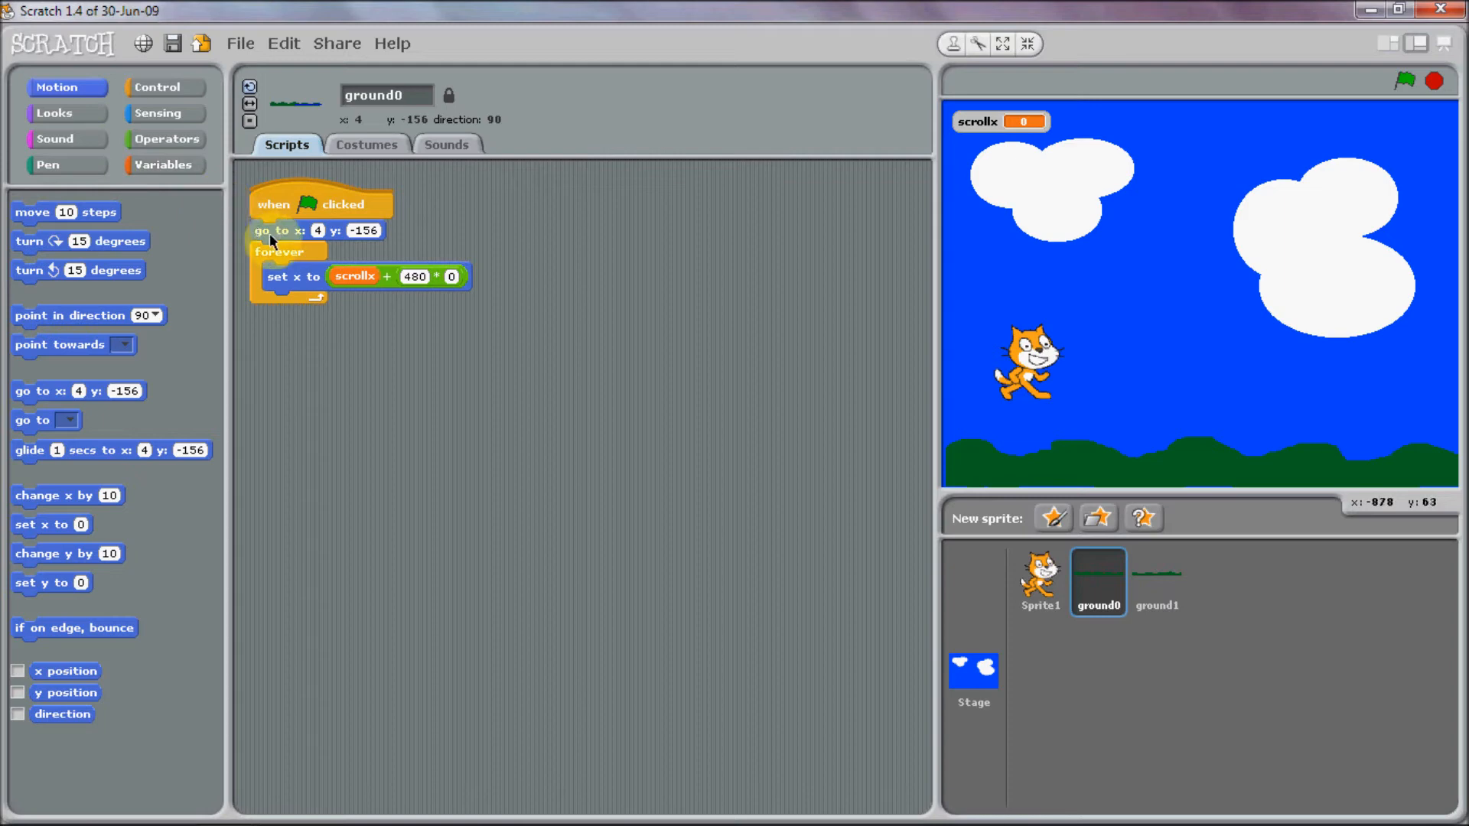
{"action": "left_click", "coordinate": [364, 231]}
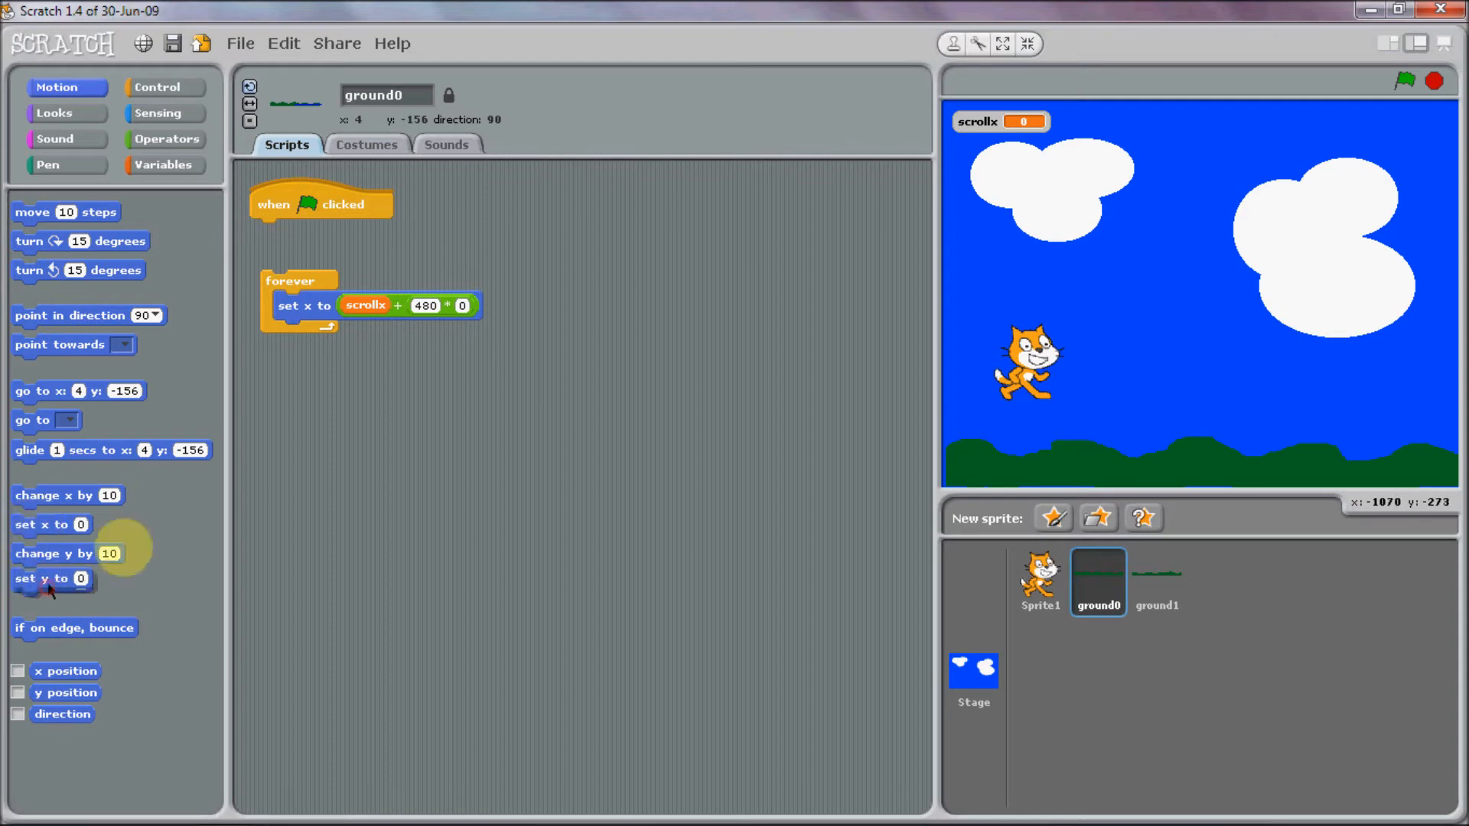
{"action": "left_click_drag", "start_coordinate": [43, 579], "coordinate": [291, 231]}
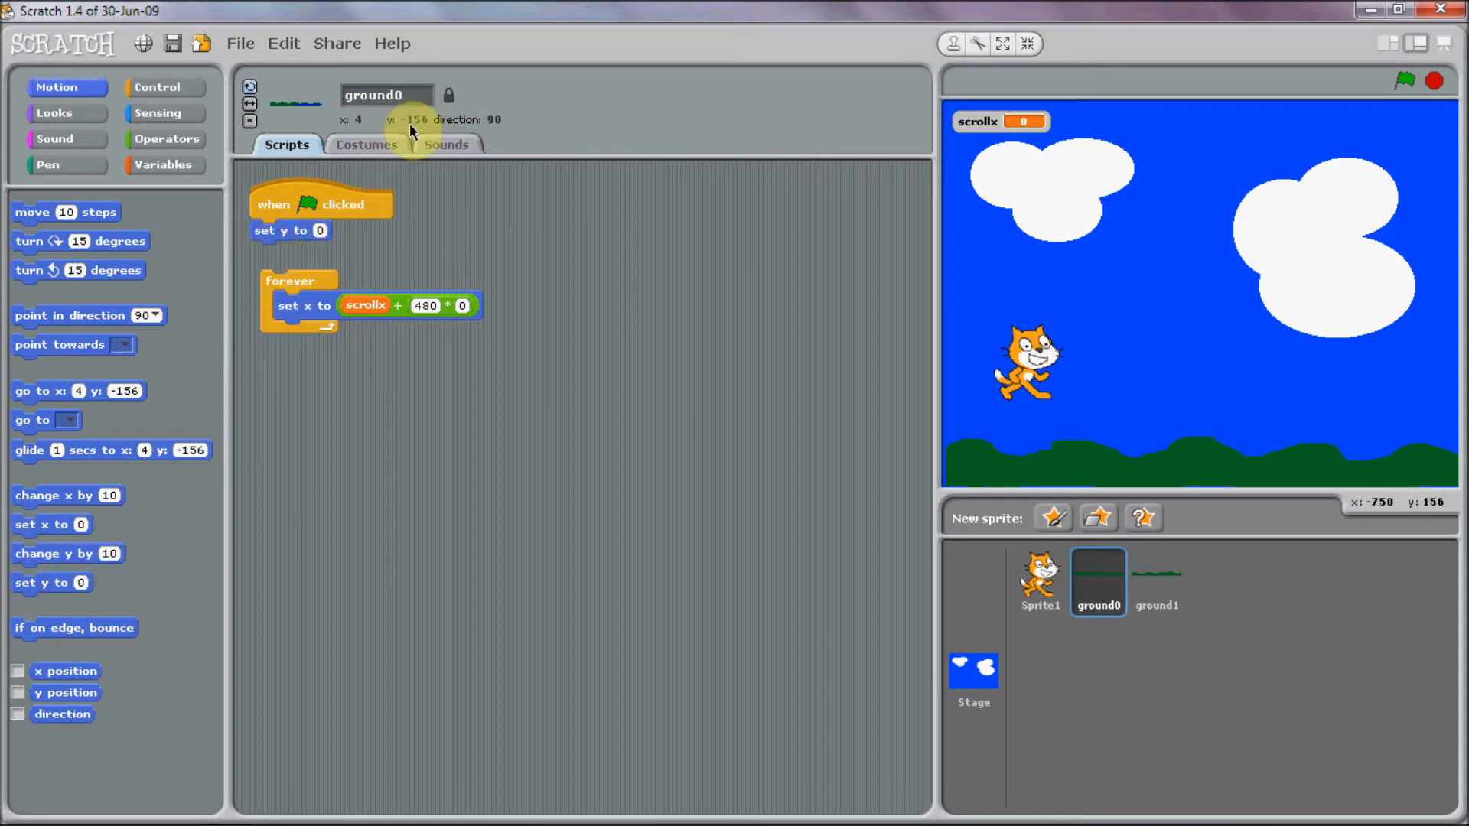
{"action": "mouse_move", "coordinate": [323, 234]}
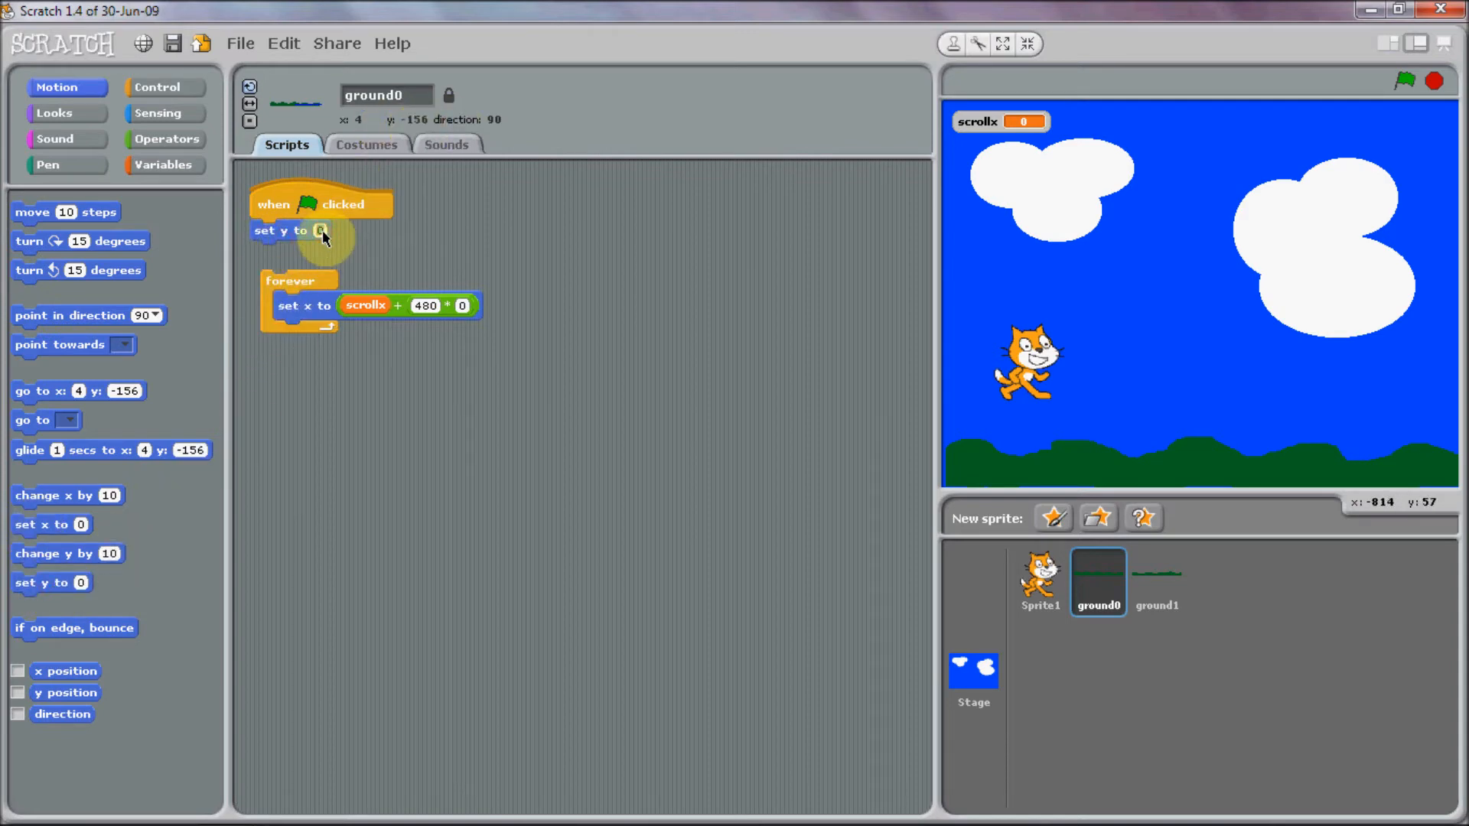
{"action": "type", "text": "-156"}
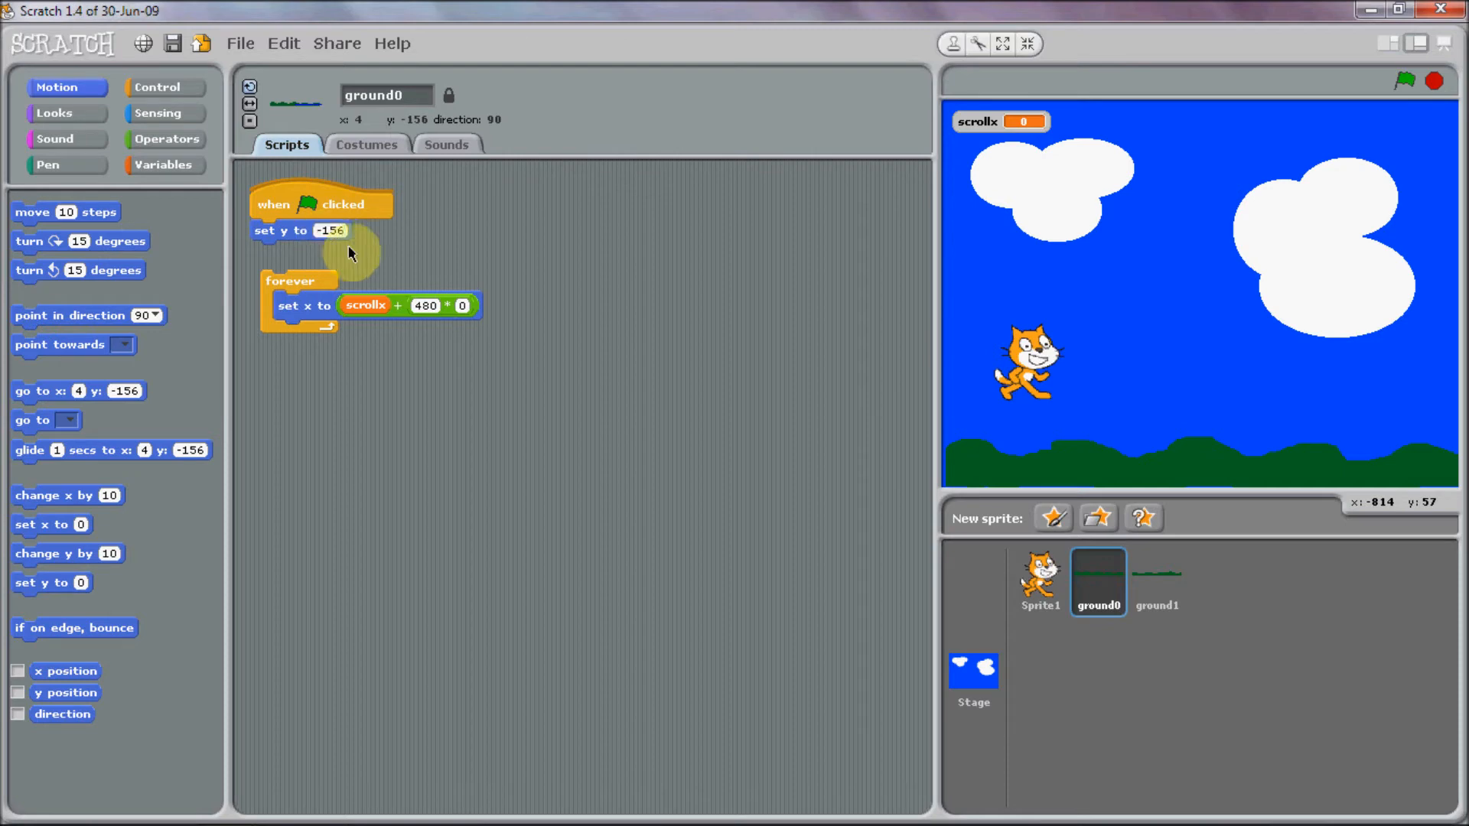
{"action": "left_click", "coordinate": [1158, 582]}
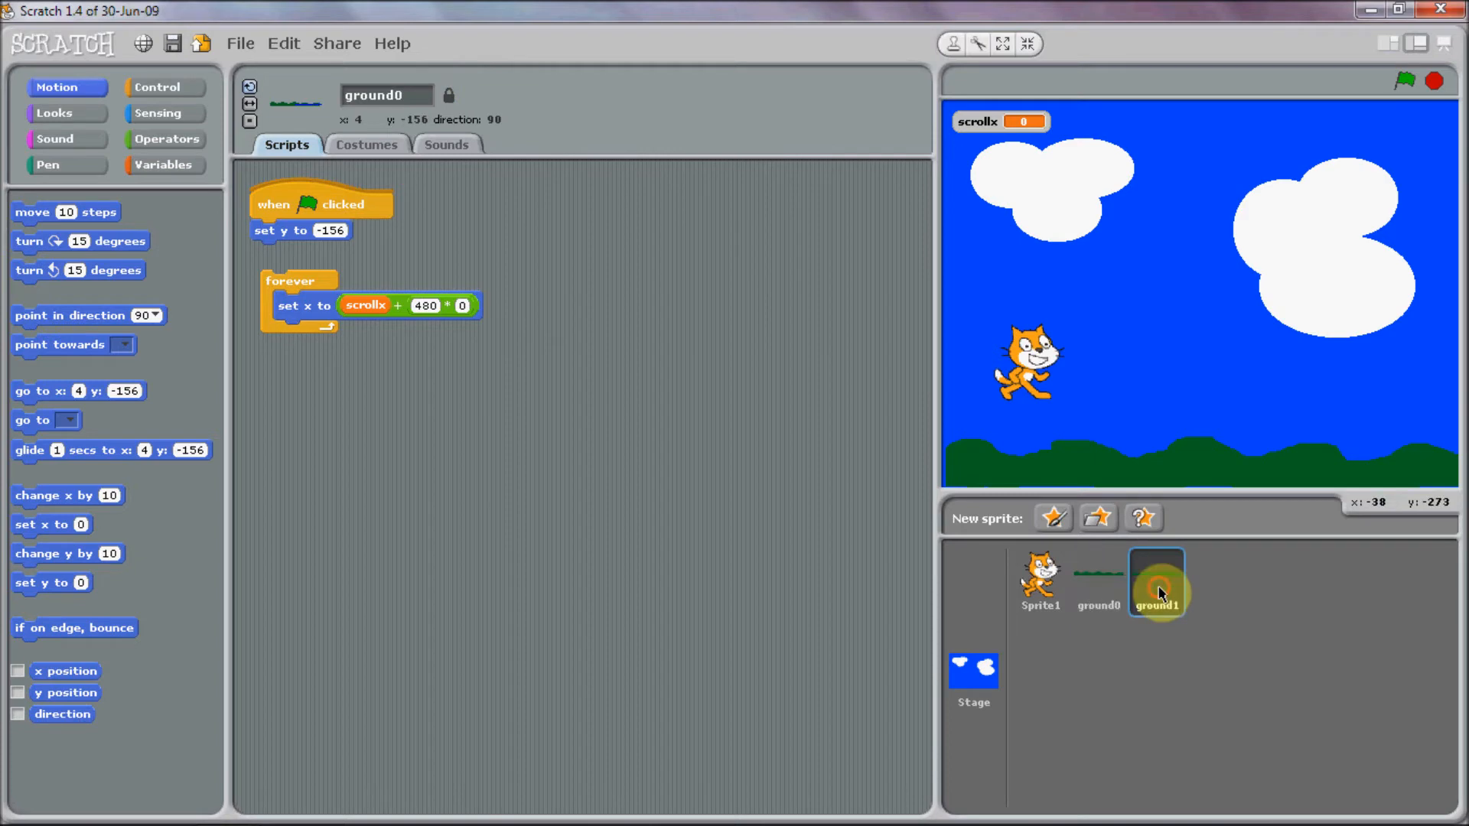
Copy the set-y -156 start script onto ground1 and check it there.
{"action": "left_click", "coordinate": [1156, 581]}
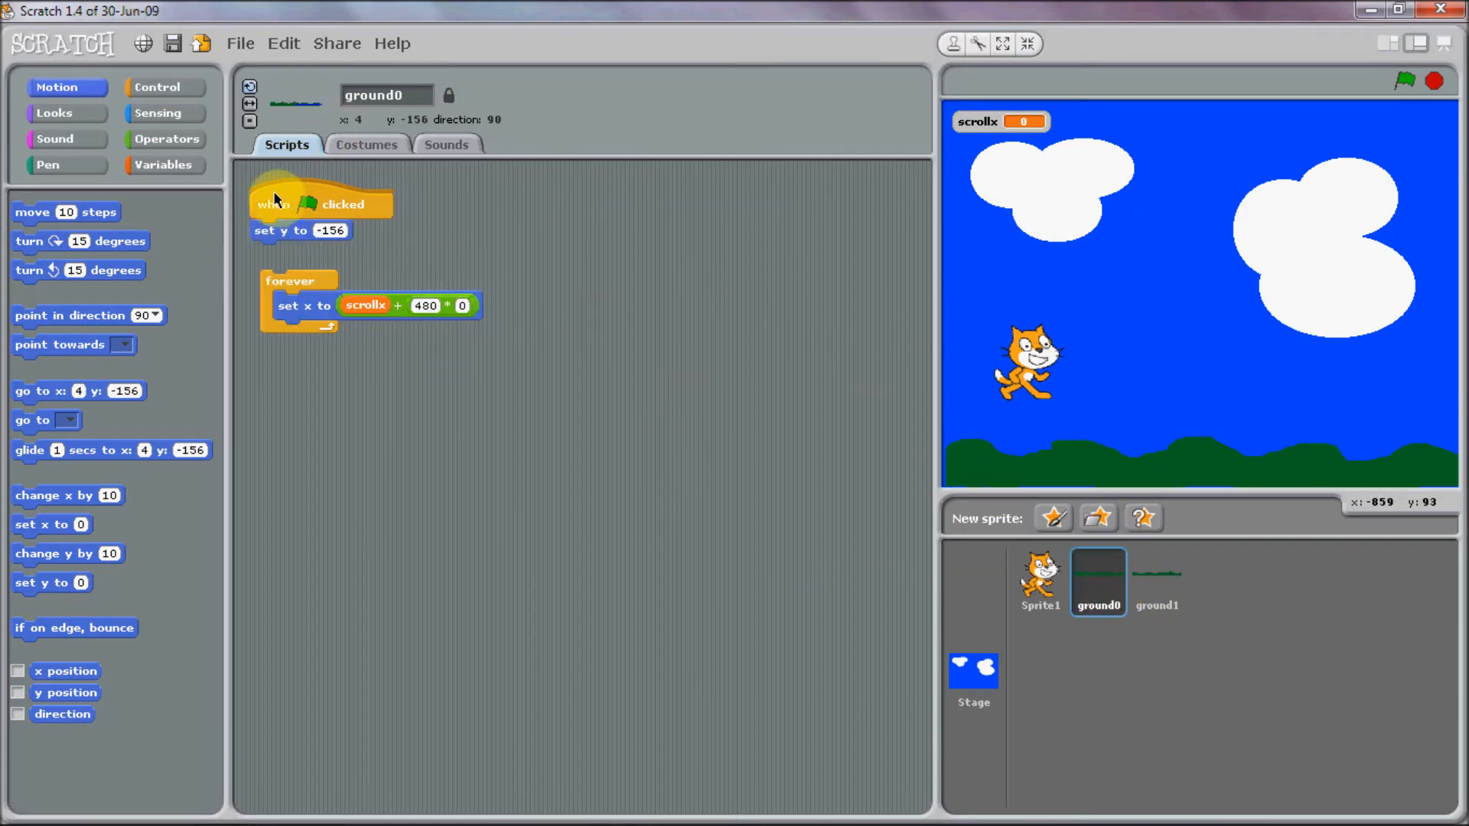
{"action": "left_click_drag", "start_coordinate": [300, 231], "coordinate": [882, 561]}
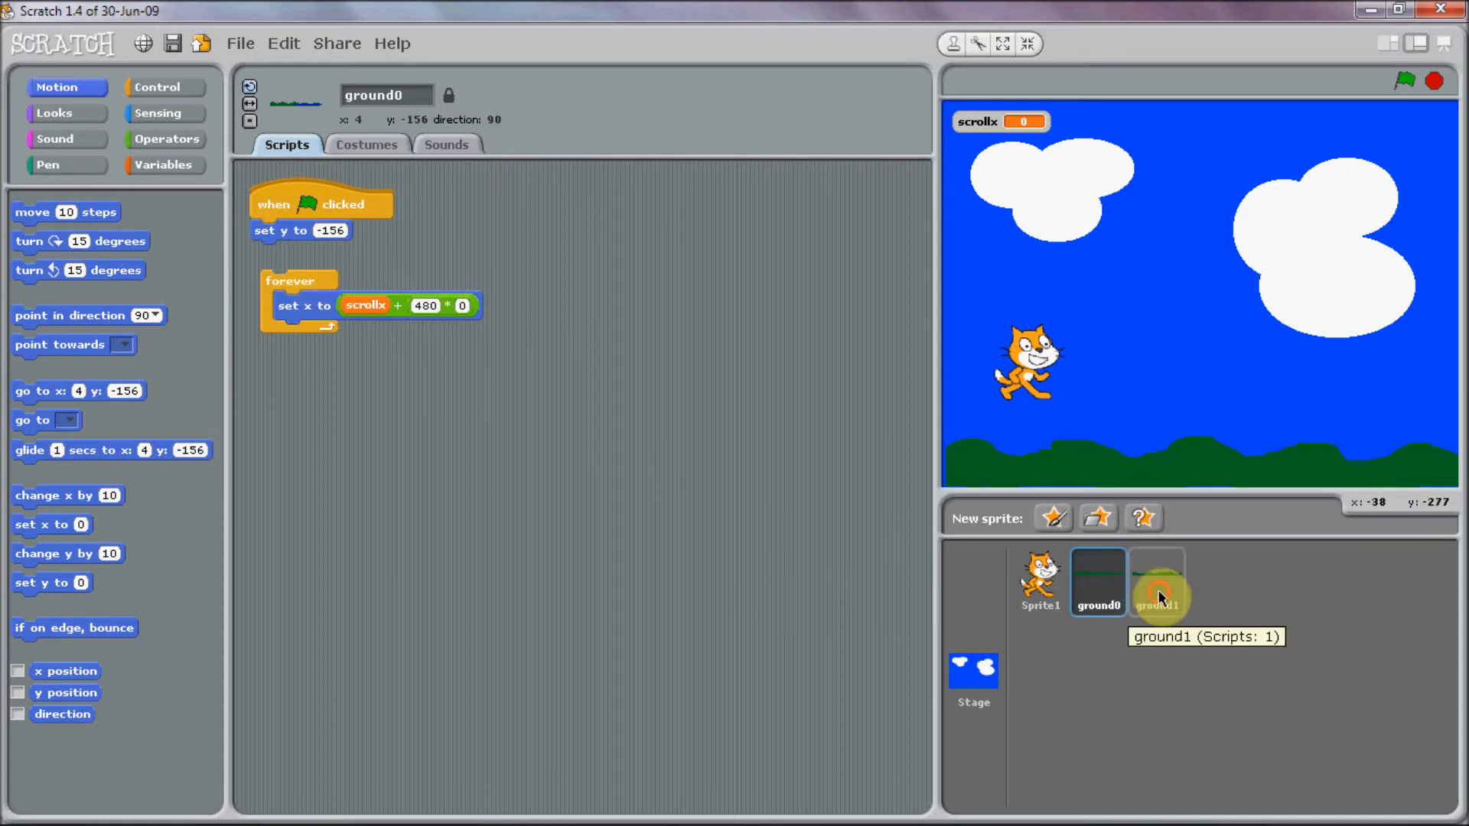
{"action": "left_click", "coordinate": [1157, 582]}
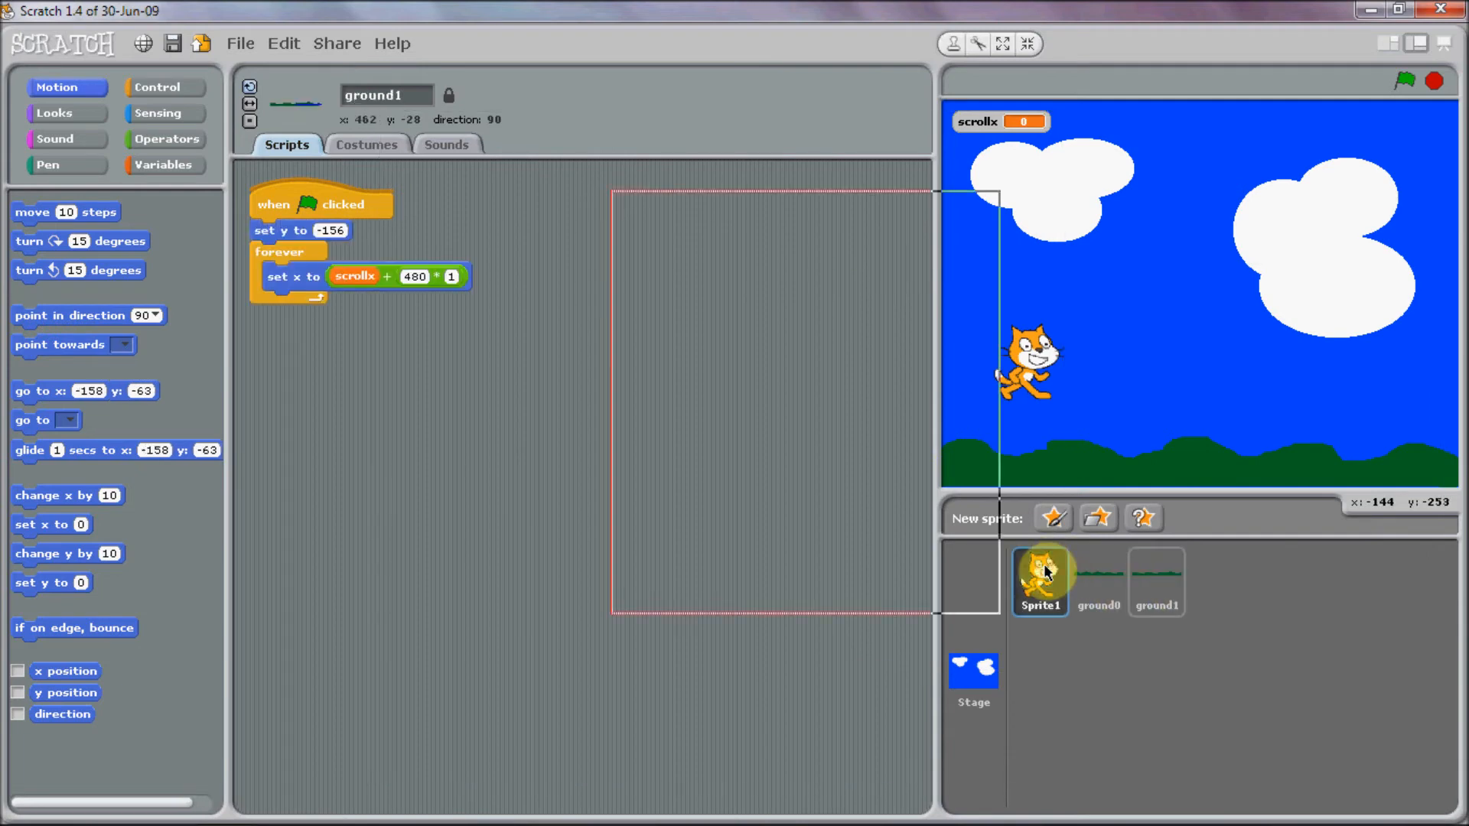
{"action": "left_click", "coordinate": [1156, 581]}
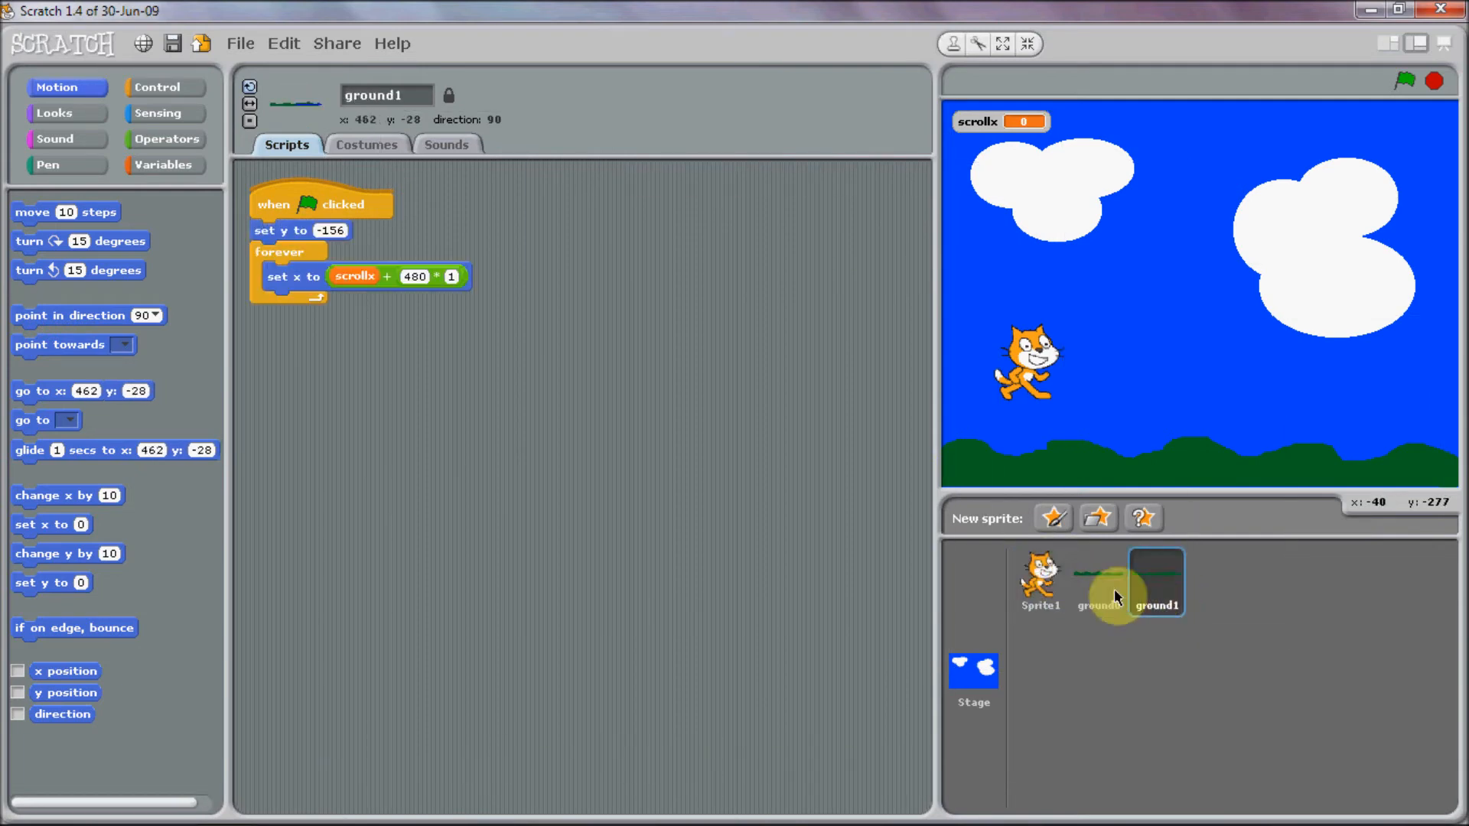
{"action": "left_click", "coordinate": [1037, 582]}
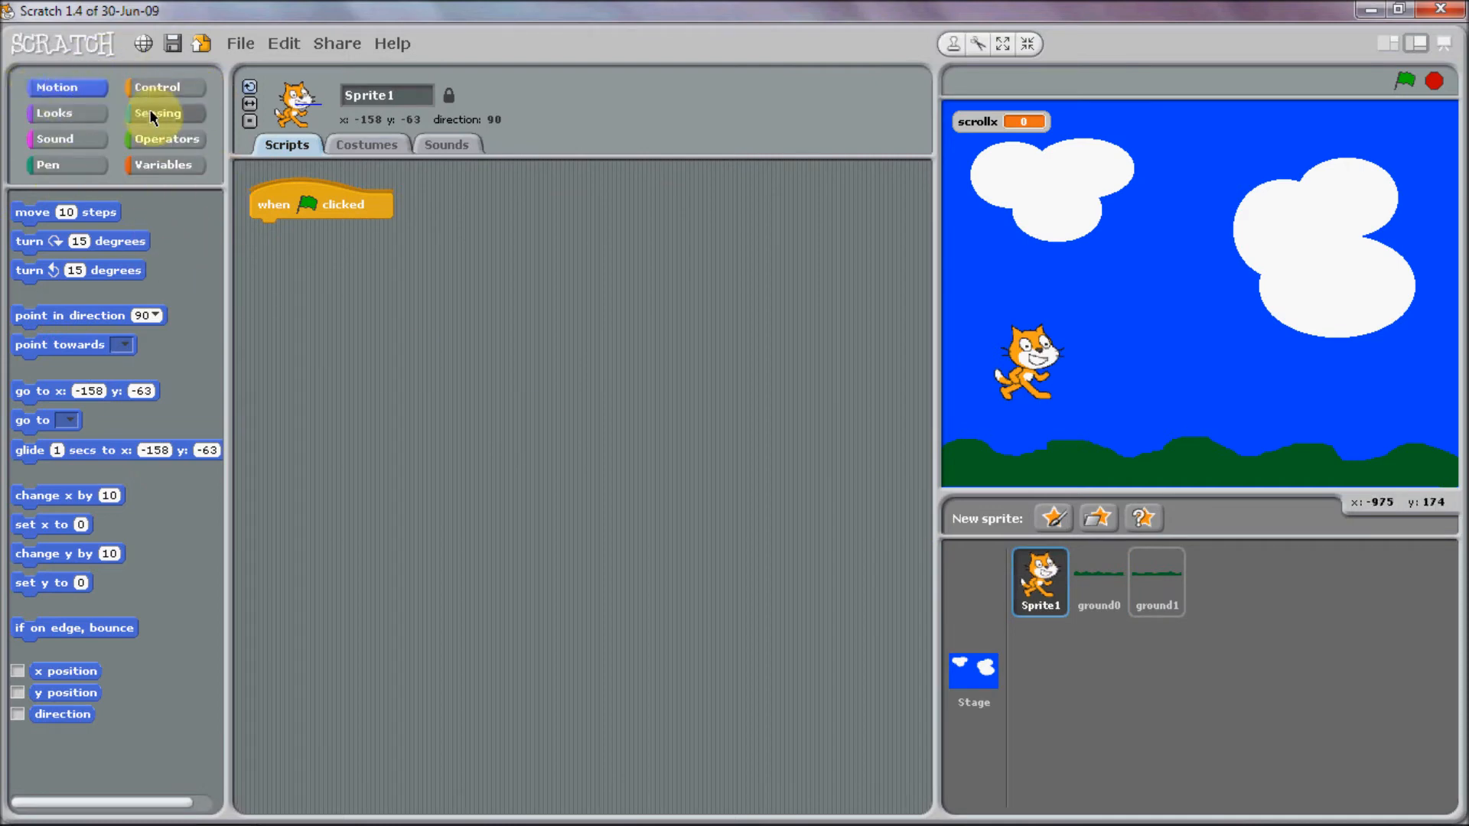
Give the cat a forever loop: left arrow changes scrollx by 5, right arrow by -5.
{"action": "left_click", "coordinate": [162, 85]}
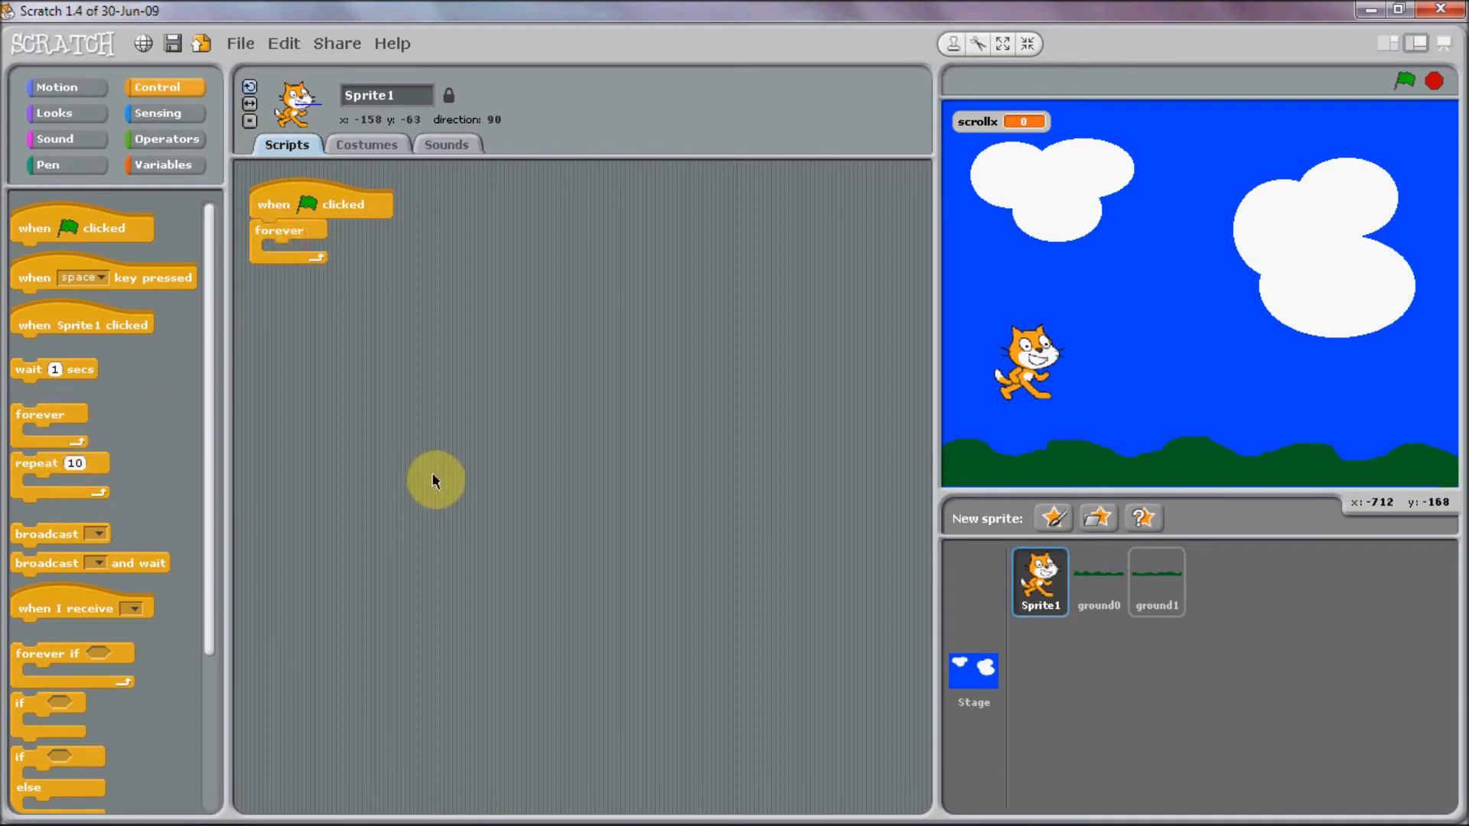
{"action": "mouse_move", "coordinate": [185, 217]}
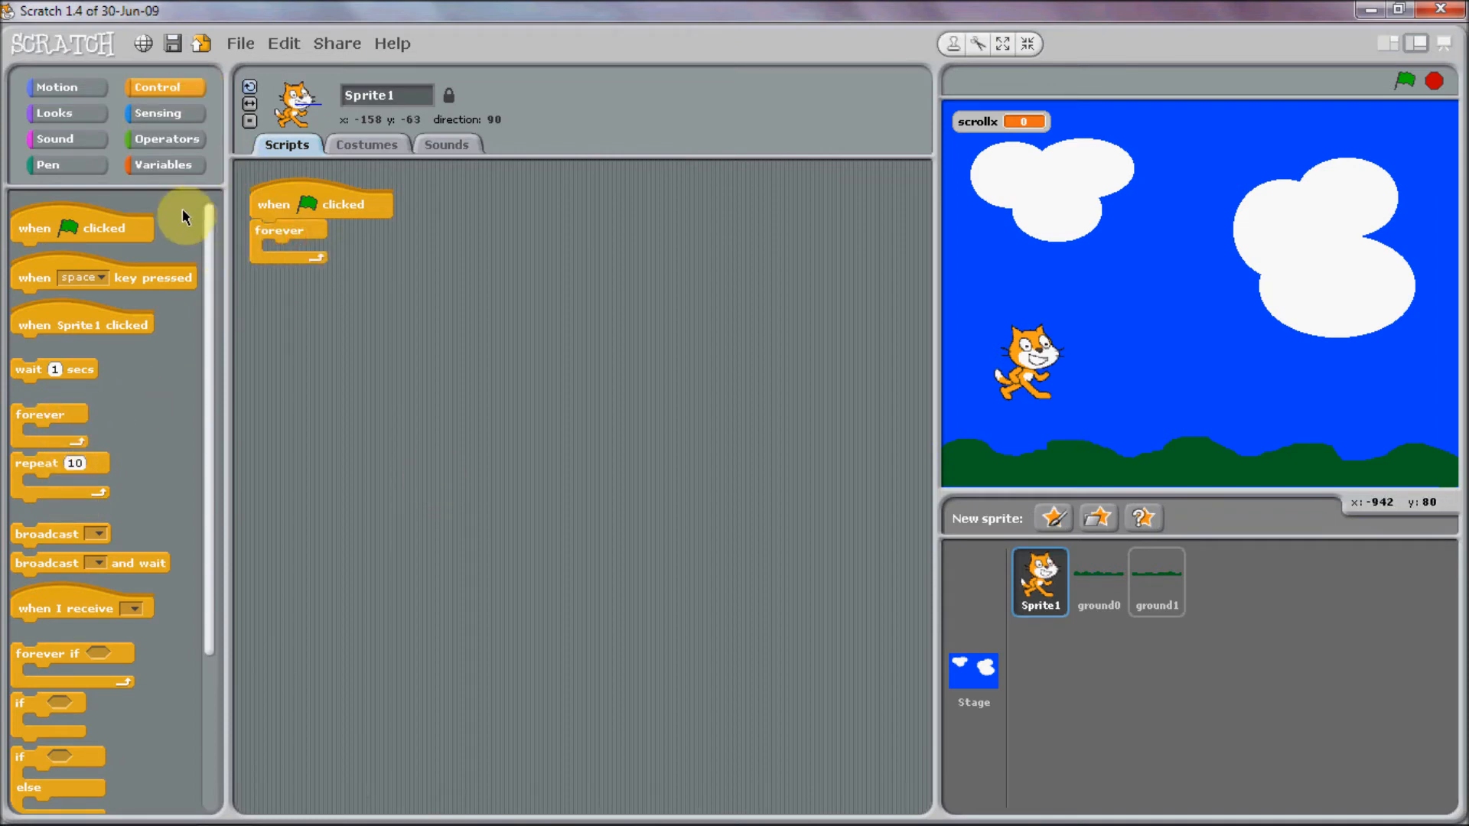
{"action": "mouse_move", "coordinate": [119, 115]}
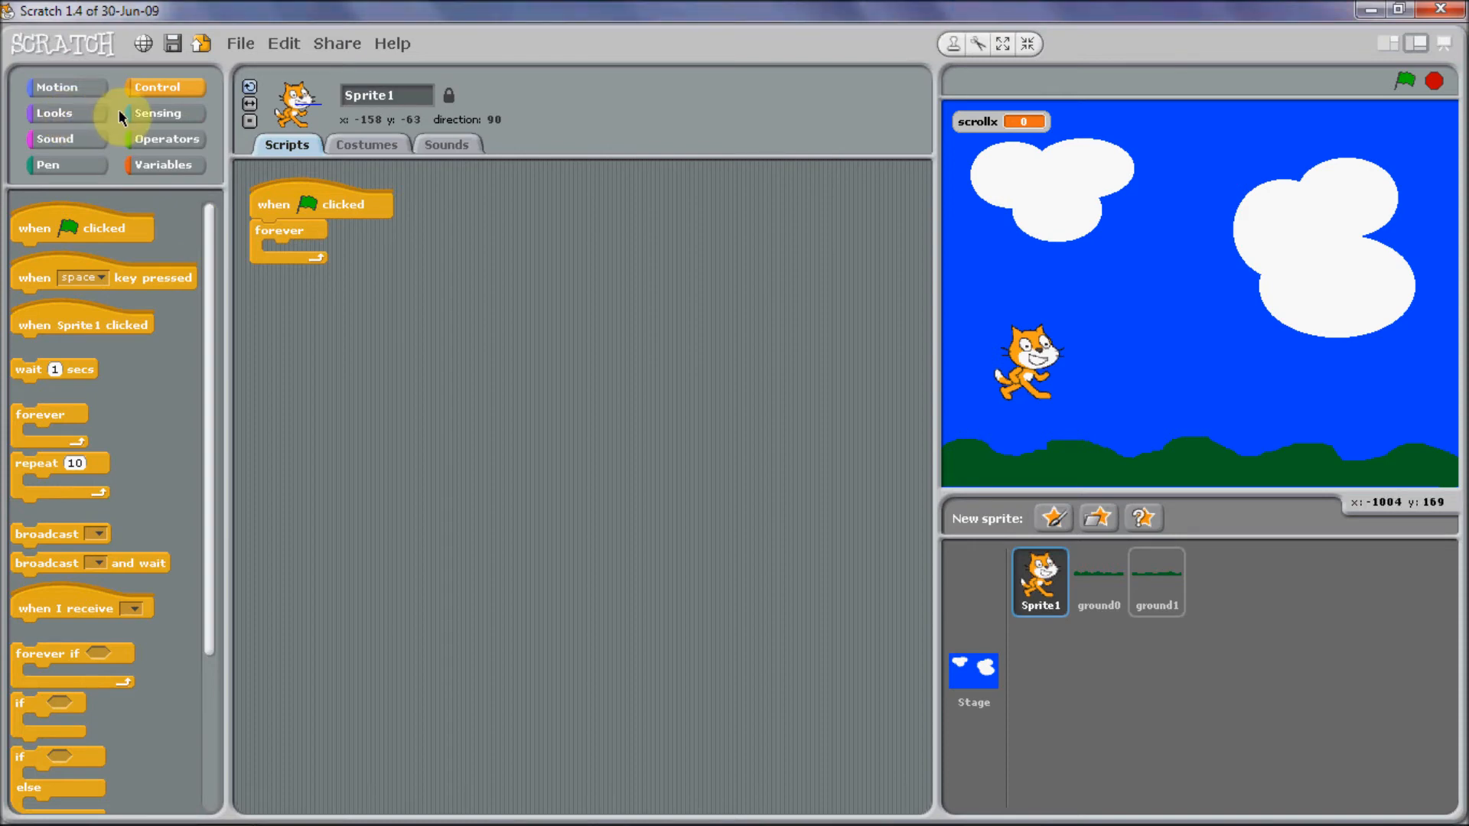
{"action": "mouse_move", "coordinate": [79, 85]}
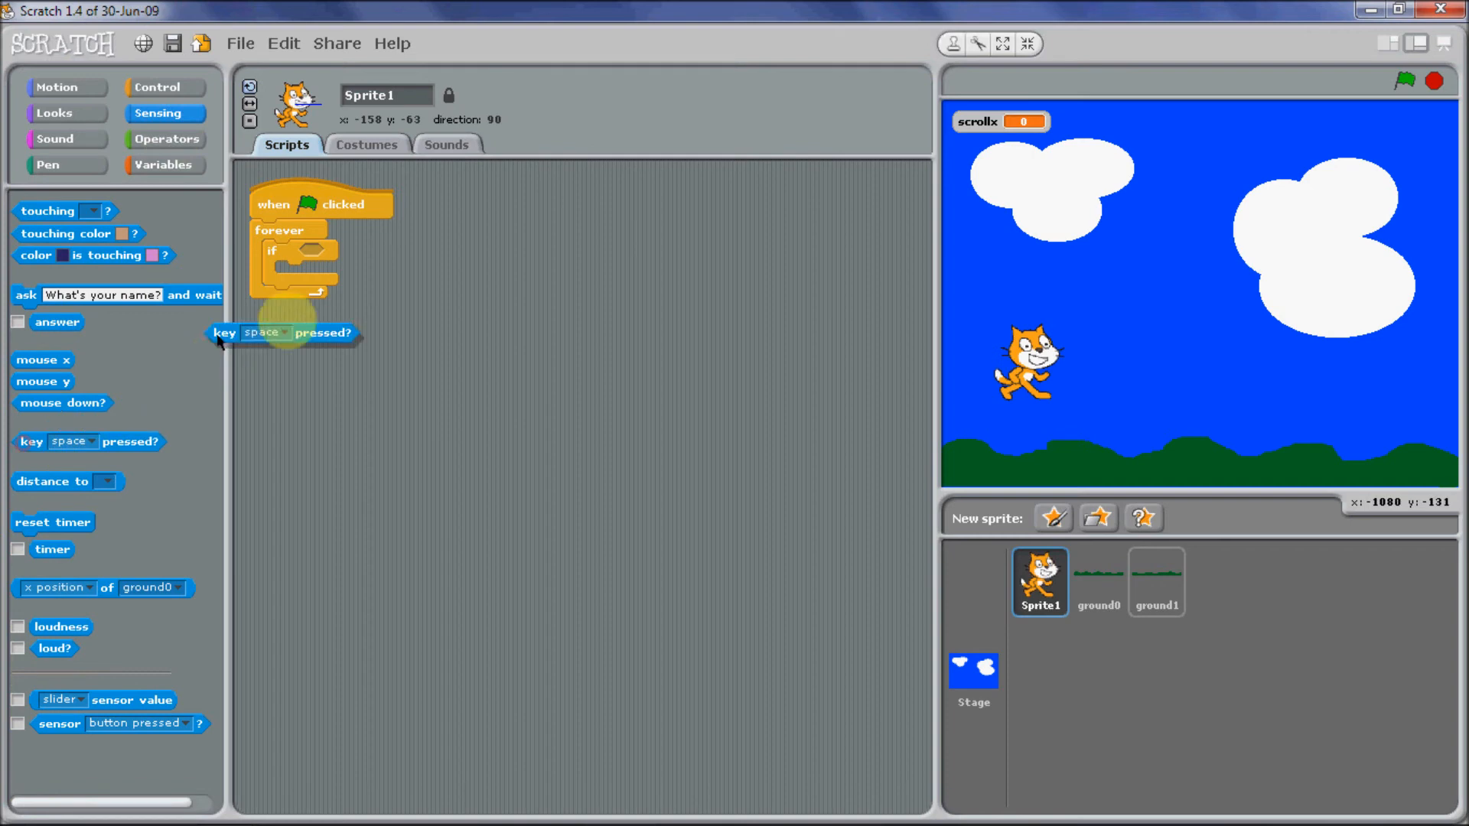
{"action": "left_click", "coordinate": [373, 252]}
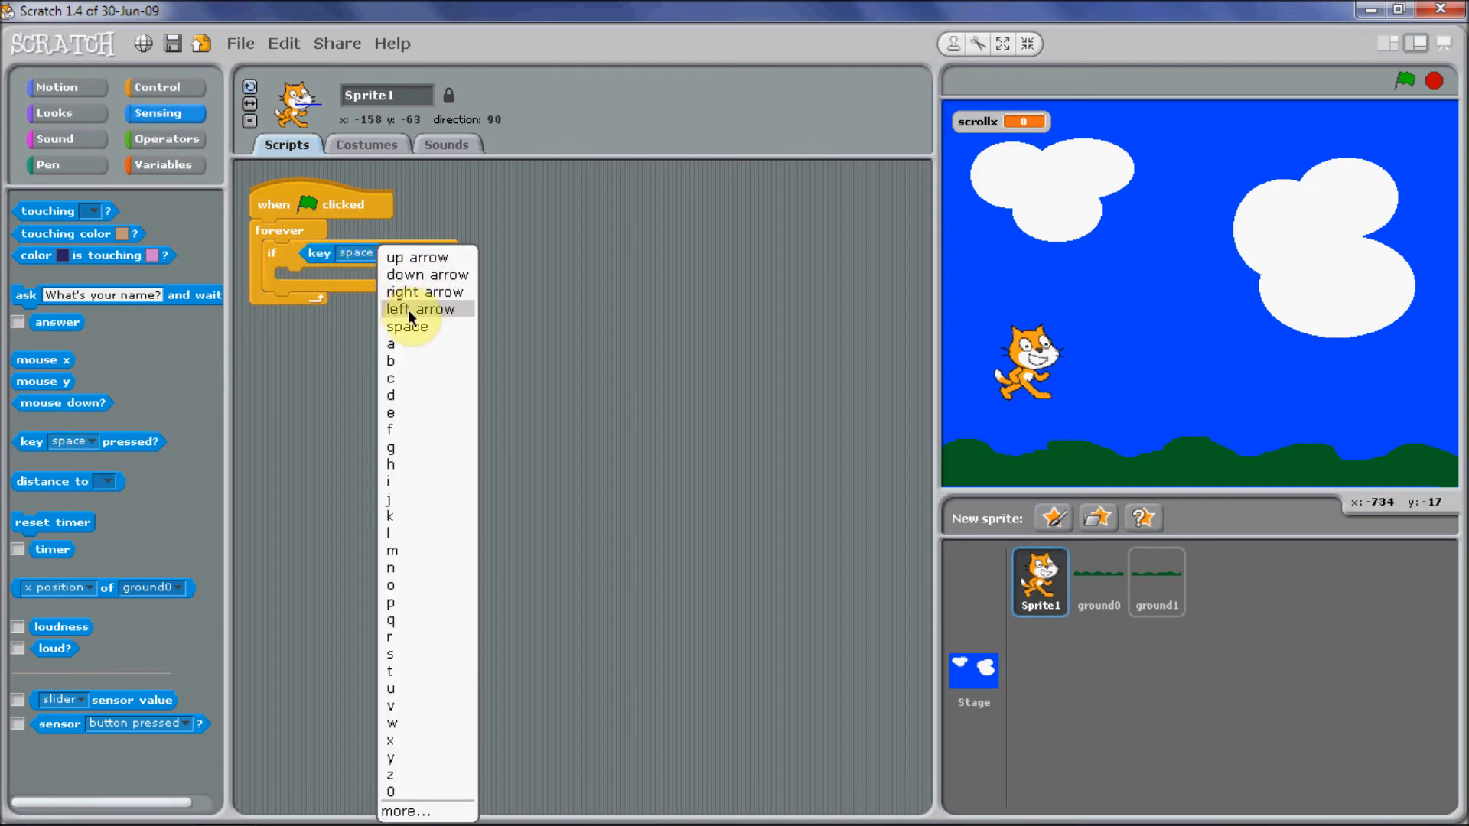
{"action": "left_click", "coordinate": [420, 309]}
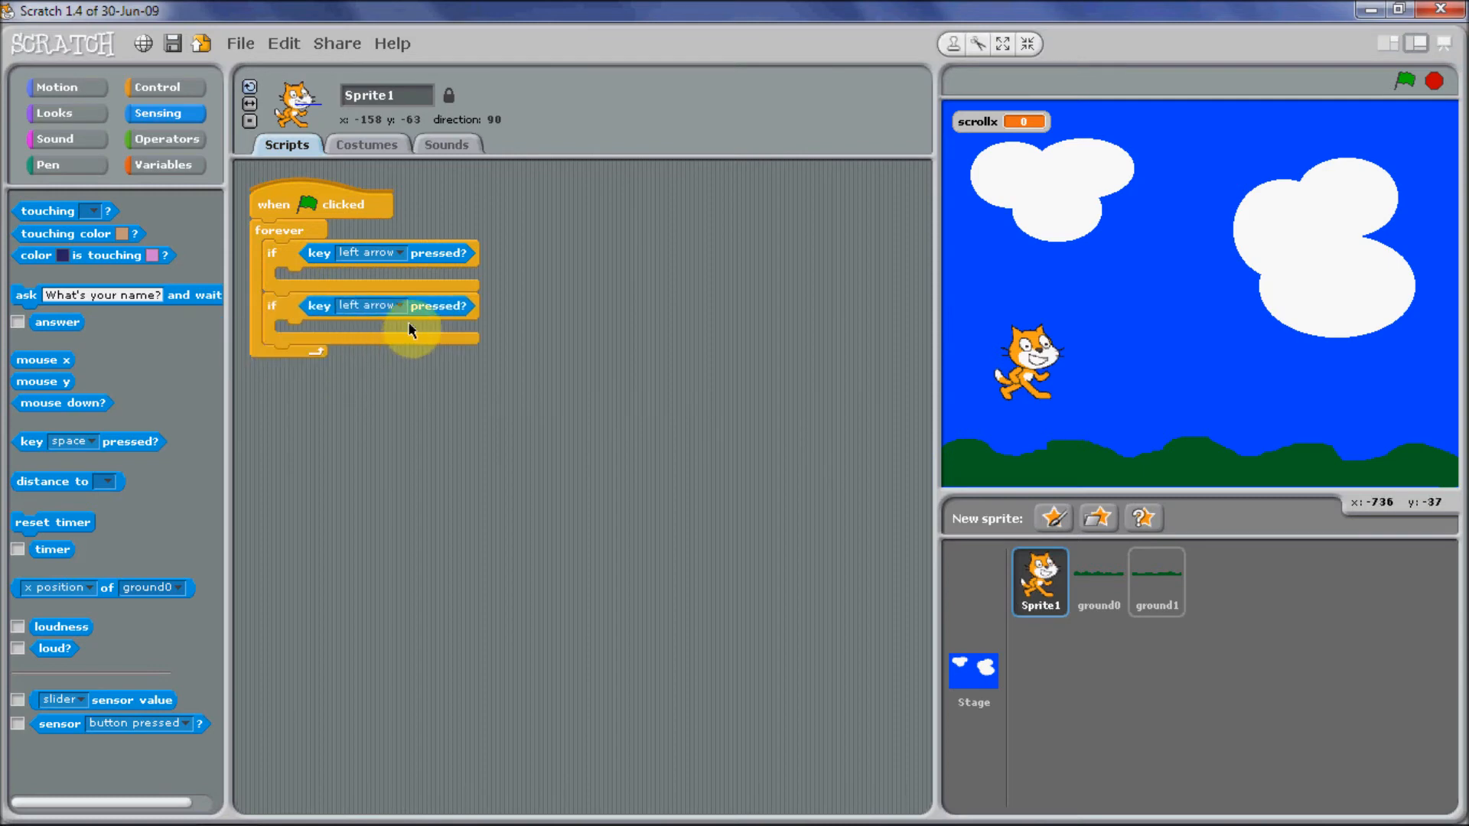
{"action": "left_click", "coordinate": [369, 306]}
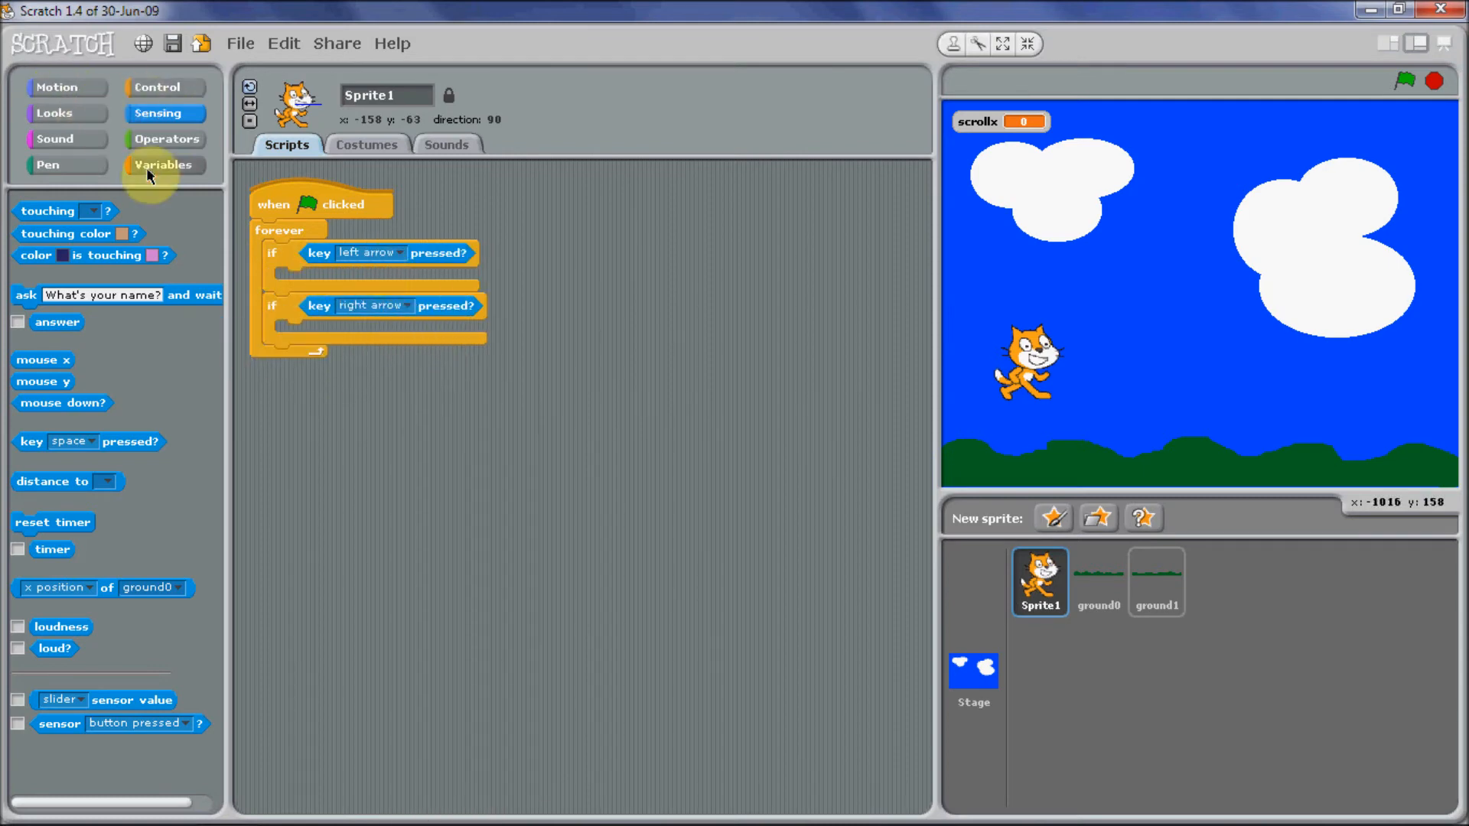
{"action": "left_click", "coordinate": [164, 165]}
{"action": "type", "text": "5"}
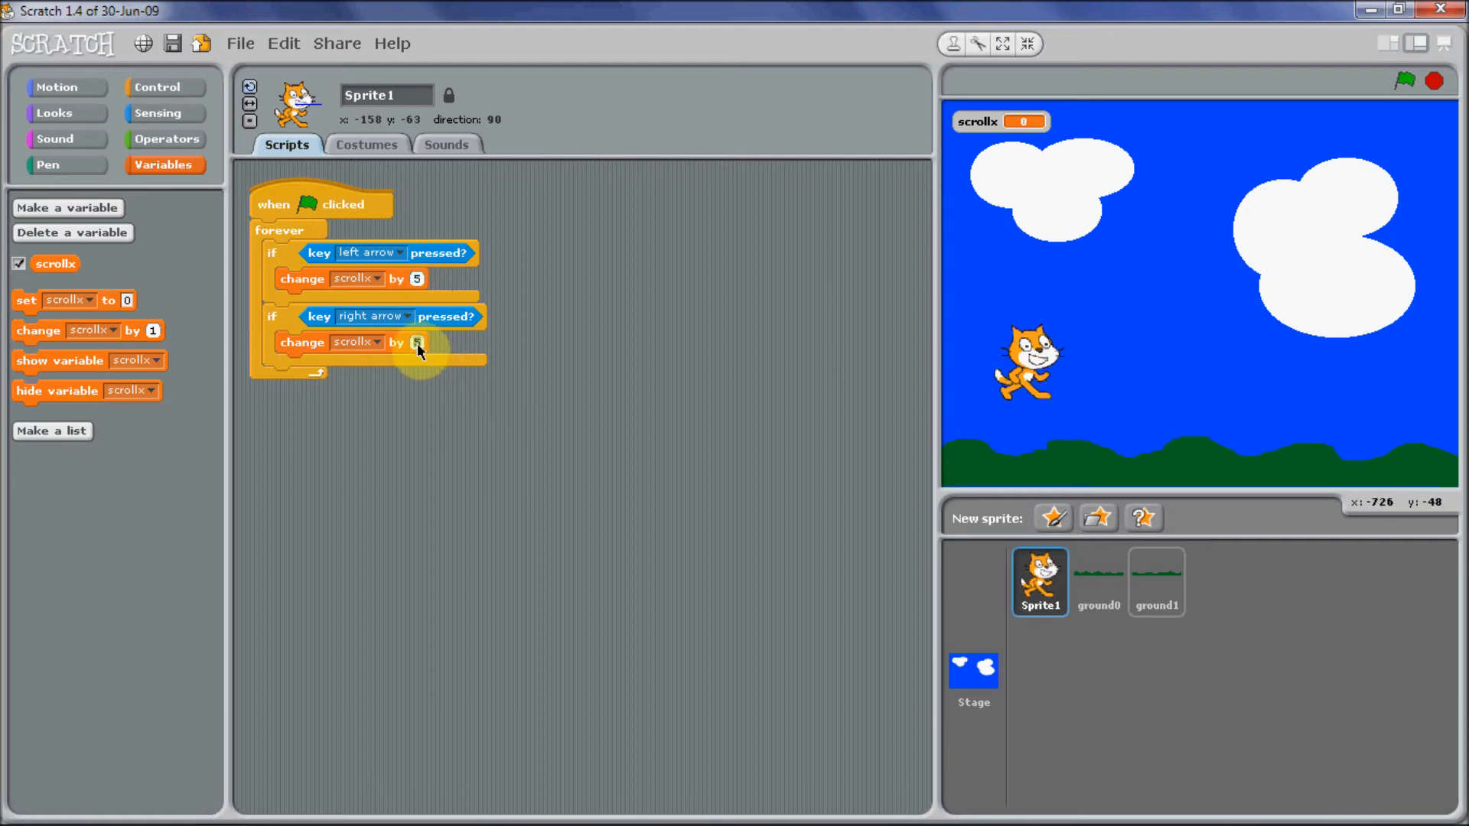
{"action": "type", "text": "-5"}
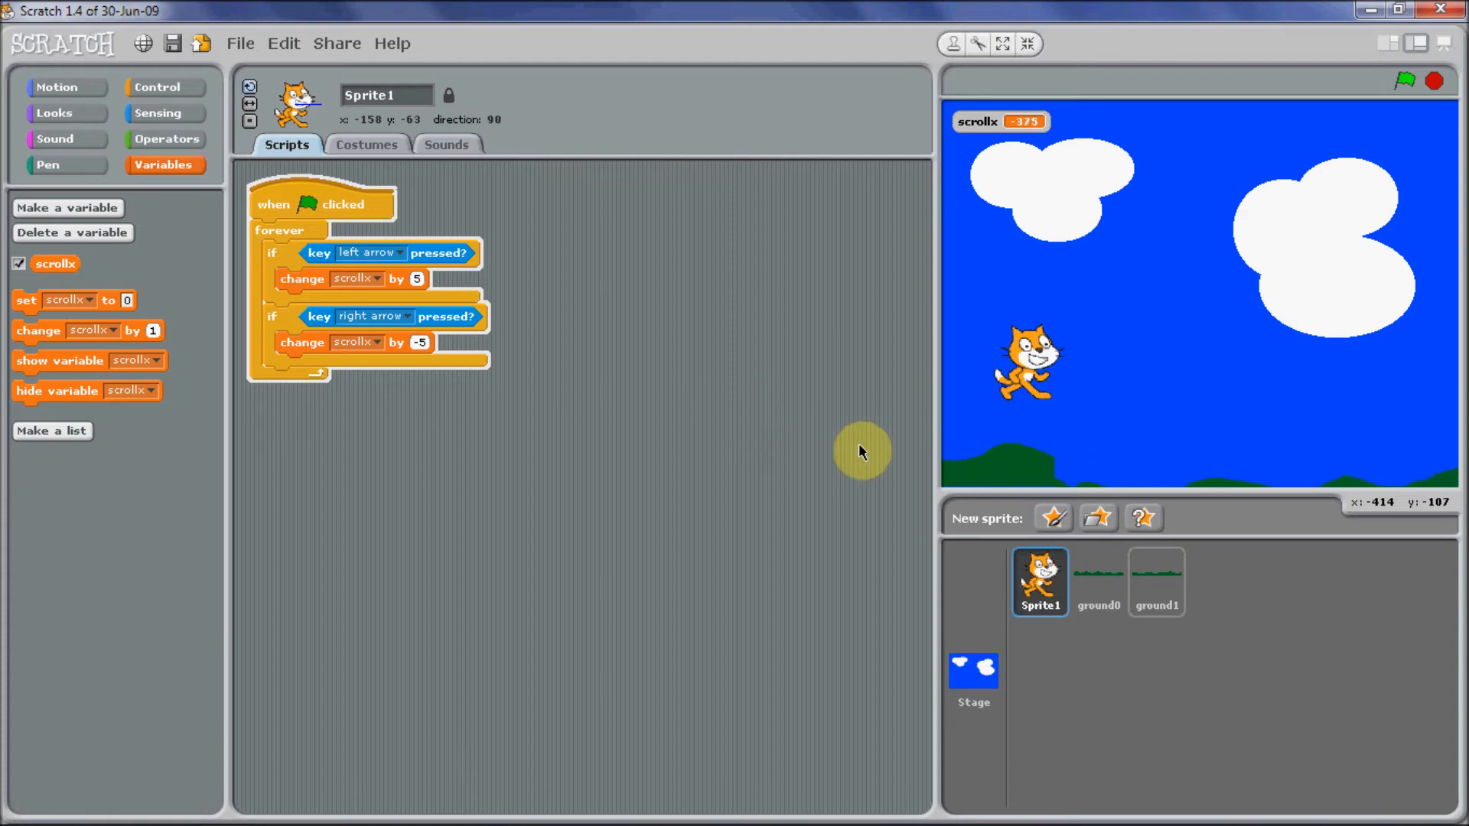
After testing the scroll, change ground1's starting 'set y to' value to -7.
{"action": "left_click", "coordinate": [1157, 581]}
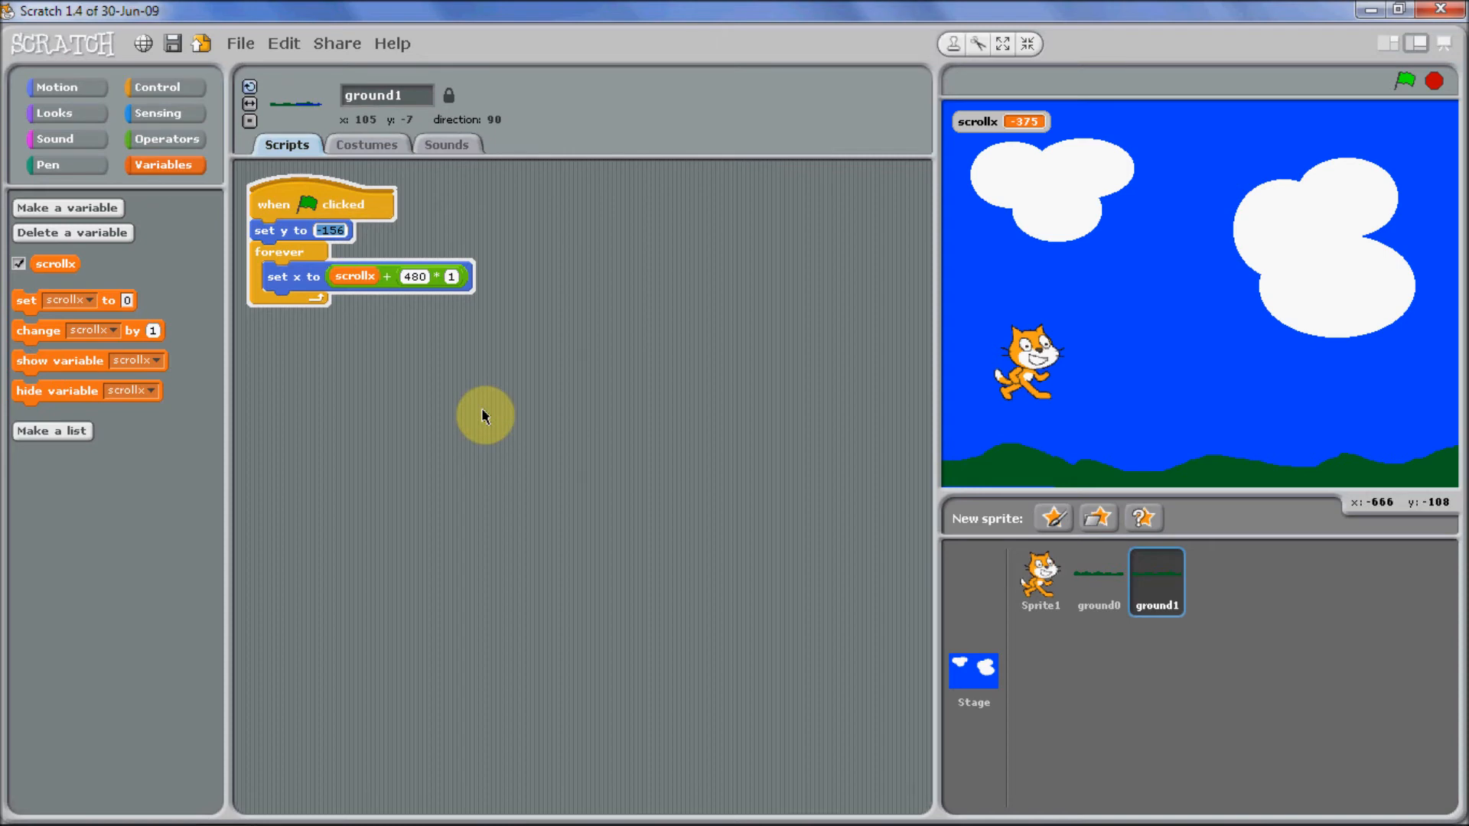
{"action": "type", "text": "-7"}
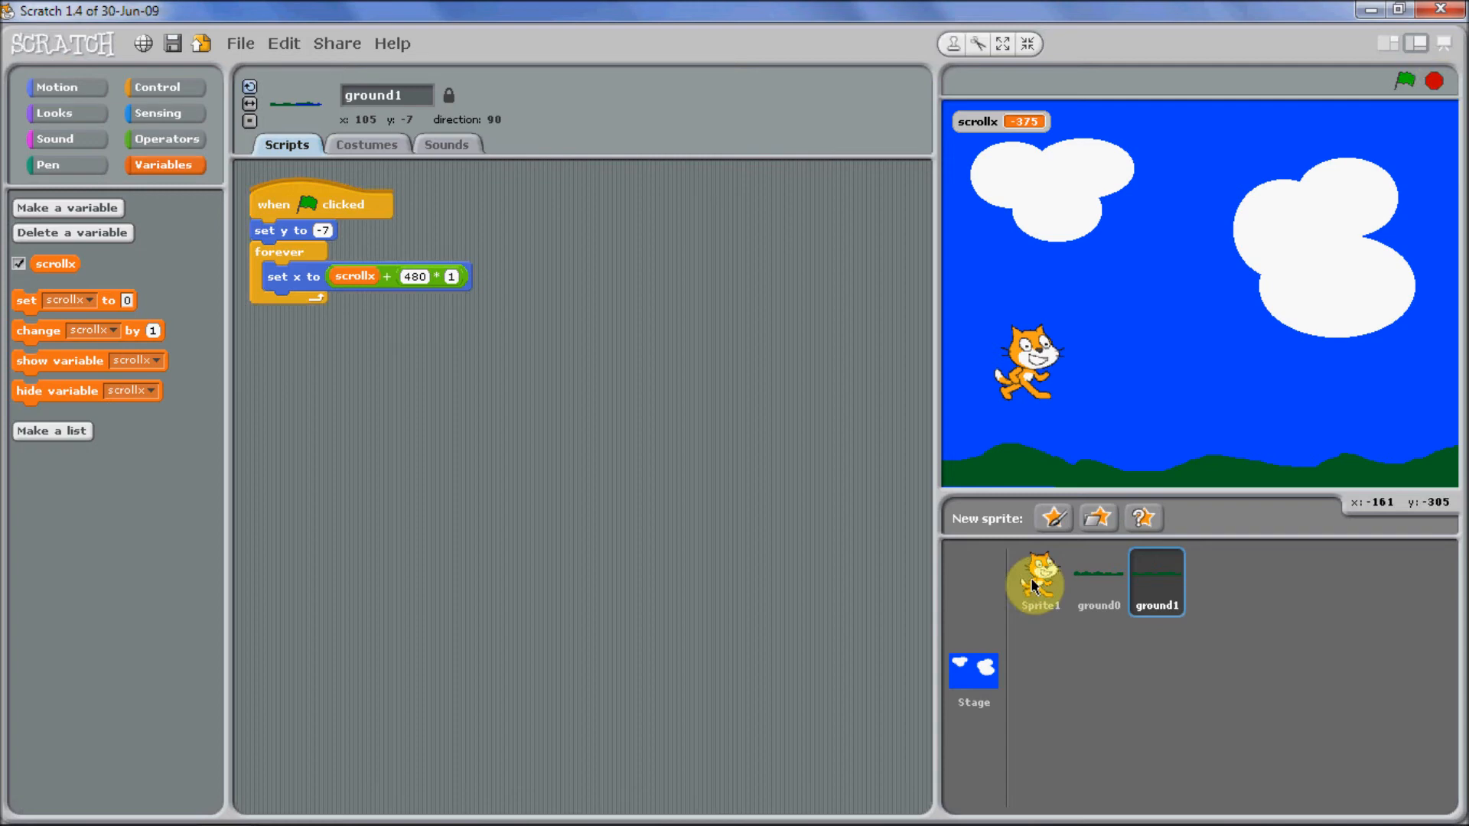
{"action": "left_click", "coordinate": [1037, 581]}
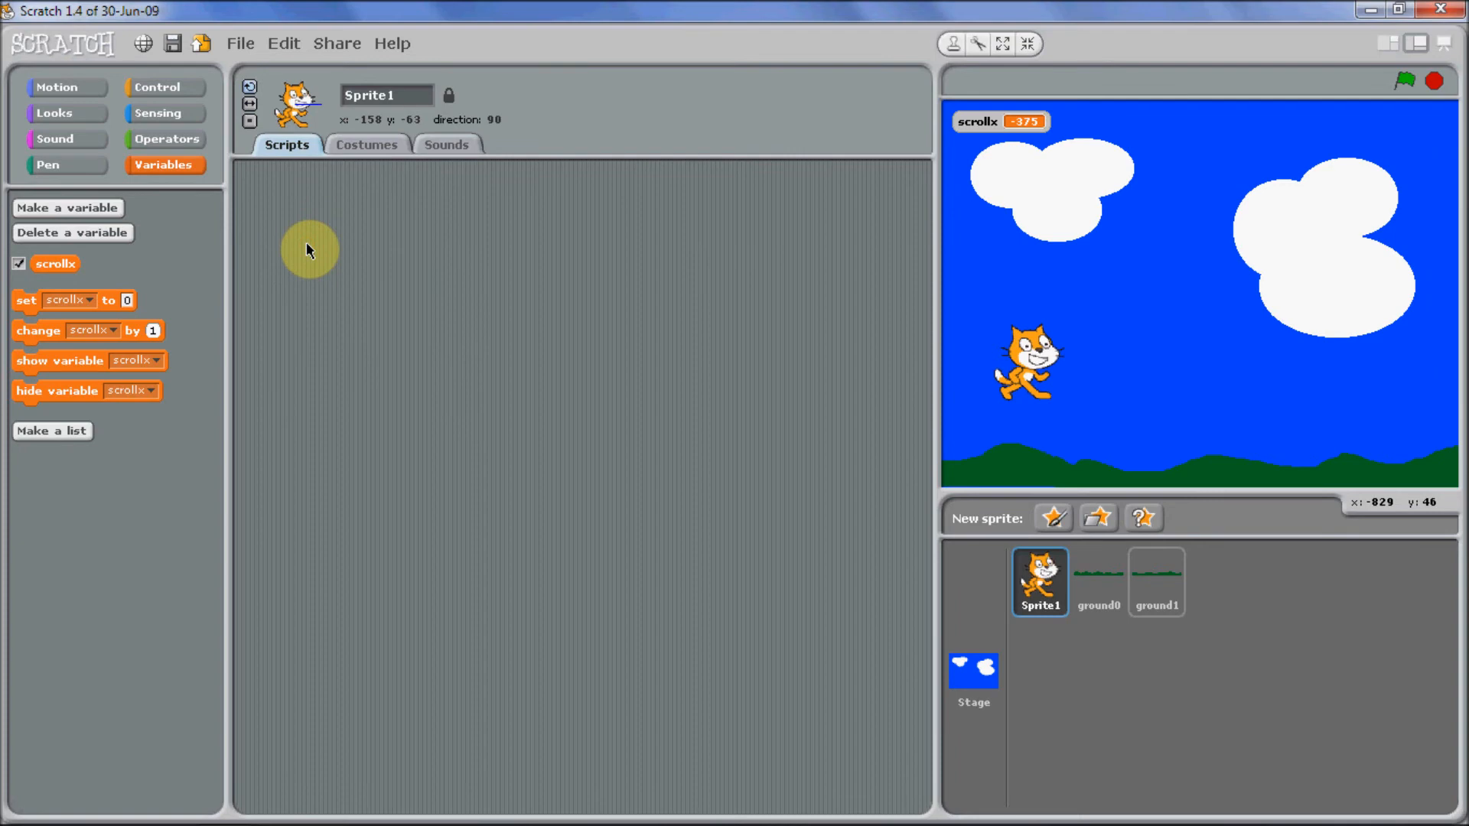
{"action": "mouse_move", "coordinate": [424, 281]}
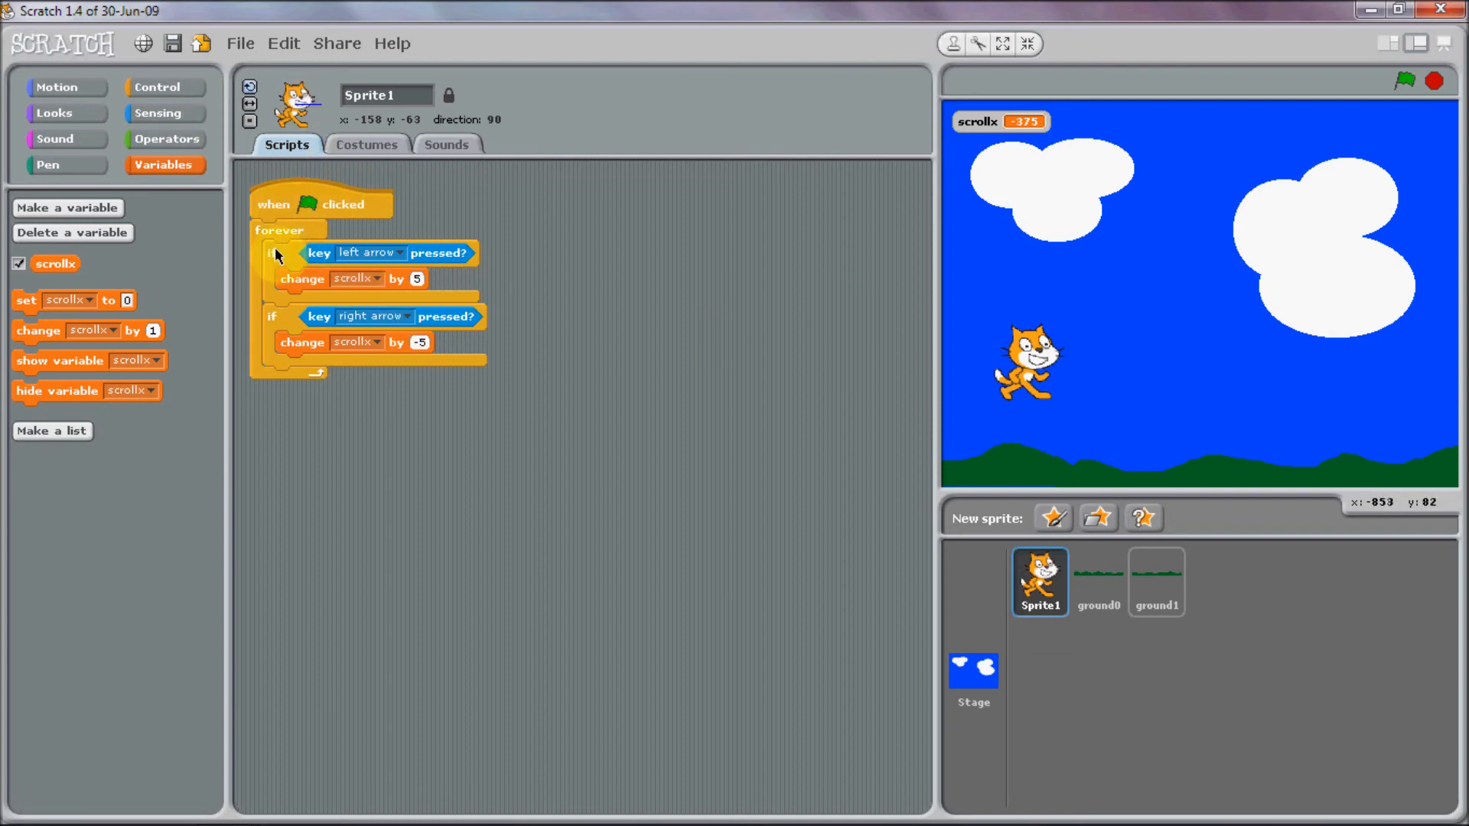
Build a second cat script: green-flag hat, forever loop, with an if inside.
{"action": "left_click", "coordinate": [157, 85]}
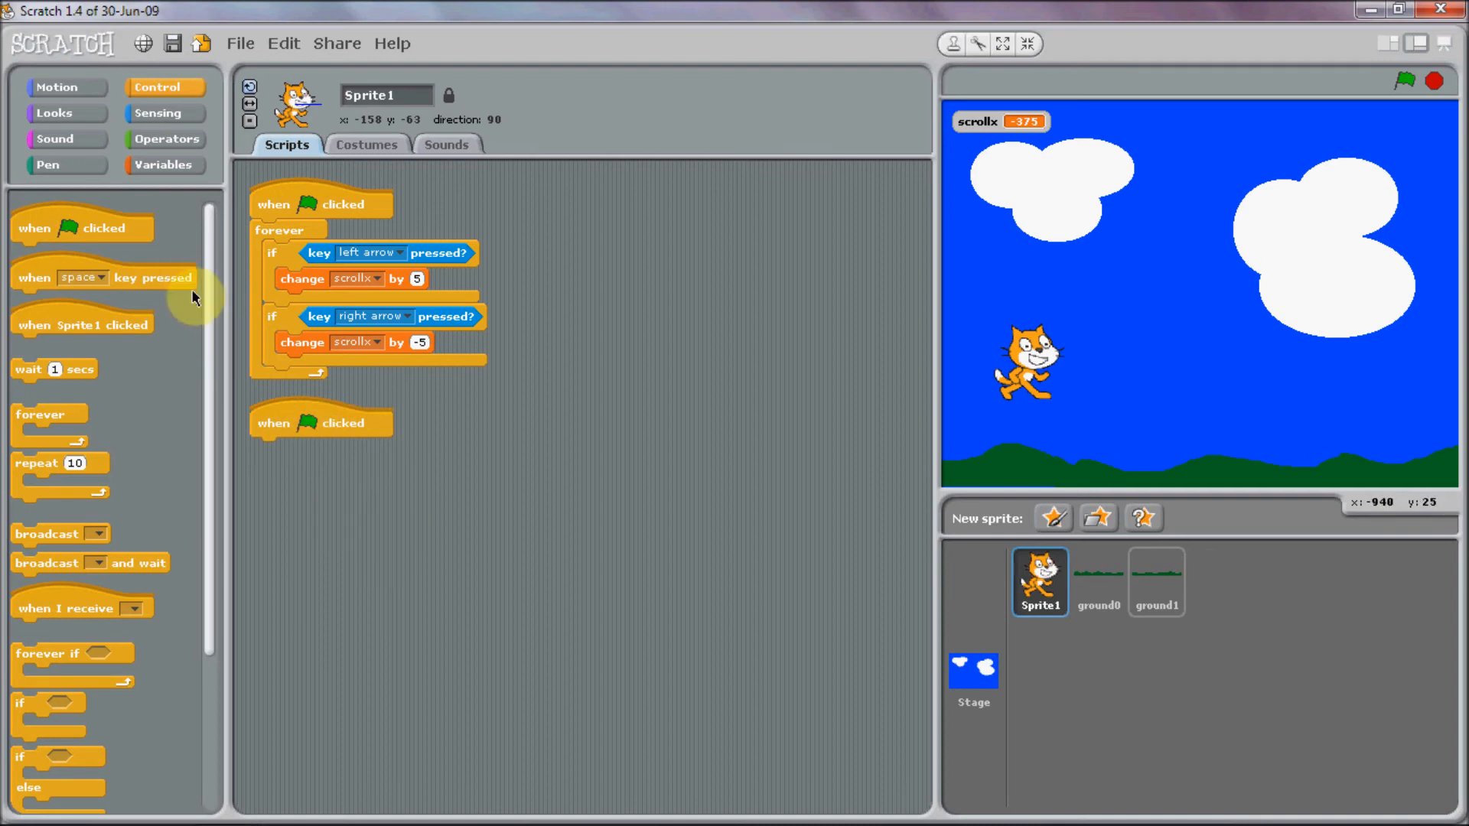
{"action": "left_click_drag", "start_coordinate": [47, 414], "coordinate": [286, 482]}
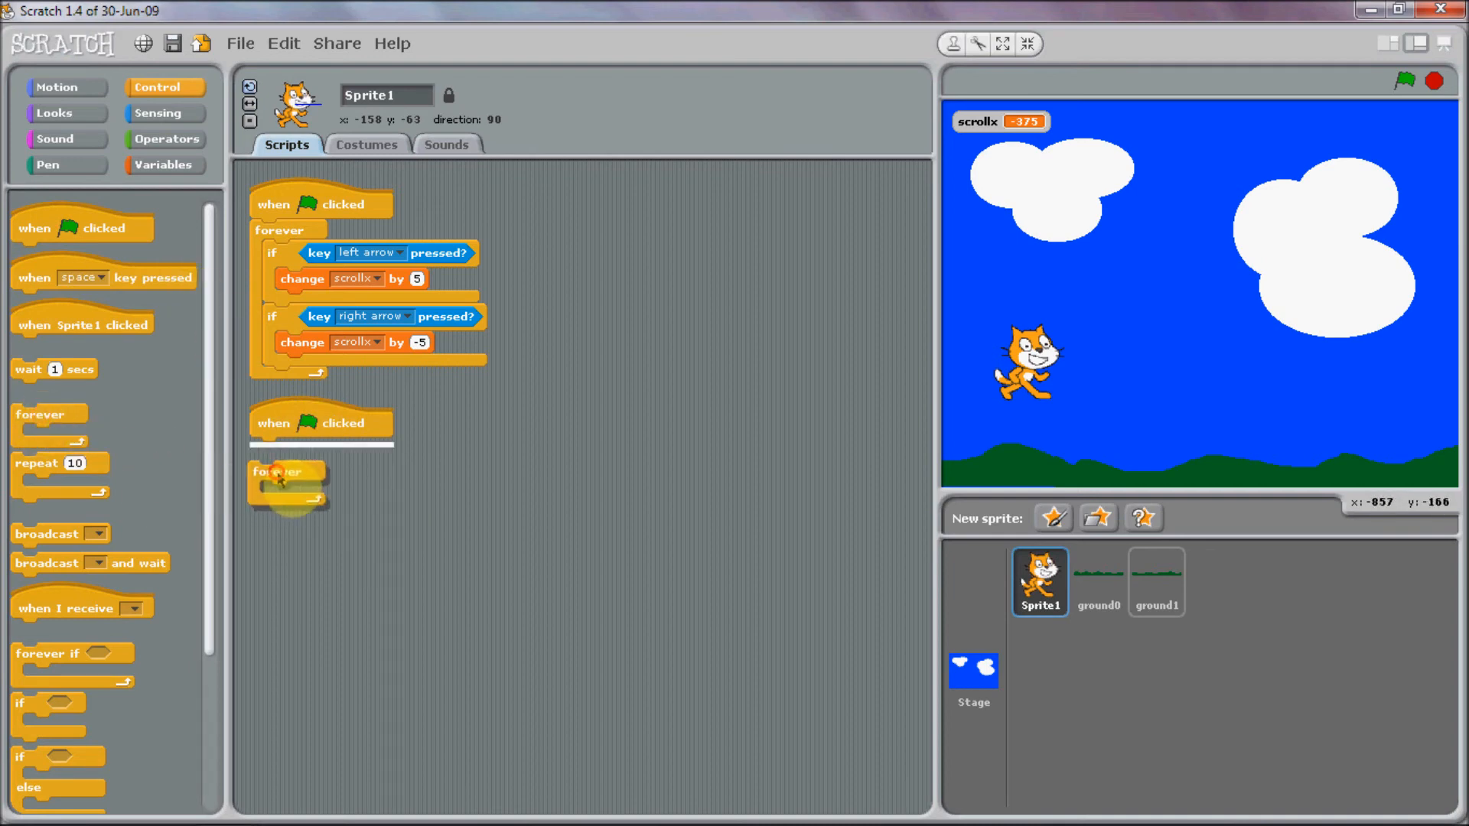
{"action": "left_click_drag", "start_coordinate": [286, 470], "coordinate": [287, 448]}
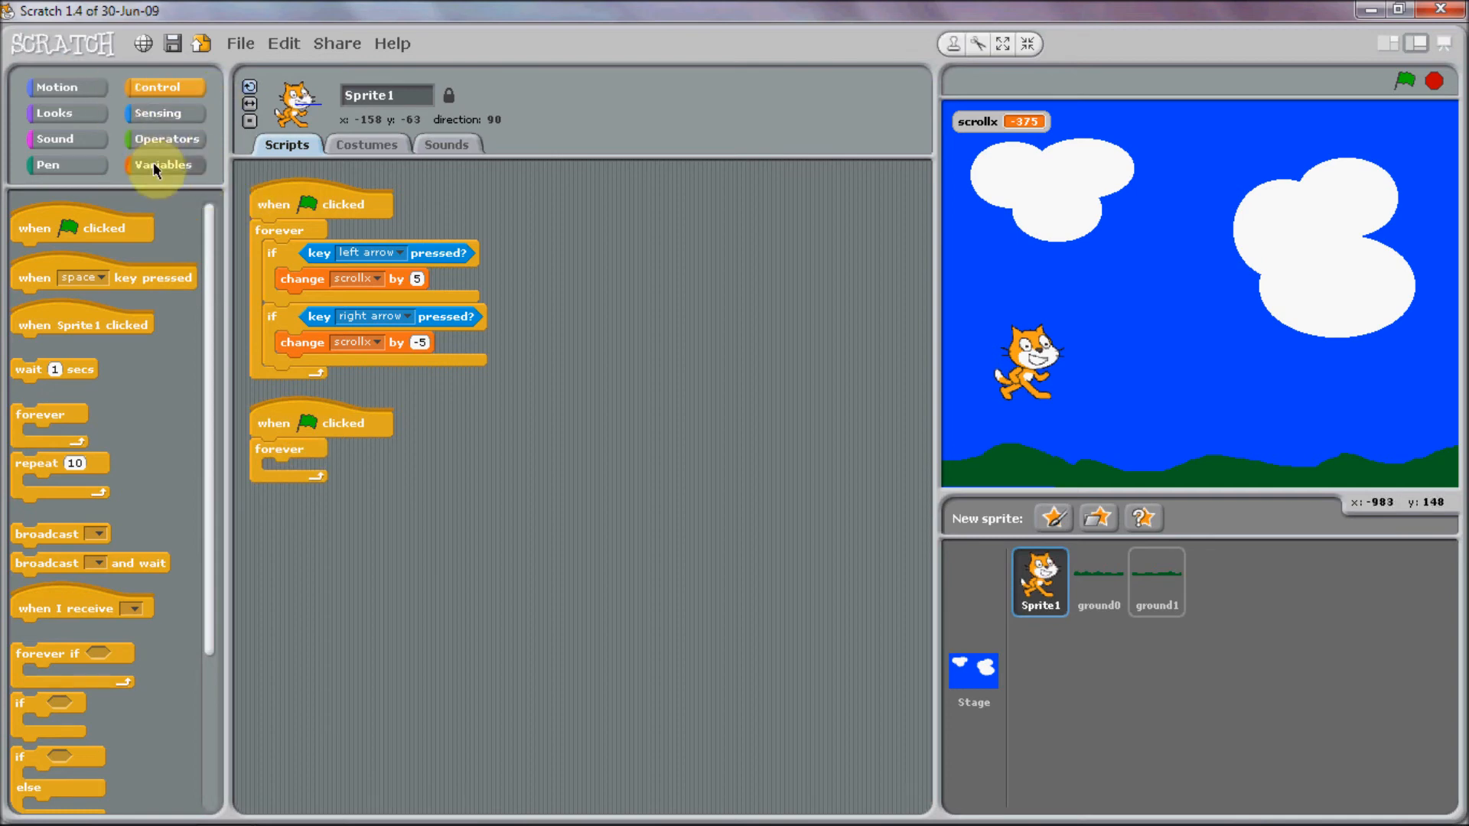
{"action": "left_click_drag", "start_coordinate": [37, 702], "coordinate": [281, 495]}
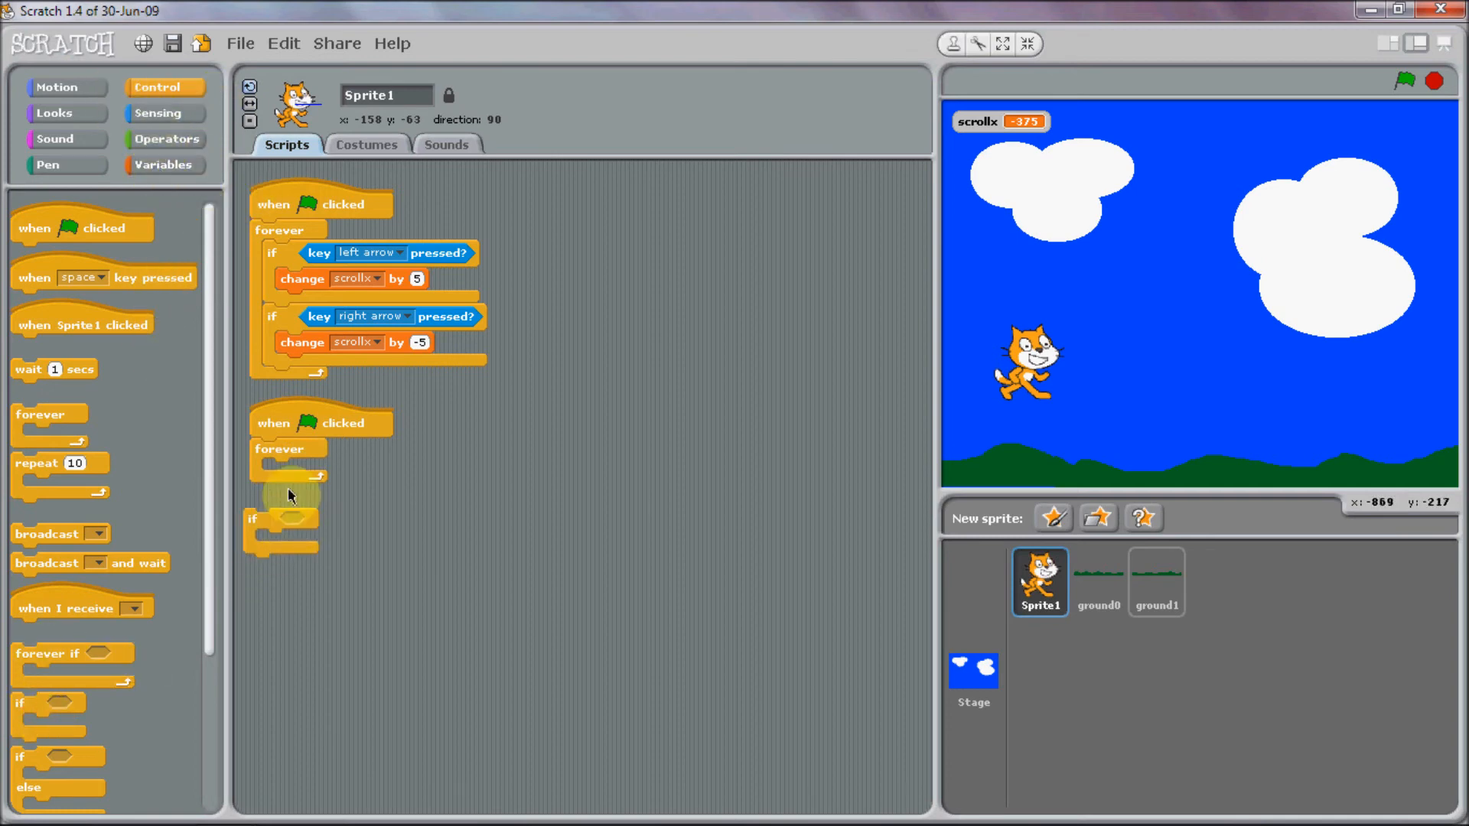
{"action": "left_click_drag", "start_coordinate": [277, 450], "coordinate": [281, 470]}
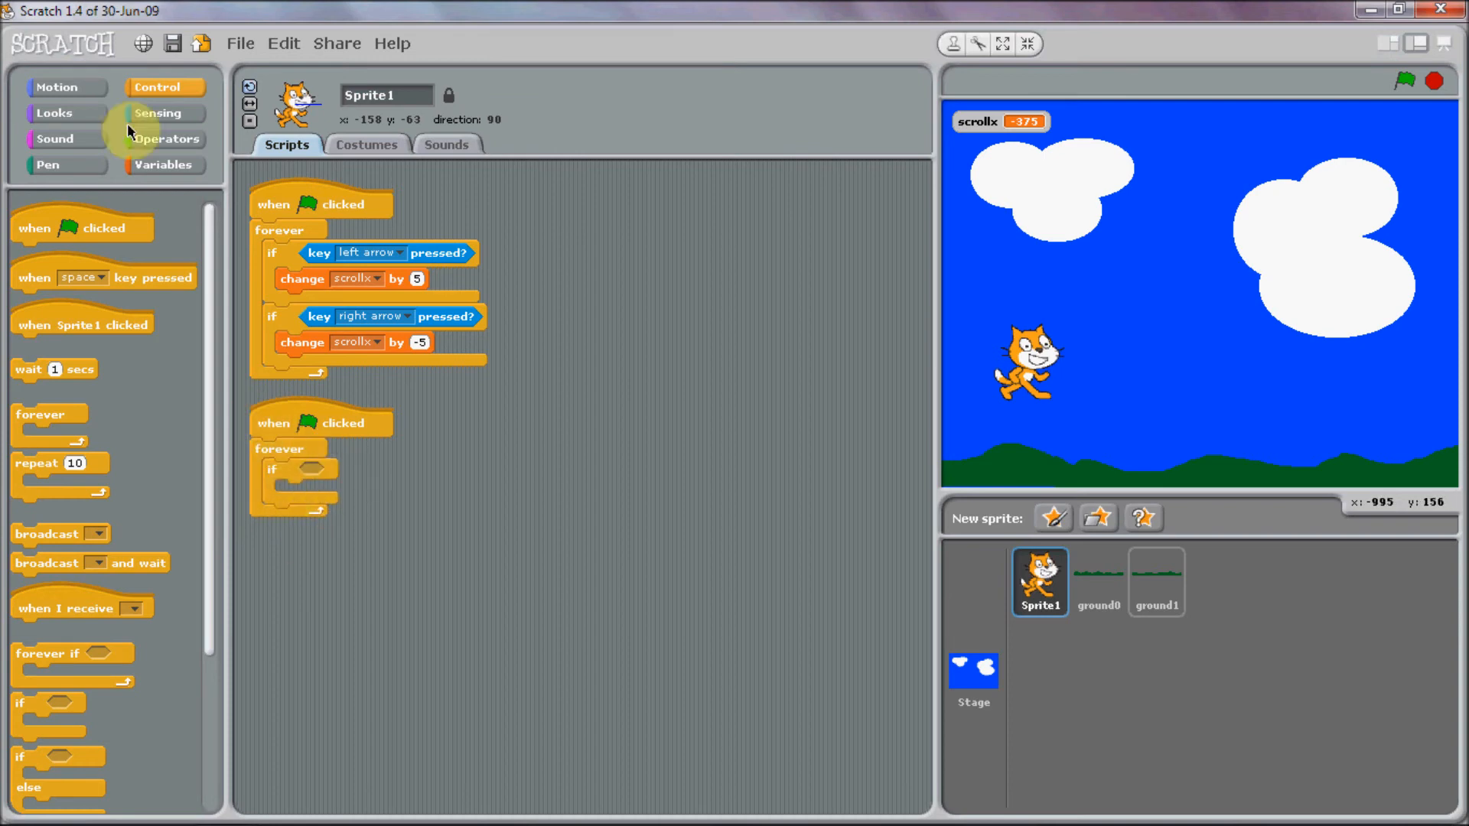
{"action": "left_click", "coordinate": [165, 139]}
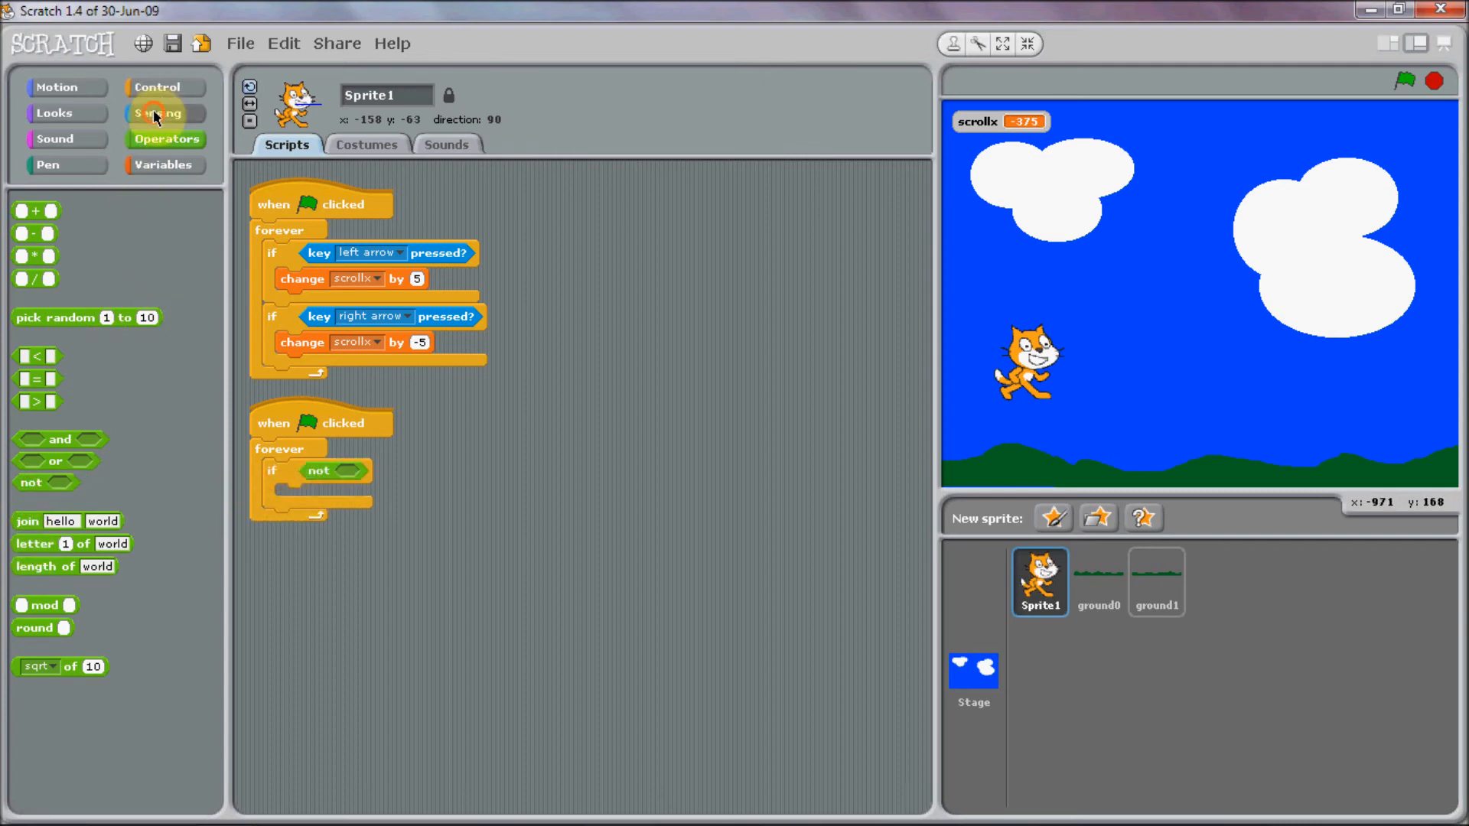
Make the first if test 'not touching color' with the ground colour from Sensing.
{"action": "left_click", "coordinate": [162, 112]}
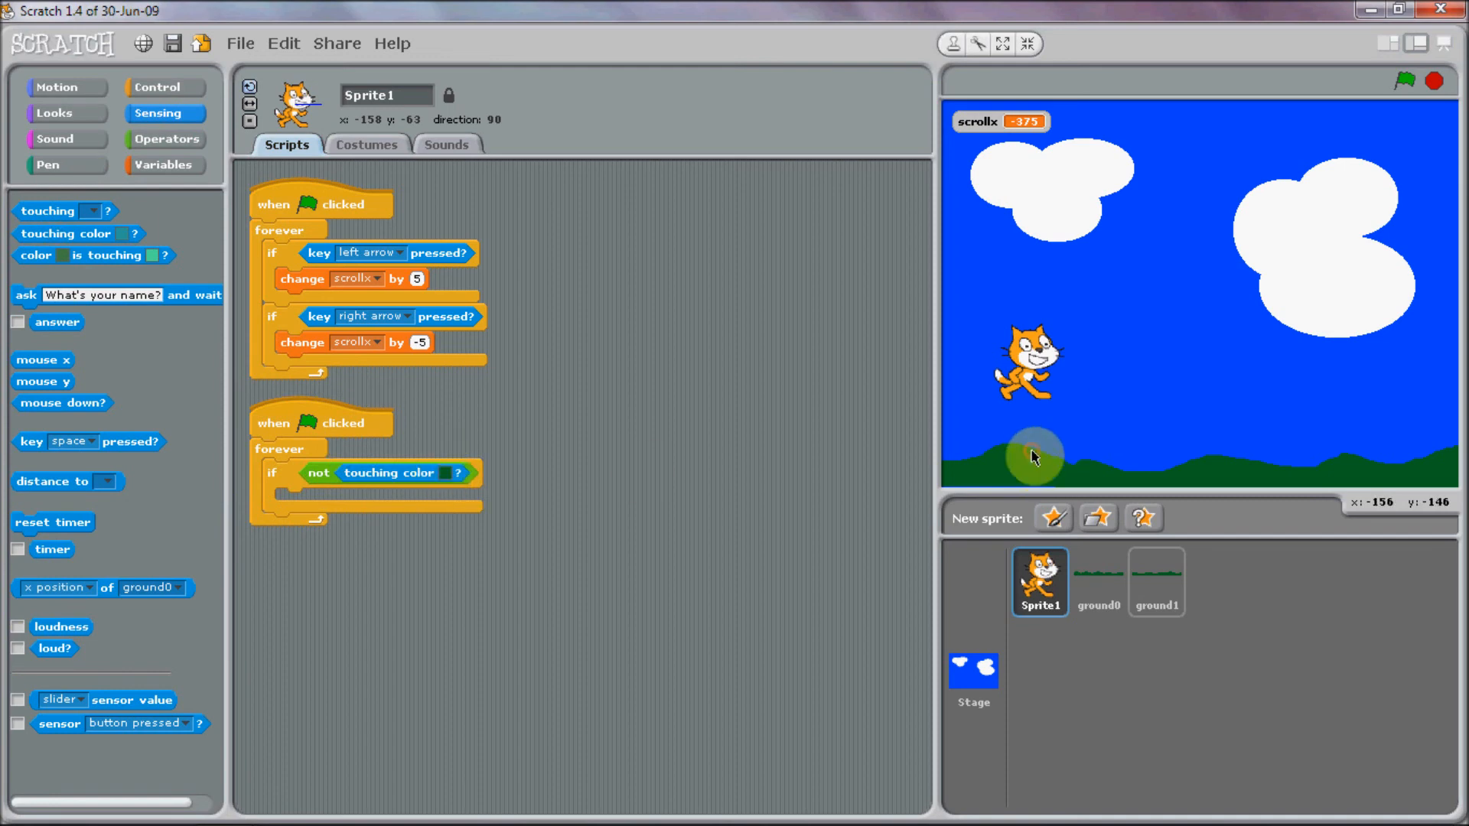
{"action": "mouse_move", "coordinate": [815, 444]}
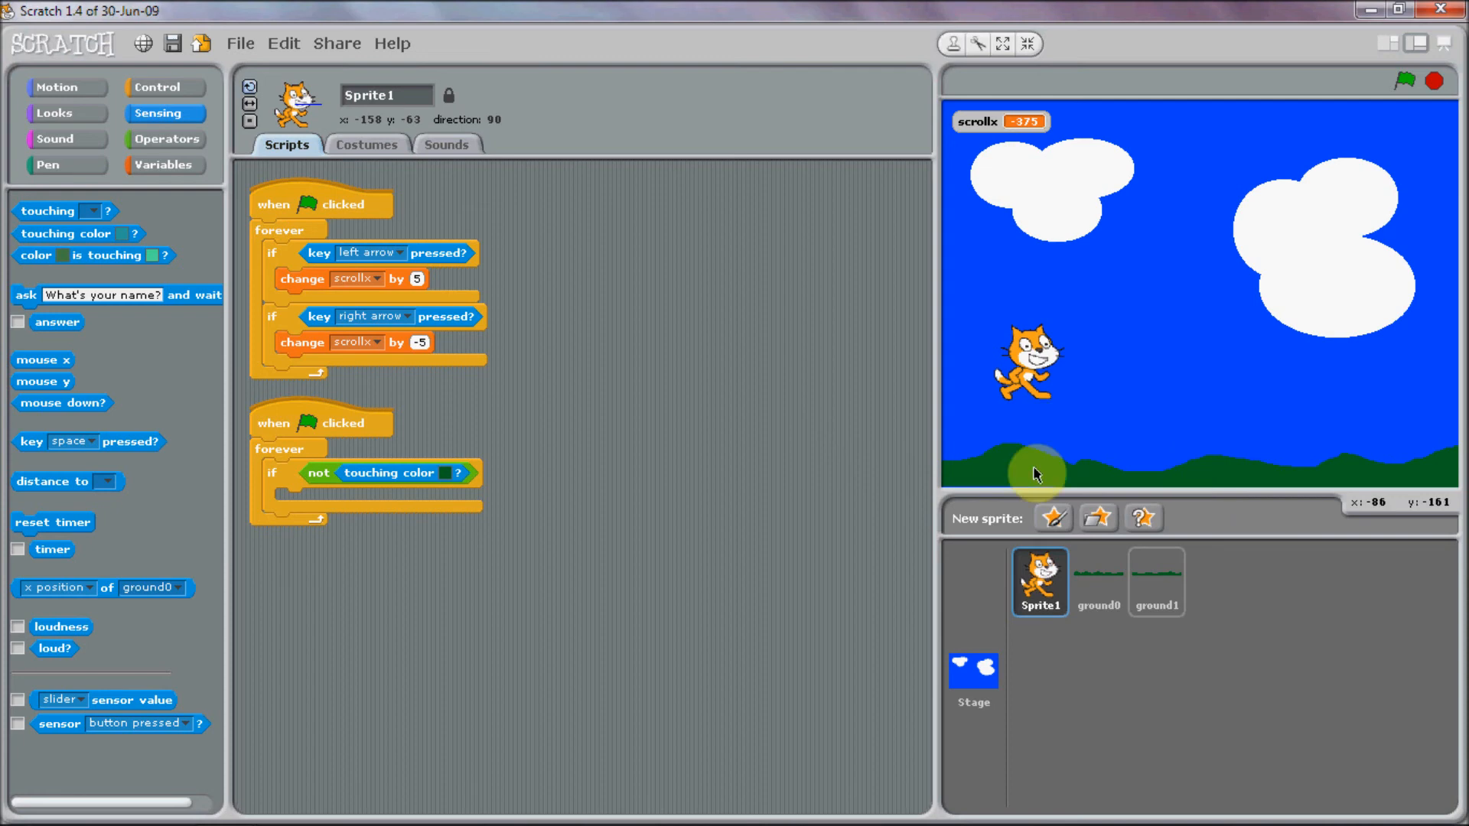
{"action": "mouse_move", "coordinate": [1056, 463]}
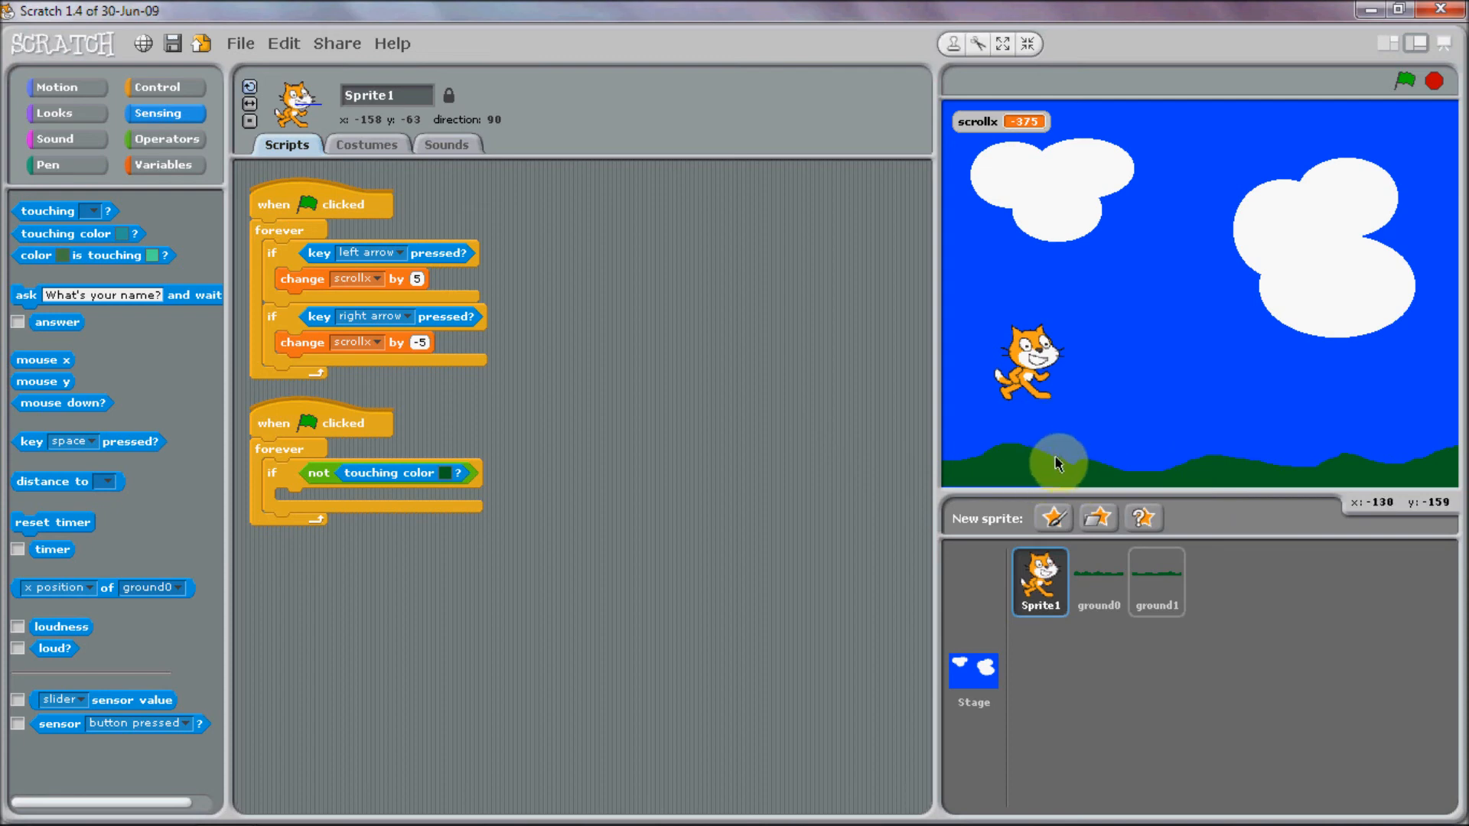
{"action": "mouse_move", "coordinate": [1156, 473]}
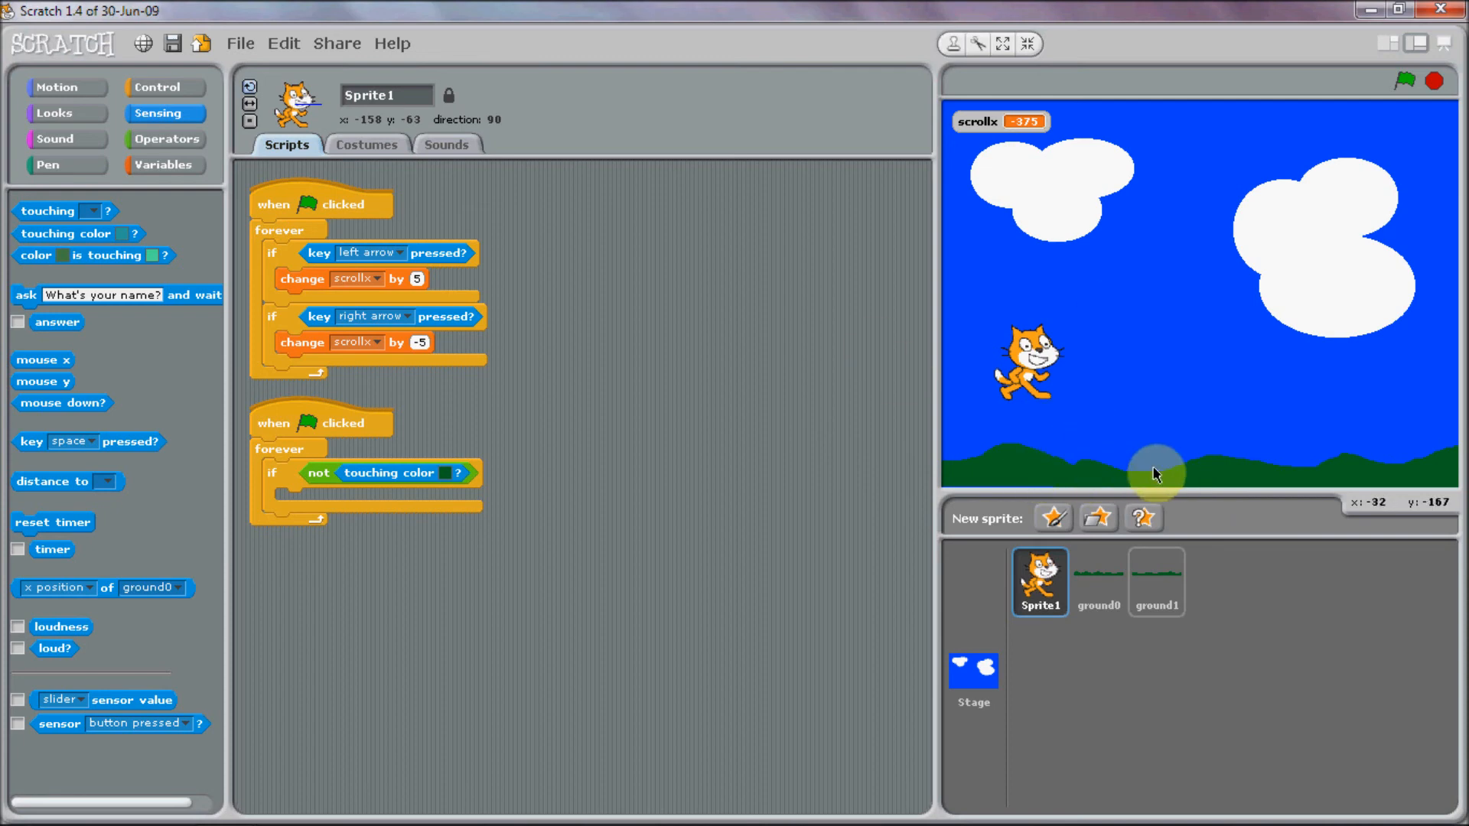
{"action": "mouse_move", "coordinate": [1154, 481]}
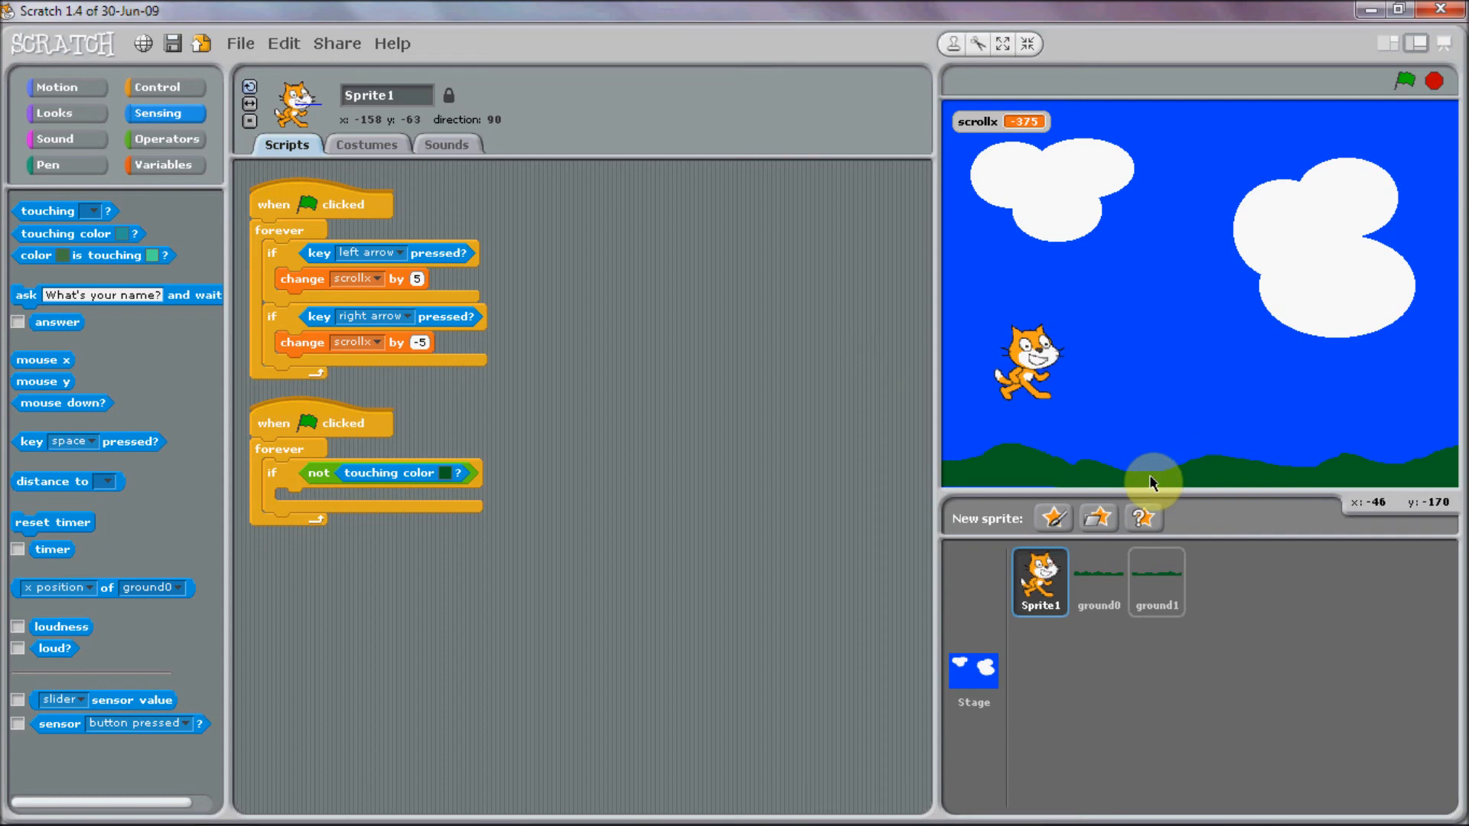
{"action": "mouse_move", "coordinate": [1160, 439]}
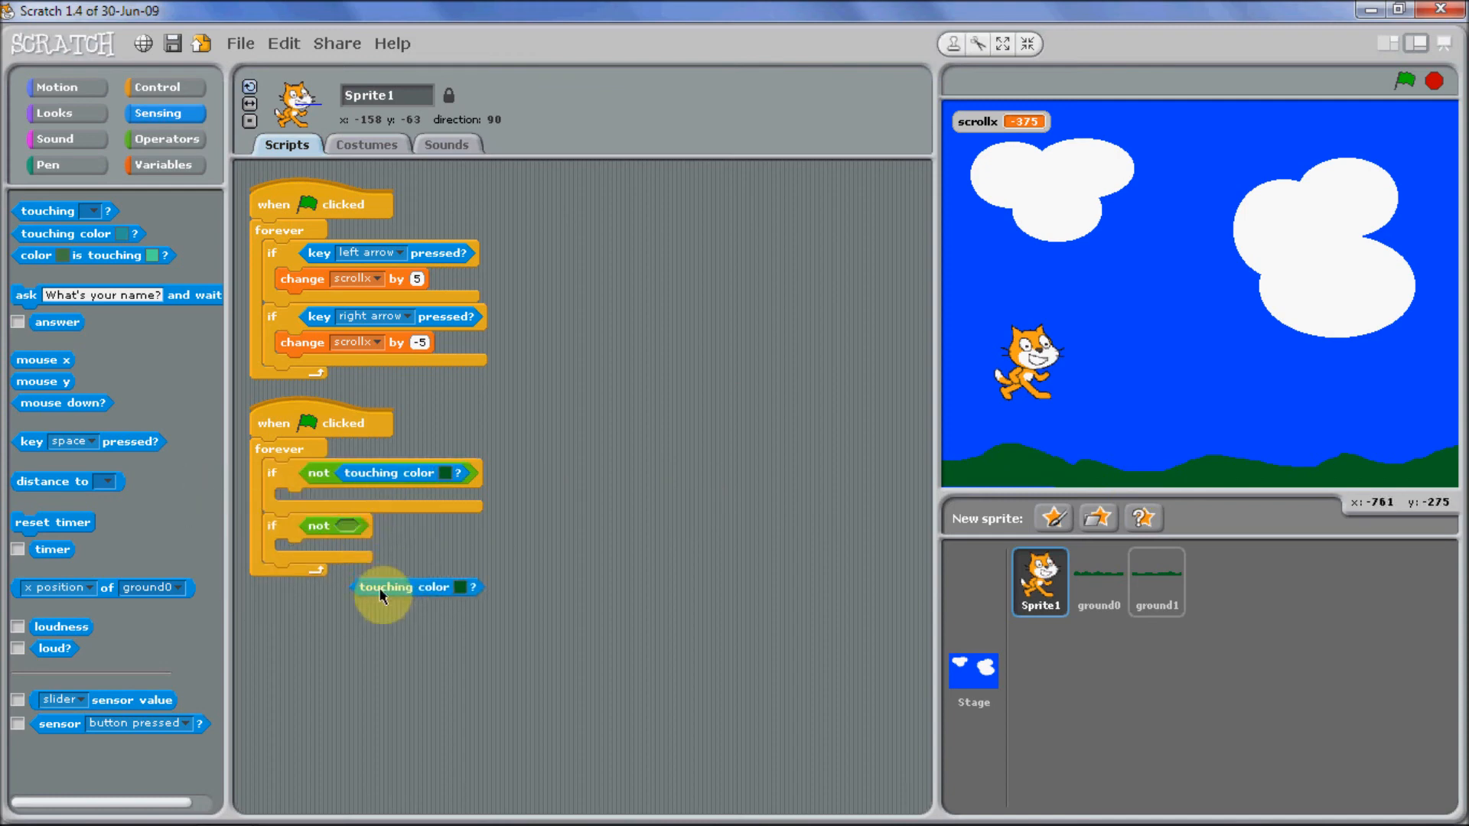
Put a 'touching color ?' ground-colour check into the second if, replacing the not.
{"action": "left_click_drag", "start_coordinate": [417, 587], "coordinate": [357, 542]}
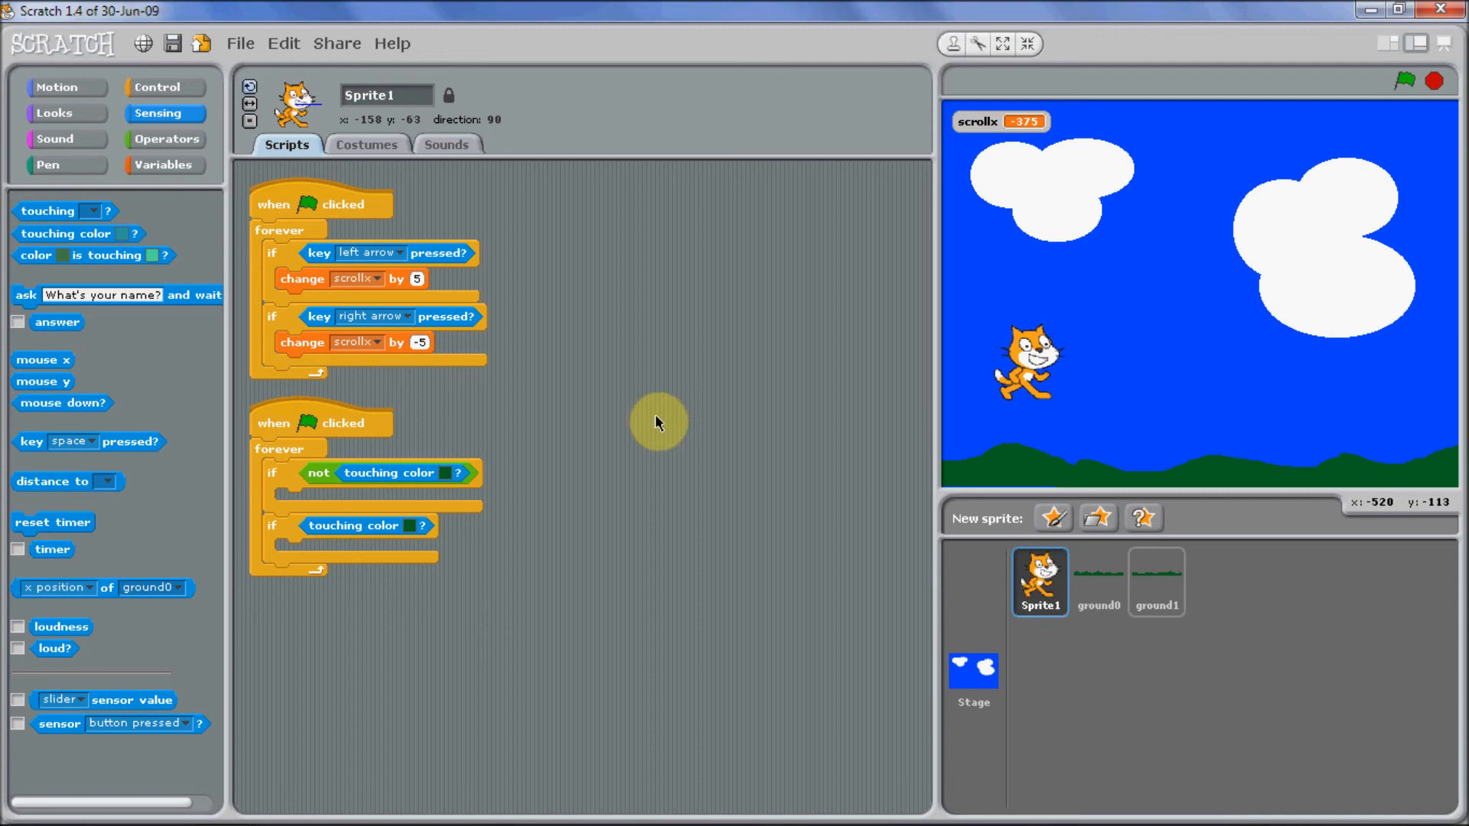
{"action": "mouse_move", "coordinate": [653, 427]}
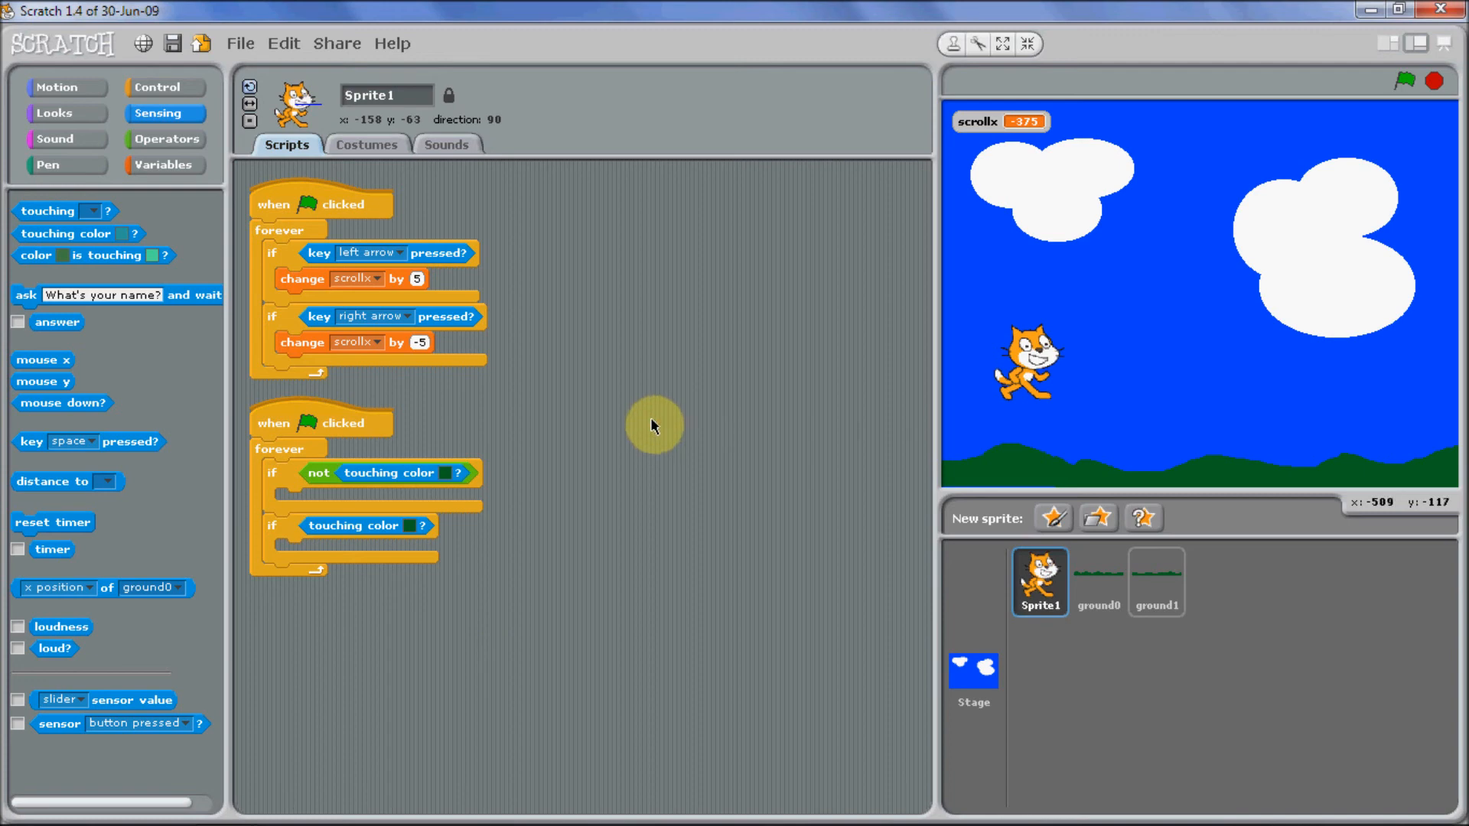
{"action": "mouse_move", "coordinate": [862, 392]}
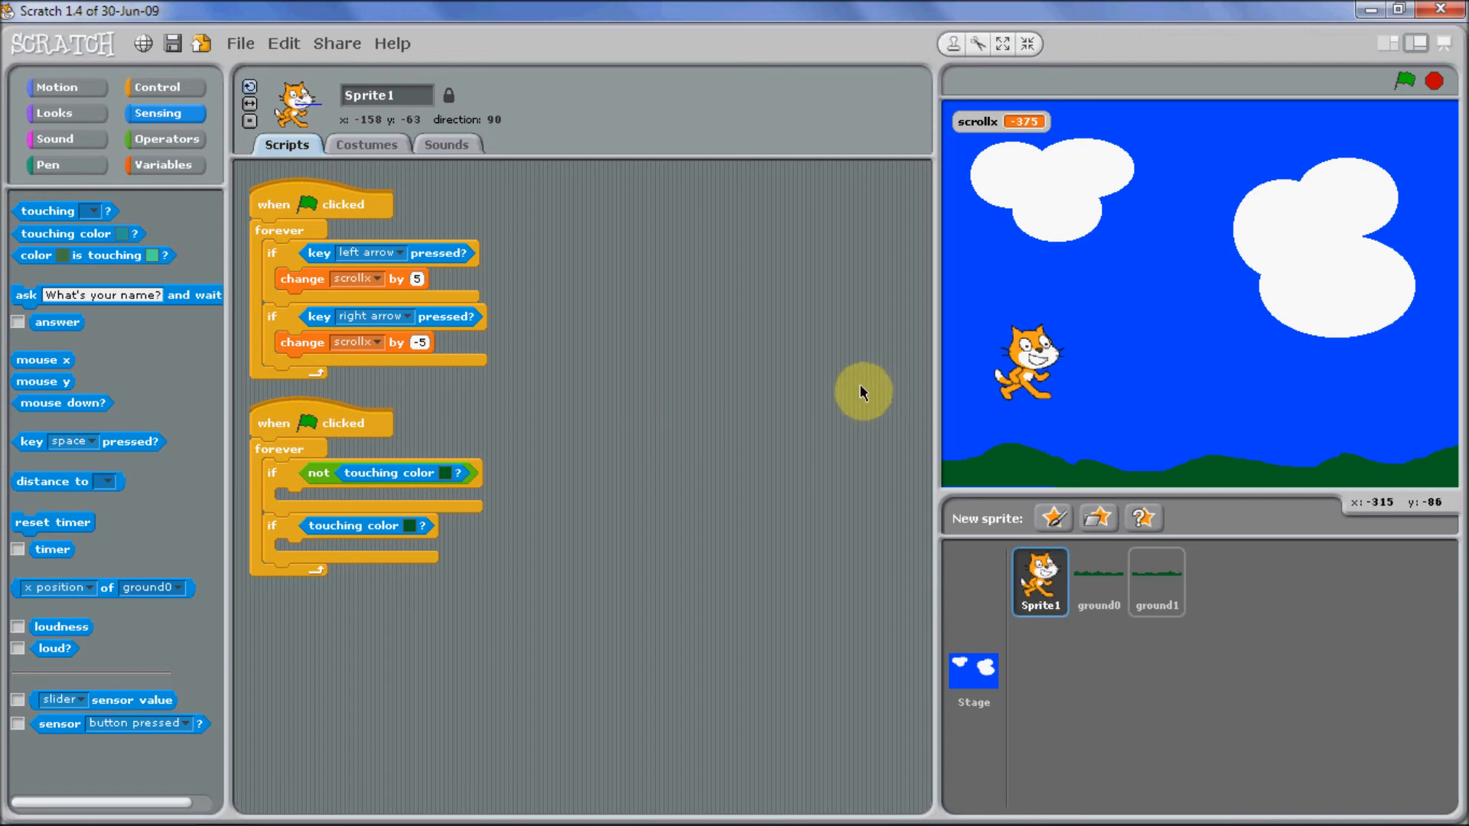
{"action": "mouse_move", "coordinate": [566, 449]}
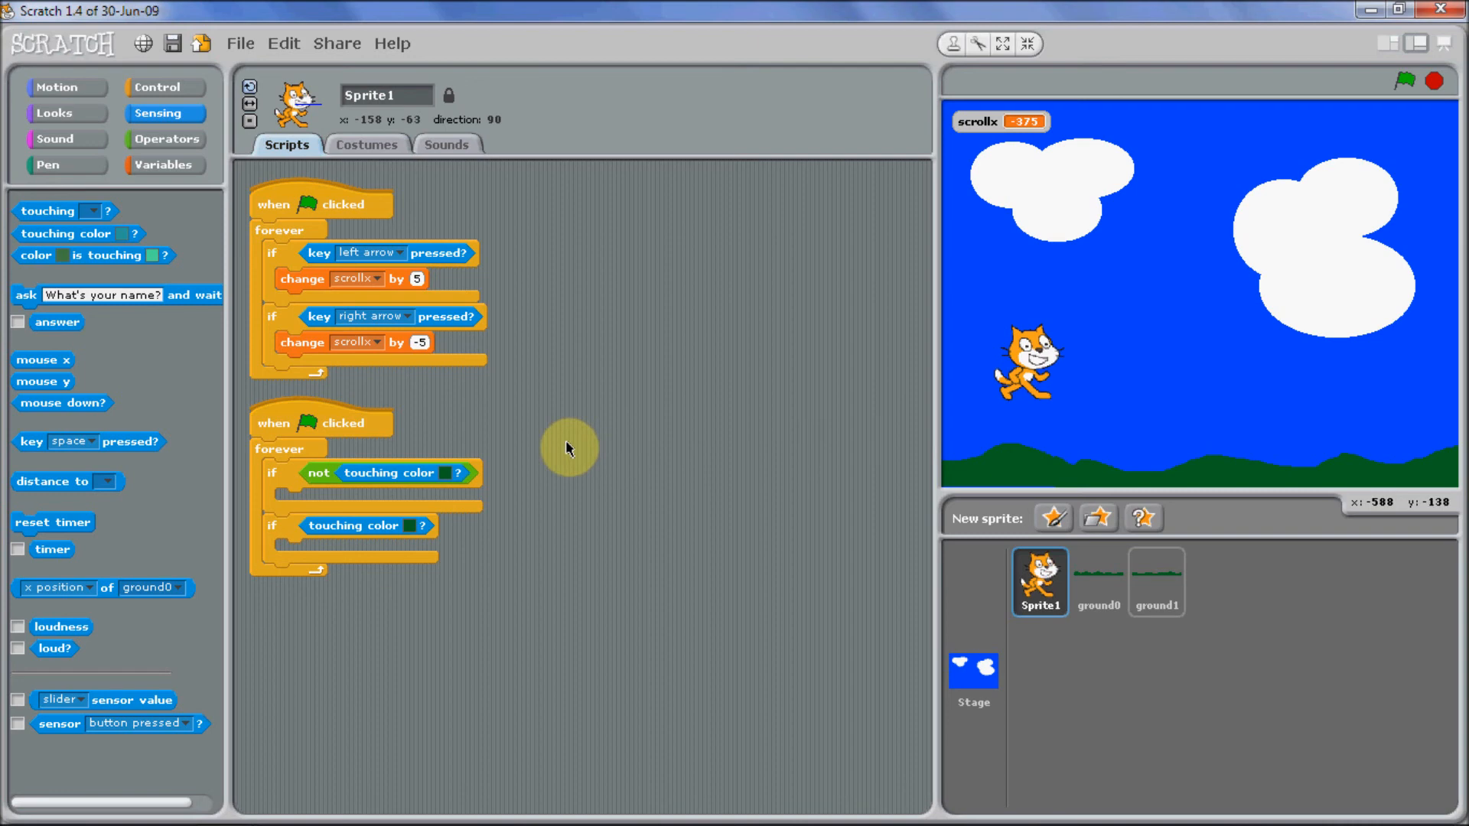
{"action": "mouse_move", "coordinate": [691, 466]}
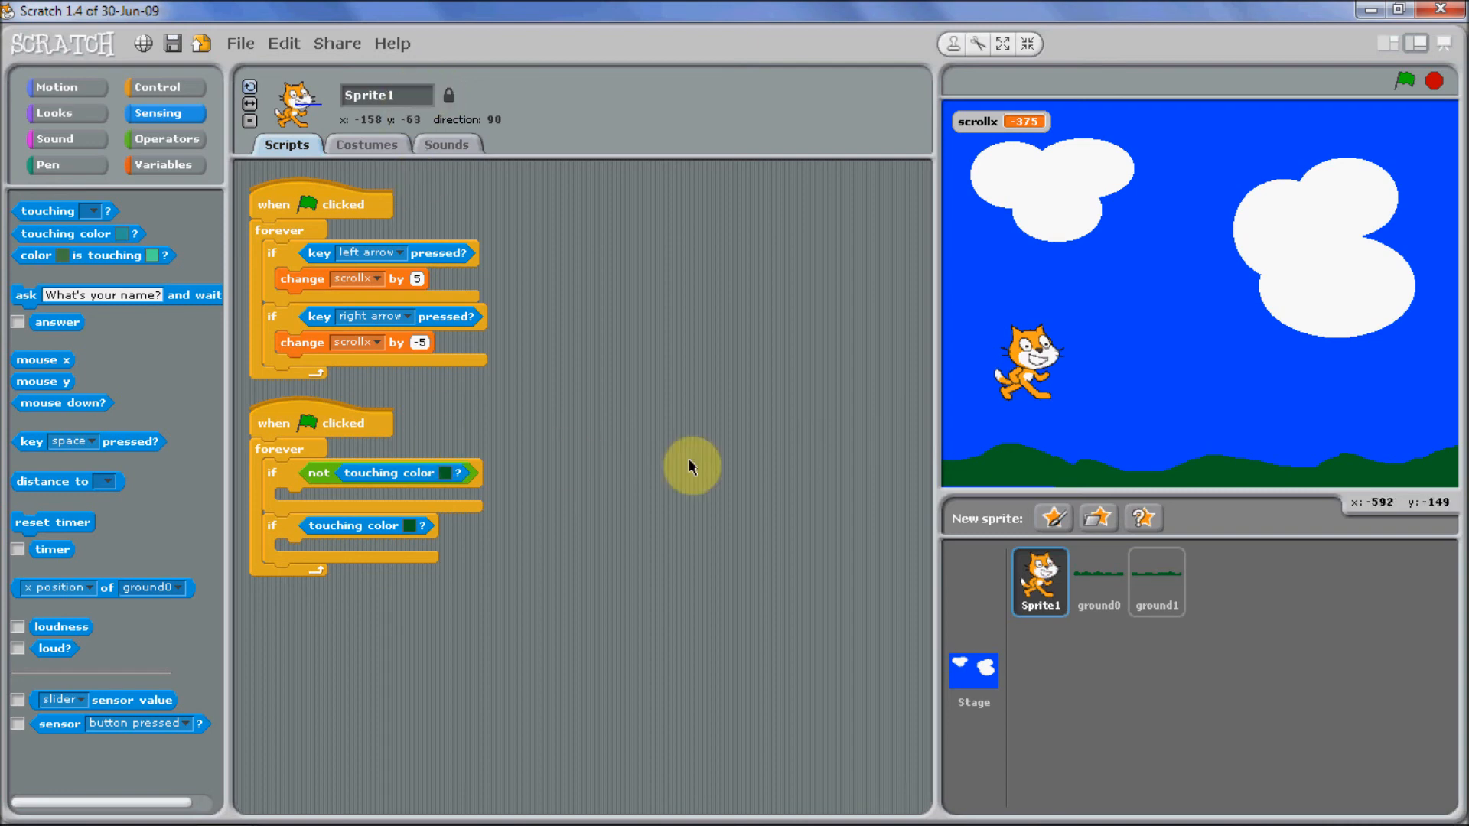
{"action": "mouse_move", "coordinate": [965, 410]}
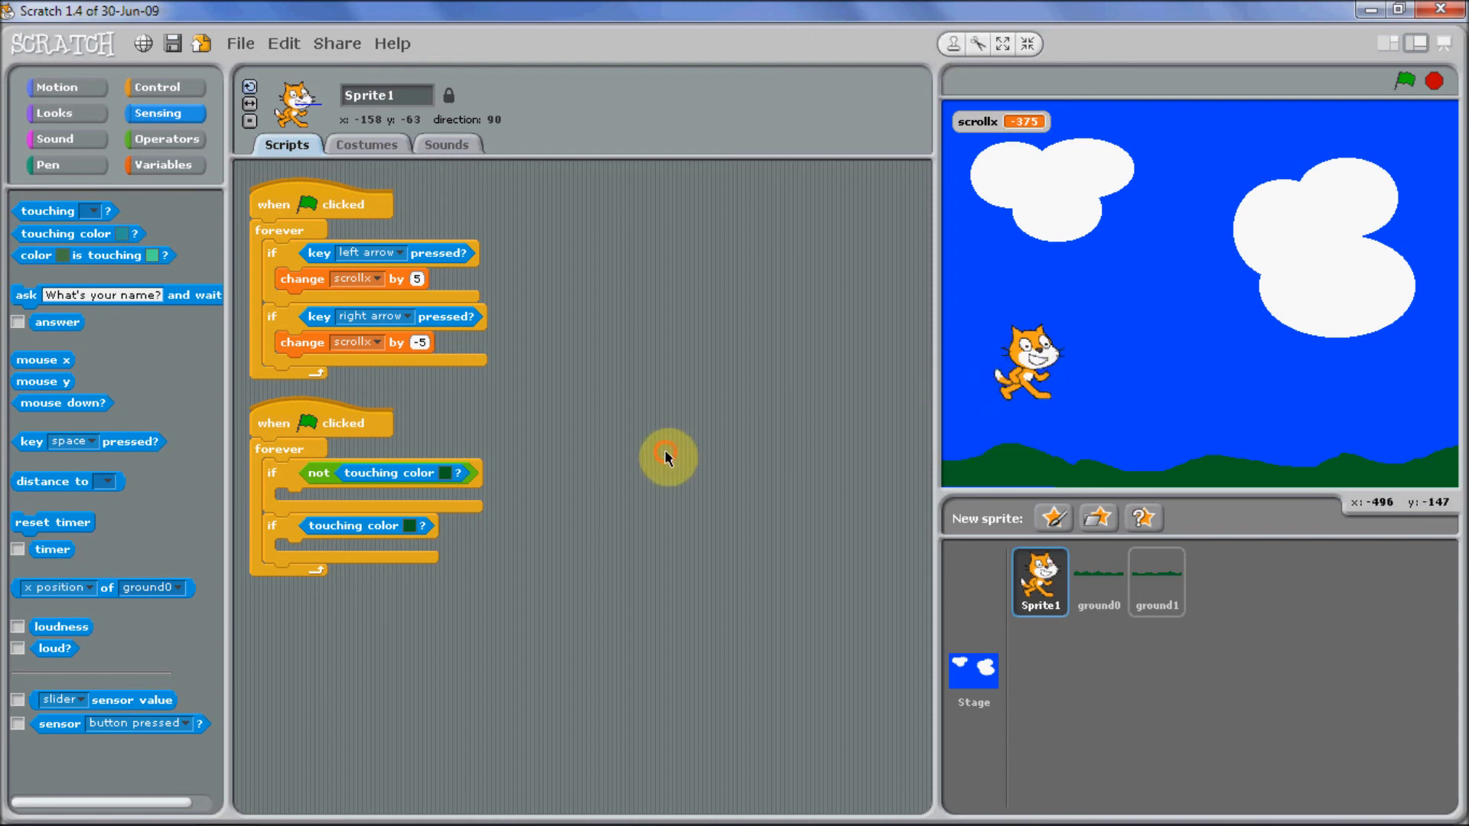
{"action": "mouse_move", "coordinate": [668, 528]}
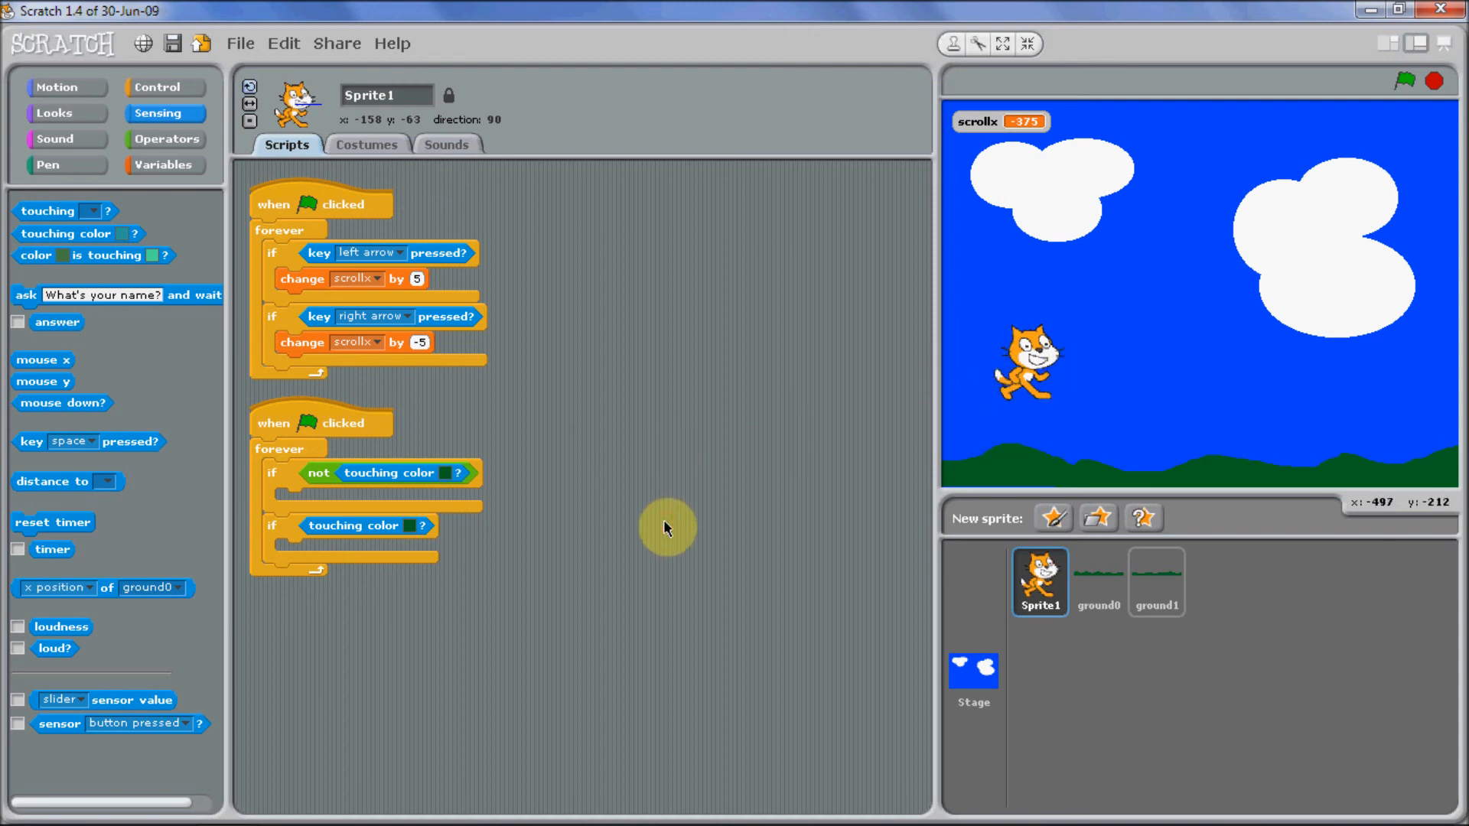
{"action": "mouse_move", "coordinate": [477, 406]}
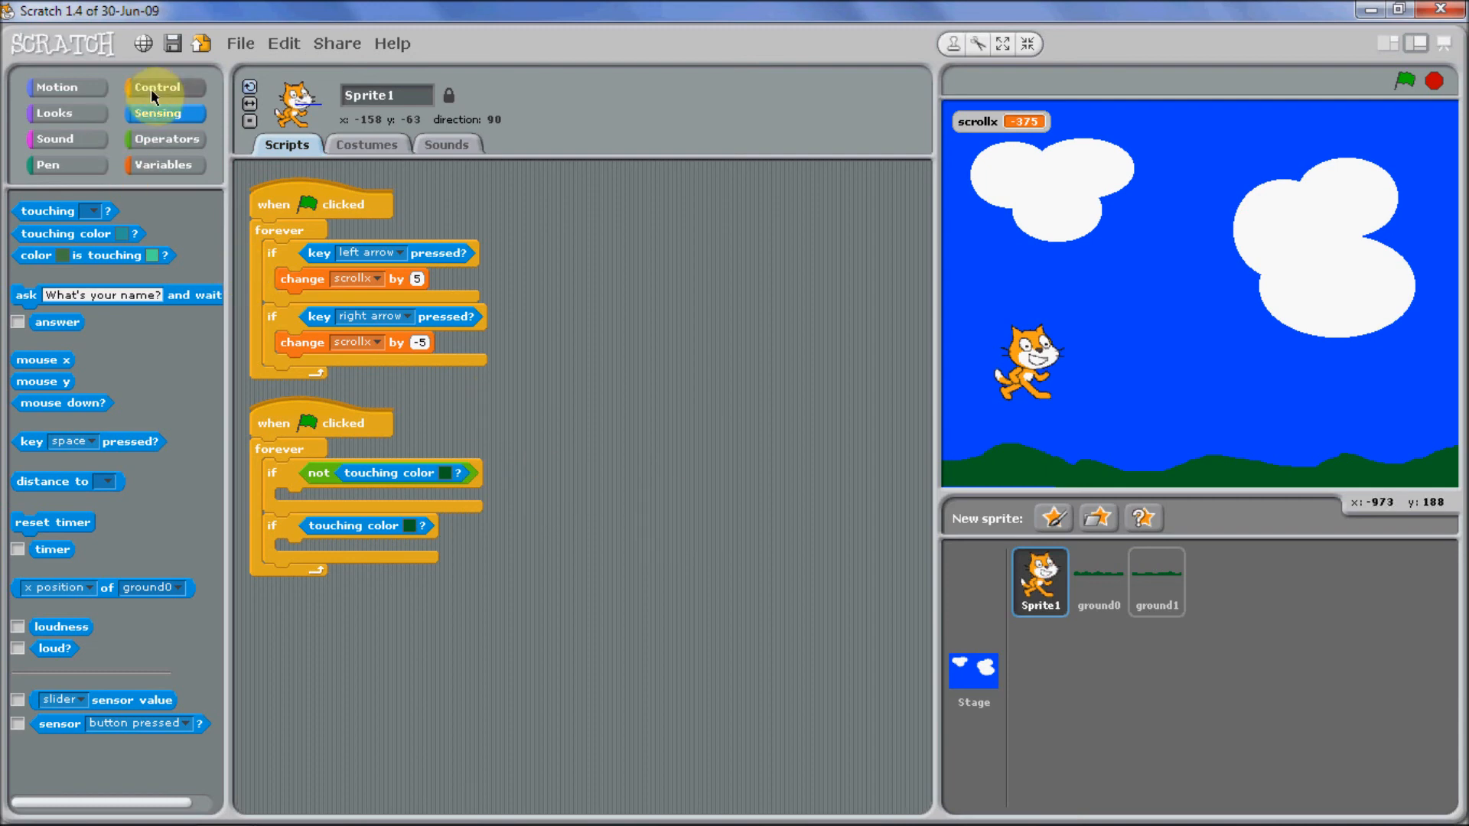
Add 'change y by -5' inside the not-touching if, then duplicate a block.
{"action": "left_click", "coordinate": [58, 85]}
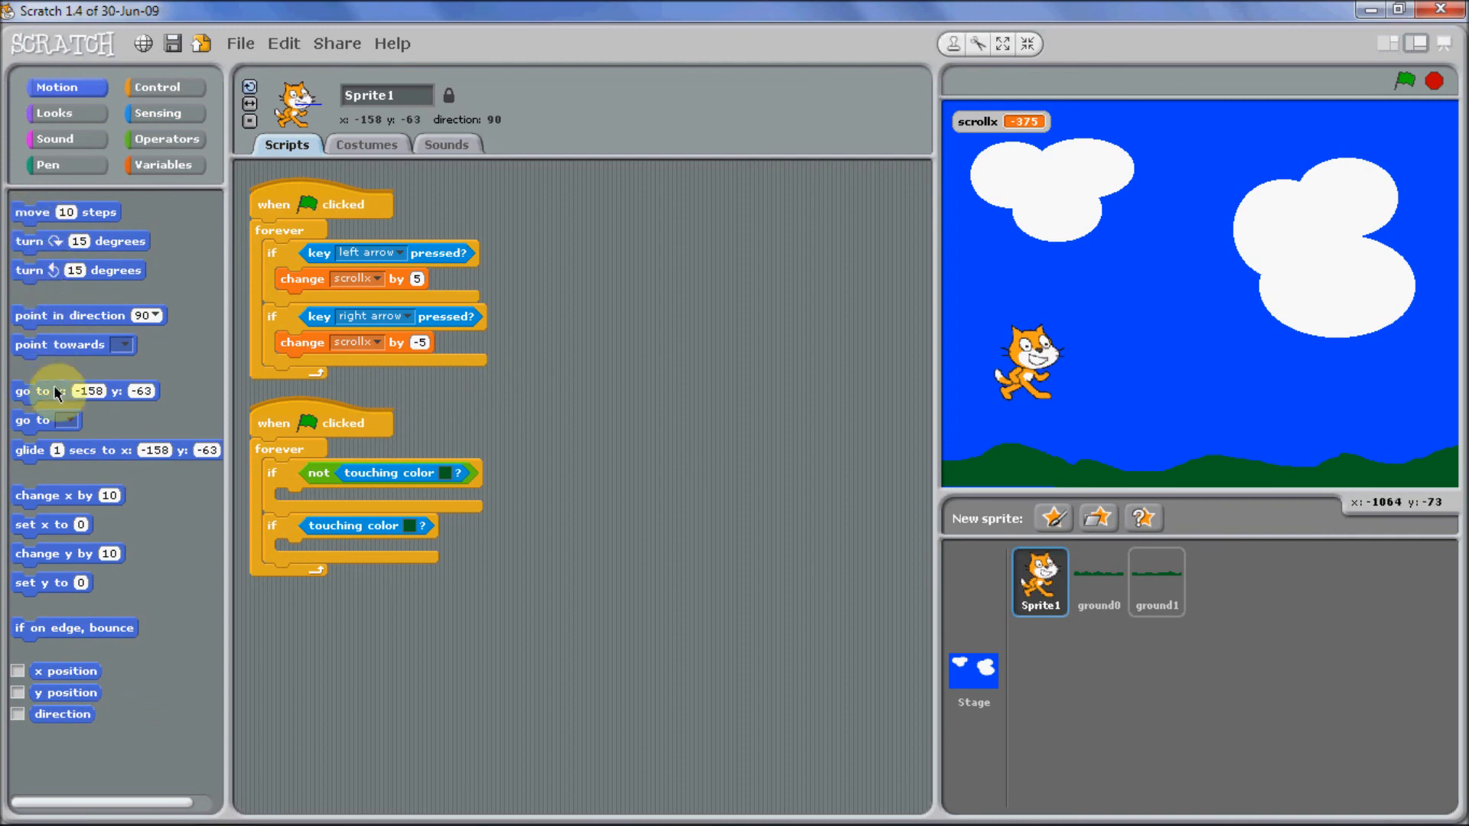
{"action": "mouse_move", "coordinate": [45, 566]}
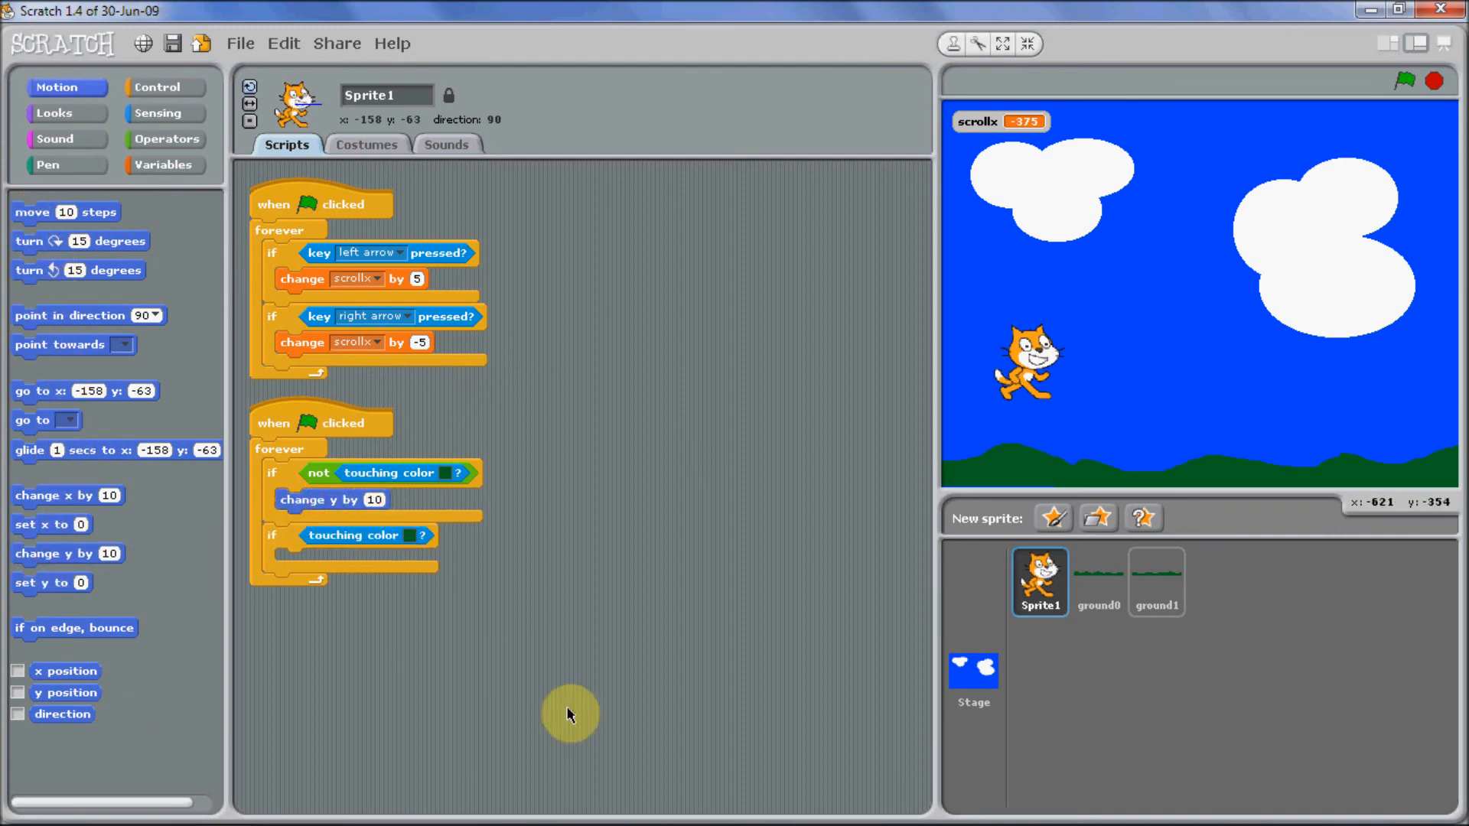
{"action": "mouse_move", "coordinate": [563, 611]}
{"action": "type", "text": "-5"}
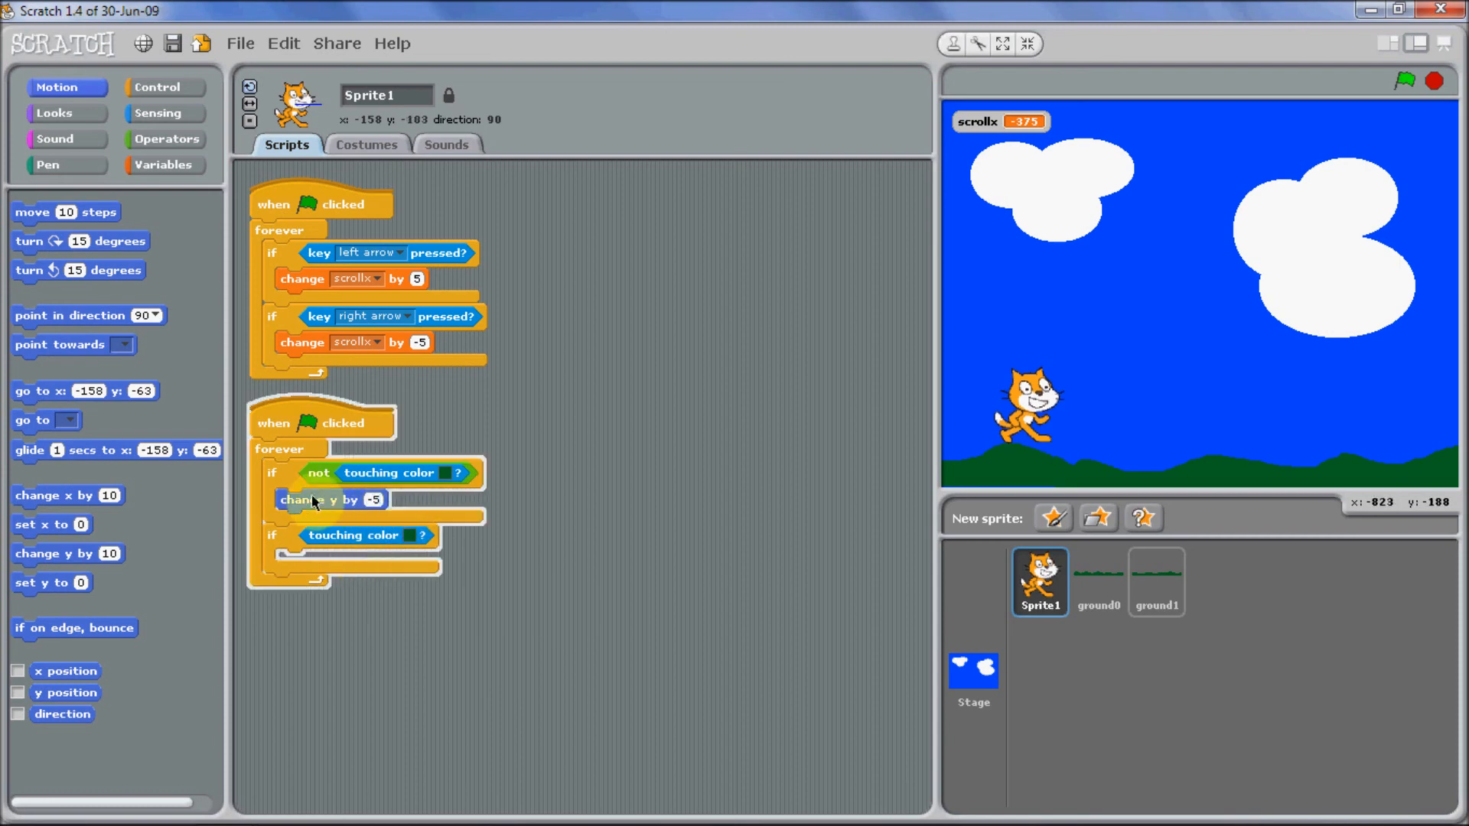
{"action": "right_click", "coordinate": [327, 499]}
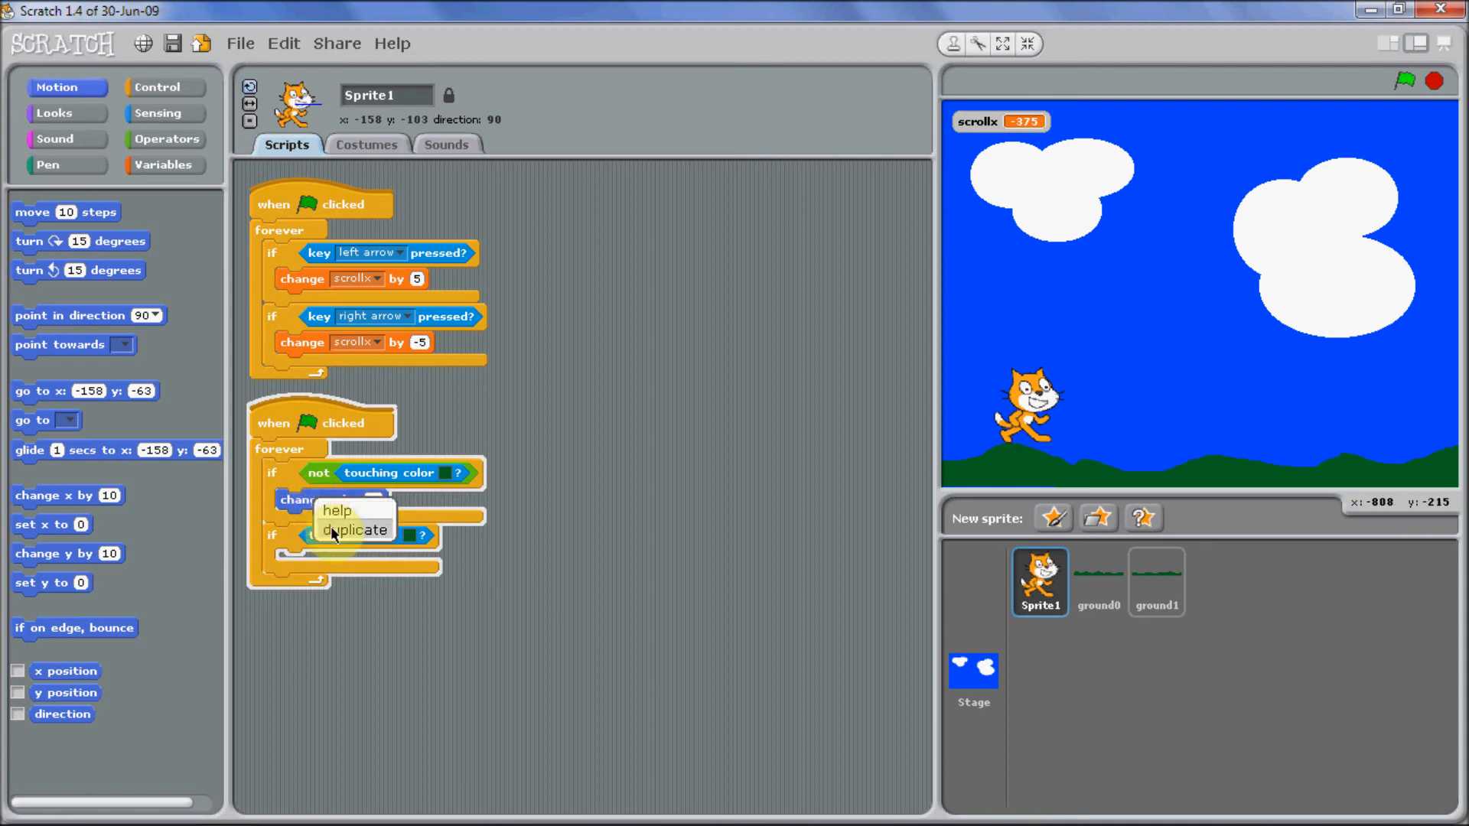